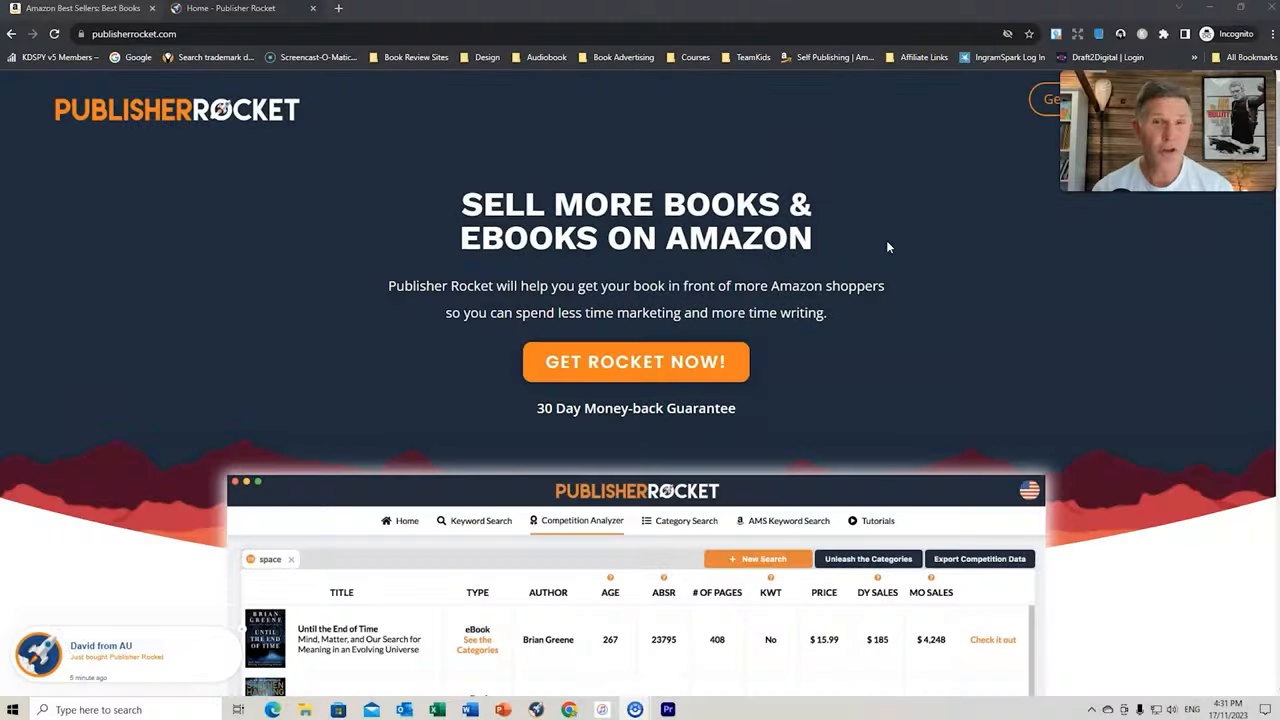
Return to Amazon Best Sellers and bring up the DS Amazon Quick View extension's store page
{"action": "scroll", "scroll_direction": "down", "scroll_amount": 3}
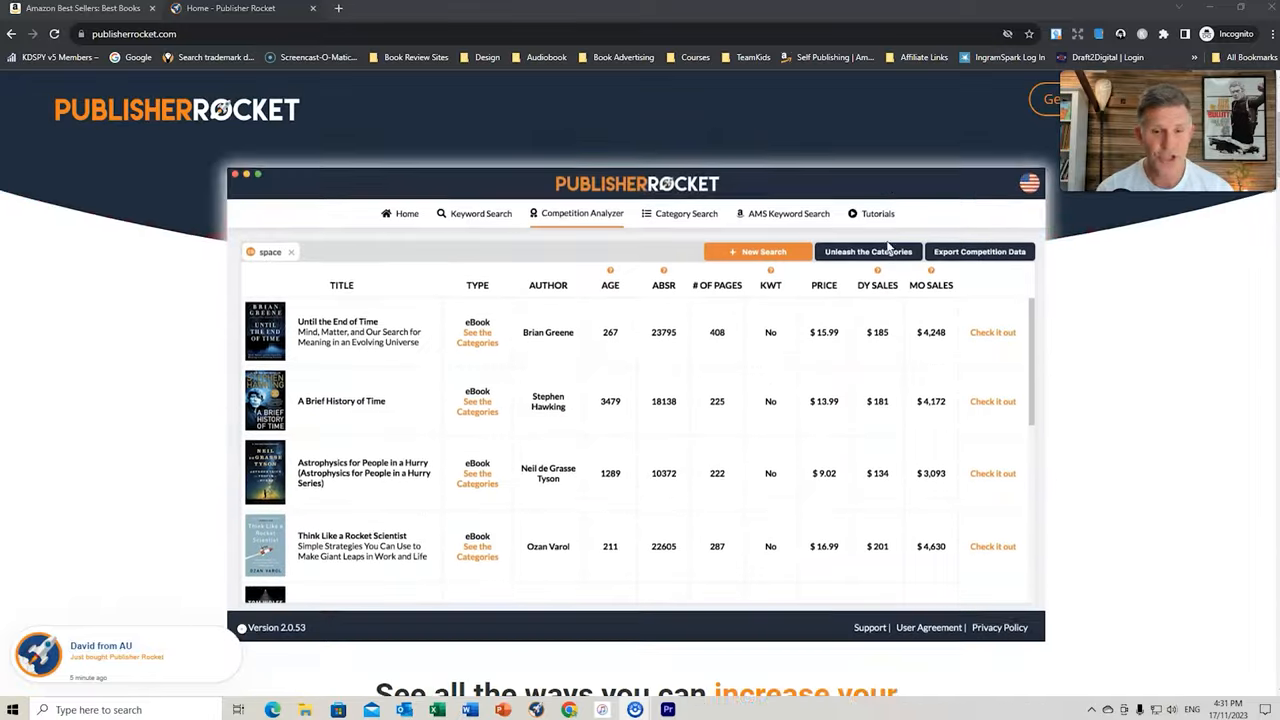
{"action": "scroll", "scroll_direction": "down", "scroll_amount": 3}
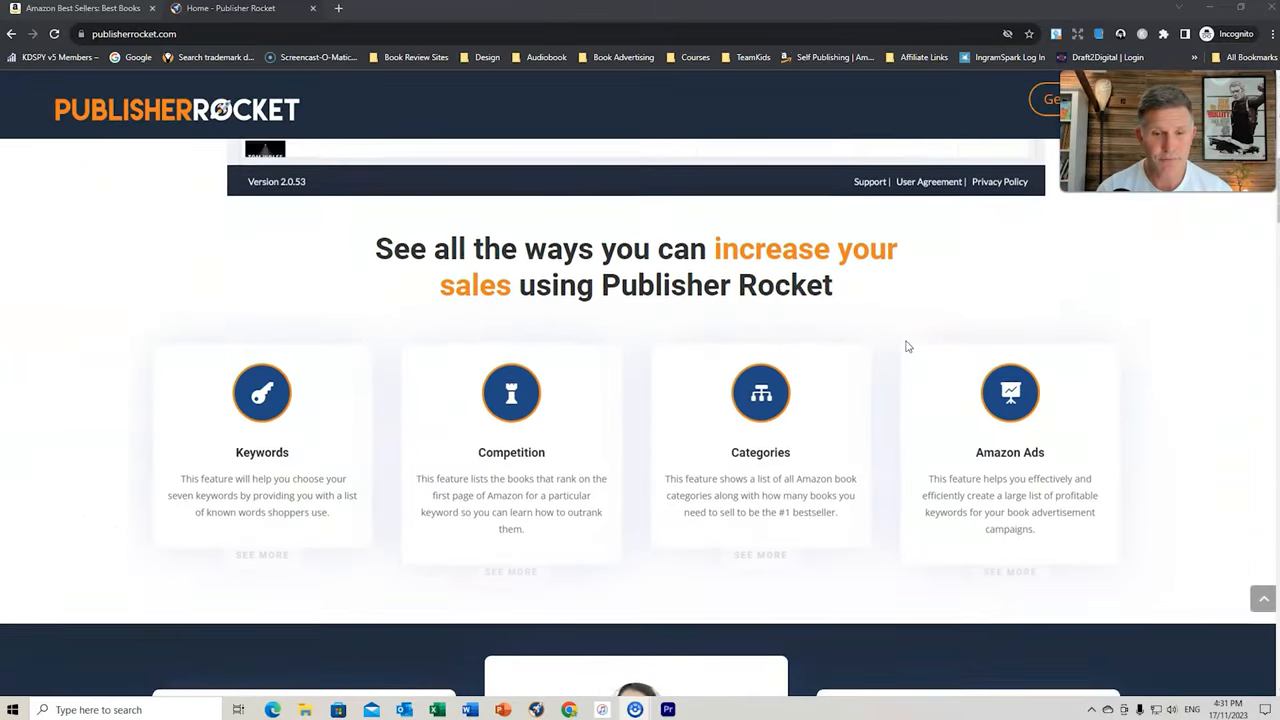
{"action": "scroll", "scroll_direction": "down", "scroll_amount": 3}
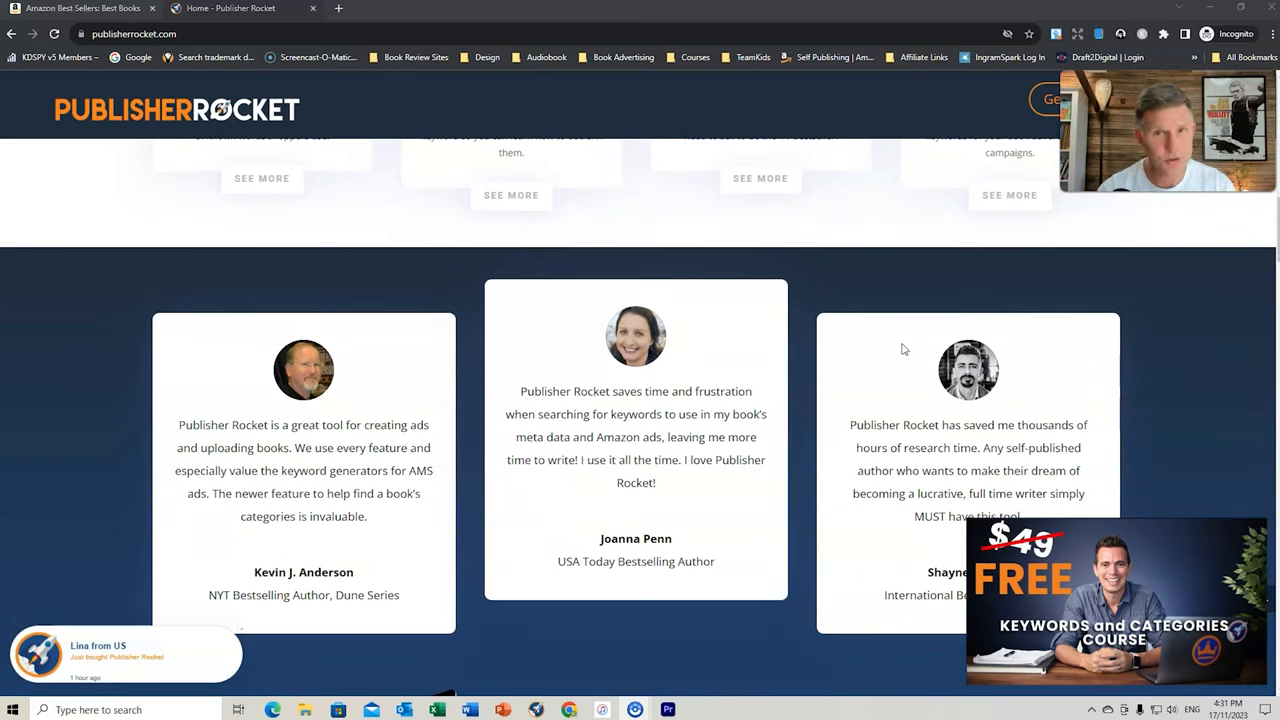
{"action": "scroll", "scroll_direction": "down", "scroll_amount": 3}
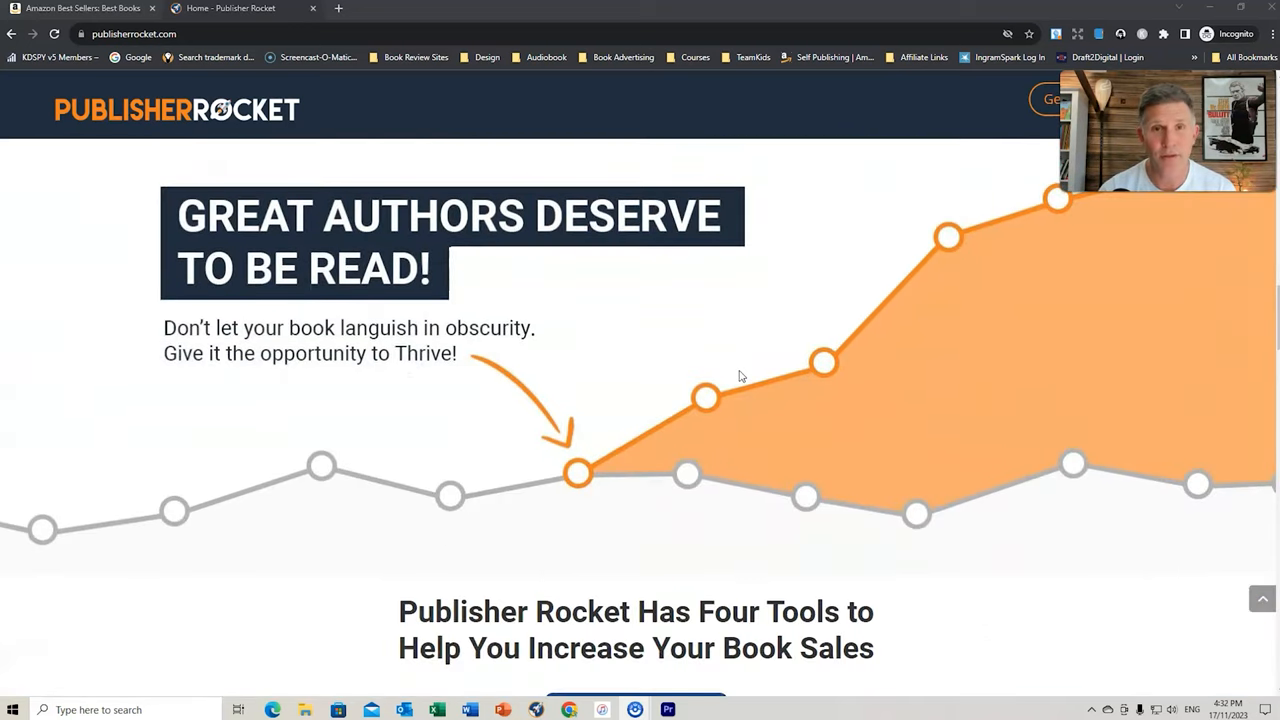
{"action": "scroll", "scroll_direction": "down", "scroll_amount": 3}
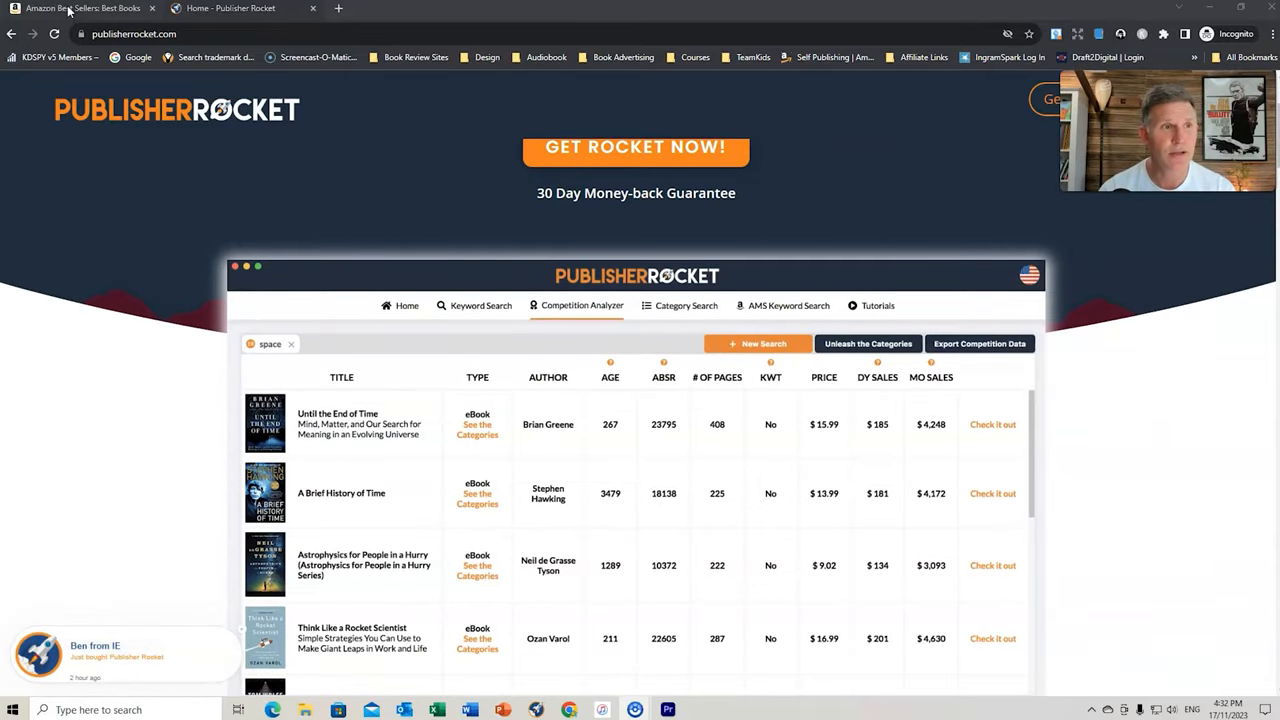
{"action": "left_click", "coordinate": [80, 8]}
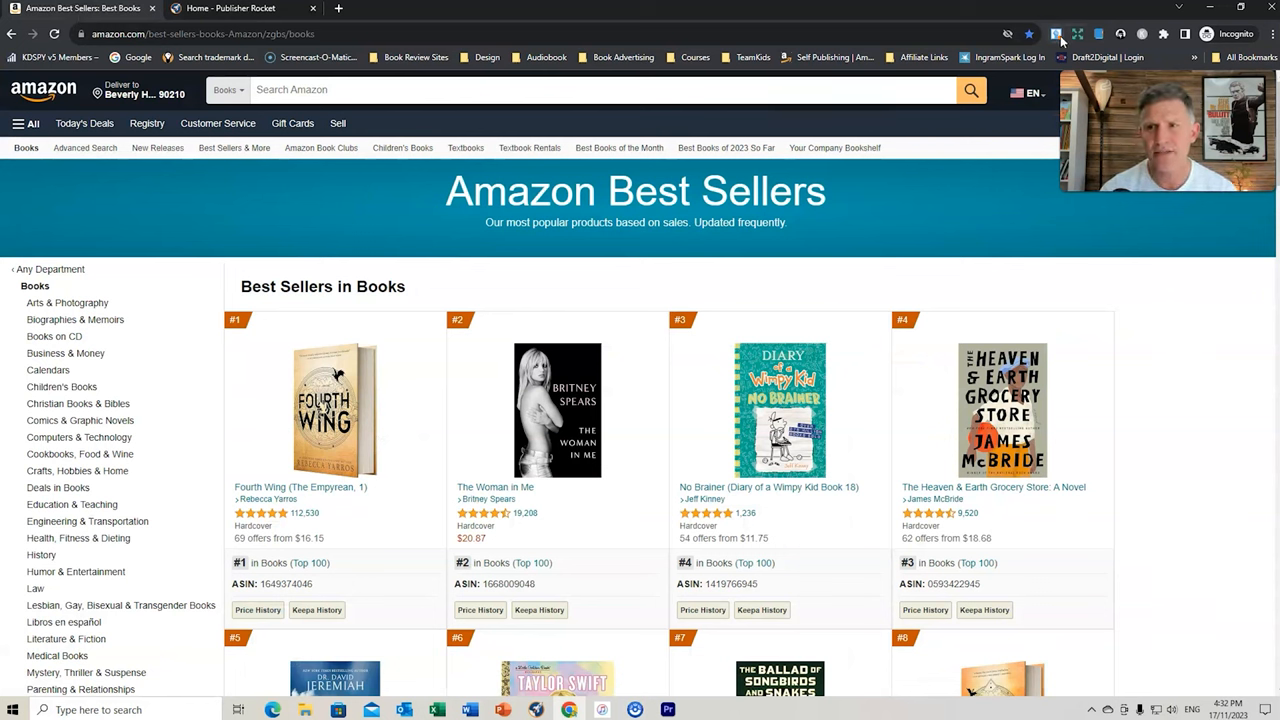
{"action": "mouse_move", "coordinate": [1056, 34]}
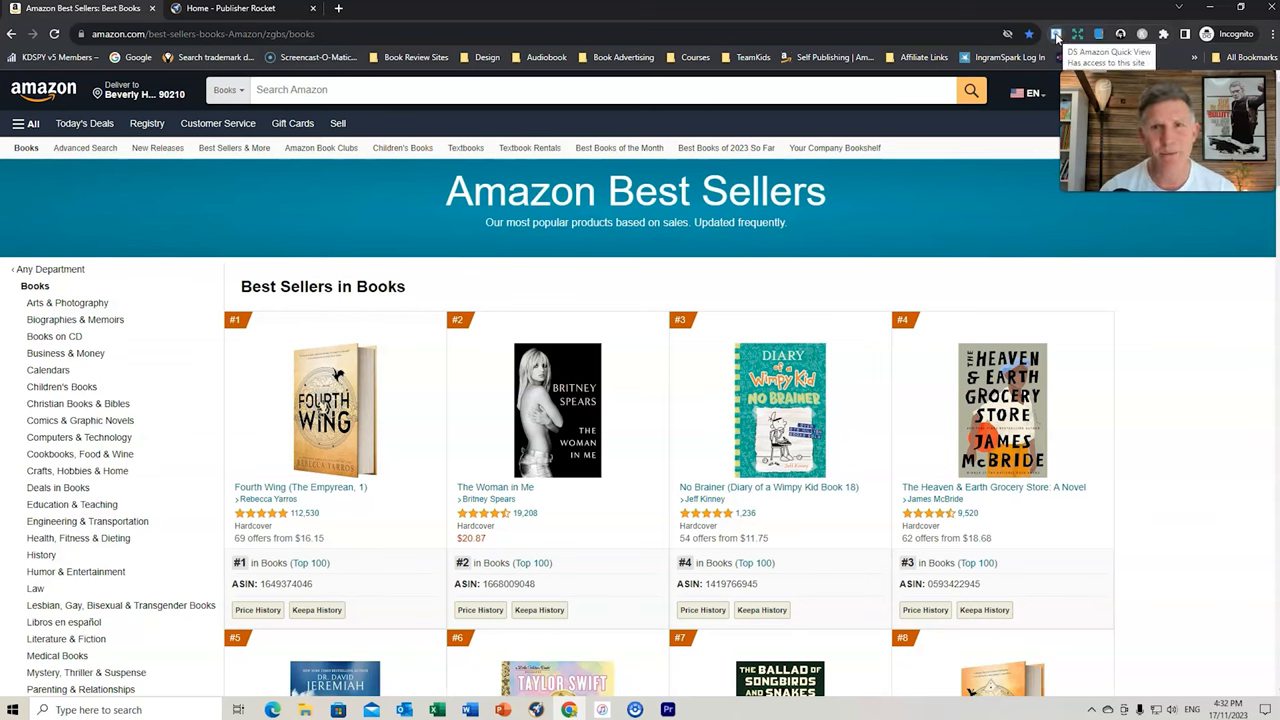
{"action": "left_click", "coordinate": [1056, 32]}
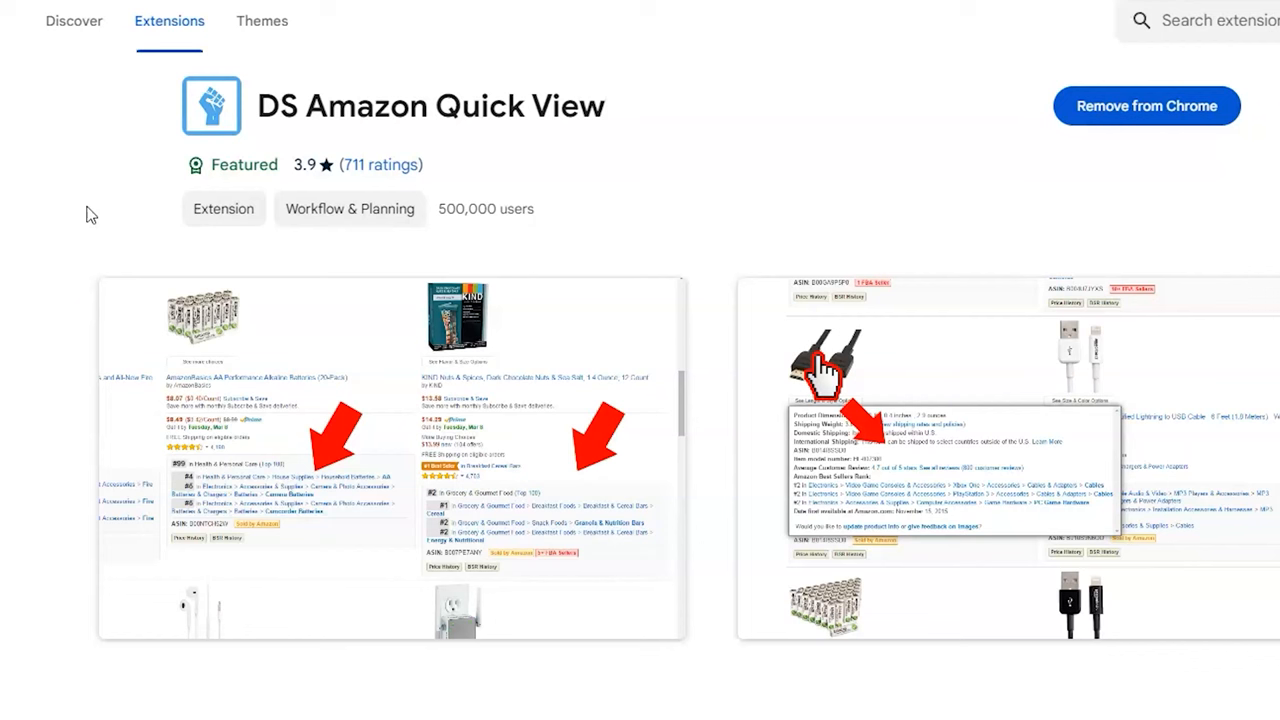
{"action": "mouse_move", "coordinate": [280, 56]}
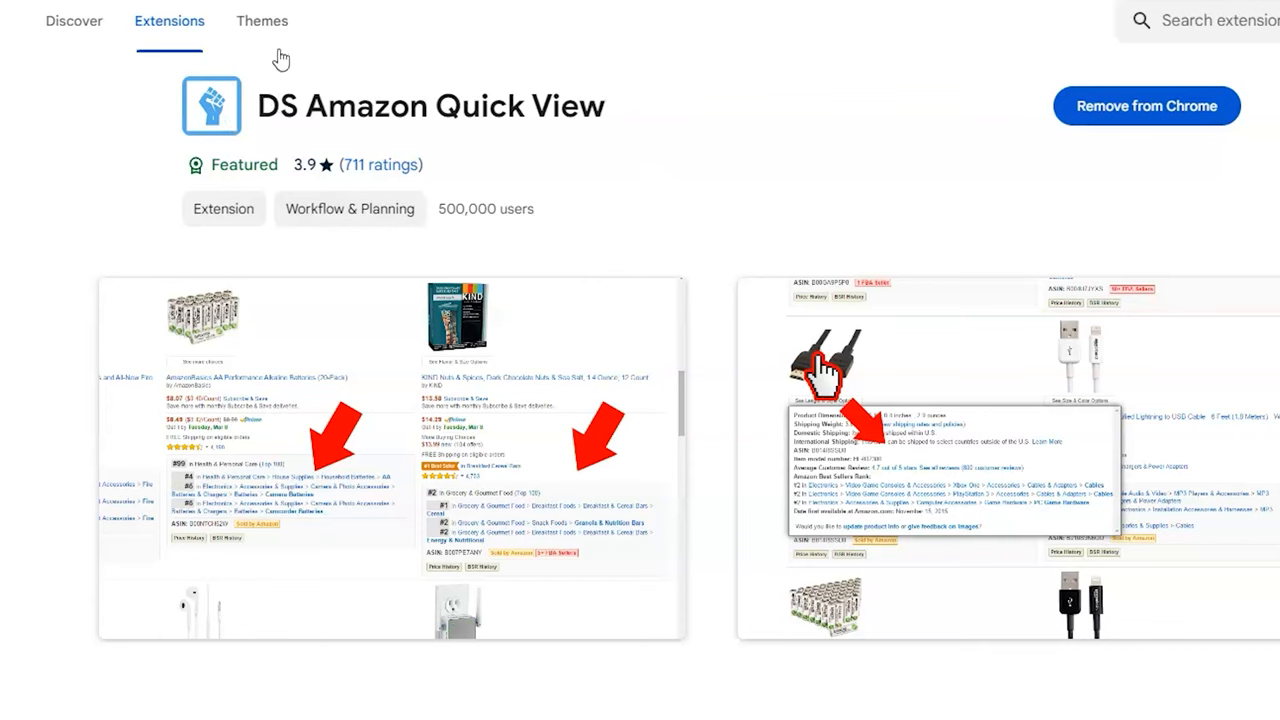
{"action": "mouse_move", "coordinate": [672, 158]}
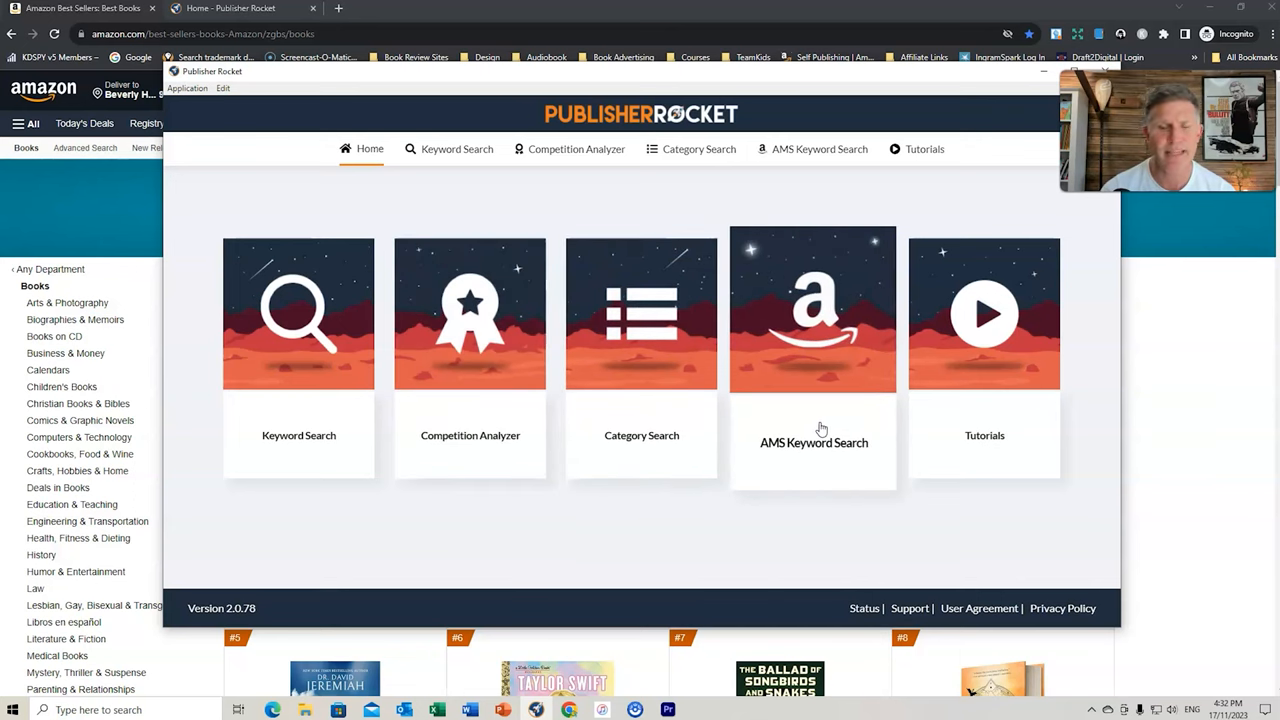
{"action": "mouse_move", "coordinate": [984, 416]}
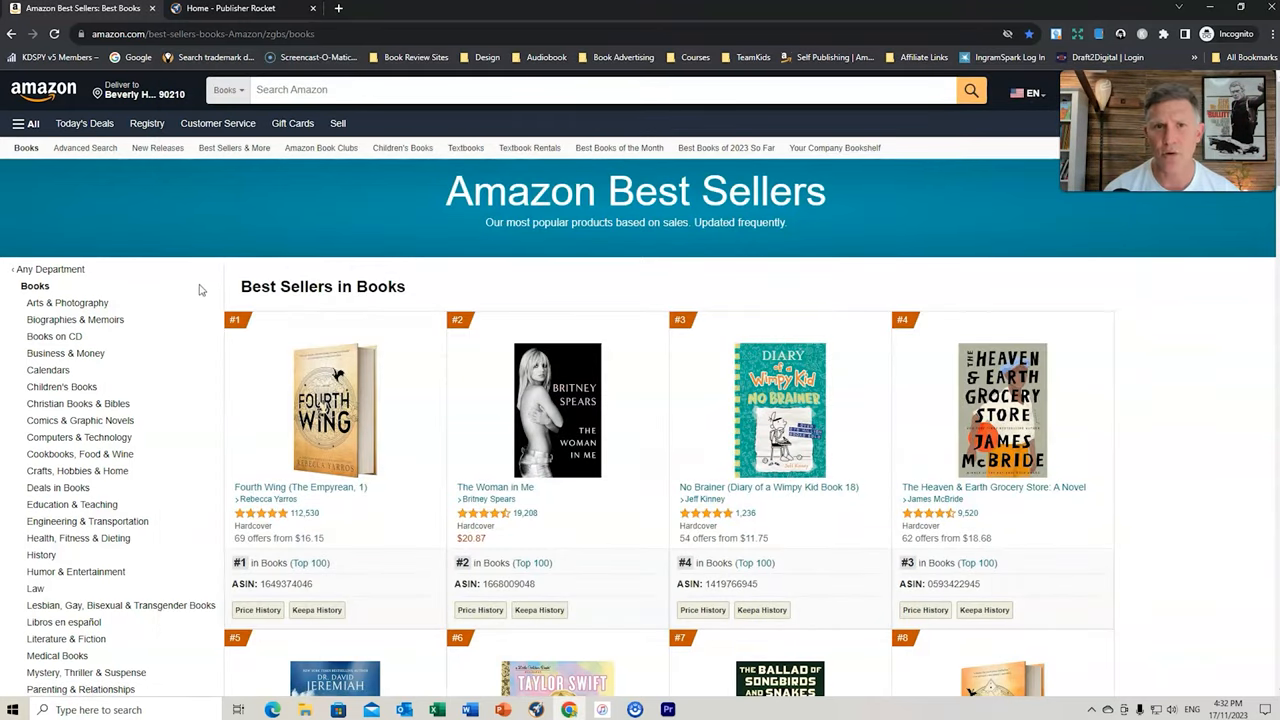
{"action": "mouse_move", "coordinate": [154, 308]}
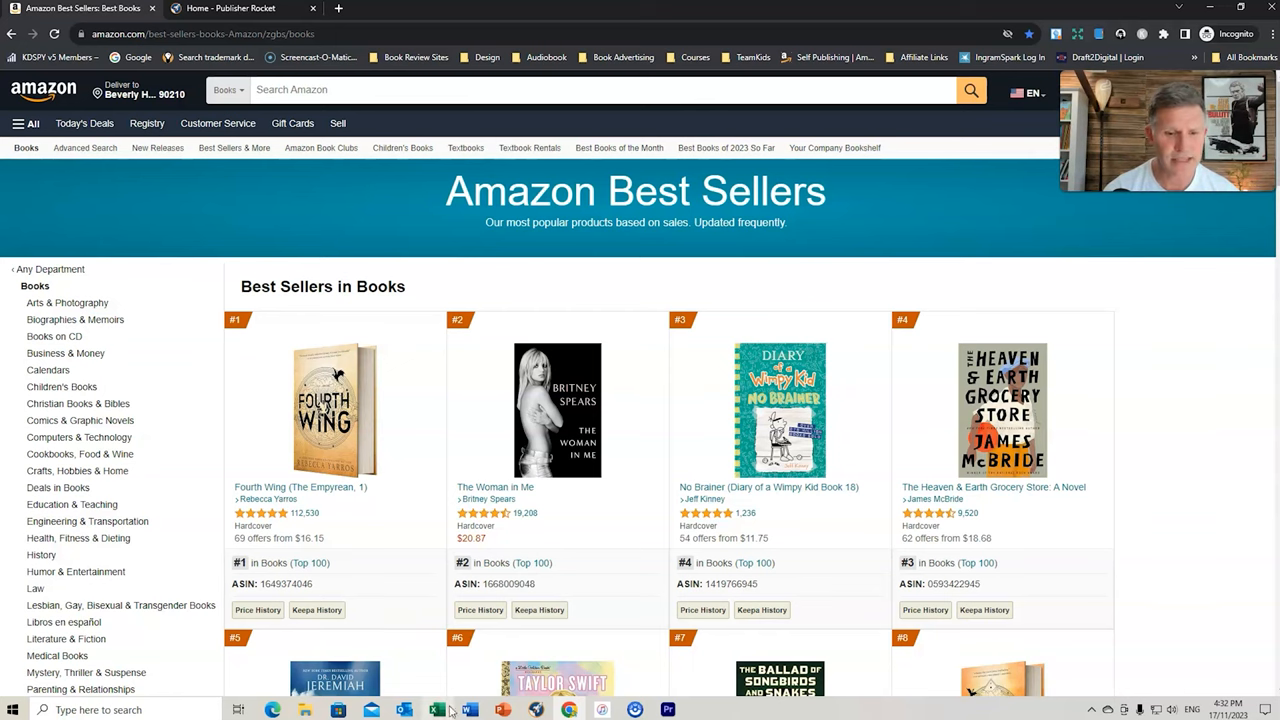
{"action": "left_click", "coordinate": [436, 708]}
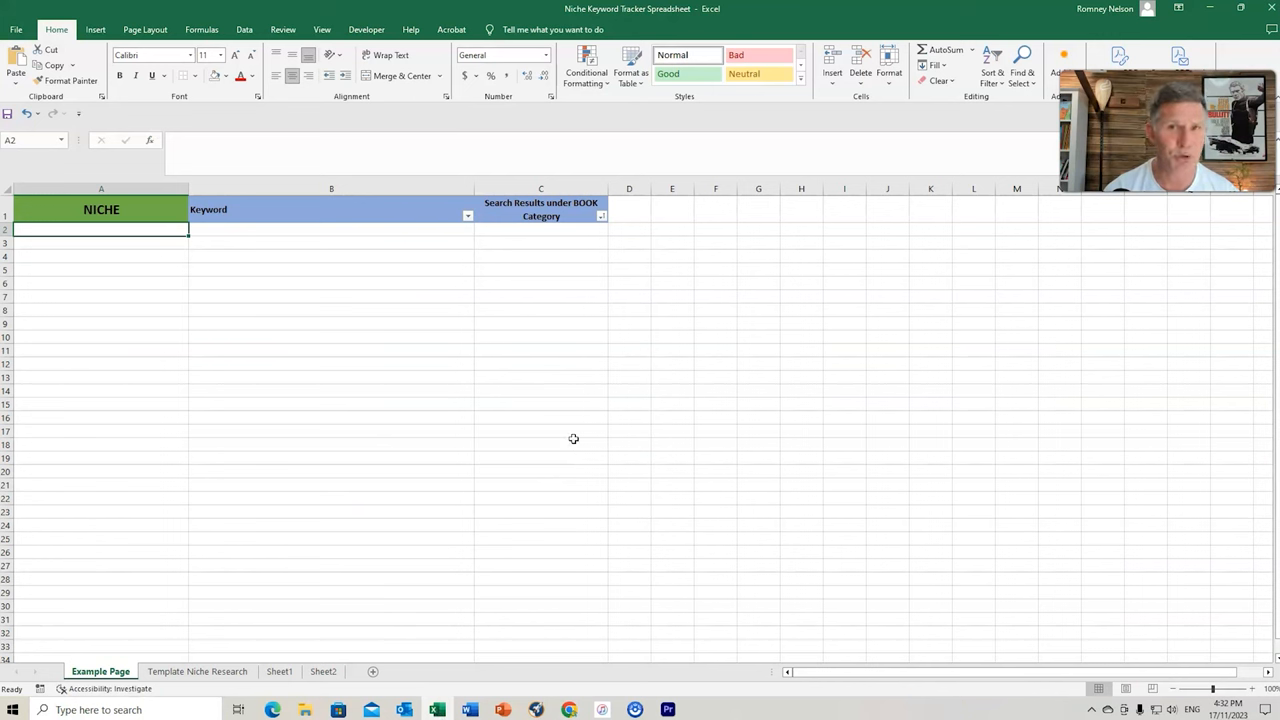
{"action": "mouse_move", "coordinate": [164, 292]}
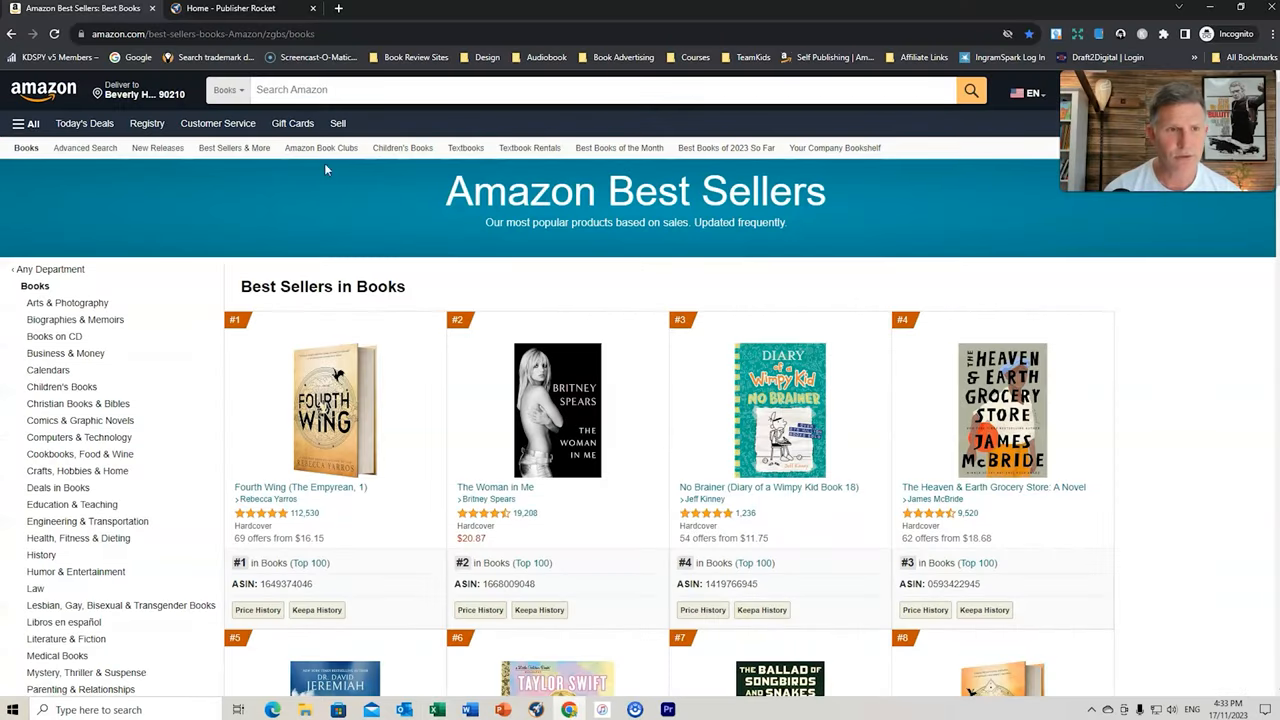
{"action": "mouse_move", "coordinate": [216, 356]}
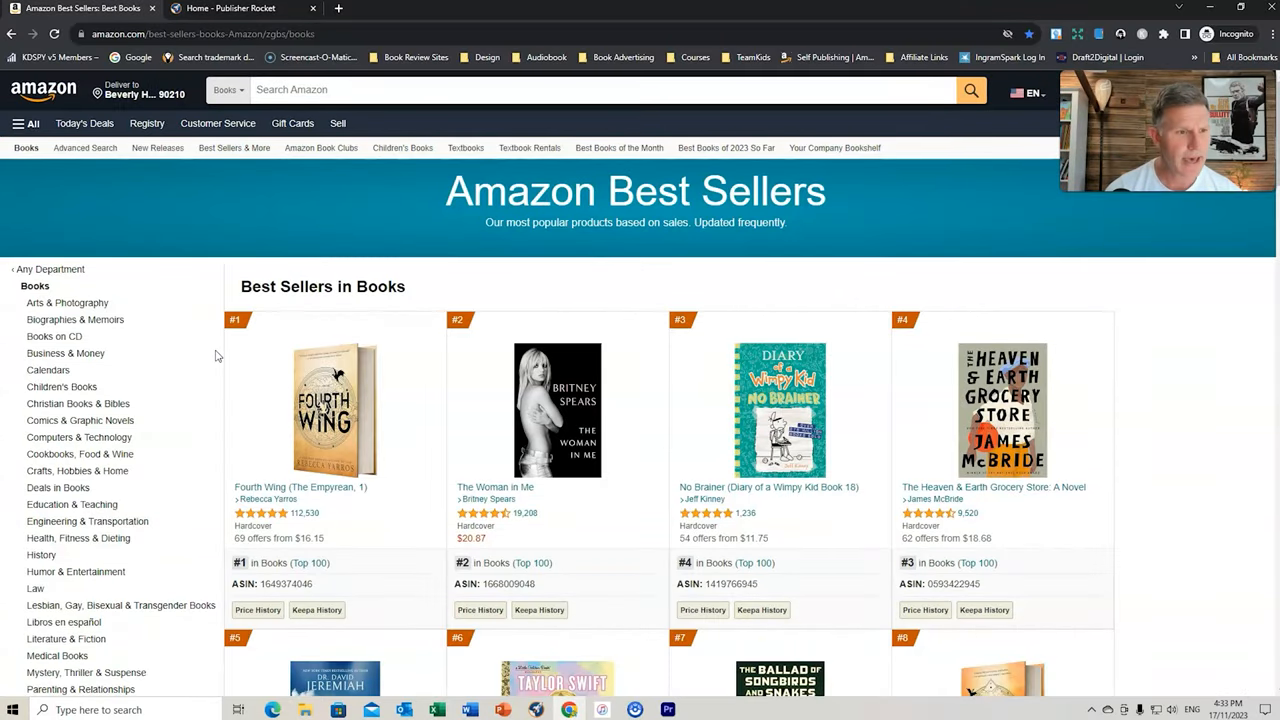
Narrow Best Sellers to Children's Books, then Cars, Trains & Things That Go
{"action": "left_click", "coordinate": [62, 388]}
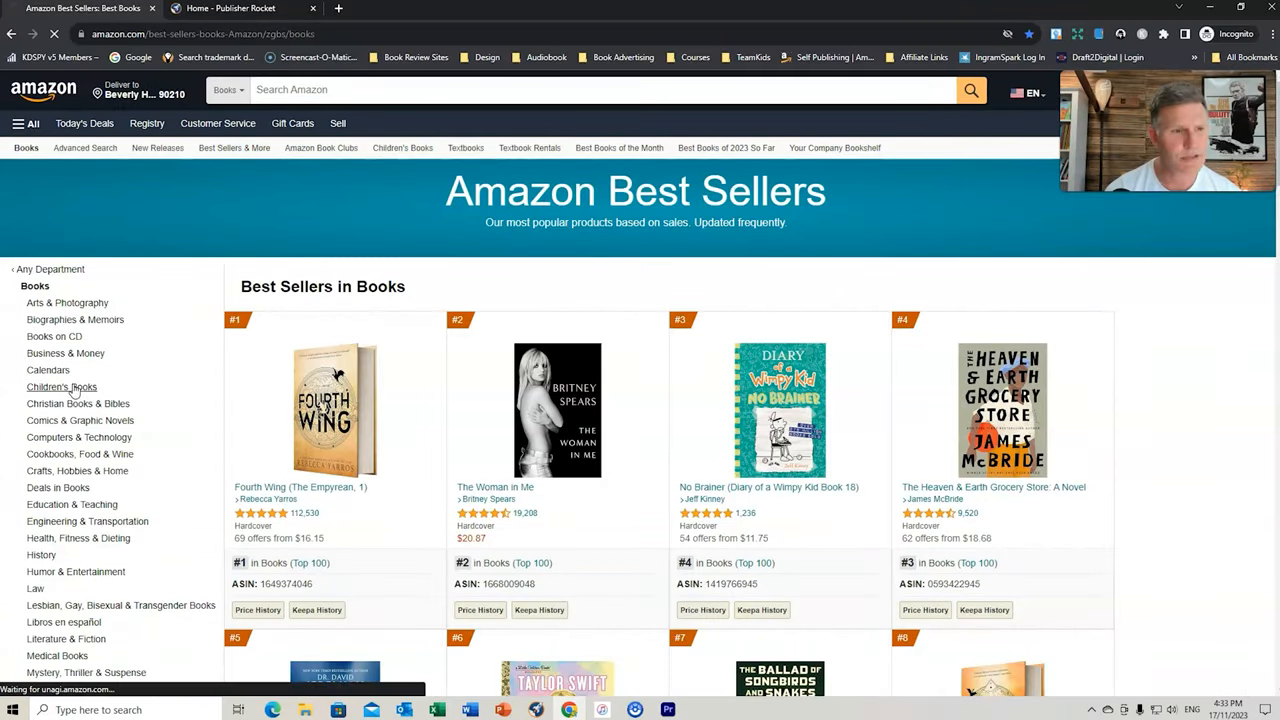
{"action": "left_click", "coordinate": [62, 388]}
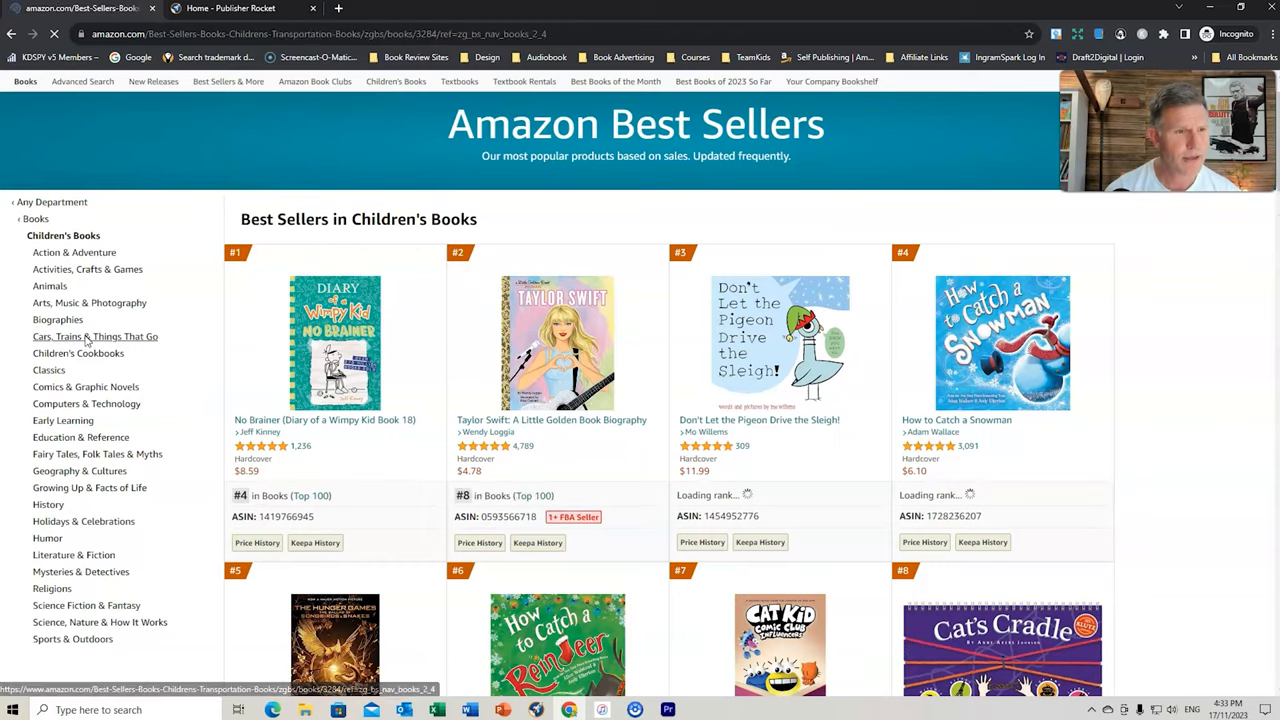
{"action": "left_click", "coordinate": [96, 336]}
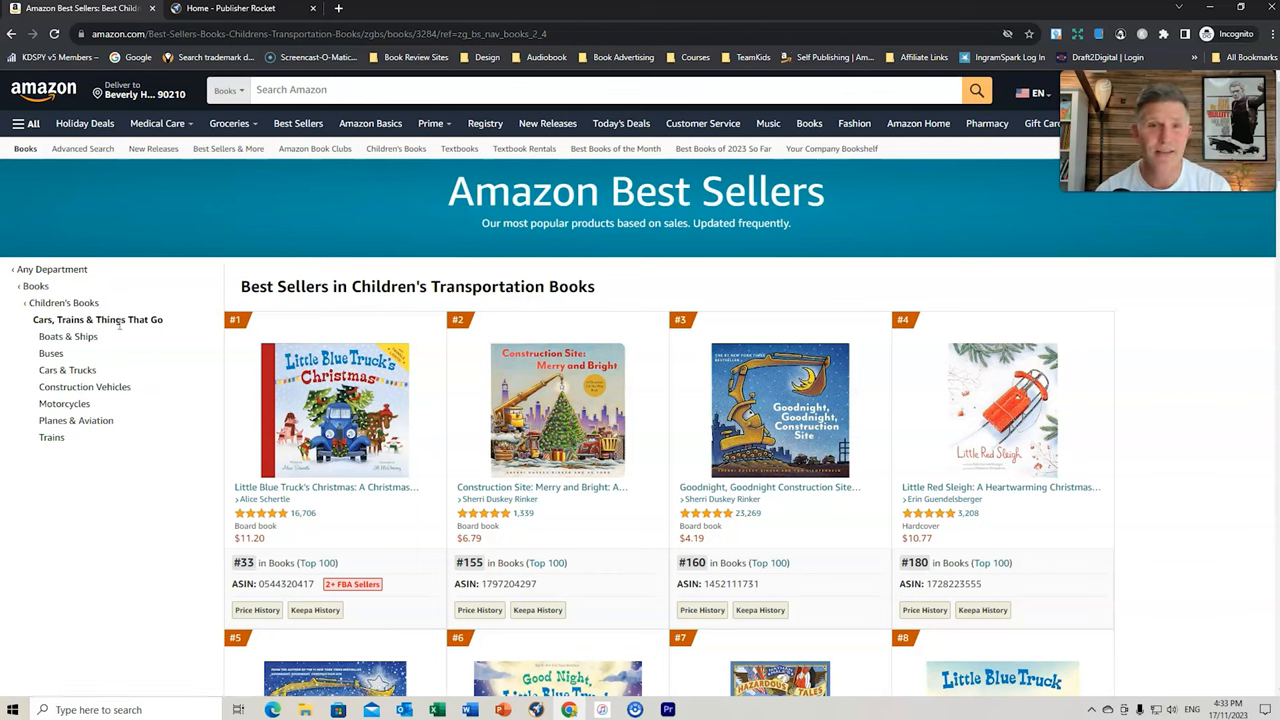
{"action": "mouse_move", "coordinate": [122, 336]}
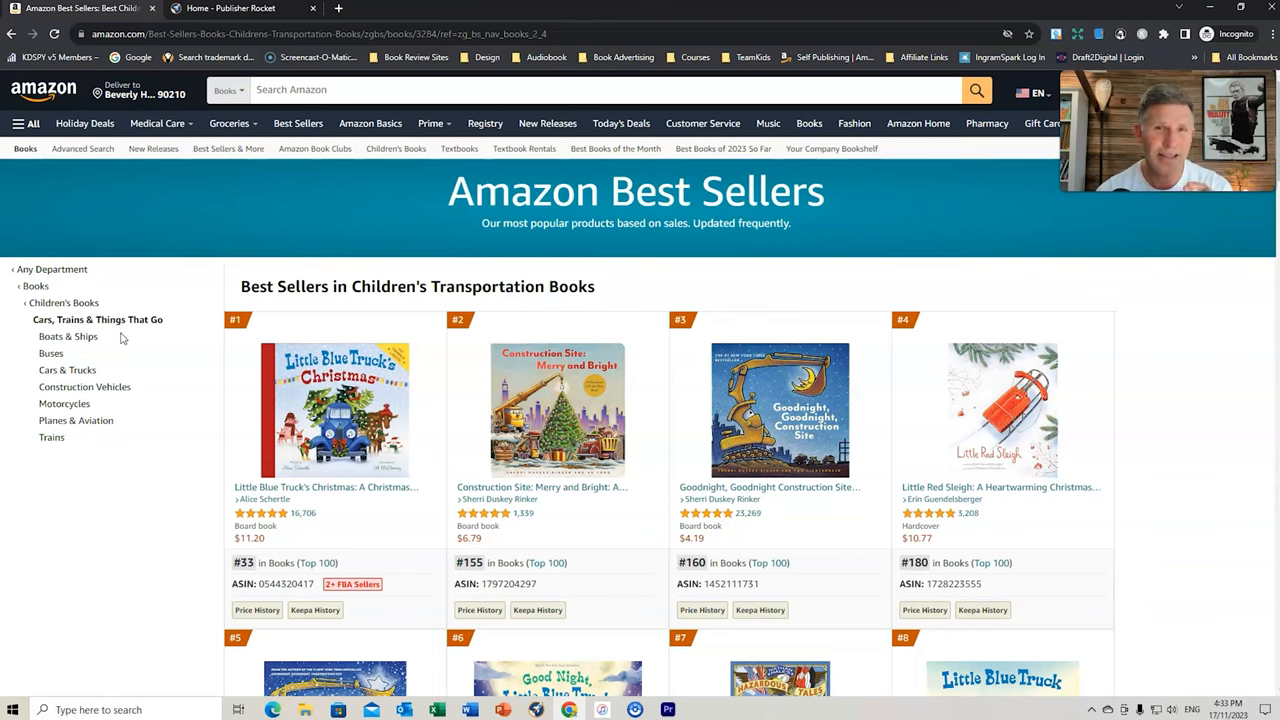
{"action": "mouse_move", "coordinate": [50, 354]}
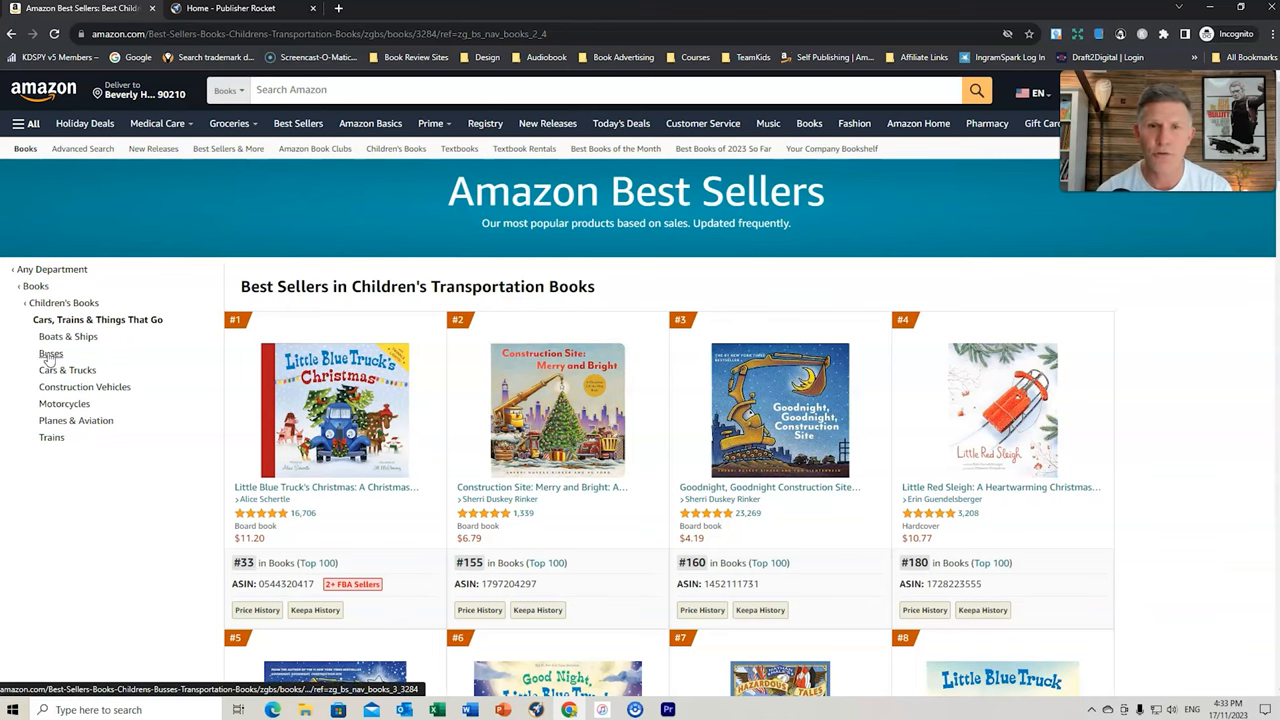
Show the Buses best sellers list and review its product details and rankings
{"action": "left_click", "coordinate": [52, 352]}
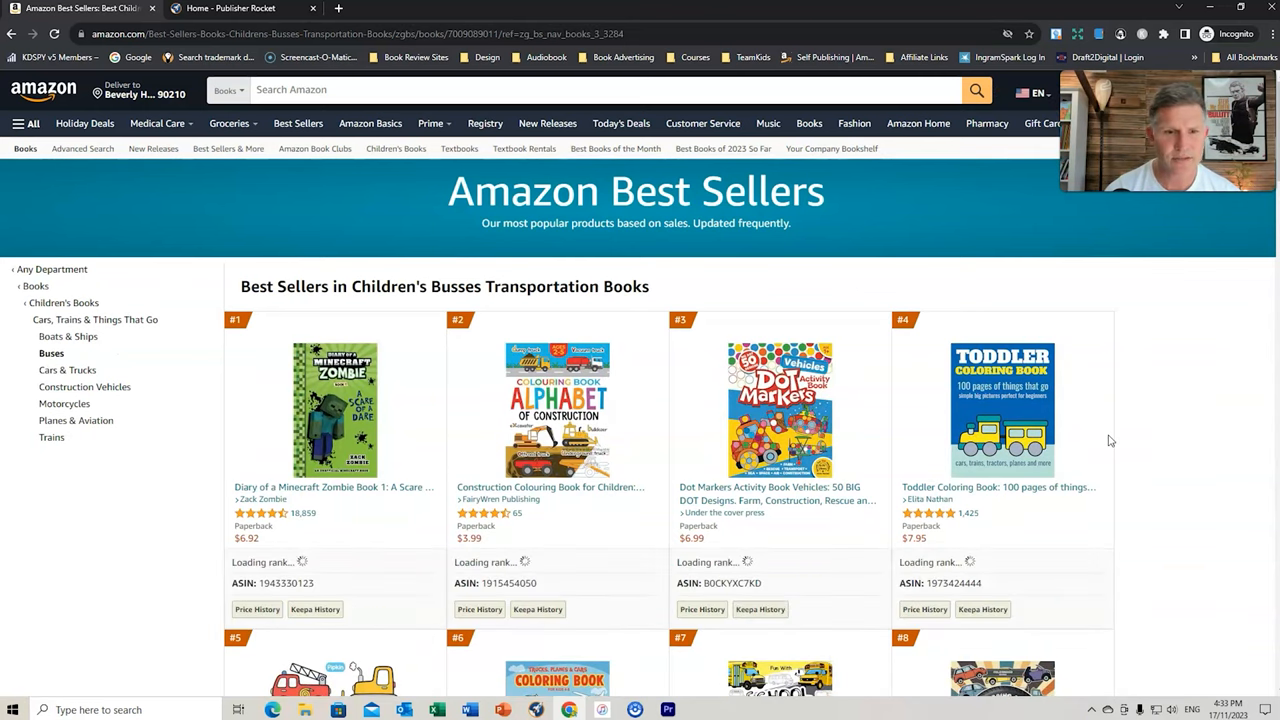
{"action": "mouse_move", "coordinate": [1092, 444]}
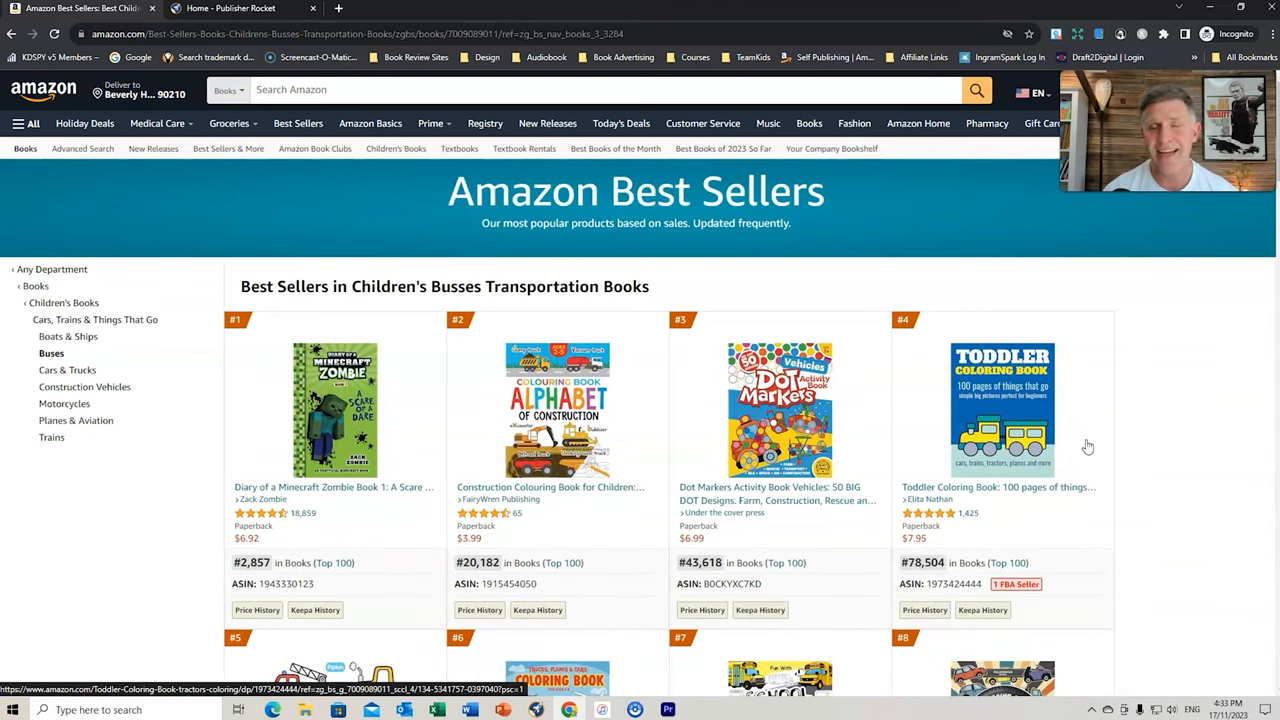
{"action": "scroll", "scroll_direction": "down", "scroll_amount": 3}
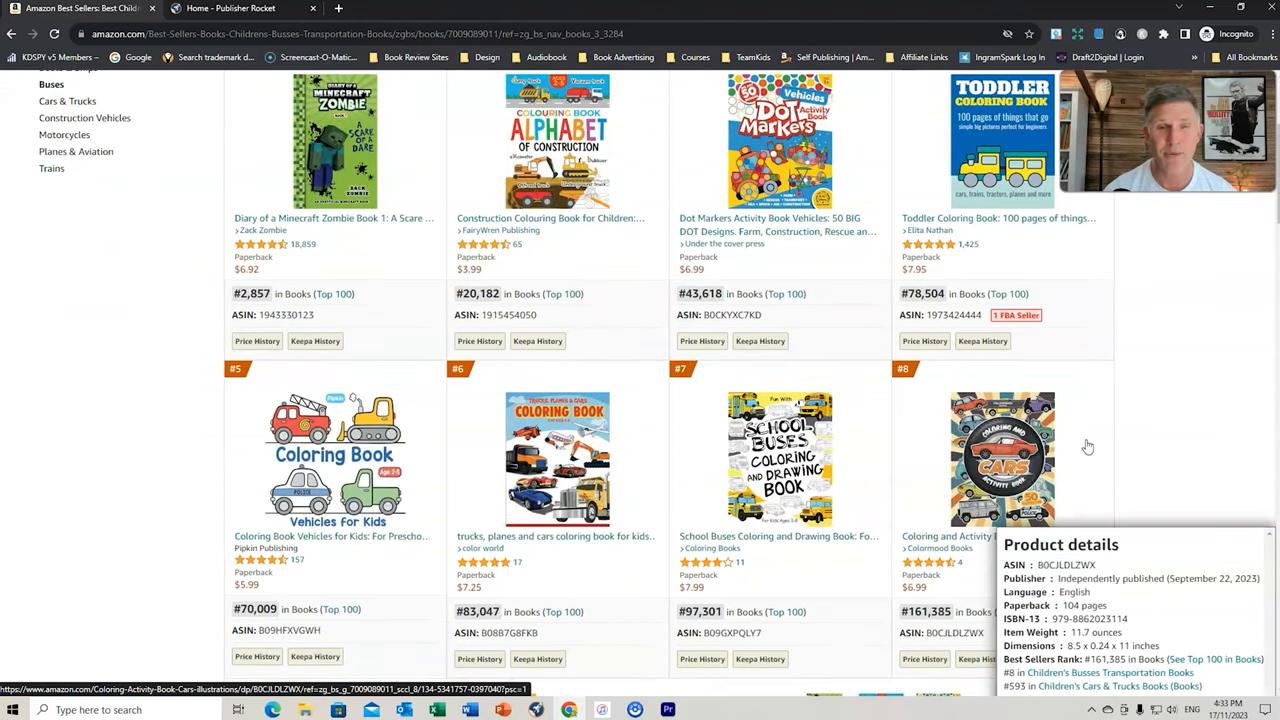
{"action": "scroll", "scroll_direction": "down", "scroll_amount": 3}
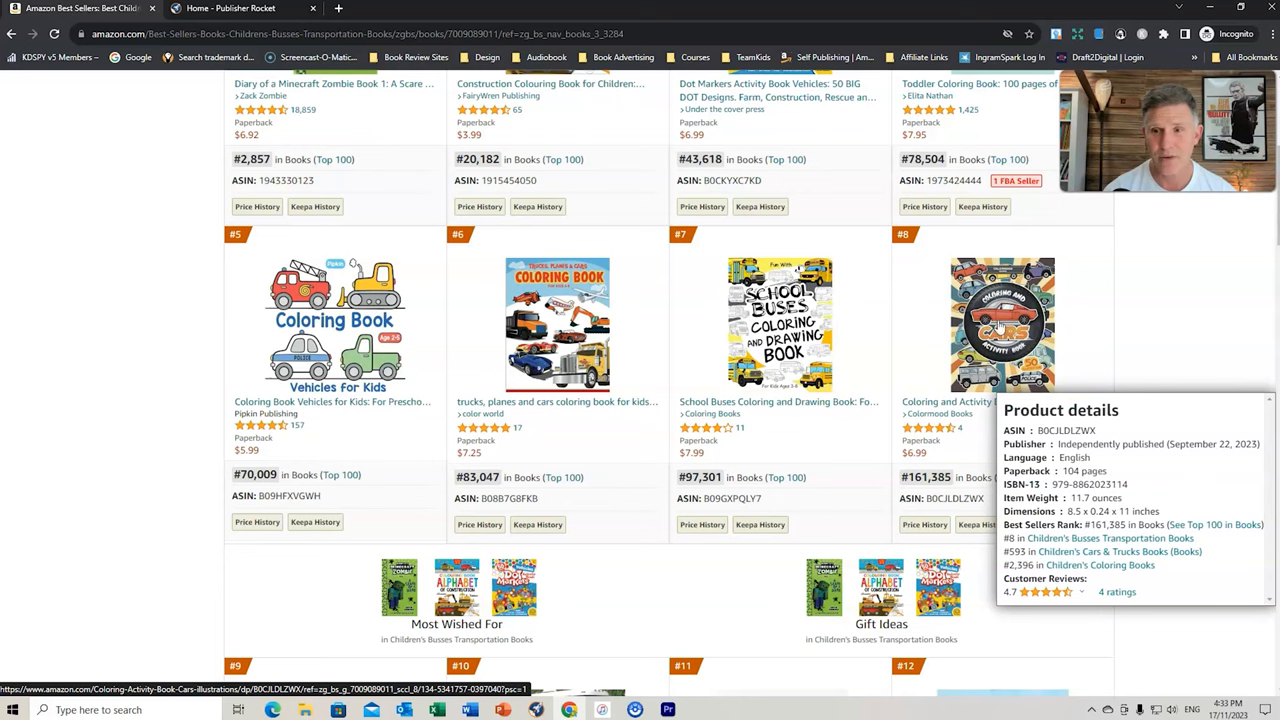
{"action": "scroll", "scroll_direction": "down", "scroll_amount": 3}
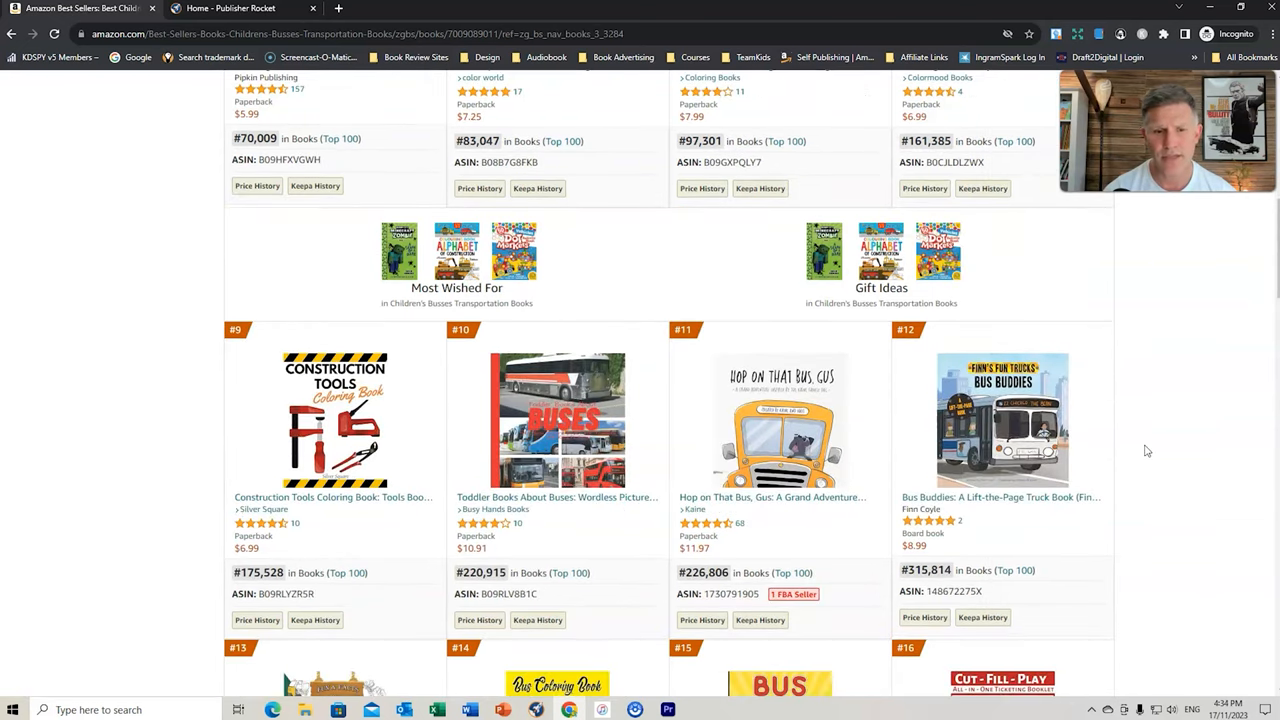
{"action": "scroll", "scroll_direction": "down", "scroll_amount": 3}
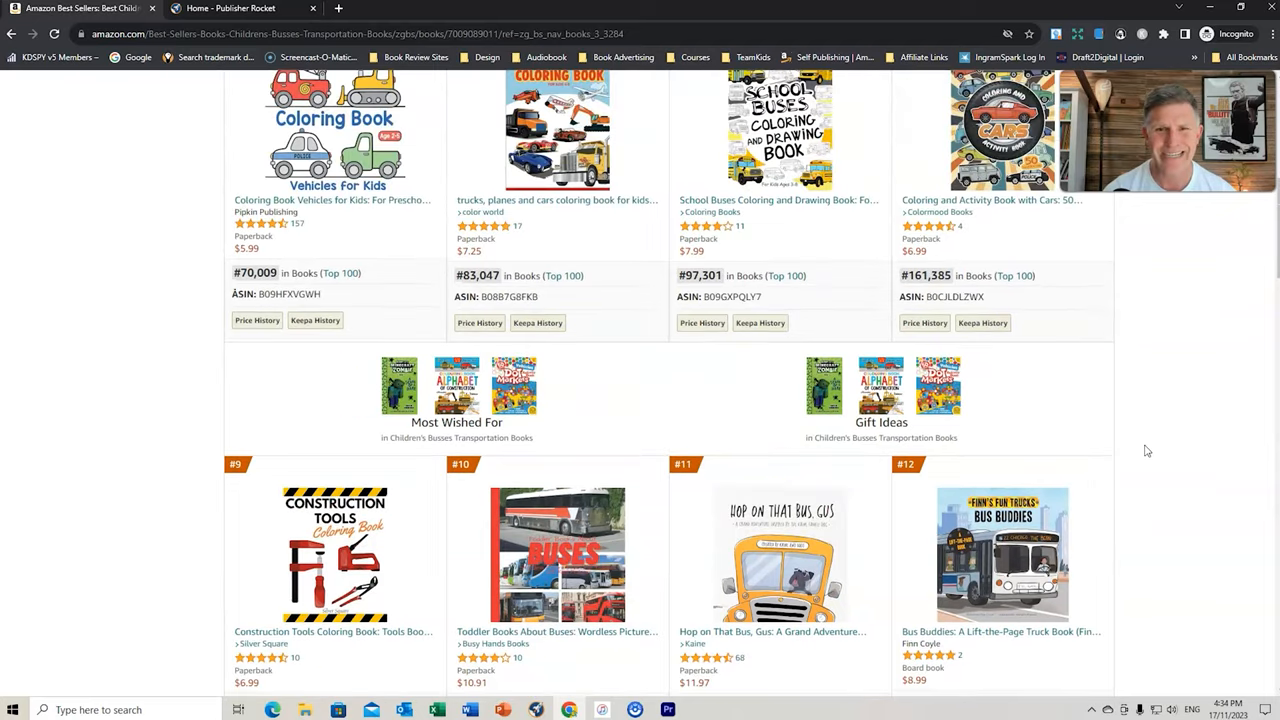
{"action": "scroll", "scroll_direction": "up", "scroll_amount": 3}
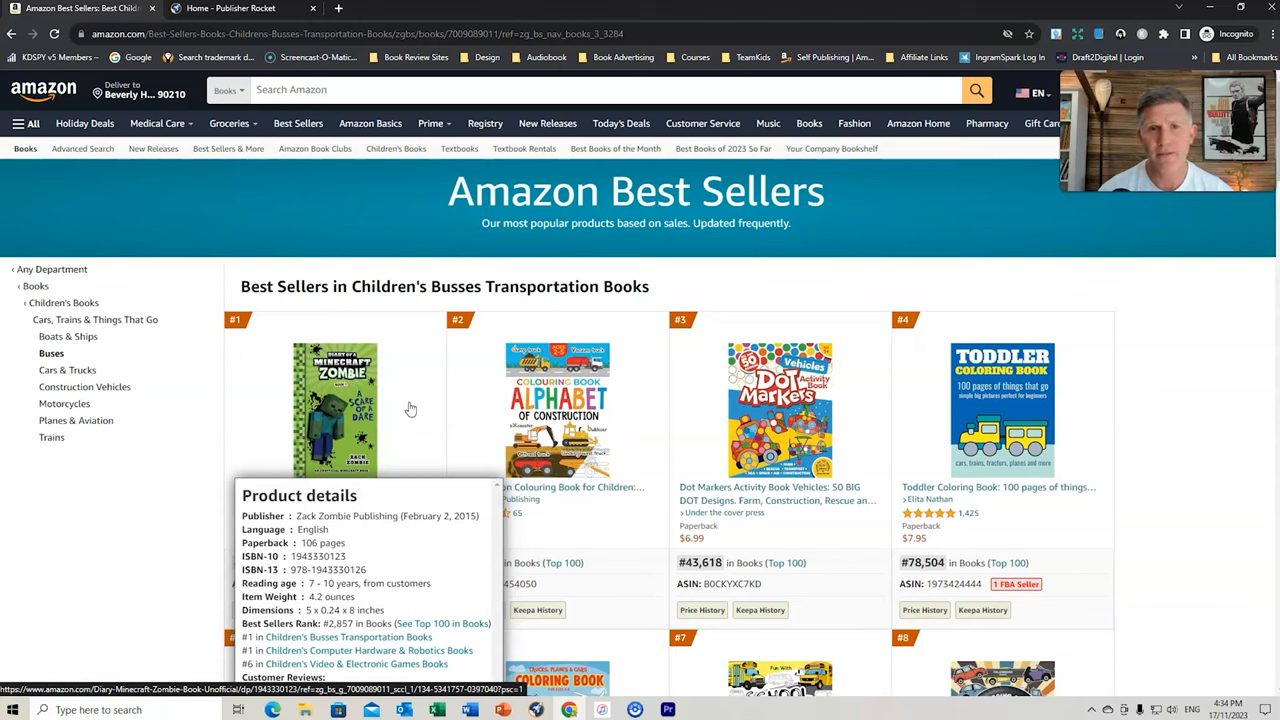
{"action": "mouse_move", "coordinate": [1156, 448]}
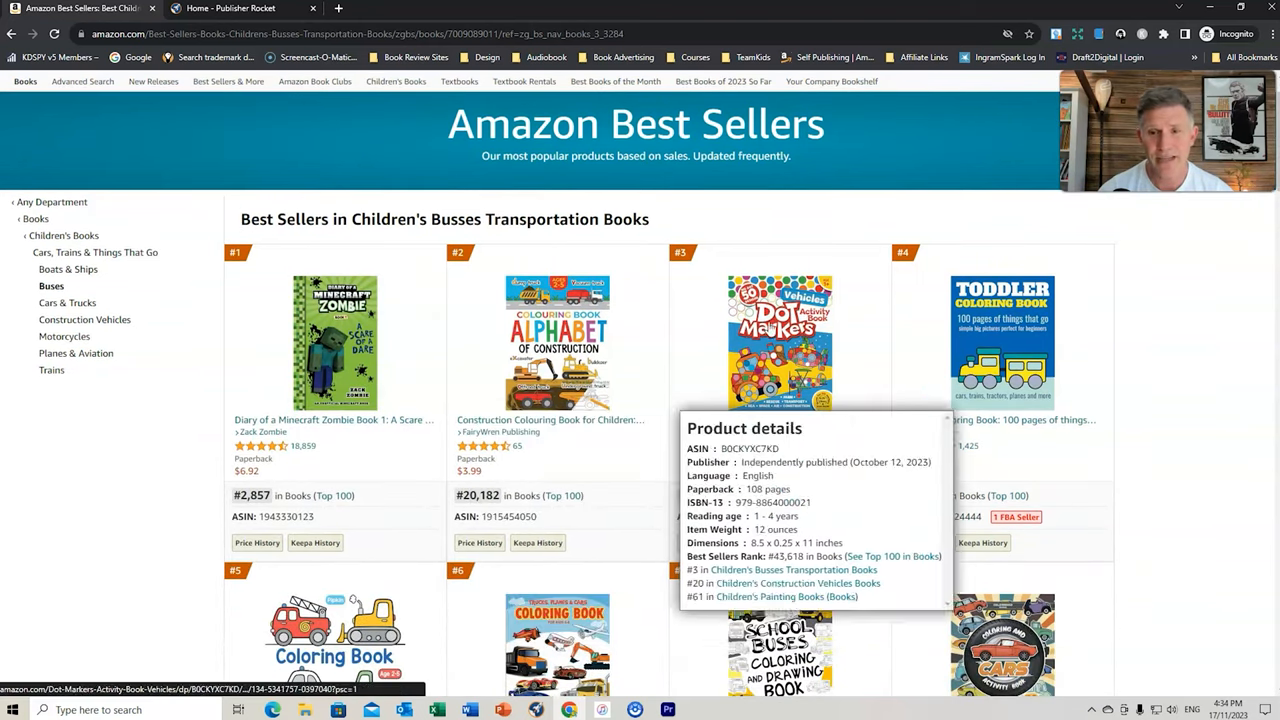
{"action": "scroll", "scroll_direction": "down", "scroll_amount": 3}
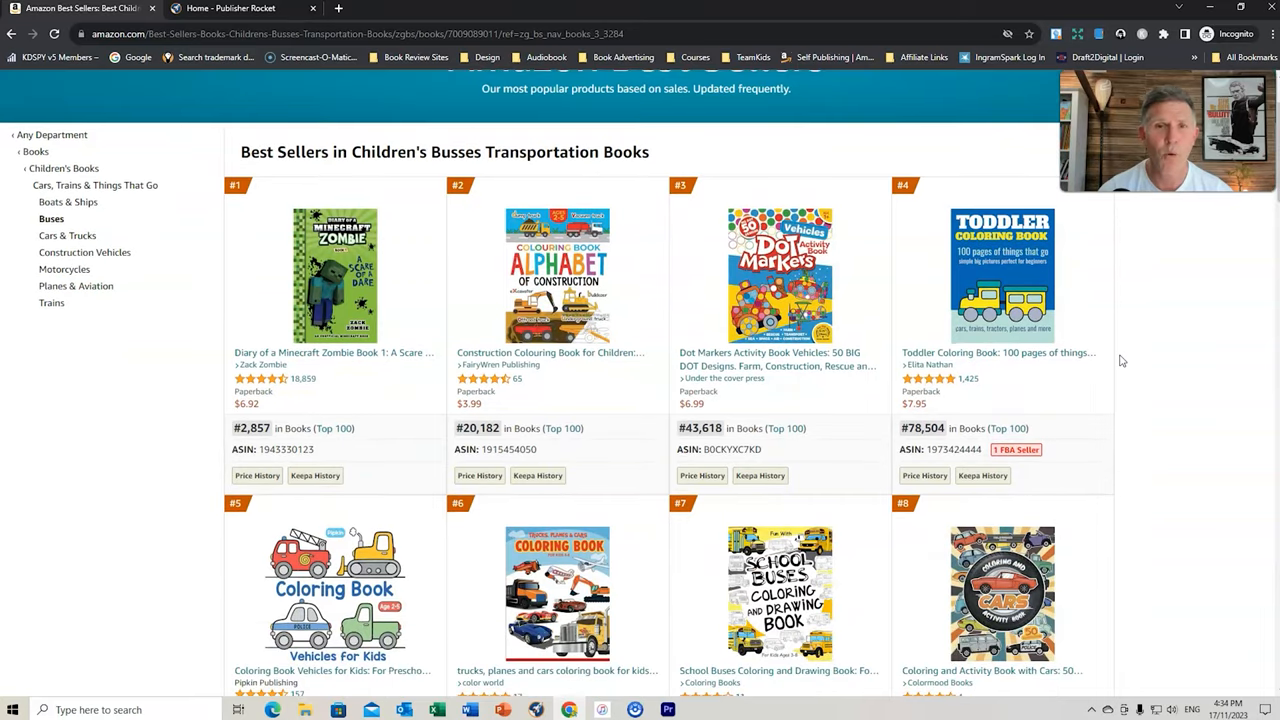
{"action": "scroll", "scroll_direction": "down", "scroll_amount": 3}
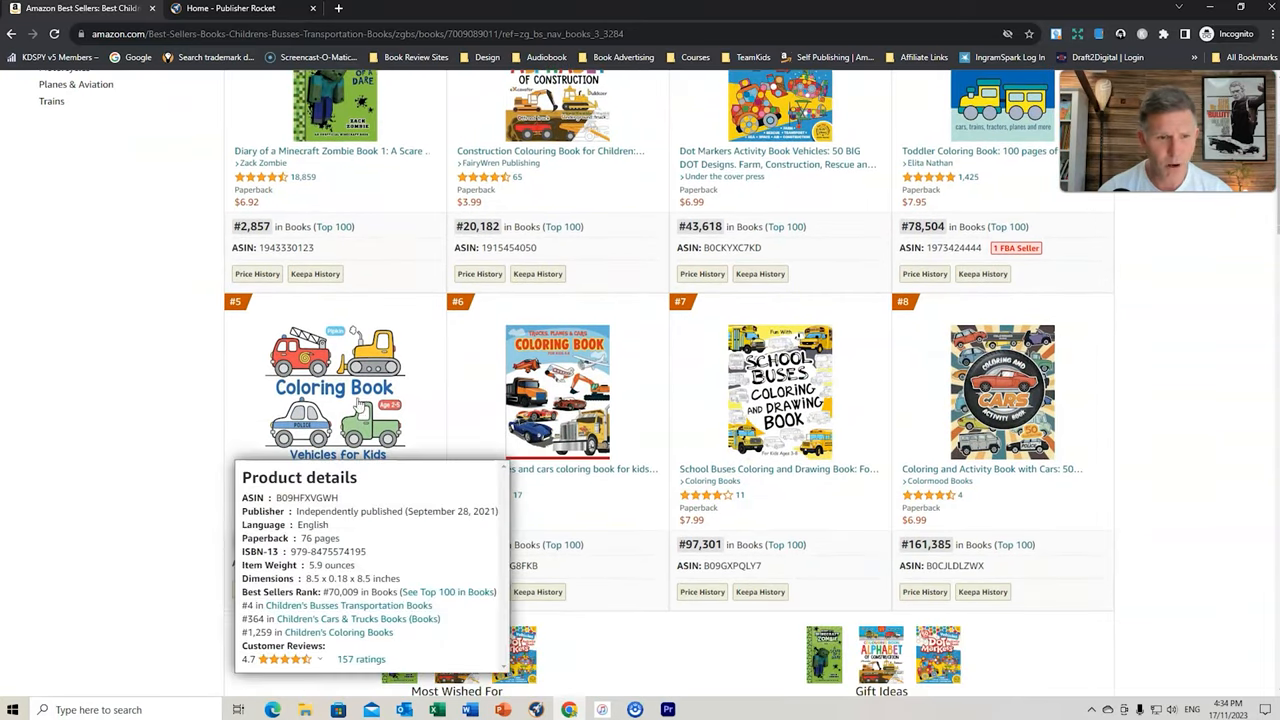
{"action": "scroll", "scroll_direction": "down", "scroll_amount": 3}
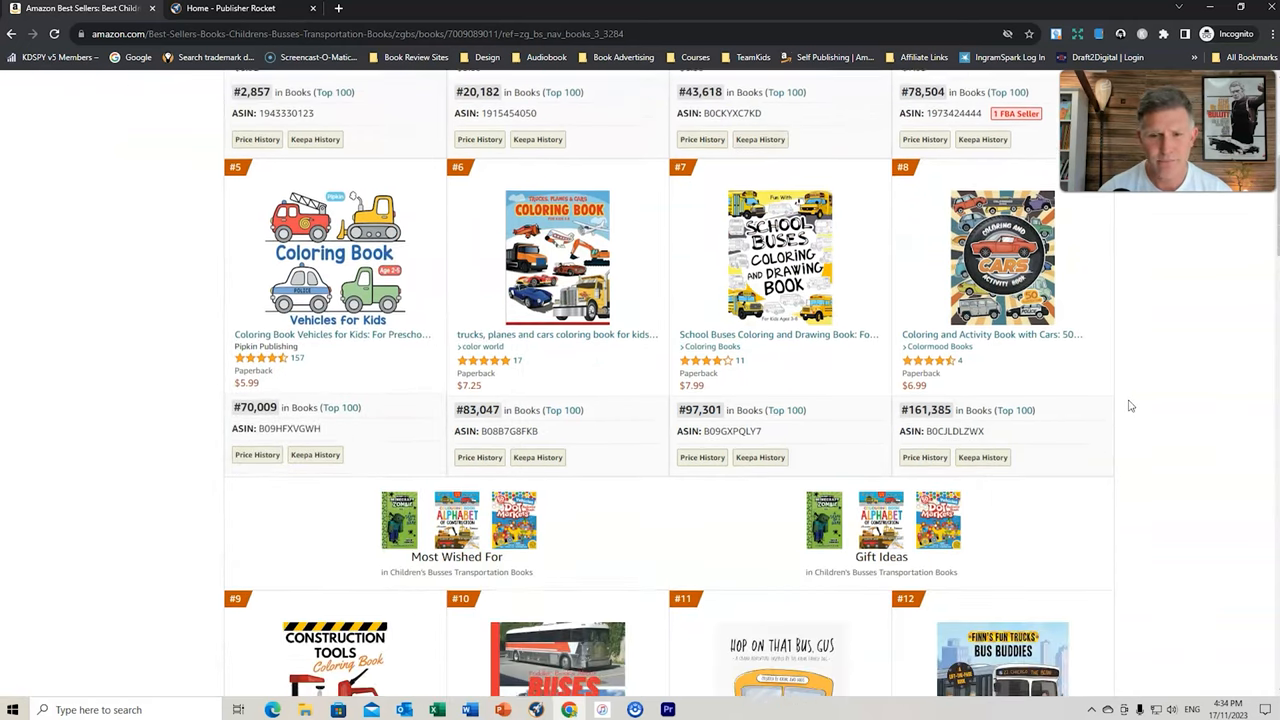
{"action": "scroll", "scroll_direction": "down", "scroll_amount": 3}
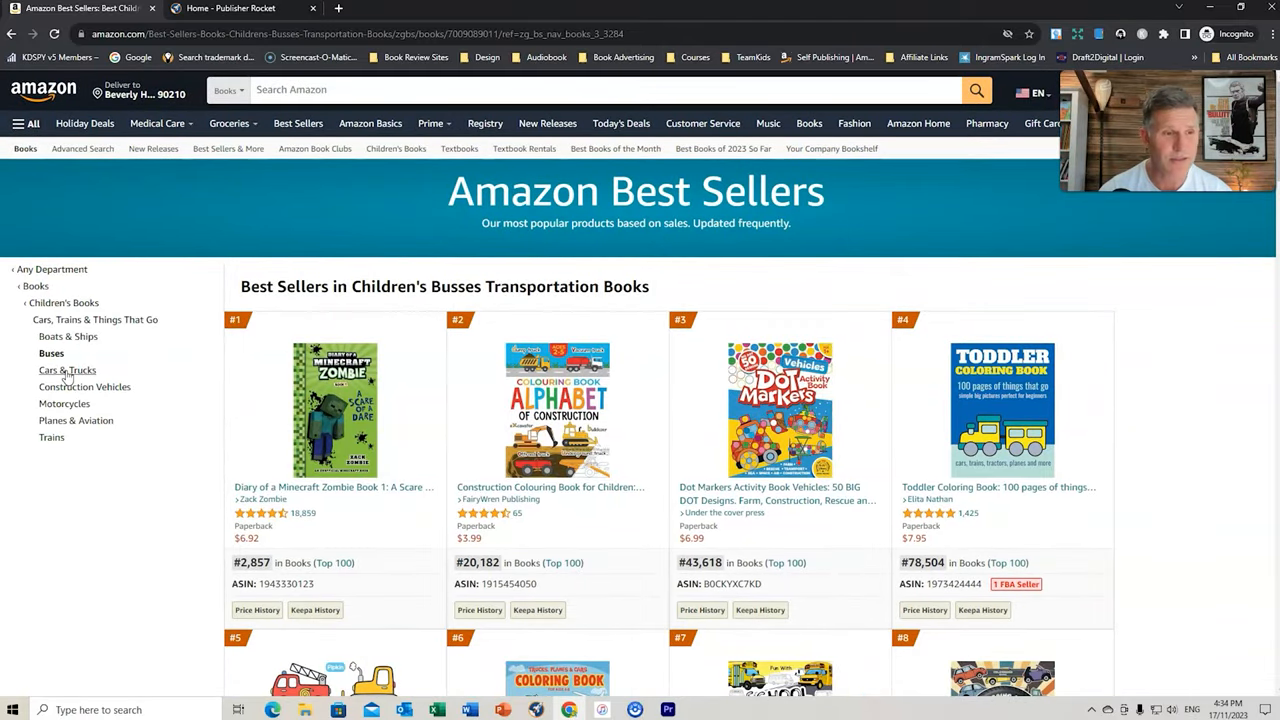
Show the Cars & Trucks best sellers and review the top-ranked titles' details
{"action": "left_click", "coordinate": [68, 370]}
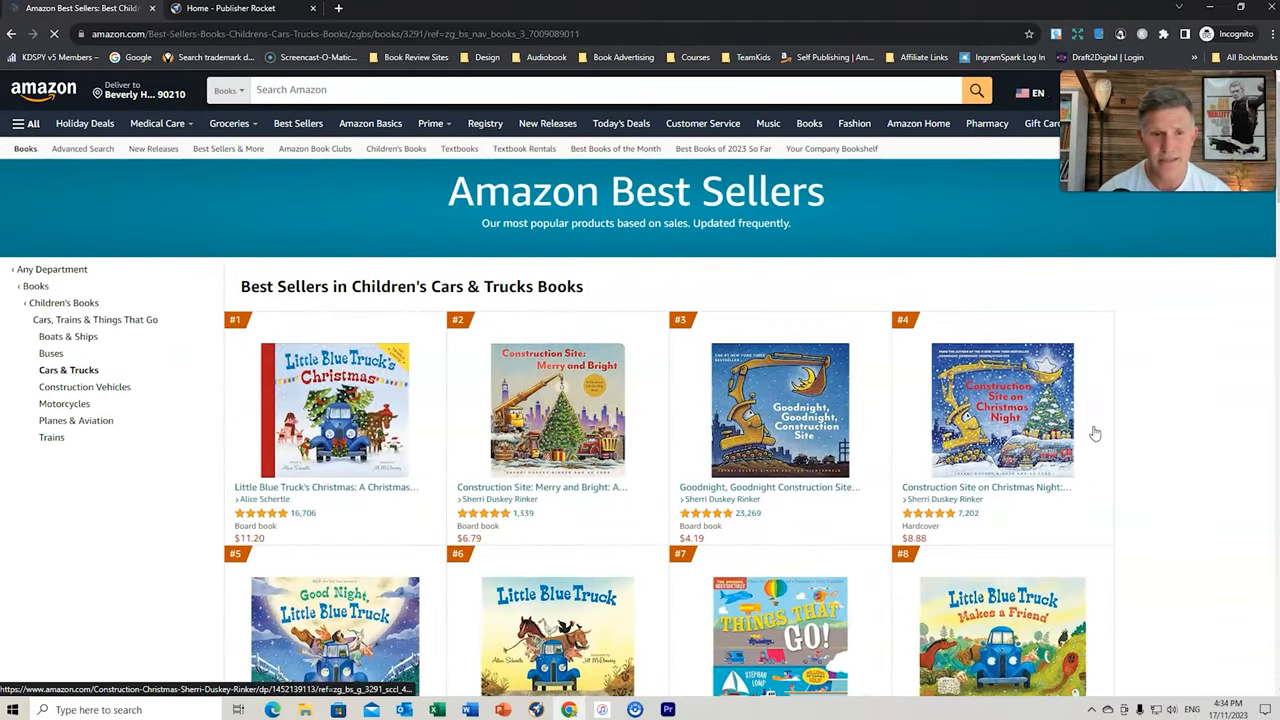
{"action": "scroll", "scroll_direction": "down", "scroll_amount": 3}
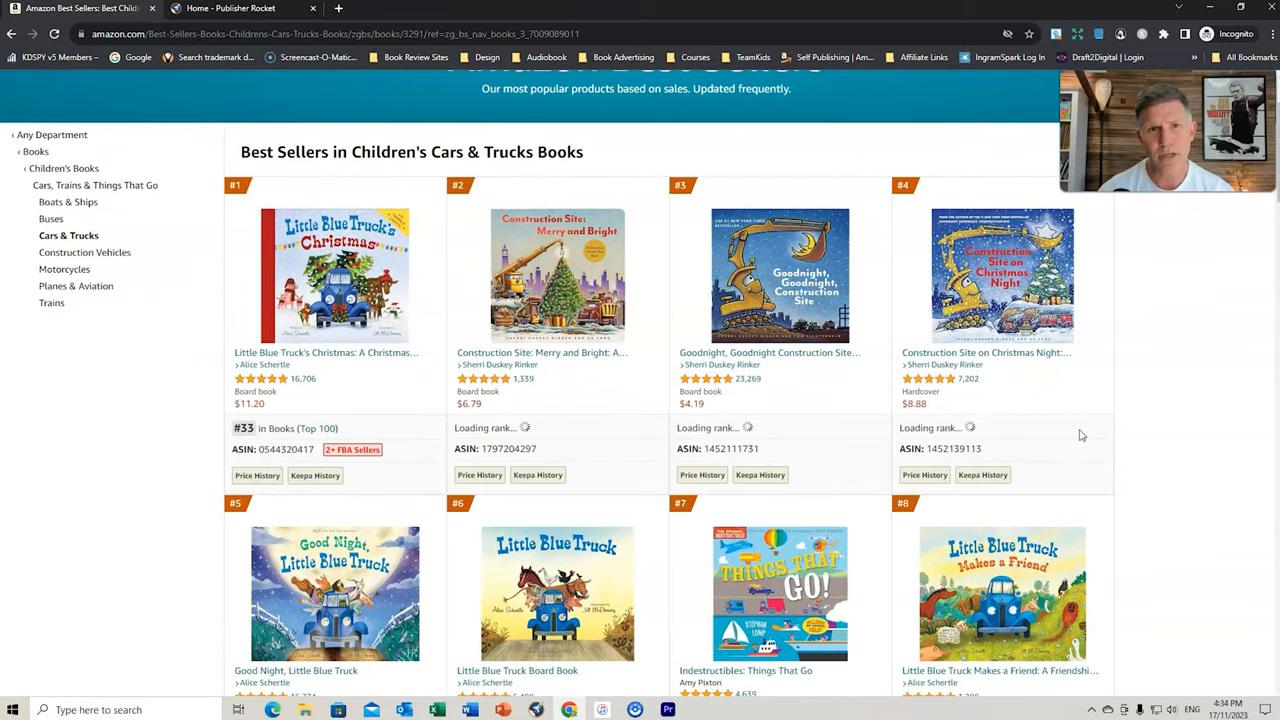
{"action": "scroll", "scroll_direction": "down", "scroll_amount": 3}
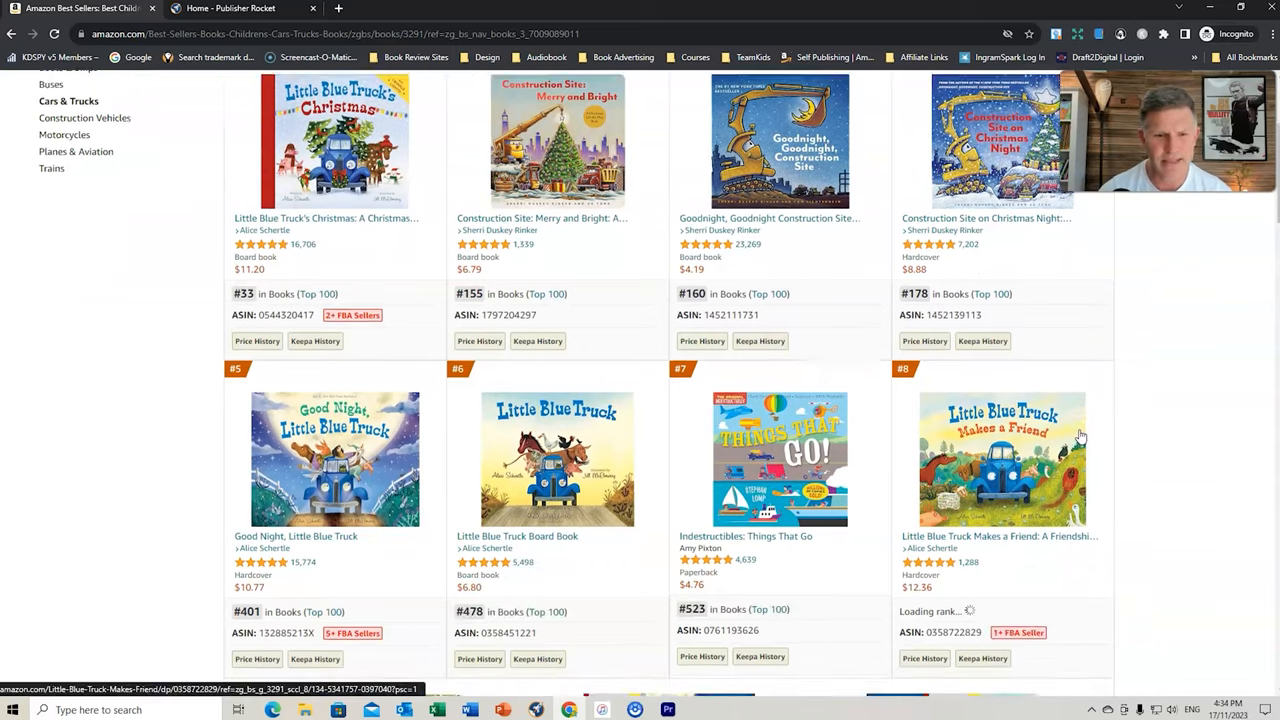
{"action": "scroll", "scroll_direction": "down", "scroll_amount": 3}
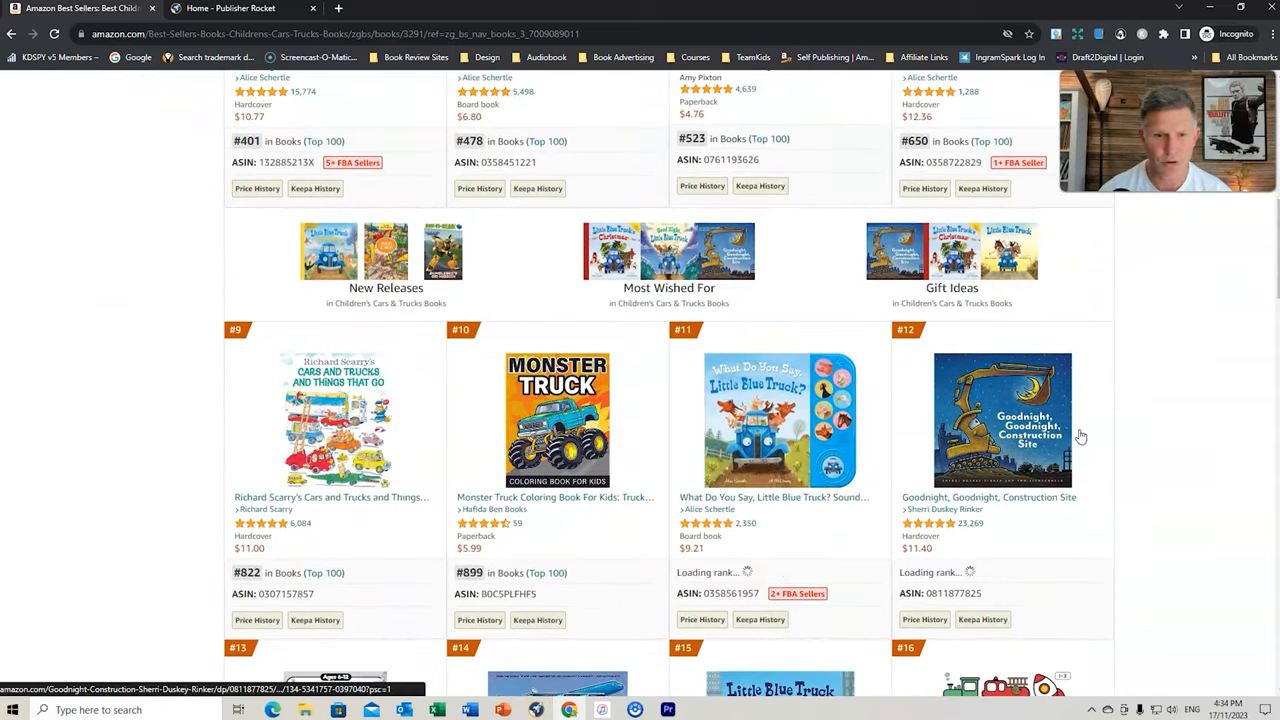
{"action": "scroll", "scroll_direction": "down", "scroll_amount": 3}
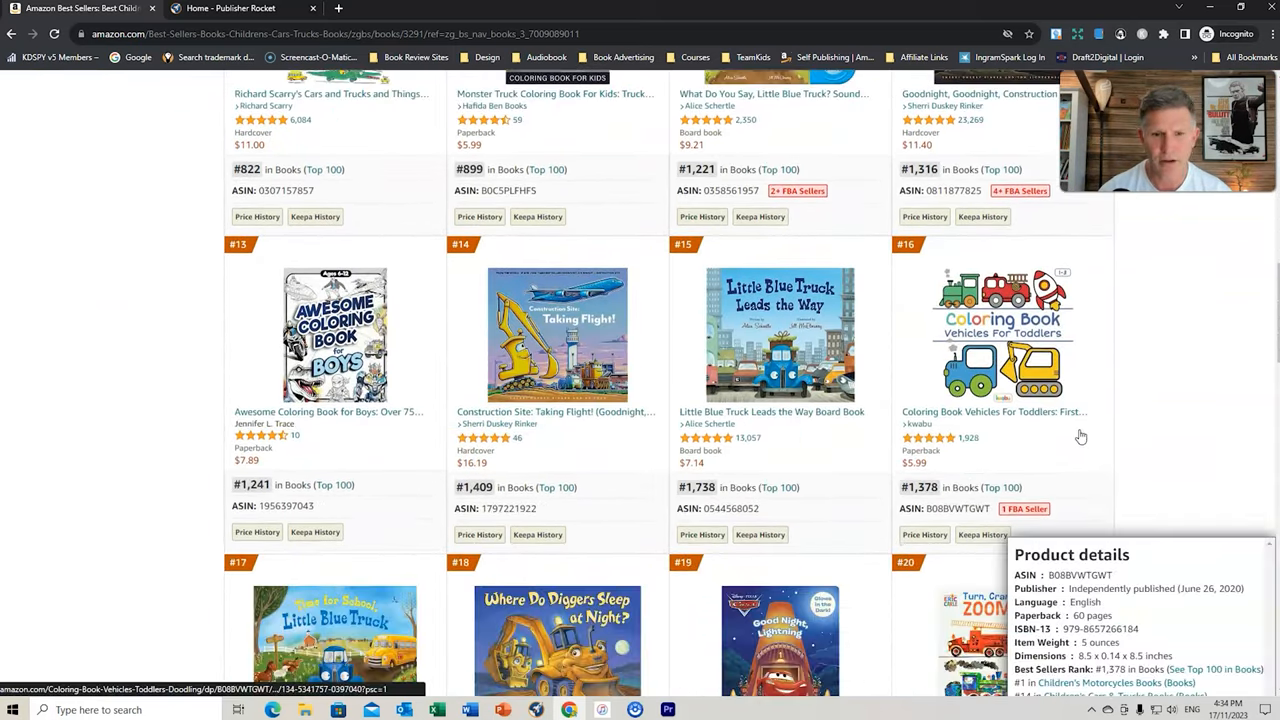
{"action": "scroll", "scroll_direction": "down", "scroll_amount": 3}
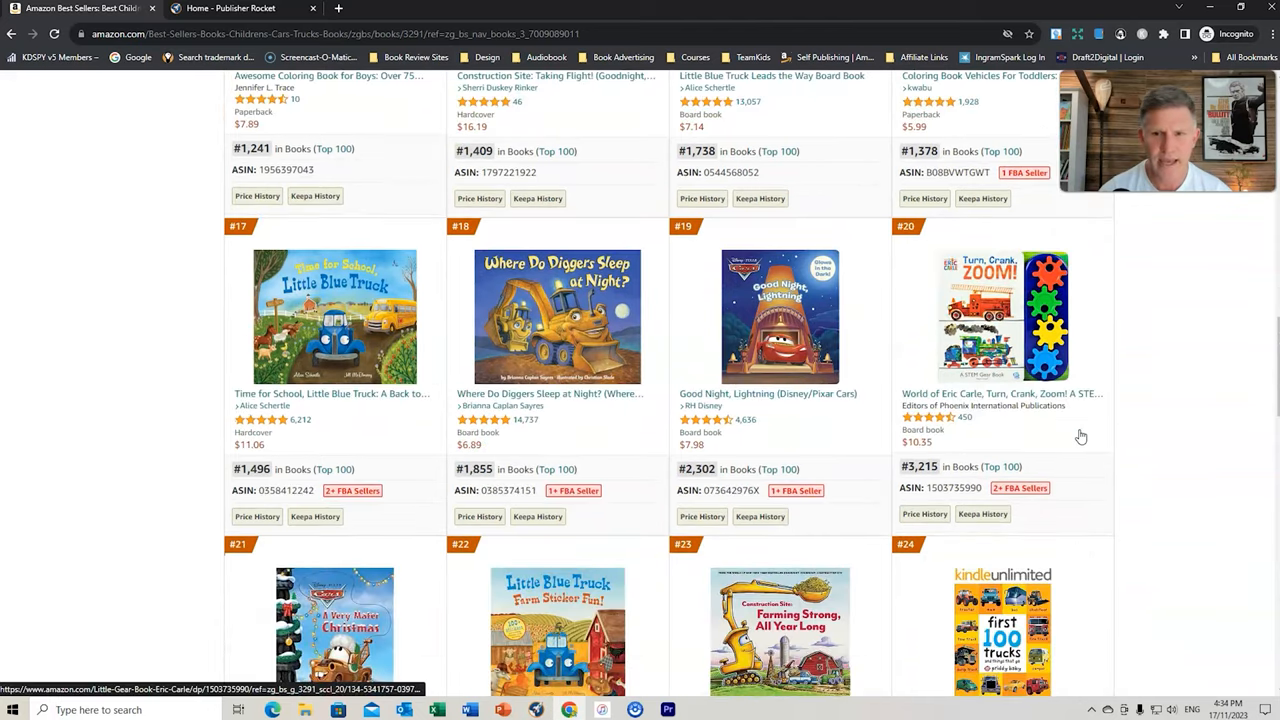
{"action": "scroll", "scroll_direction": "down", "scroll_amount": 3}
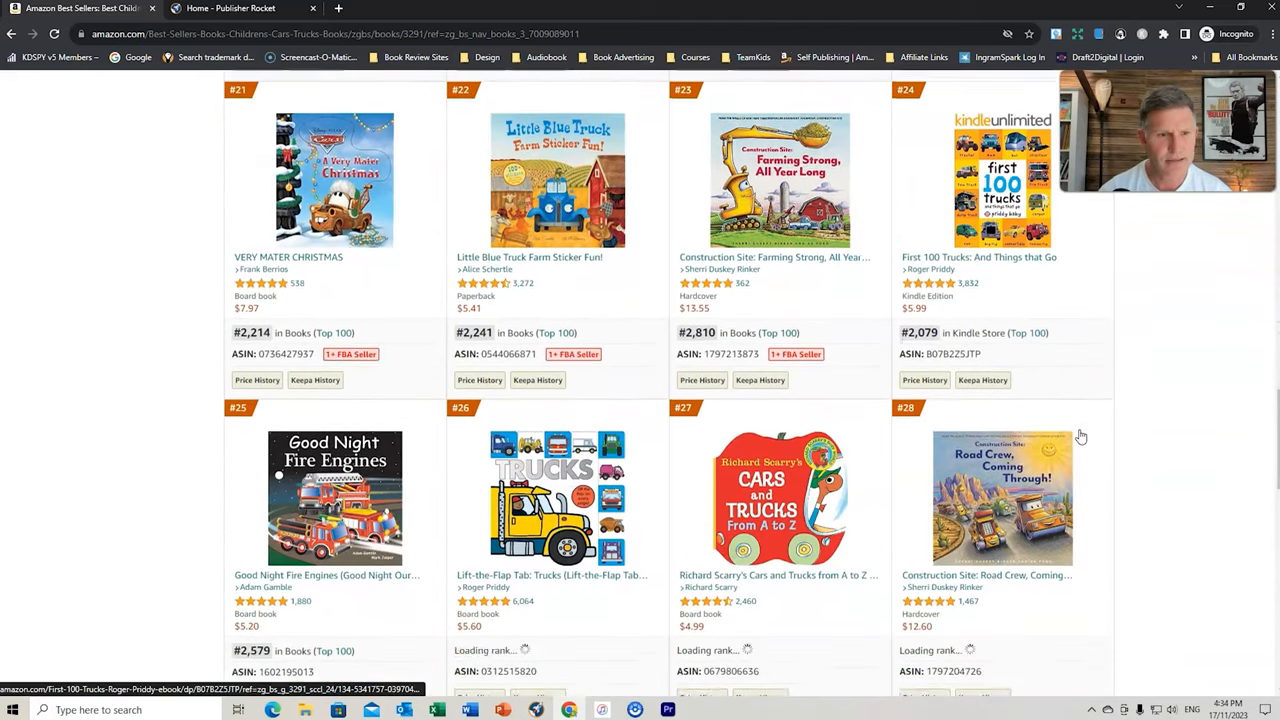
{"action": "scroll", "scroll_direction": "down", "scroll_amount": 3}
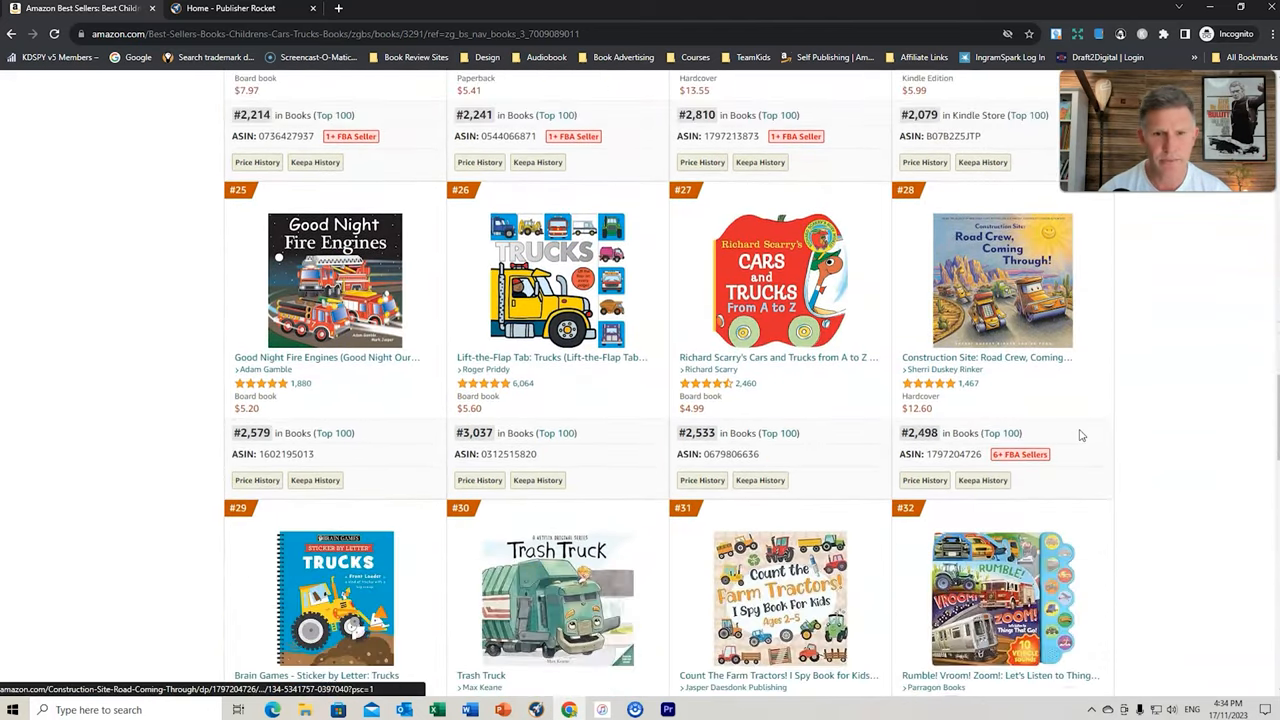
{"action": "mouse_move", "coordinate": [1076, 414]}
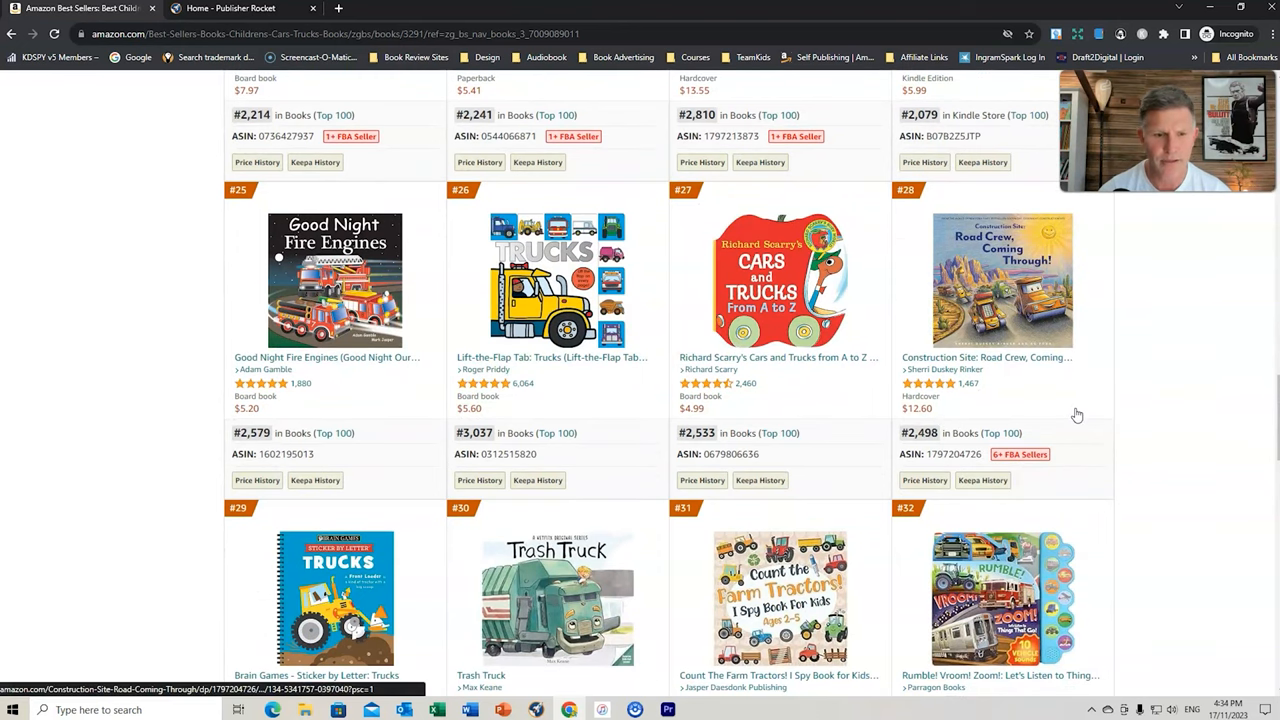
Review the Cars & Trucks titles ranked 25 to 48 with their product details
{"action": "scroll", "scroll_direction": "down", "scroll_amount": 3}
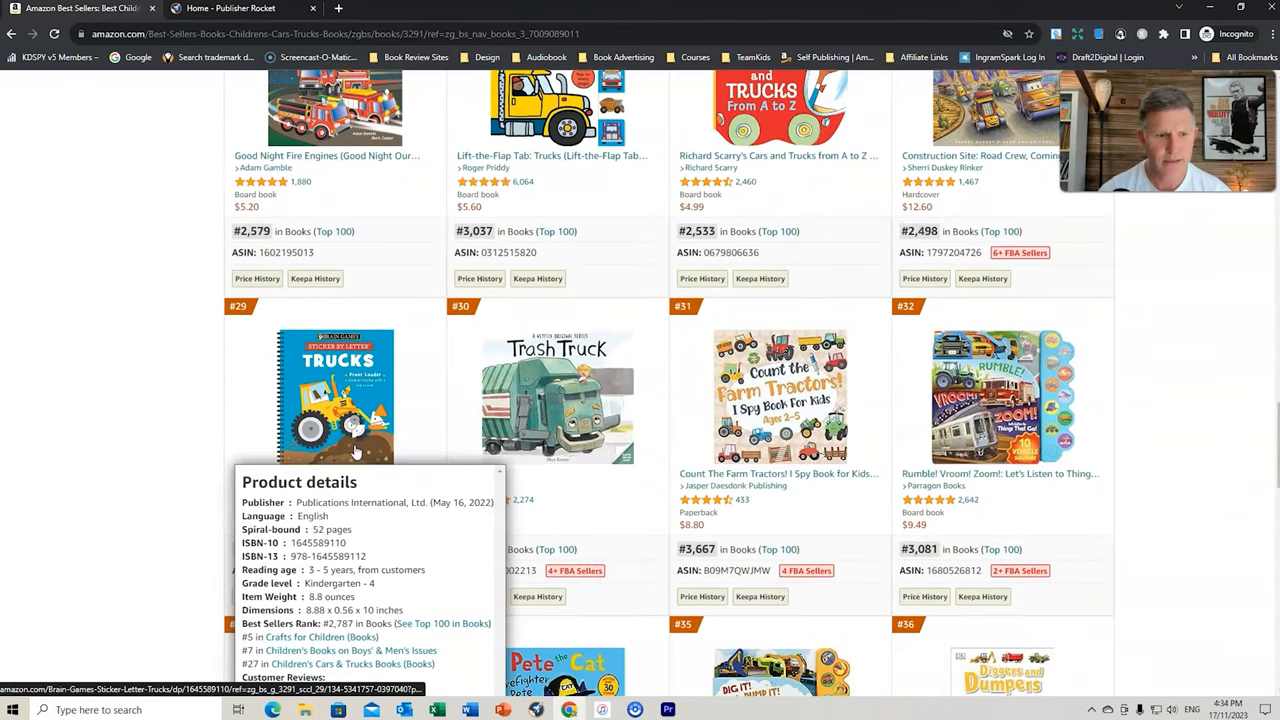
{"action": "mouse_move", "coordinate": [630, 554]}
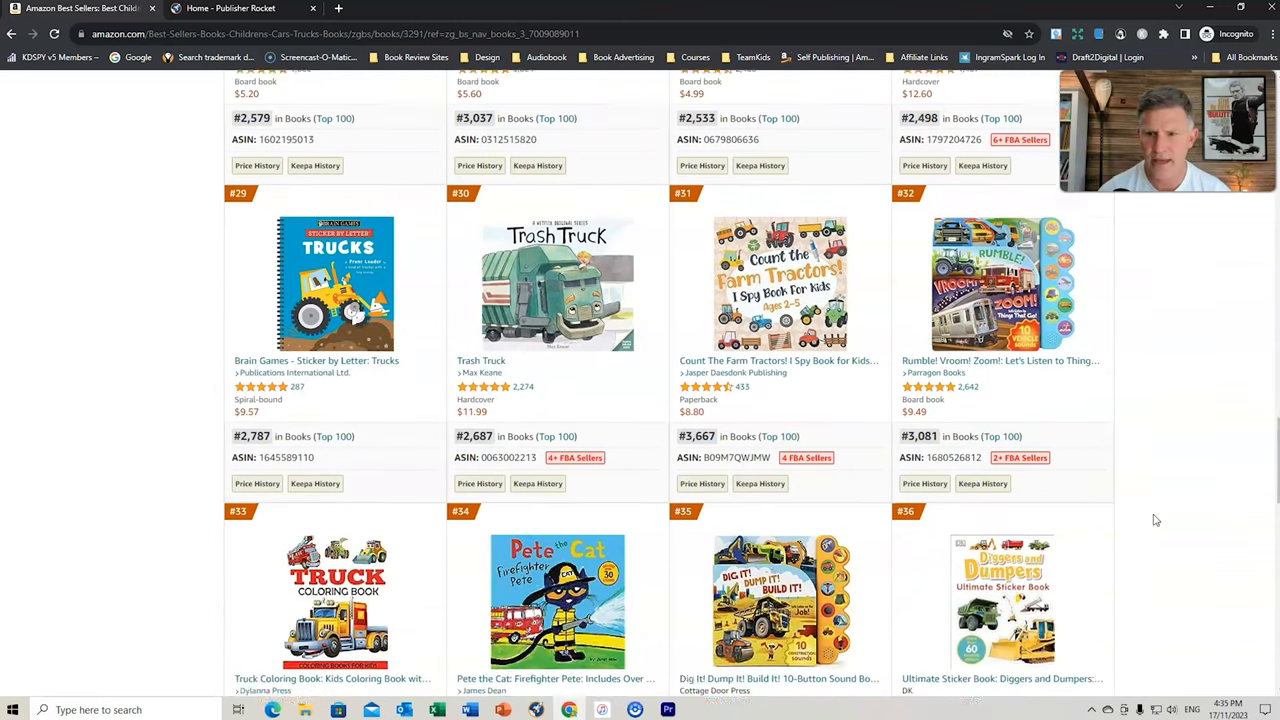
{"action": "scroll", "scroll_direction": "down", "scroll_amount": 3}
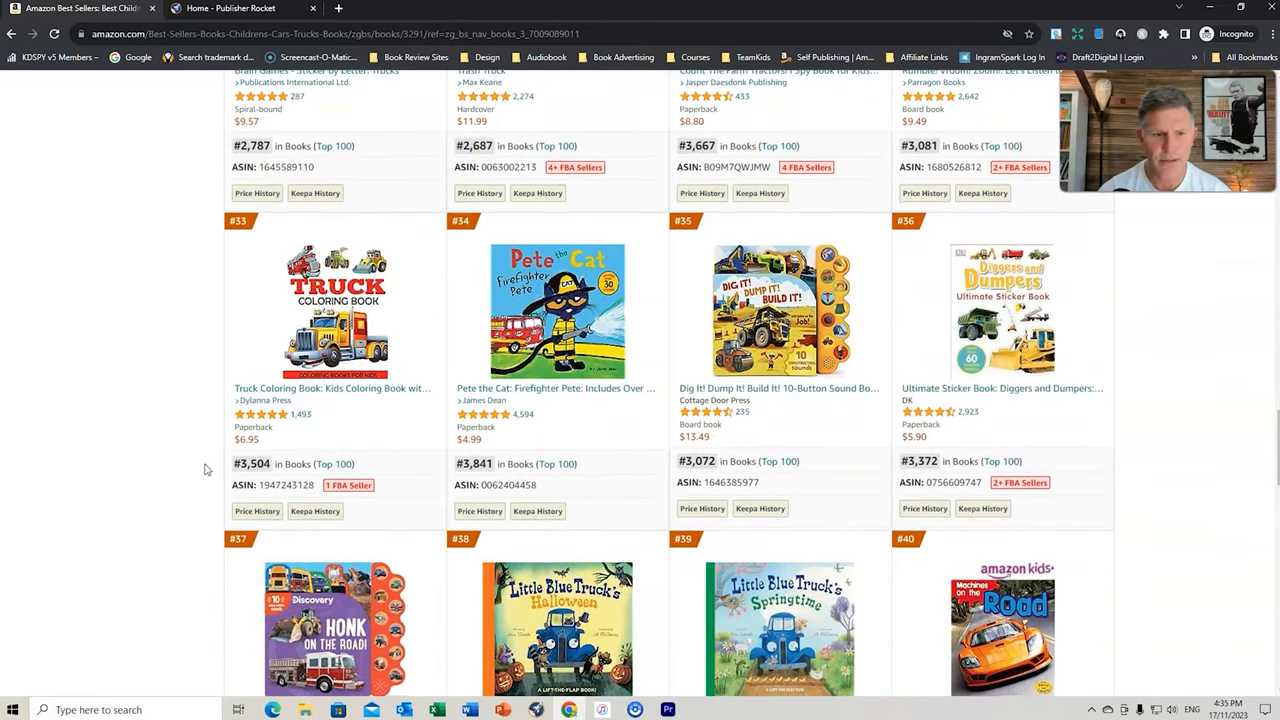
{"action": "scroll", "scroll_direction": "down", "scroll_amount": 3}
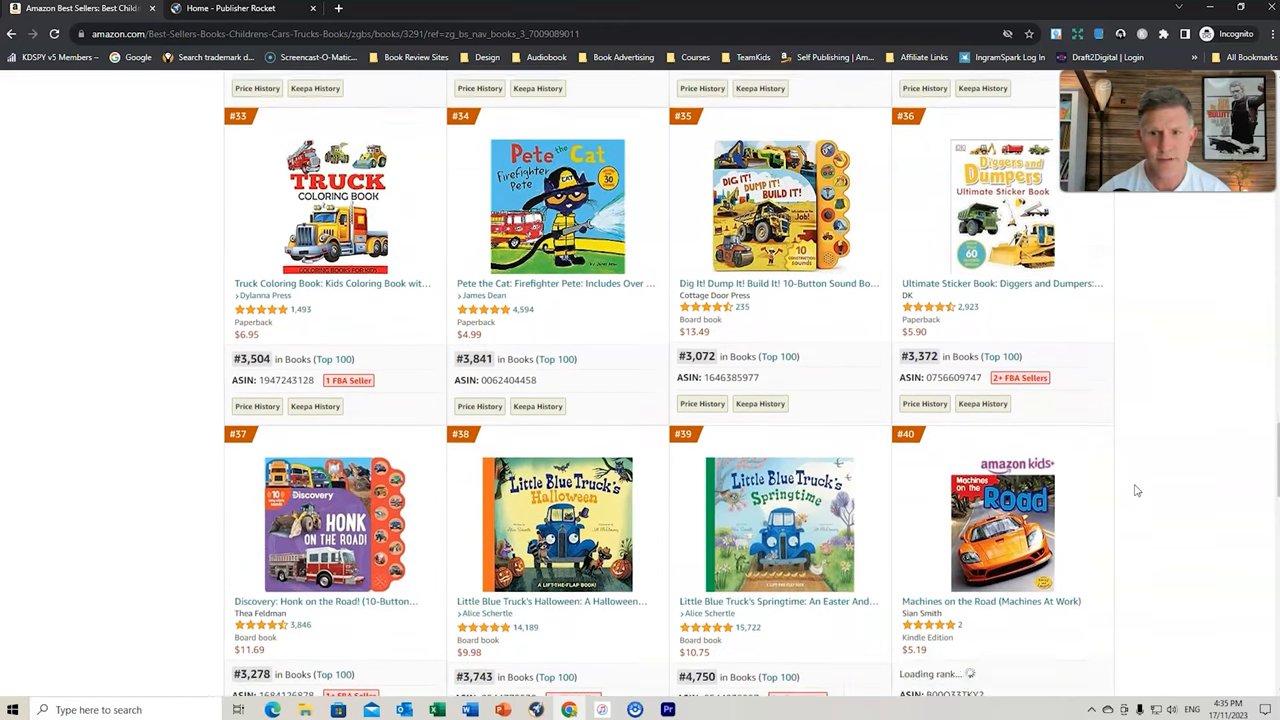
{"action": "scroll", "scroll_direction": "down", "scroll_amount": 3}
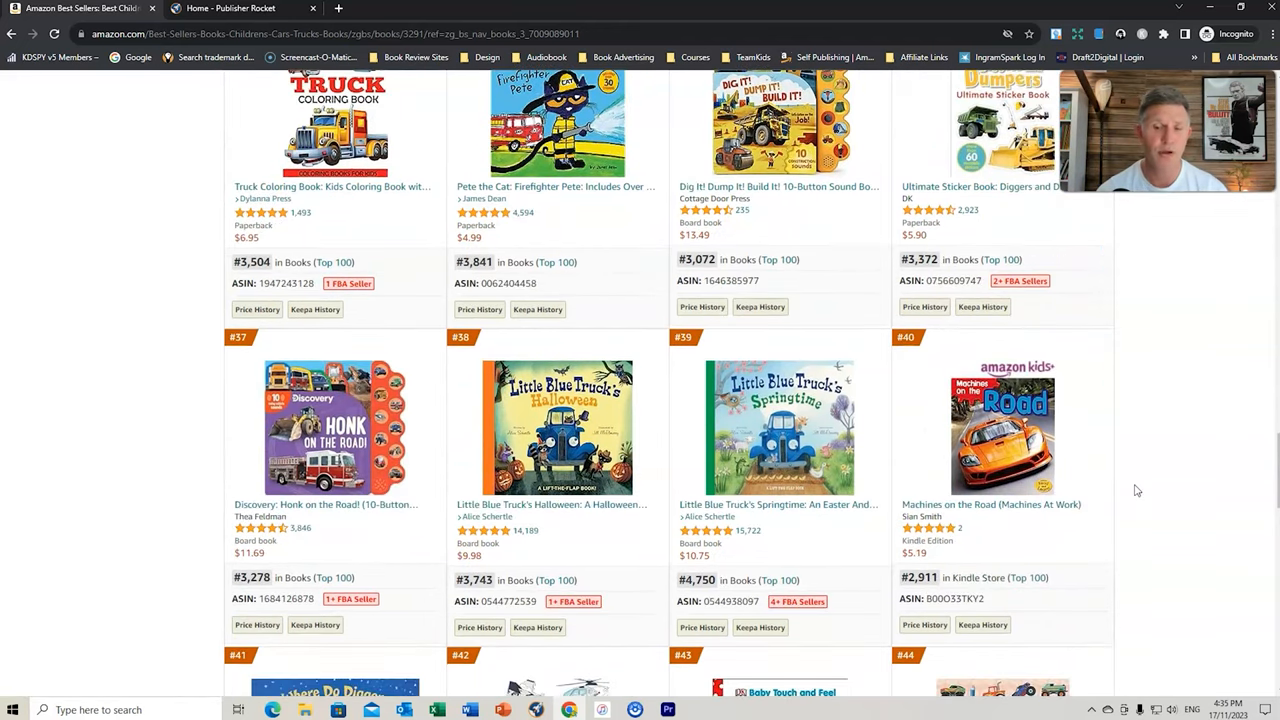
{"action": "scroll", "scroll_direction": "down", "scroll_amount": 3}
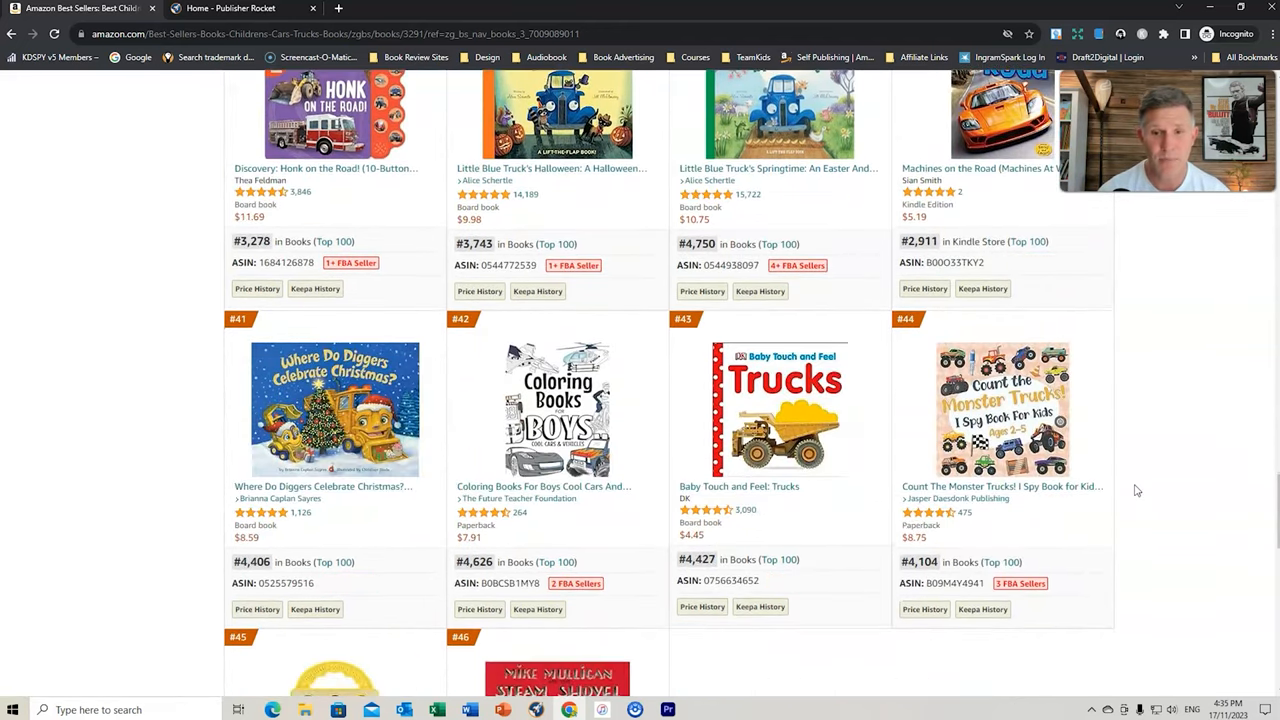
{"action": "scroll", "scroll_direction": "down", "scroll_amount": 3}
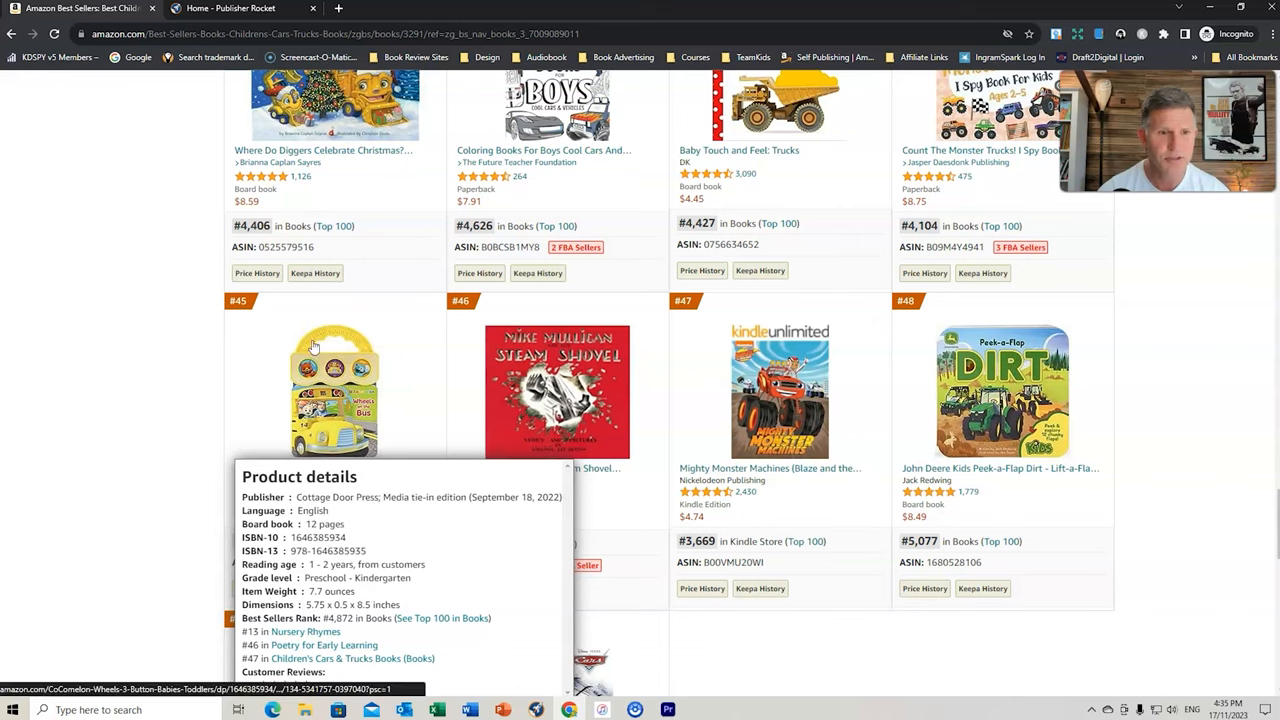
{"action": "mouse_move", "coordinate": [390, 344]}
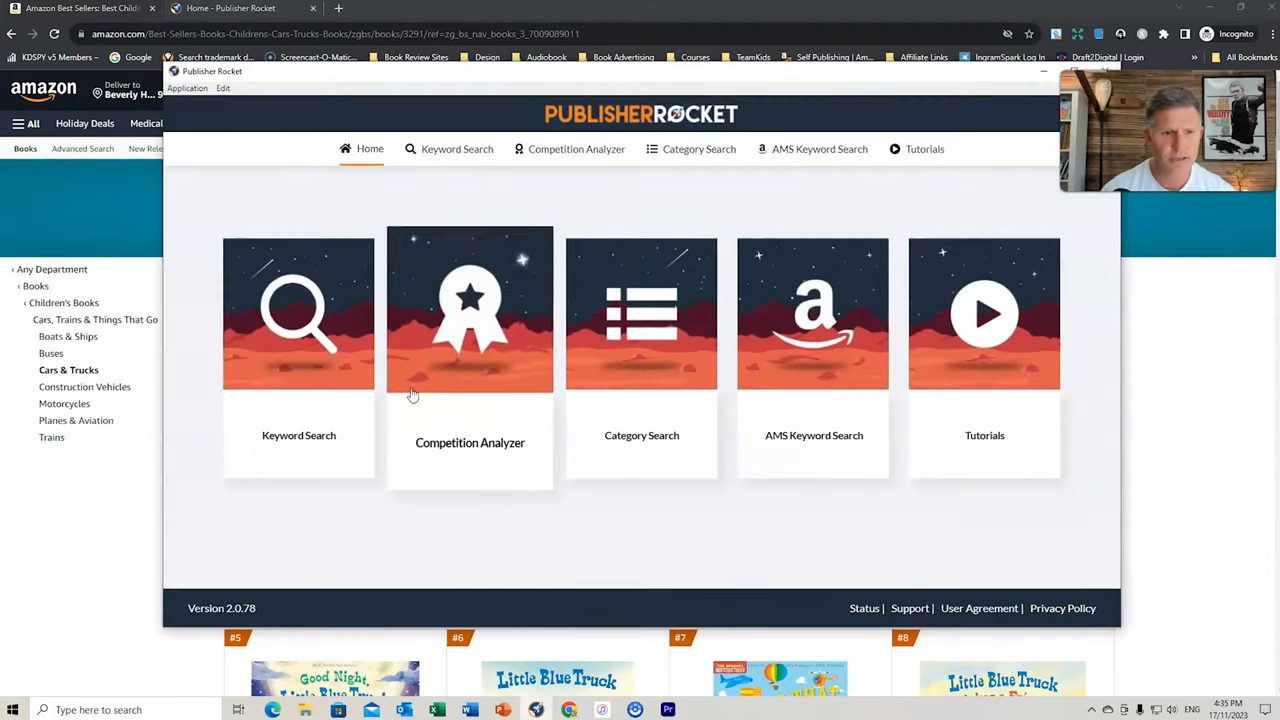
Run a Keyword Search for 'truck books for toddlers'
{"action": "left_click", "coordinate": [298, 312]}
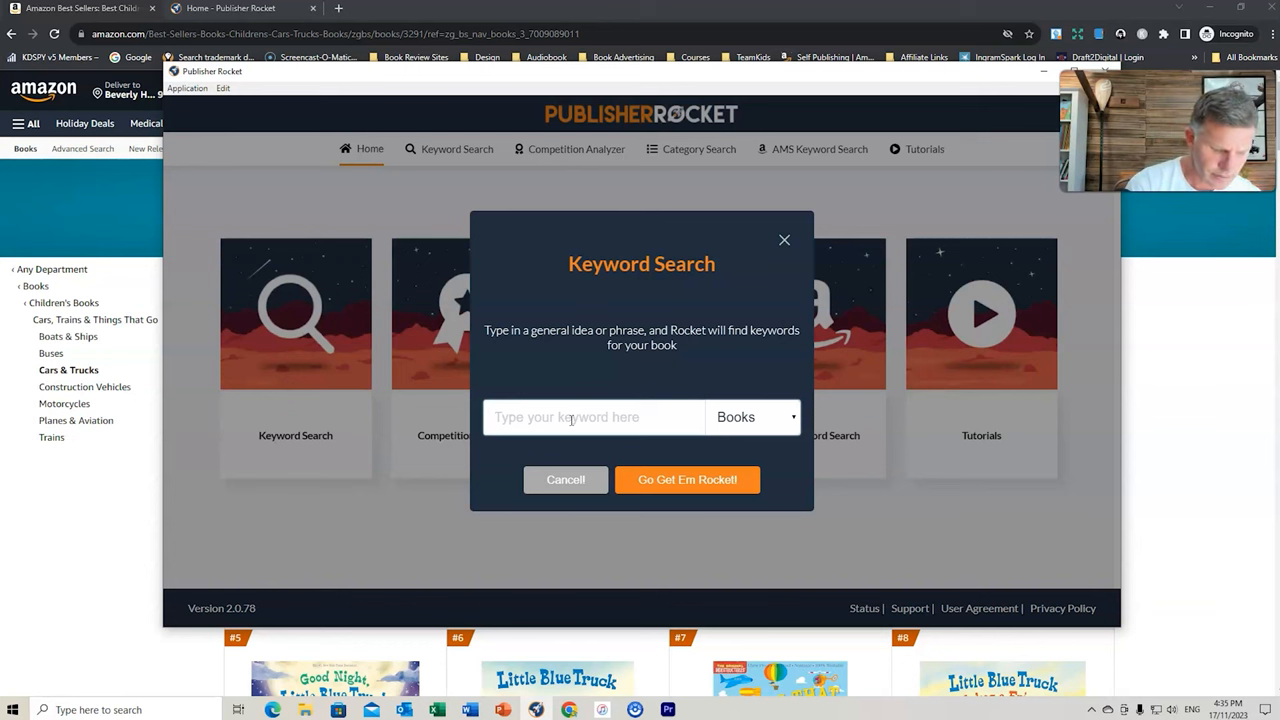
{"action": "type", "text": "truck books"}
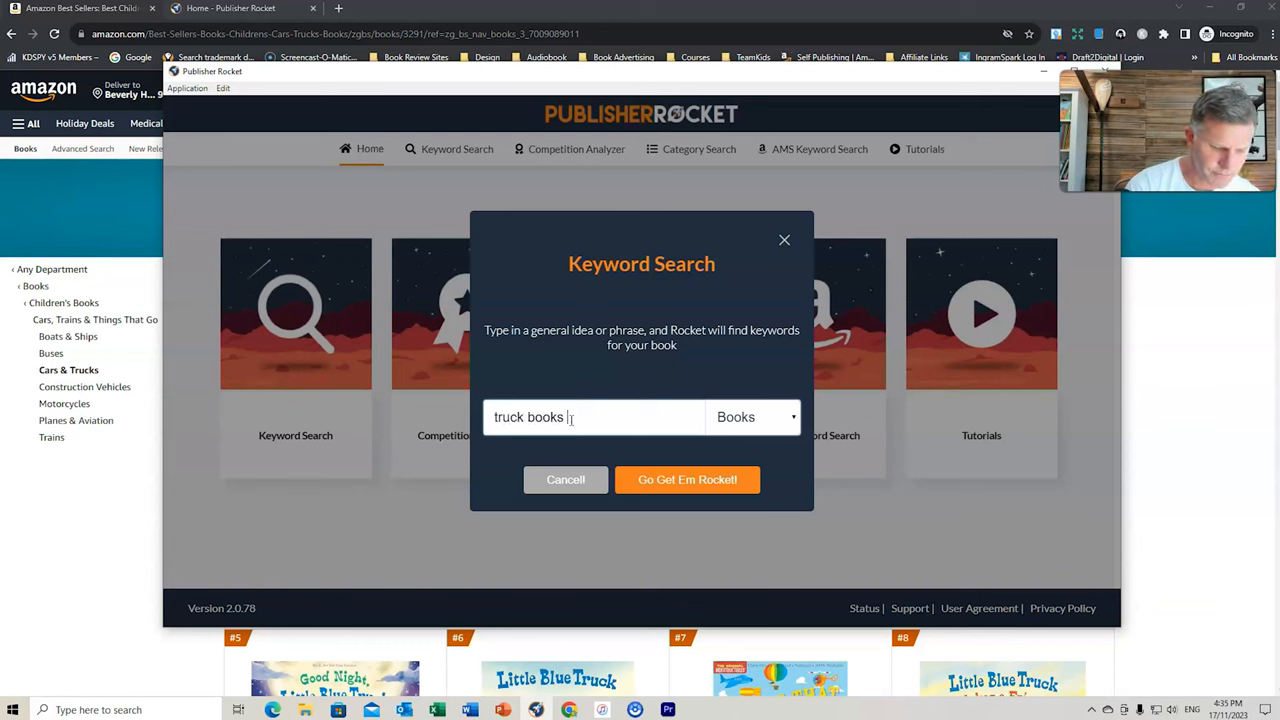
{"action": "type", "text": "for toddlers"}
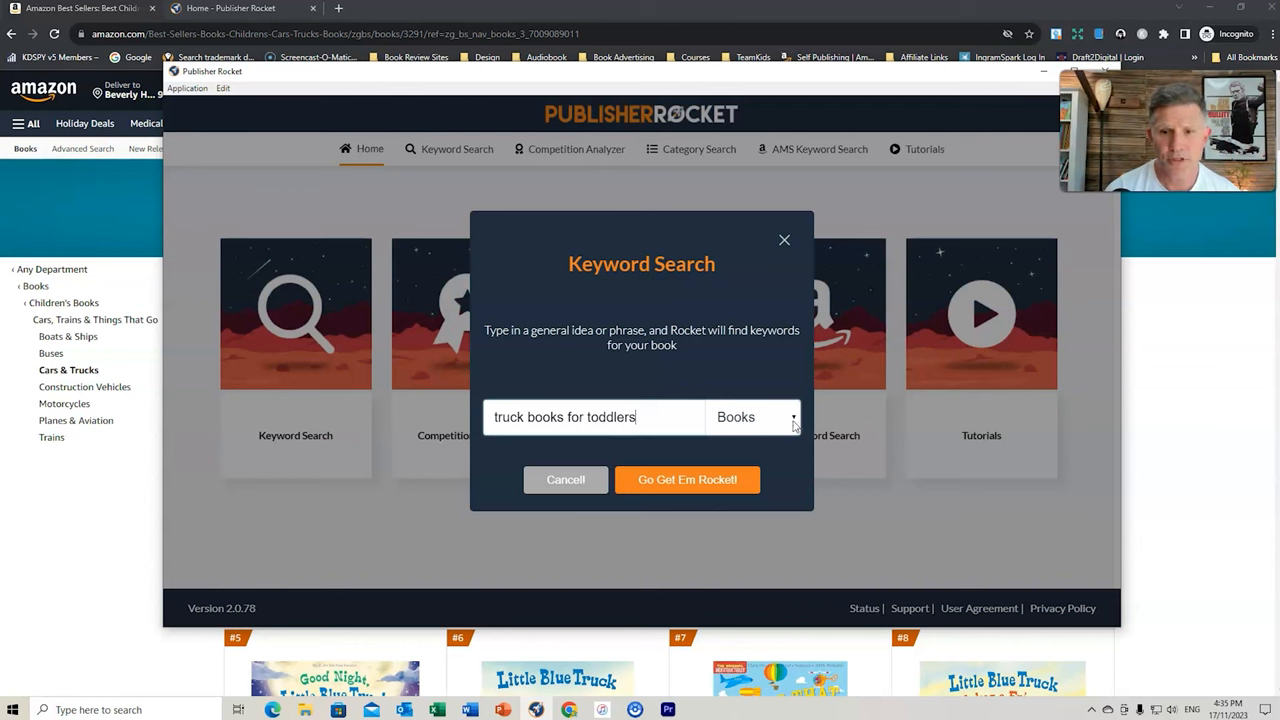
{"action": "left_click", "coordinate": [752, 418]}
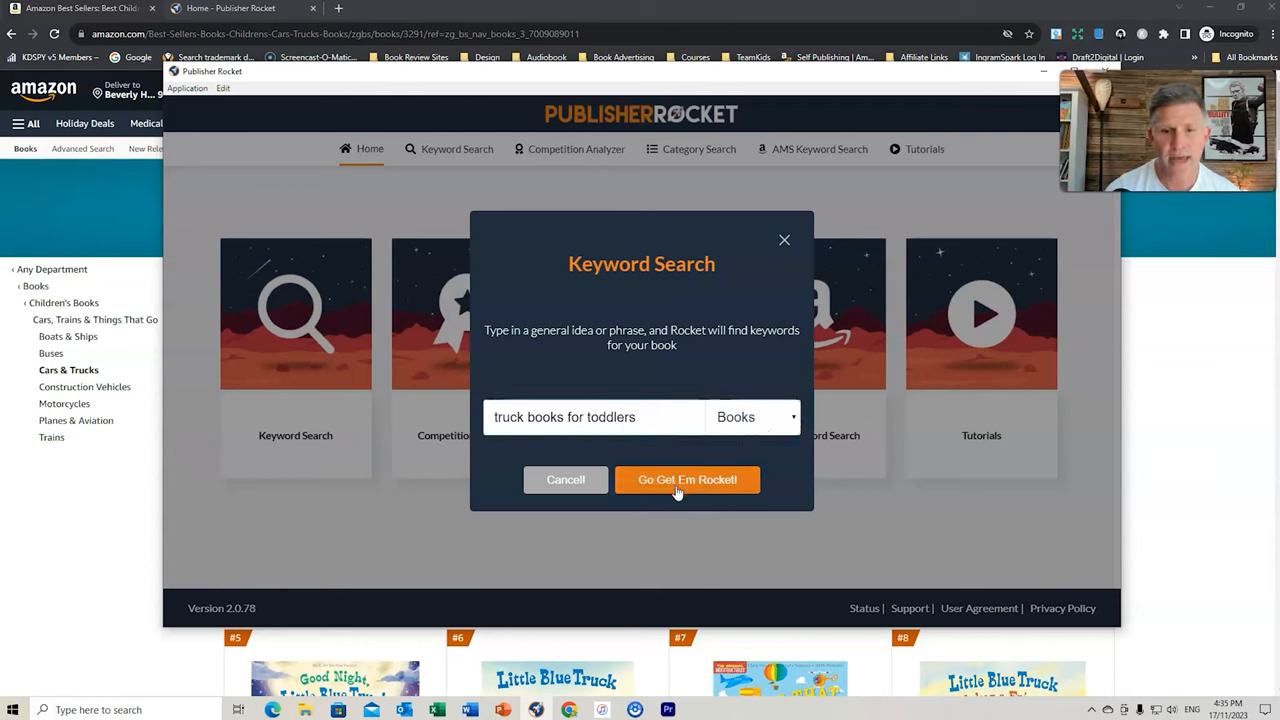
{"action": "left_click", "coordinate": [688, 480]}
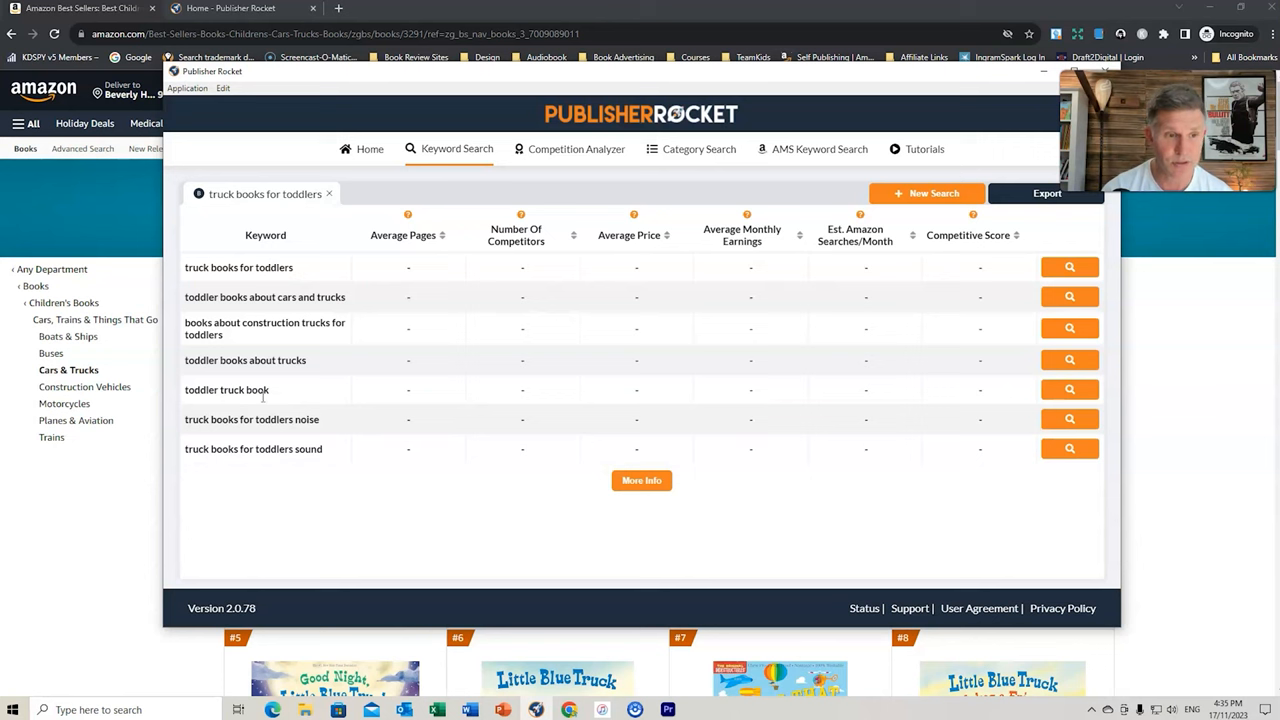
{"action": "mouse_move", "coordinate": [296, 256]}
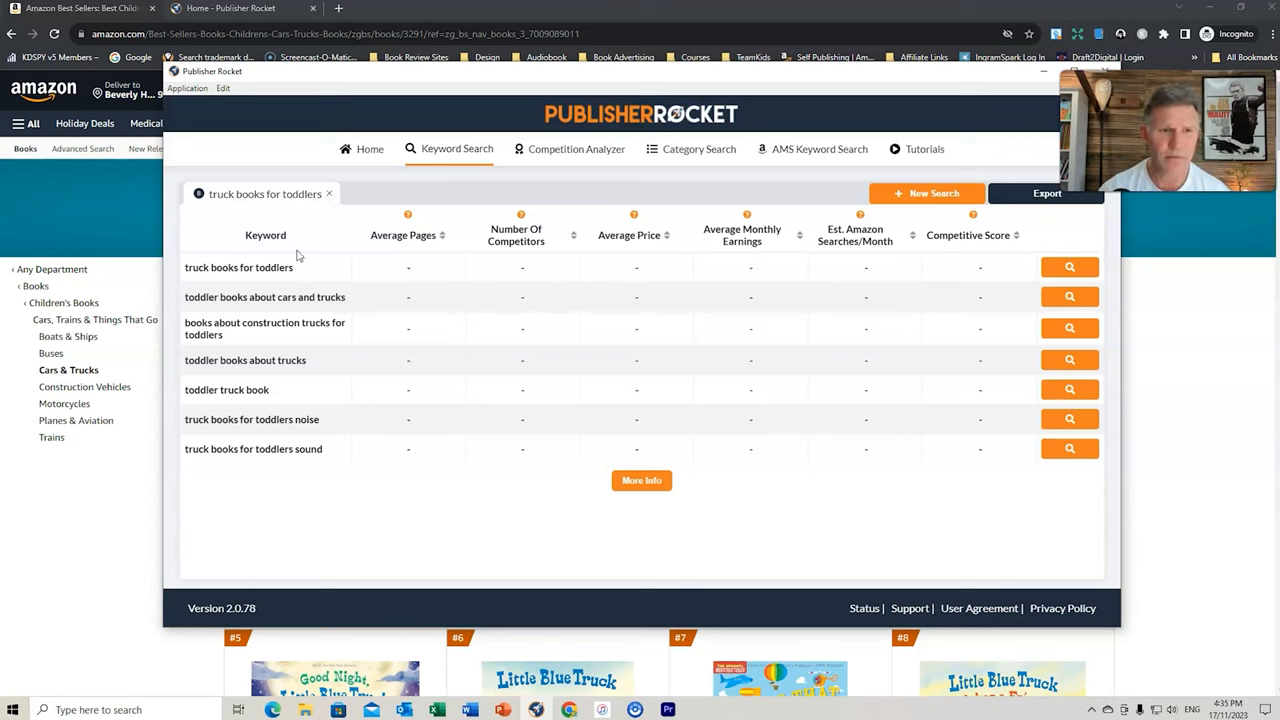
{"action": "mouse_move", "coordinate": [300, 270]}
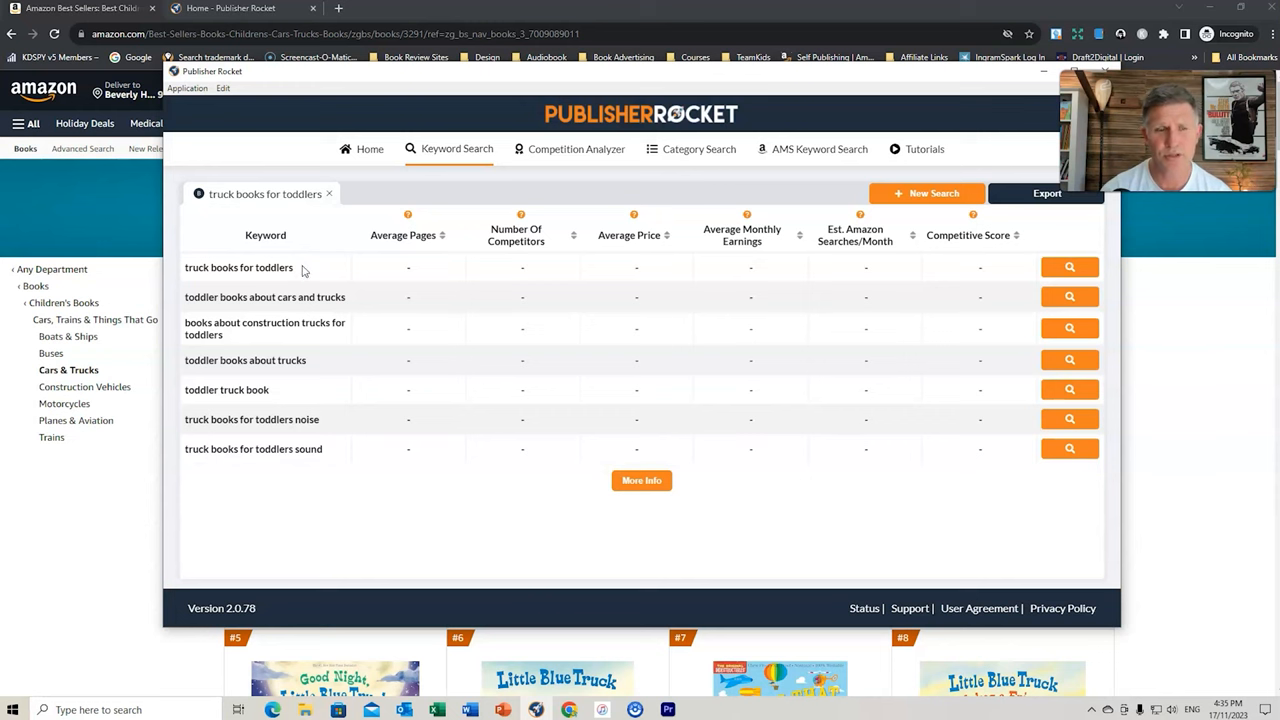
Load statistics for each suggested truck-book keyword, including 'truck books for toddlers noise'
{"action": "left_click", "coordinate": [1068, 268]}
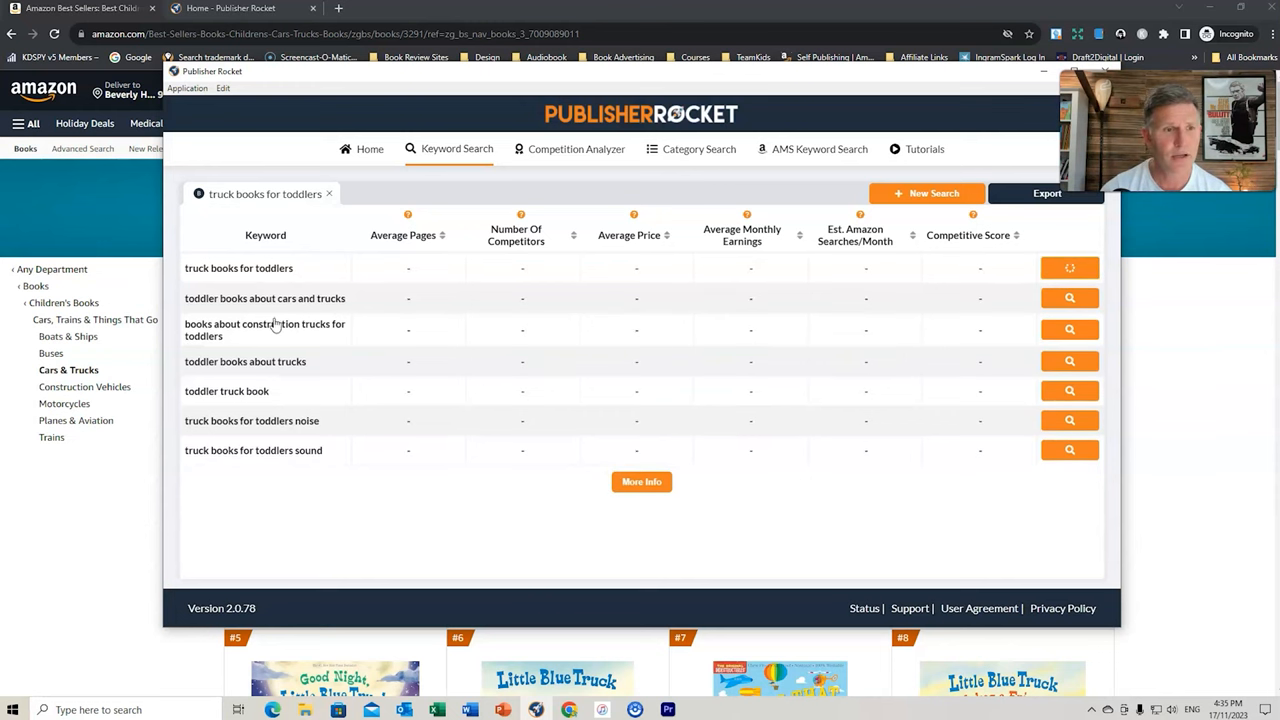
{"action": "left_click", "coordinate": [1068, 268]}
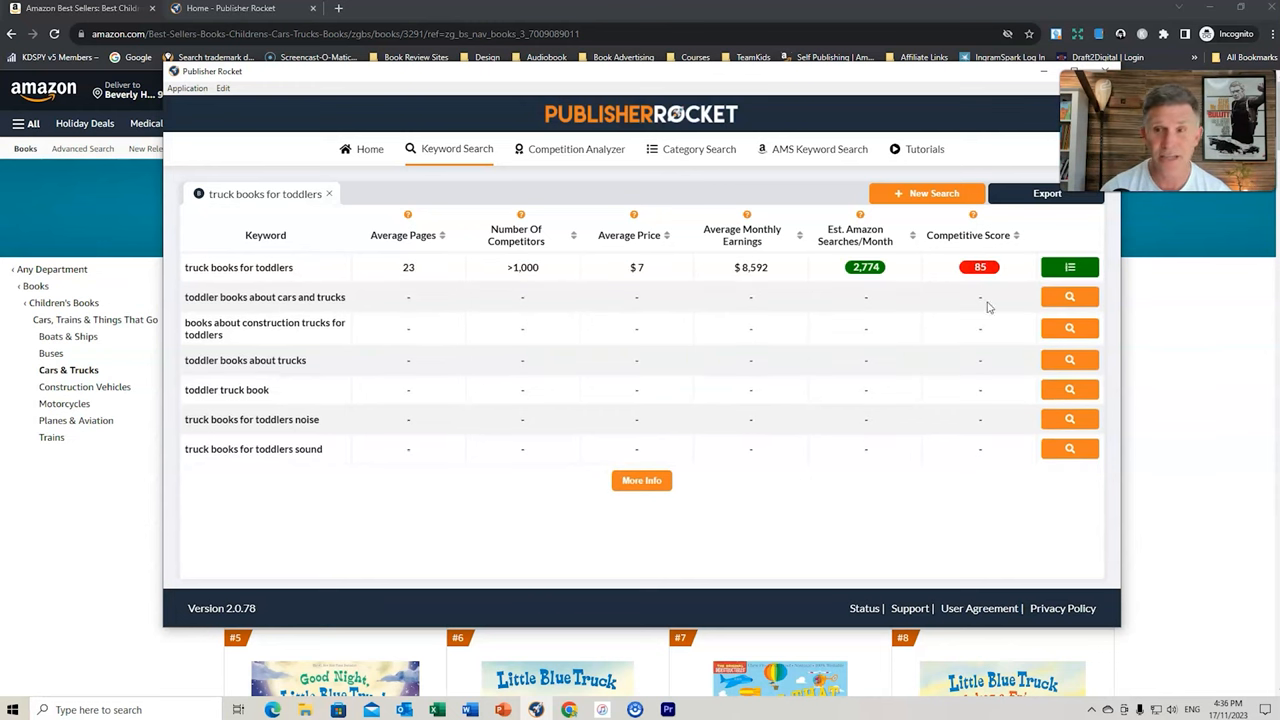
{"action": "left_click", "coordinate": [1068, 296]}
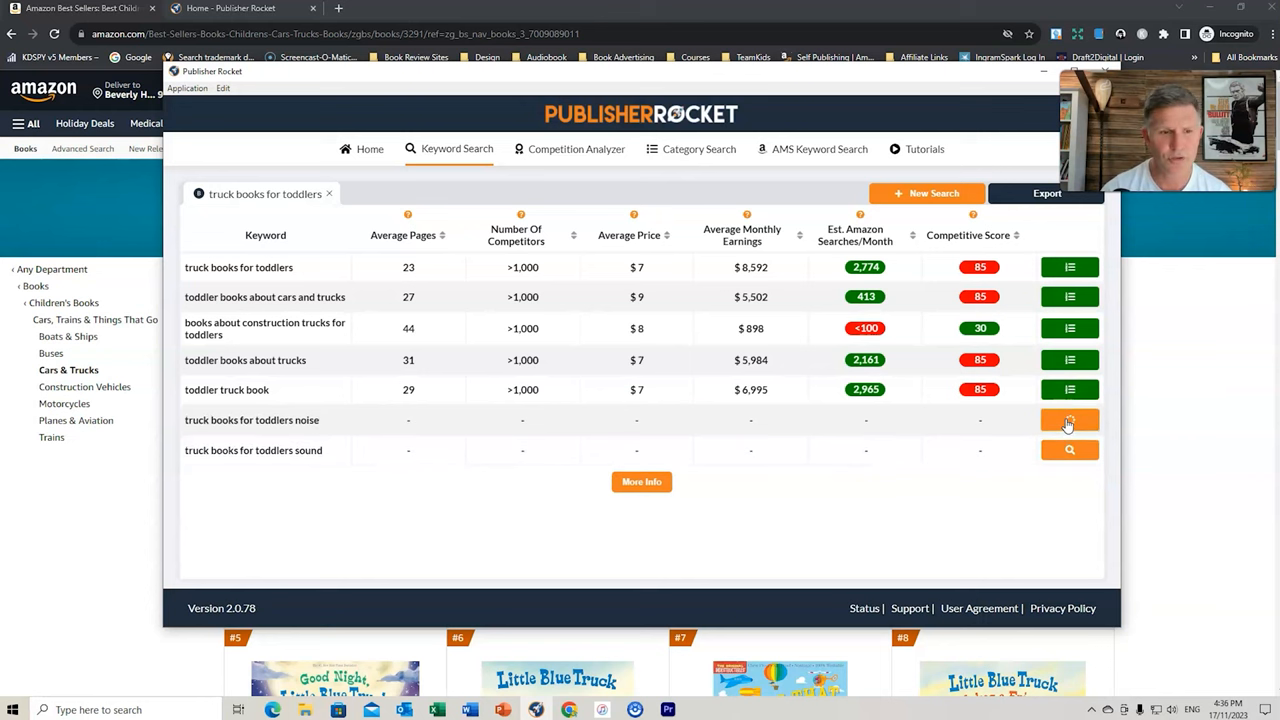
{"action": "left_click", "coordinate": [1068, 450]}
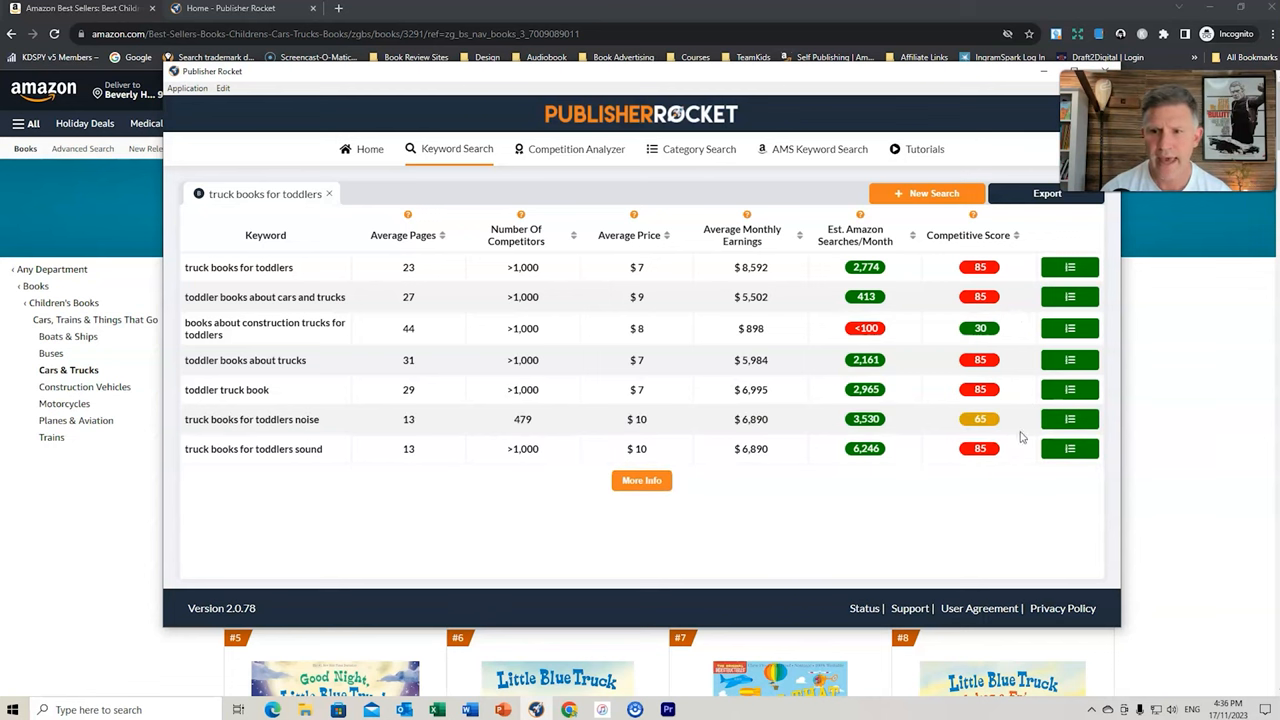
{"action": "mouse_move", "coordinate": [1016, 336]}
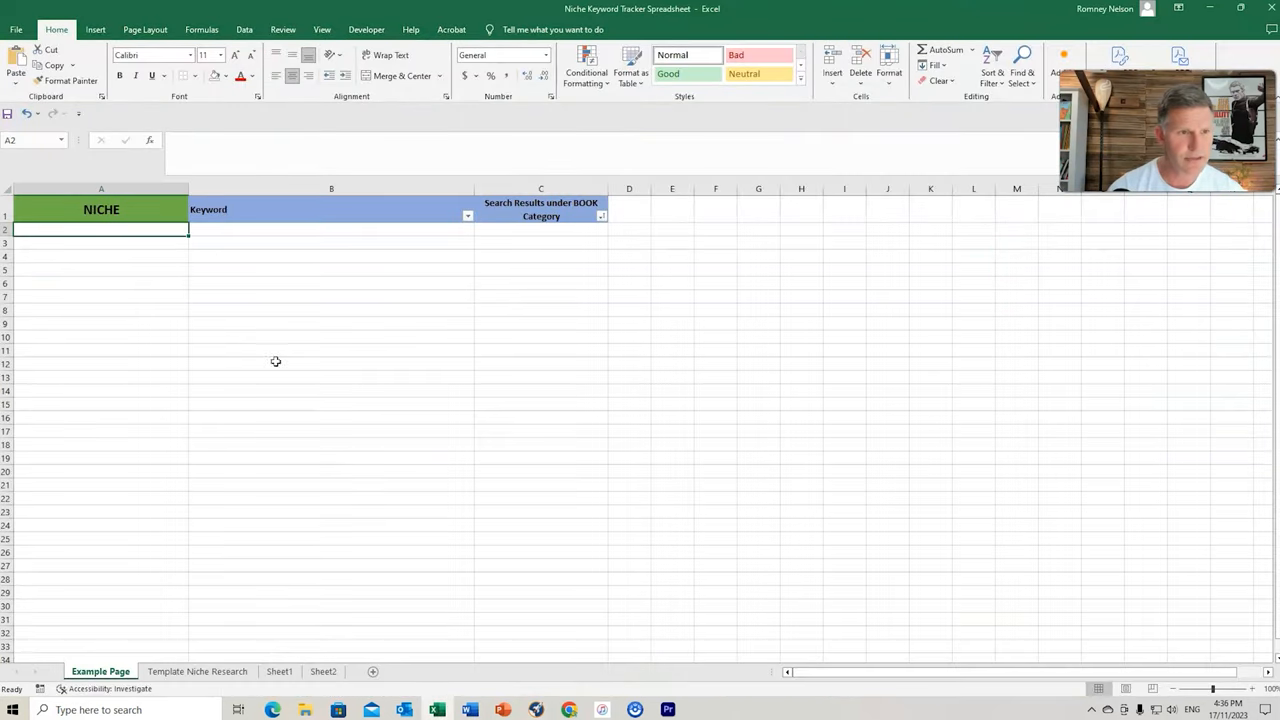
Enter 'books about construction trucks for toddlers' as the sheet's first keyword
{"action": "type", "text": "books about construction trucks for toddlers"}
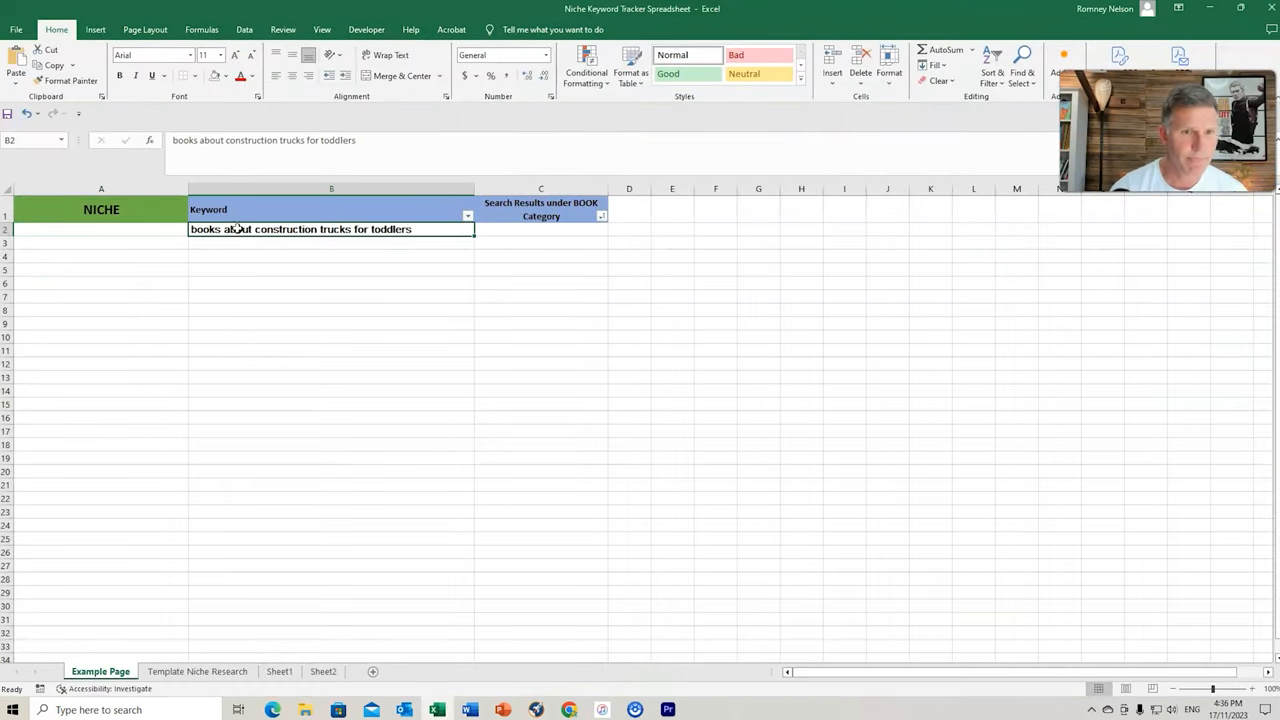
{"action": "left_click", "coordinate": [540, 350]}
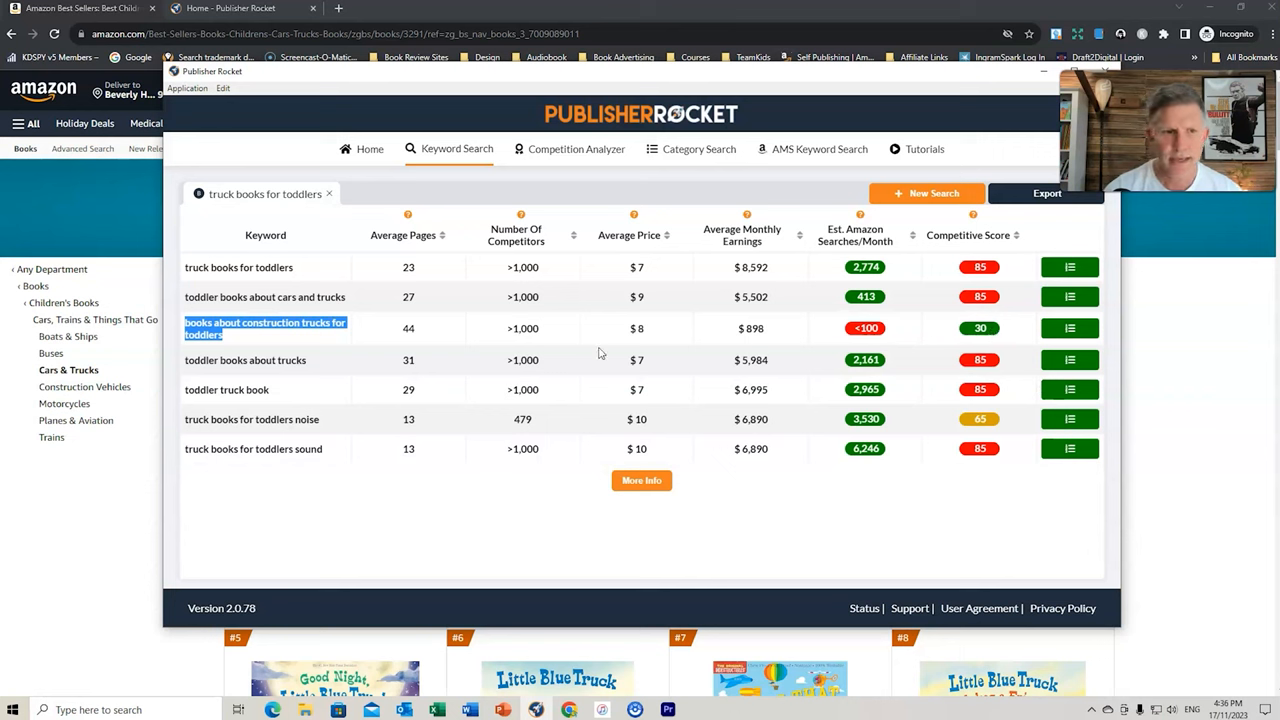
{"action": "mouse_move", "coordinate": [424, 338]}
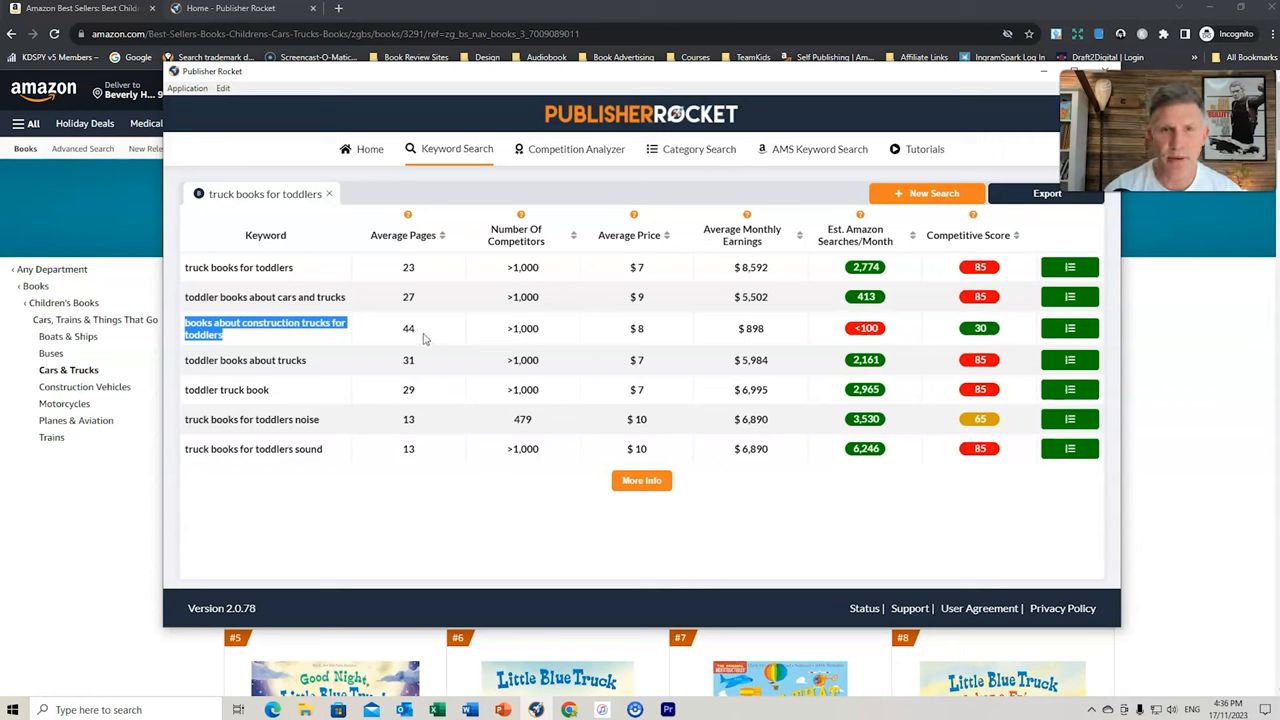
{"action": "mouse_move", "coordinate": [660, 328]}
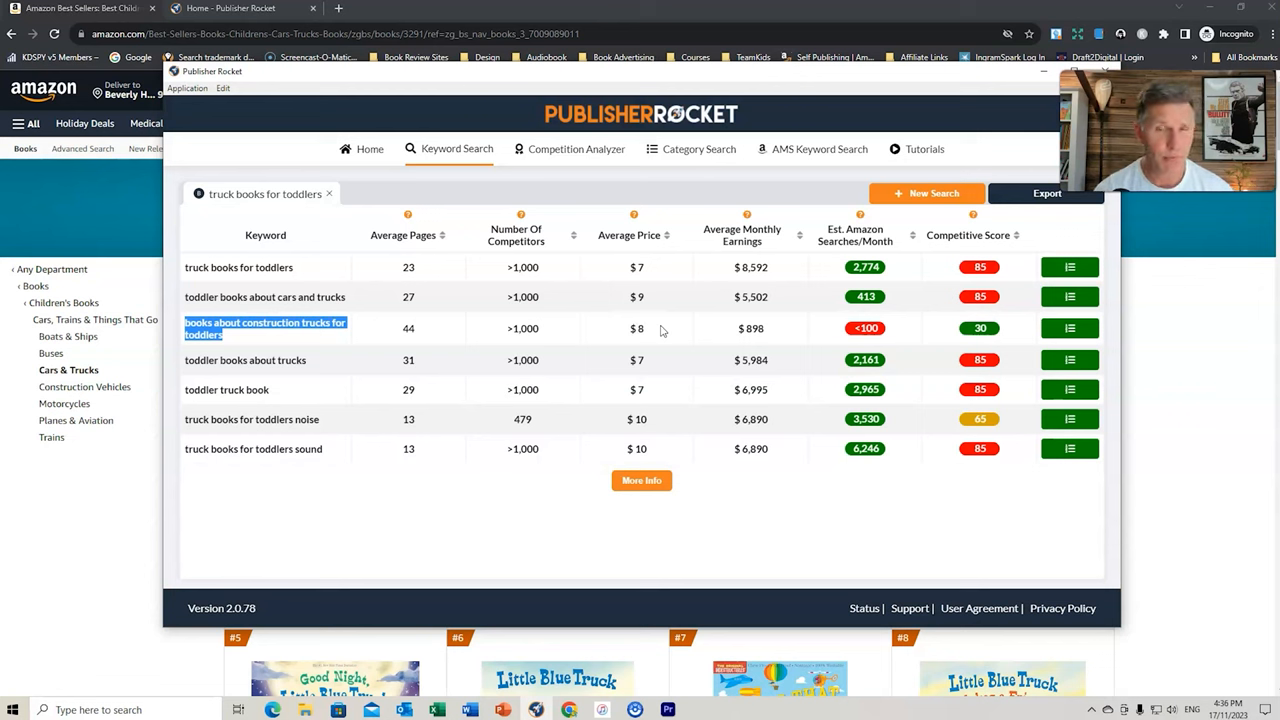
{"action": "mouse_move", "coordinate": [782, 336]}
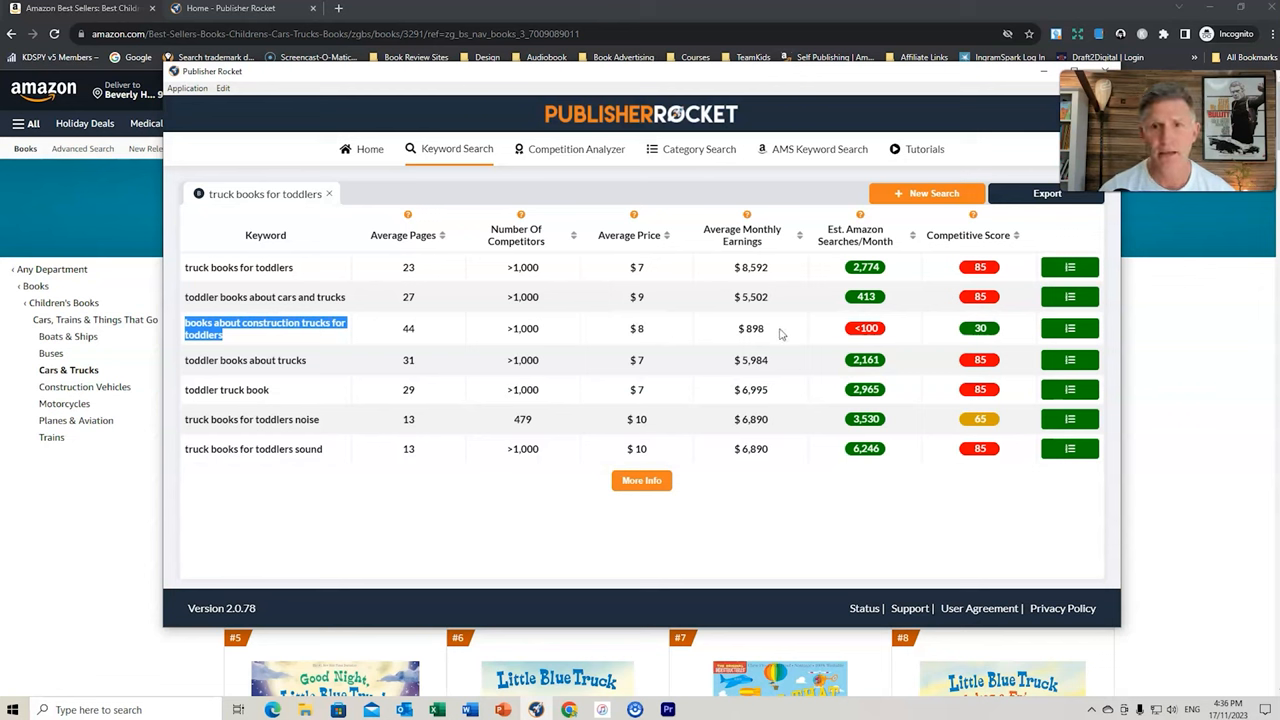
{"action": "mouse_move", "coordinate": [770, 330]}
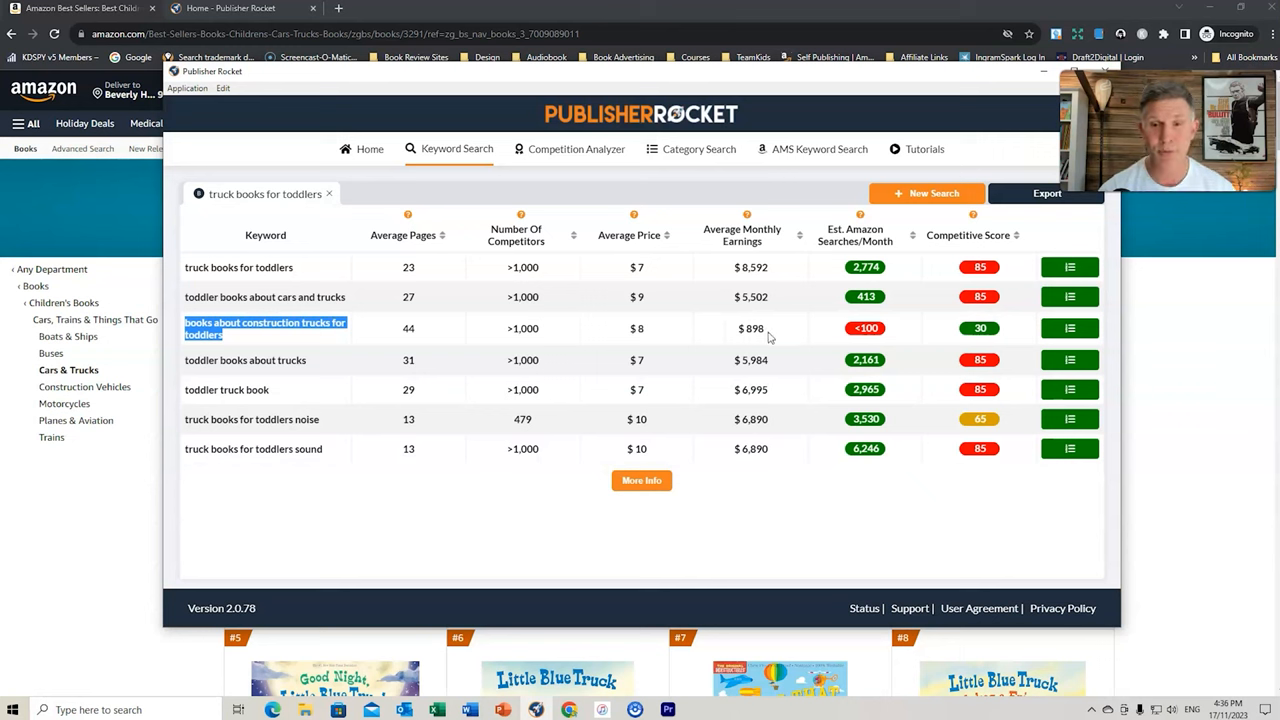
{"action": "mouse_move", "coordinate": [758, 260]}
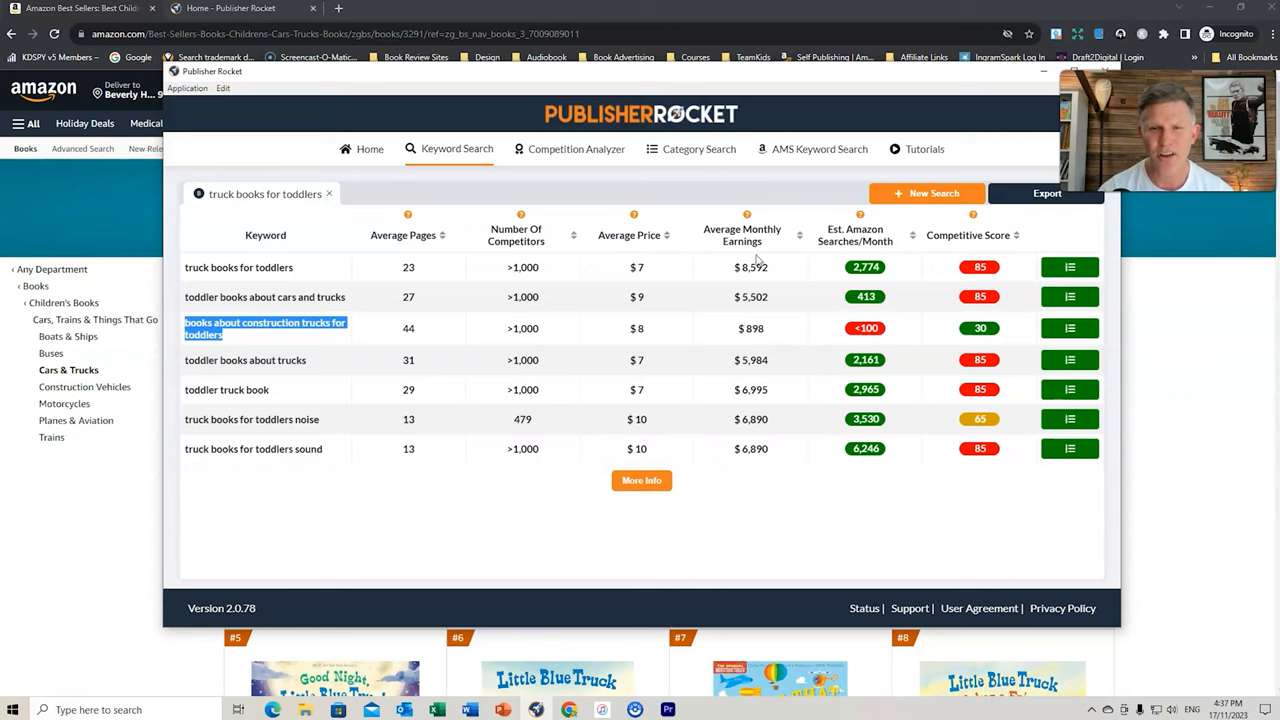
{"action": "mouse_move", "coordinate": [782, 280]}
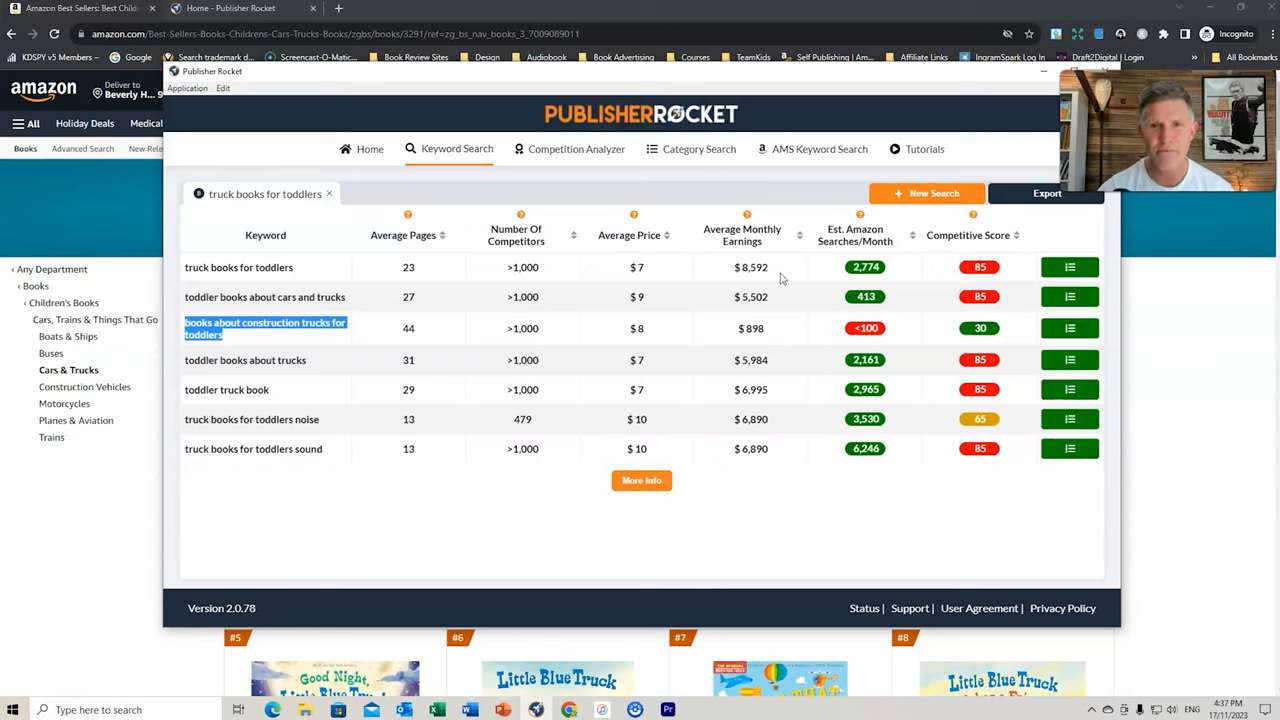
{"action": "mouse_move", "coordinate": [784, 340]}
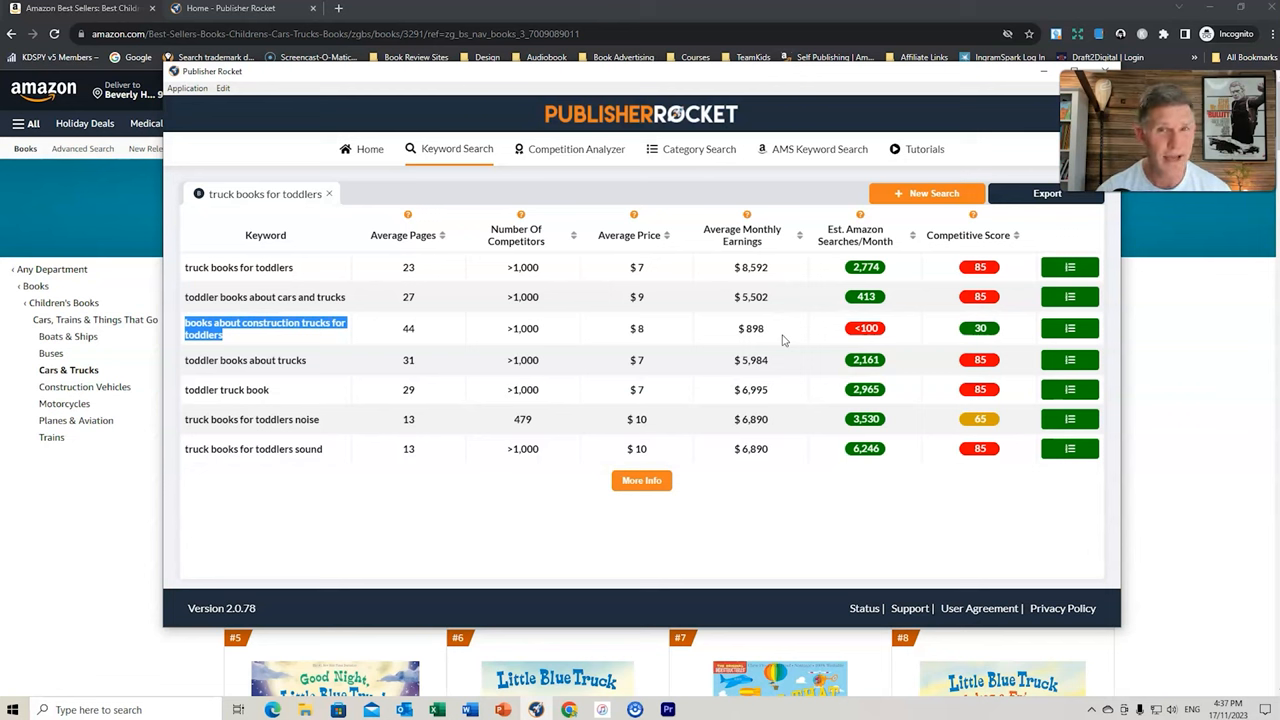
{"action": "mouse_move", "coordinate": [980, 418]}
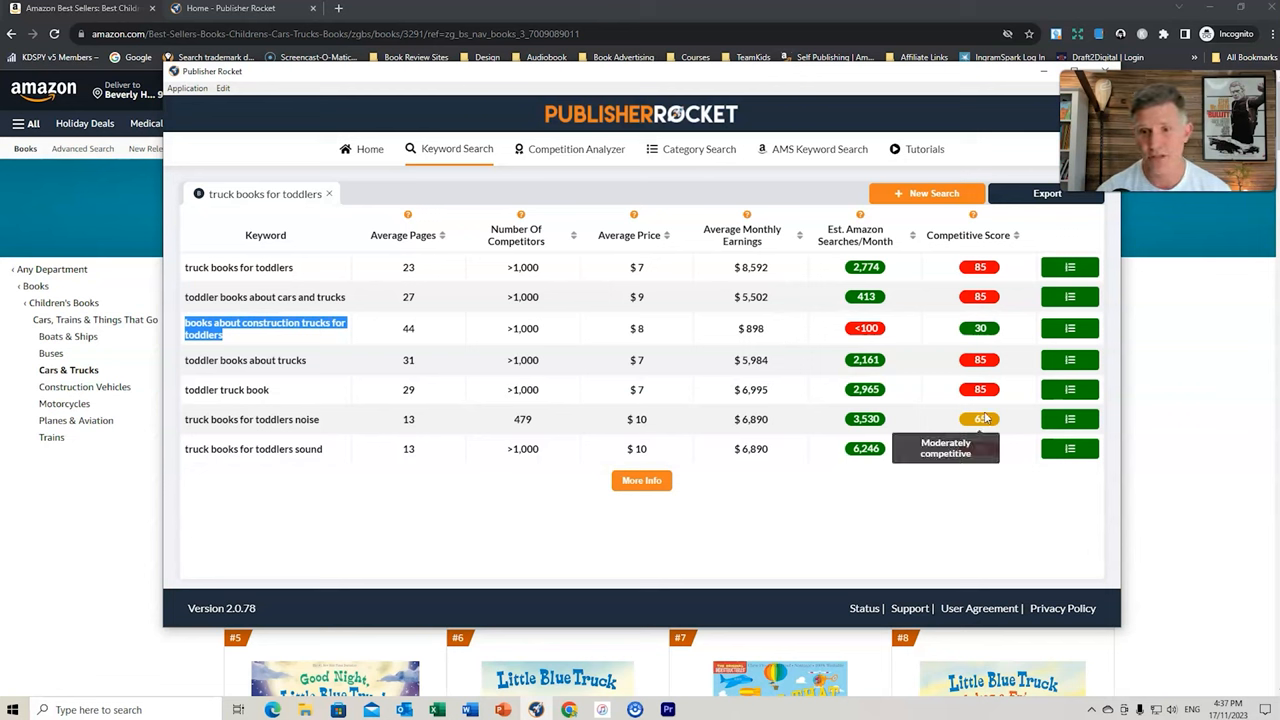
{"action": "mouse_move", "coordinate": [980, 328]}
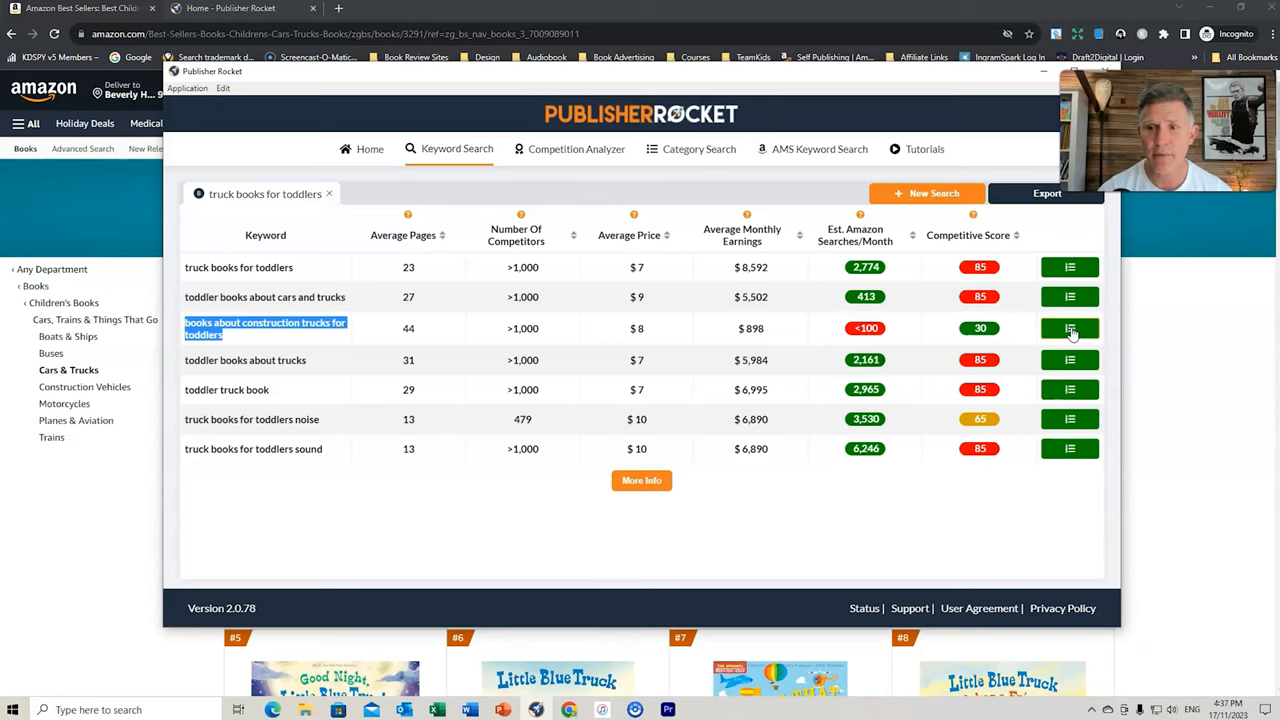
Analyze competitors for 'books about construction trucks for toddlers'
{"action": "left_click", "coordinate": [1070, 328]}
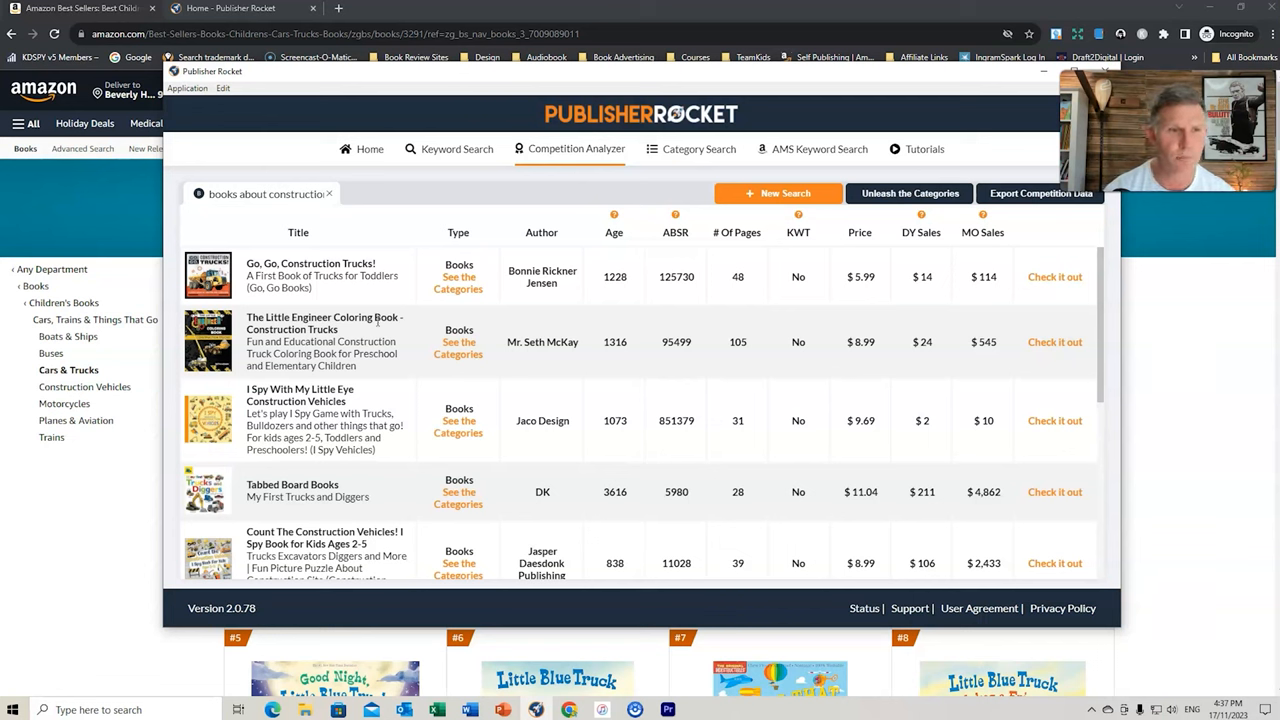
{"action": "mouse_move", "coordinate": [588, 288]}
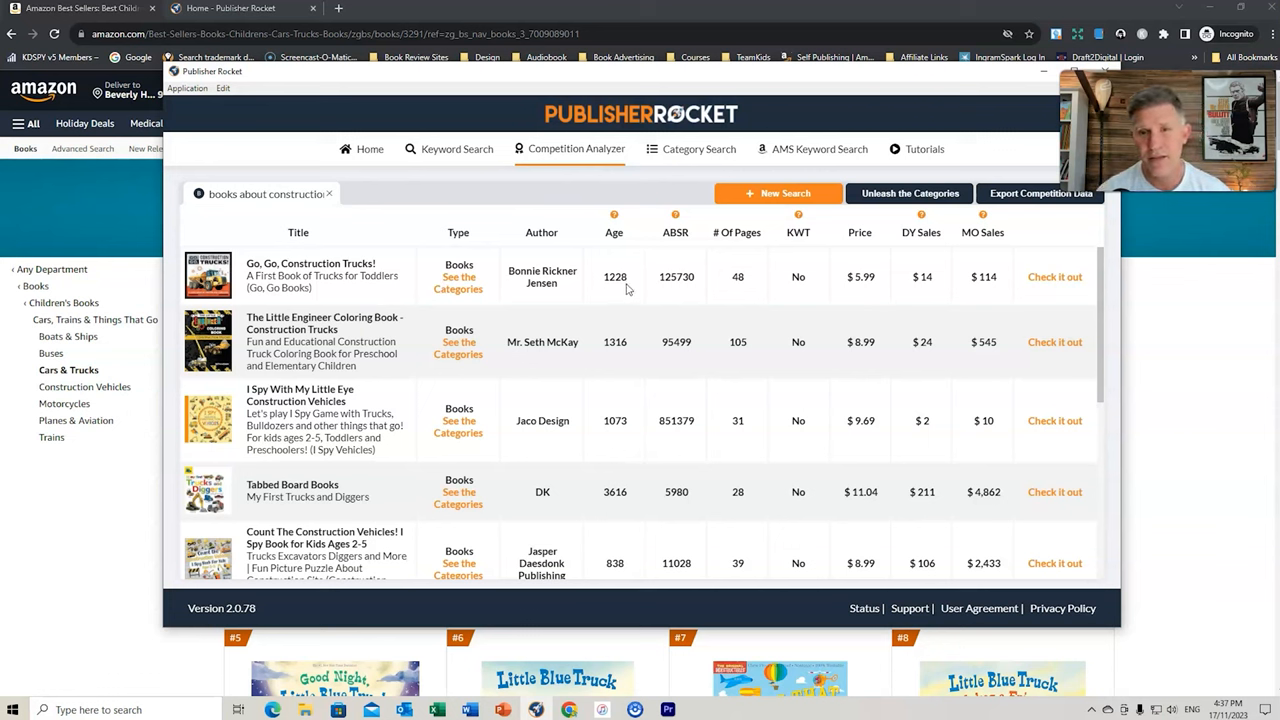
{"action": "mouse_move", "coordinate": [612, 304]}
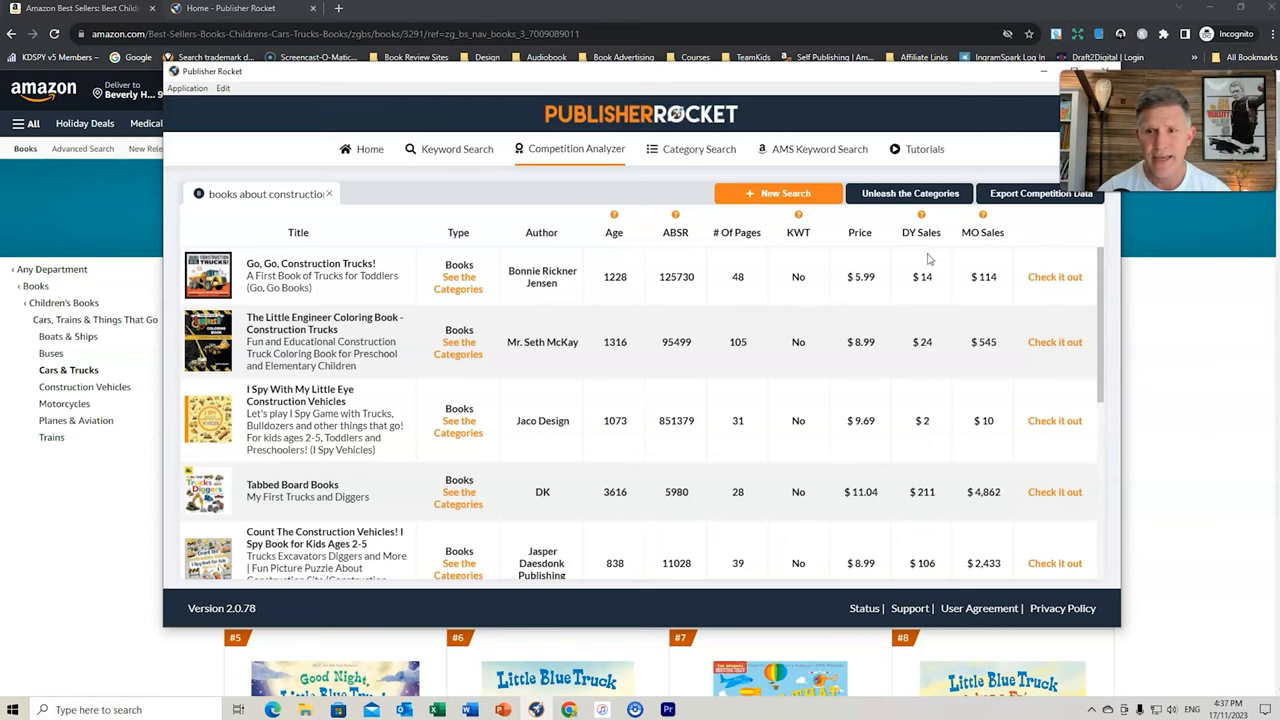
View the competing book Count the Diggers, Dumper Trucks & Tractors on Amazon
{"action": "scroll", "scroll_direction": "down", "scroll_amount": 3}
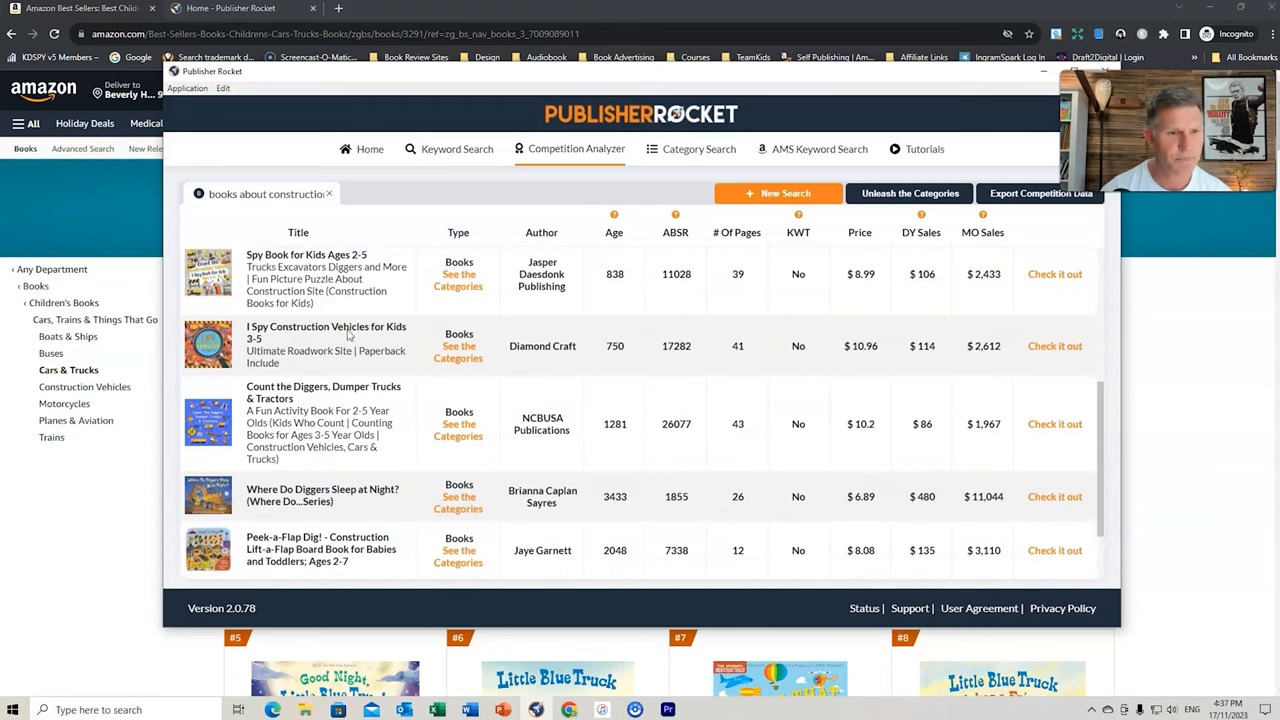
{"action": "scroll", "scroll_direction": "down", "scroll_amount": 3}
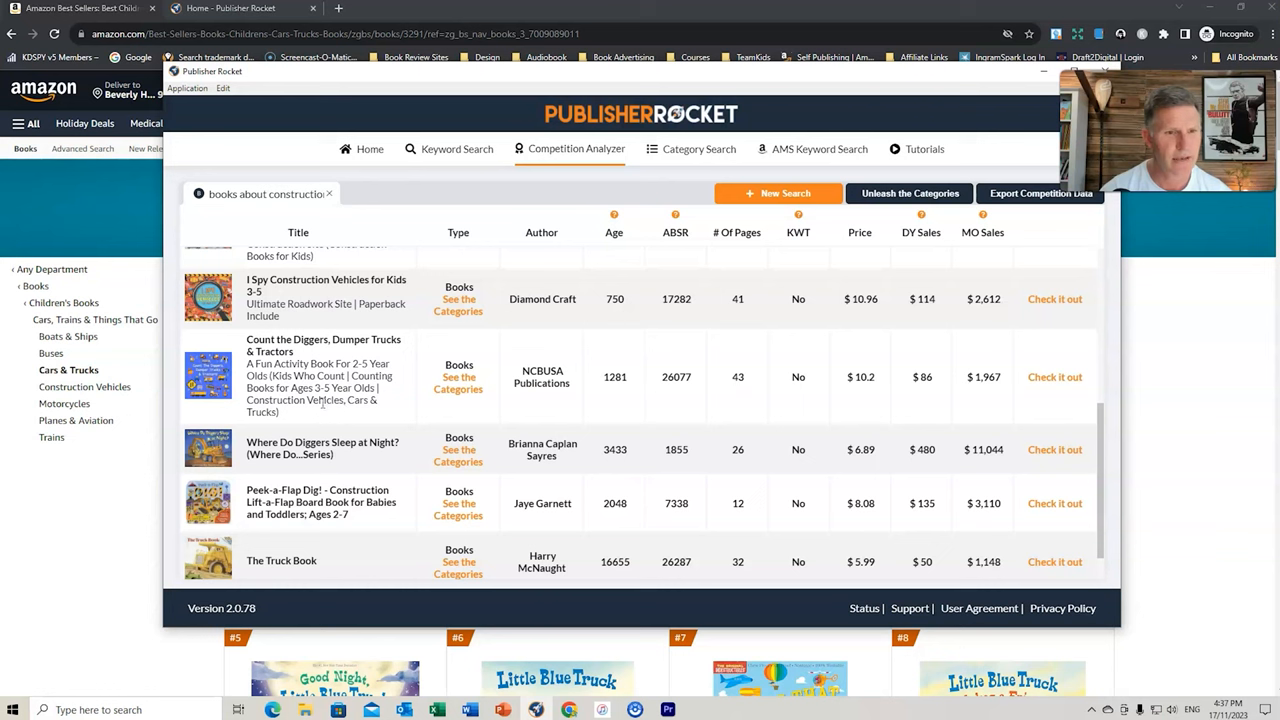
{"action": "mouse_move", "coordinate": [448, 404]}
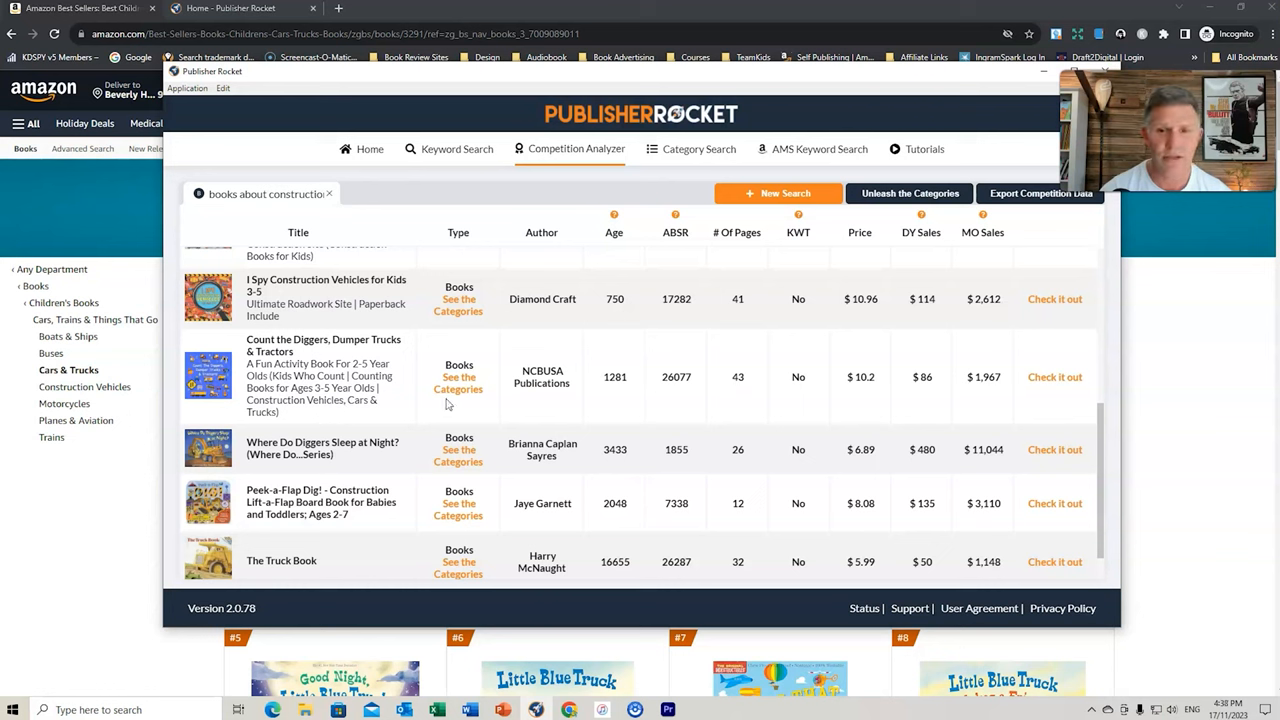
{"action": "mouse_move", "coordinate": [684, 390]}
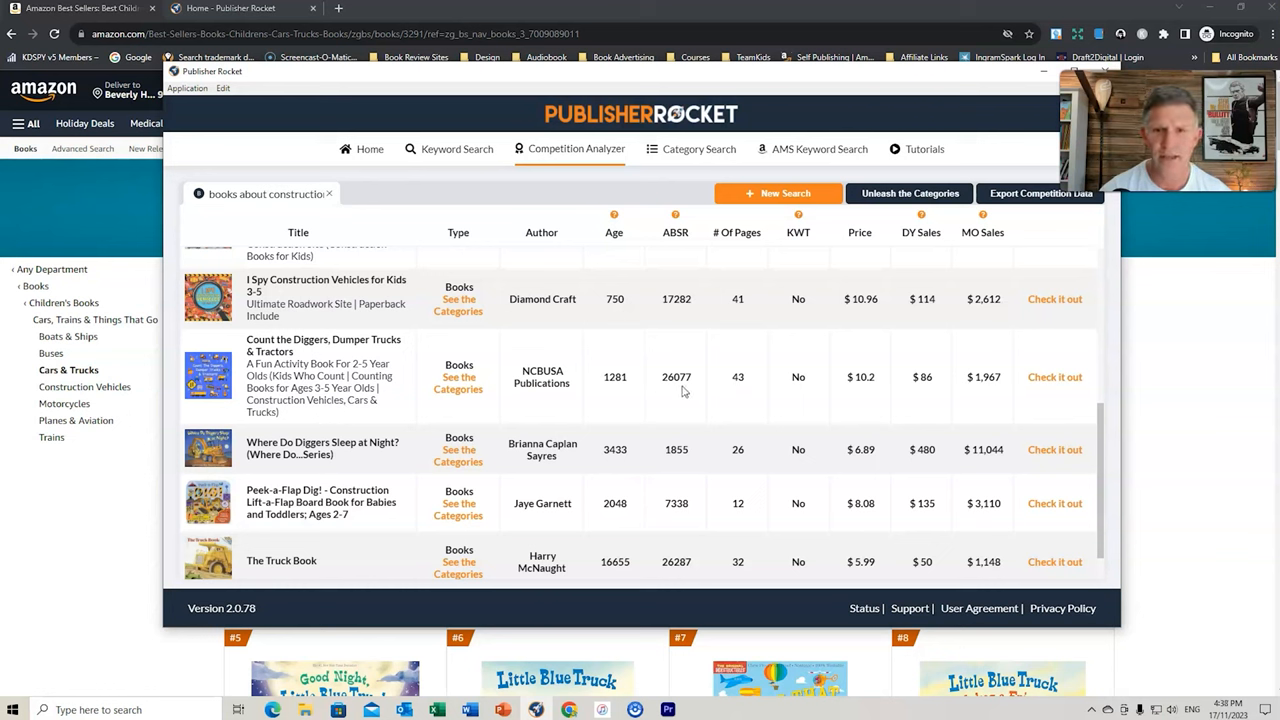
{"action": "mouse_move", "coordinate": [676, 396]}
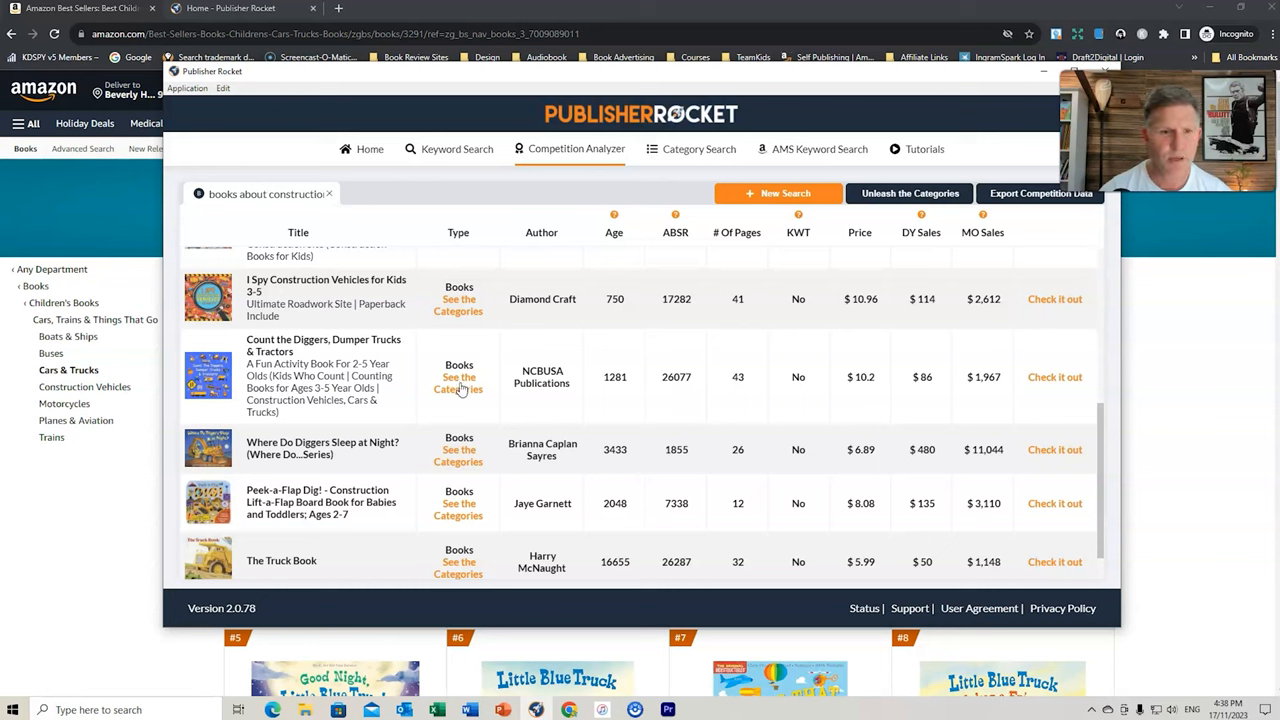
{"action": "mouse_move", "coordinate": [1048, 380]}
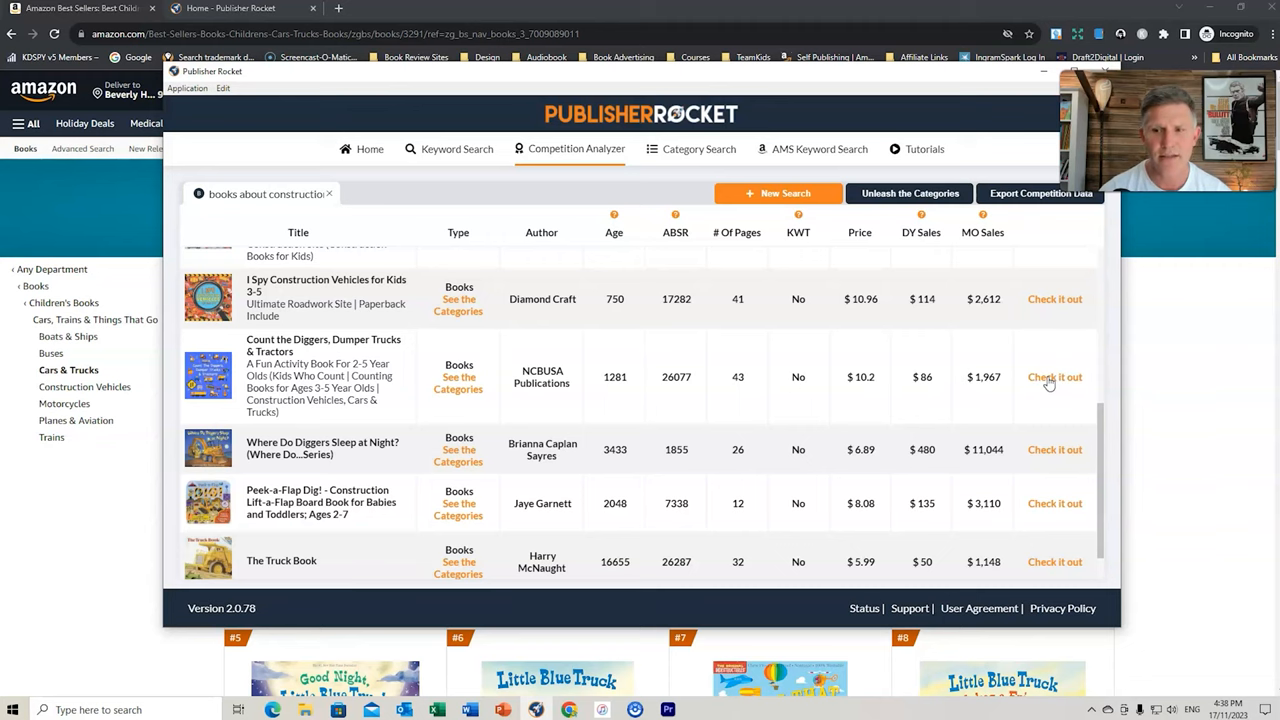
{"action": "left_click", "coordinate": [1054, 376]}
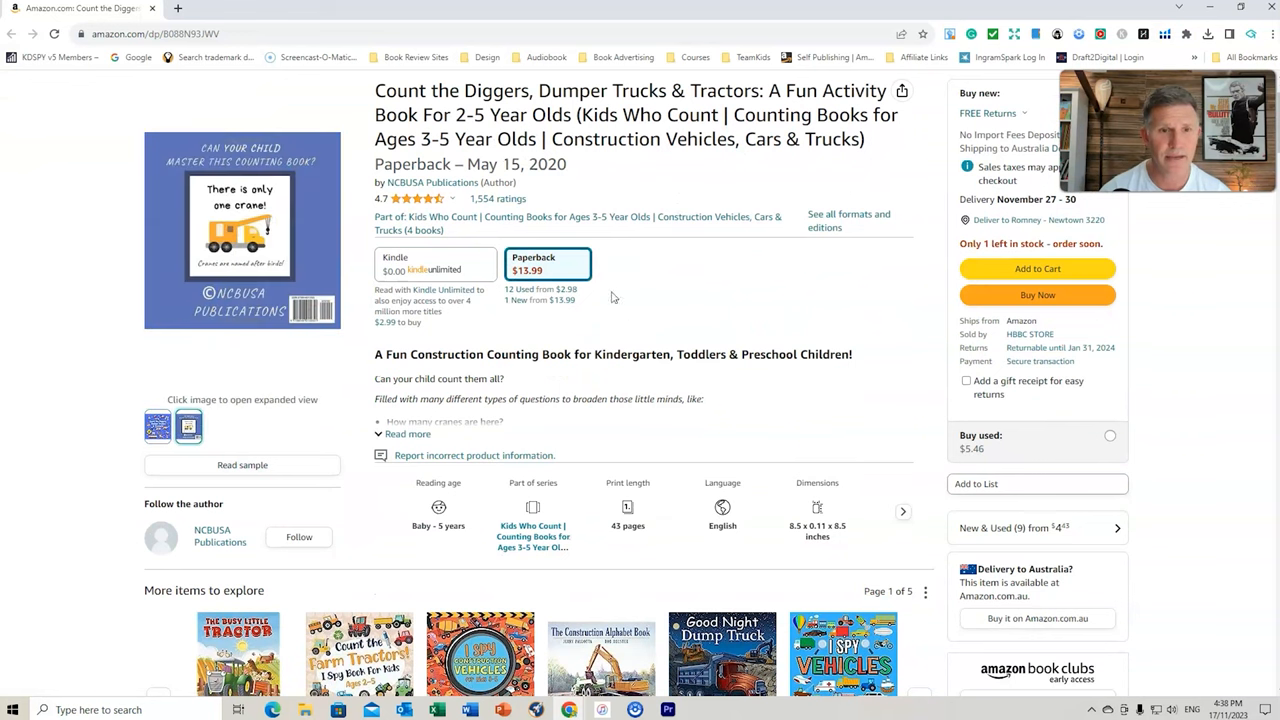
{"action": "mouse_move", "coordinate": [590, 168]}
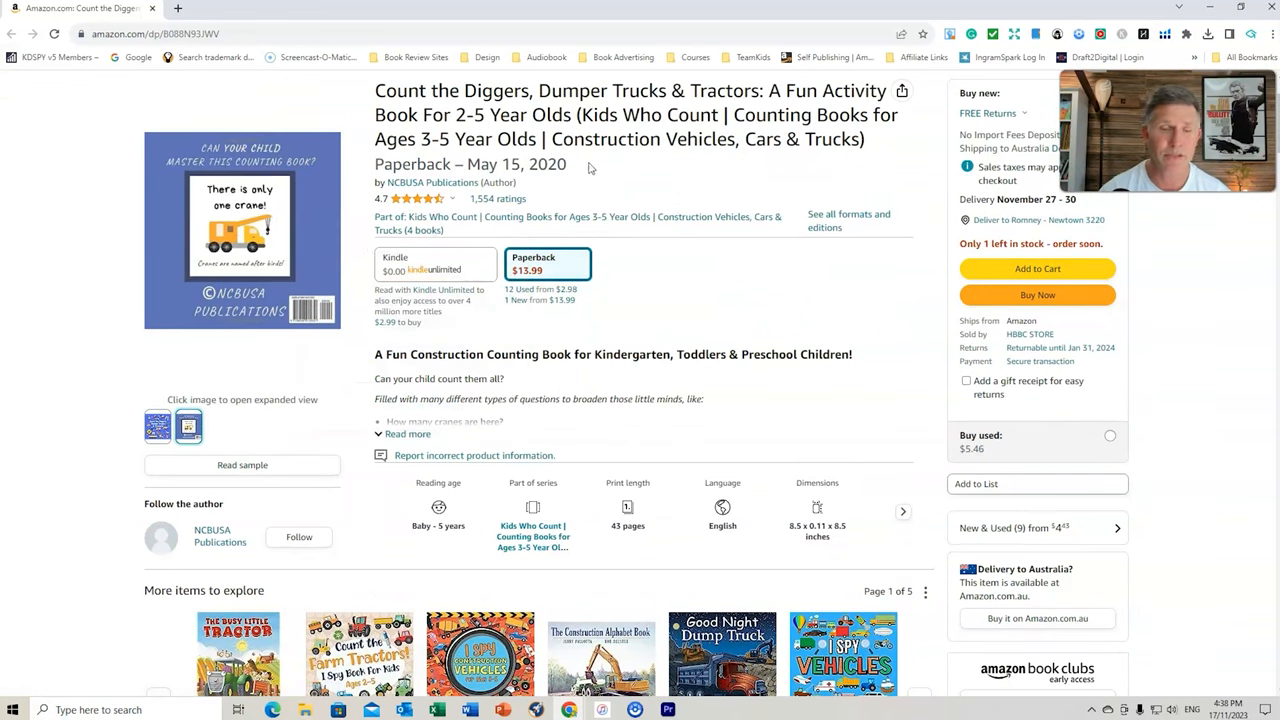
Read the Count the Diggers customer reviews and enlarge a review photo
{"action": "scroll", "scroll_direction": "down", "scroll_amount": 3}
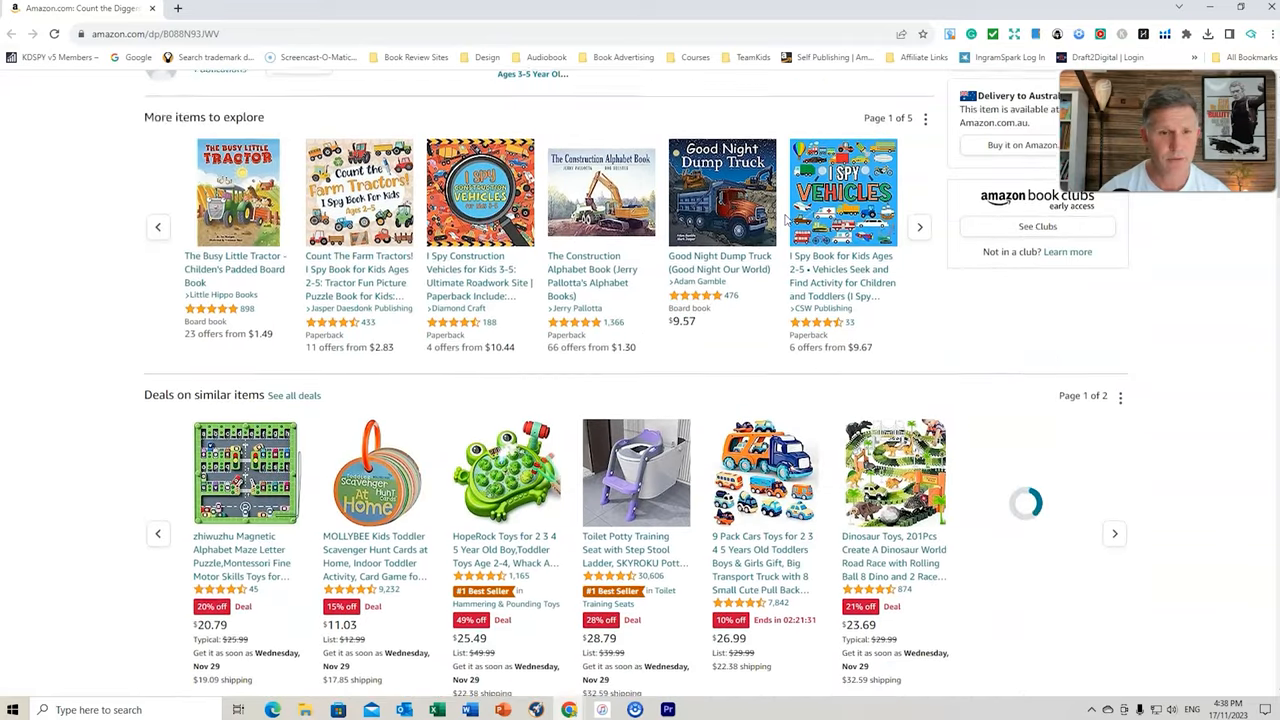
{"action": "scroll", "scroll_direction": "down", "scroll_amount": 3}
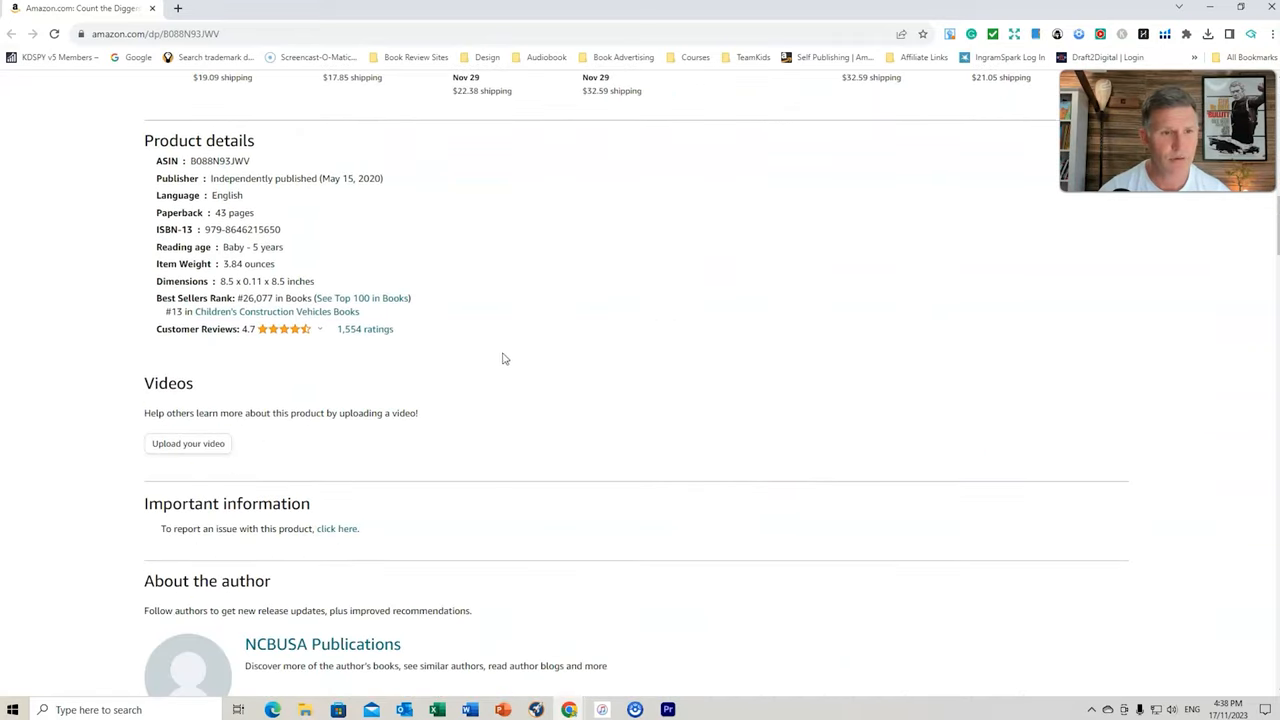
{"action": "scroll", "scroll_direction": "down", "scroll_amount": 3}
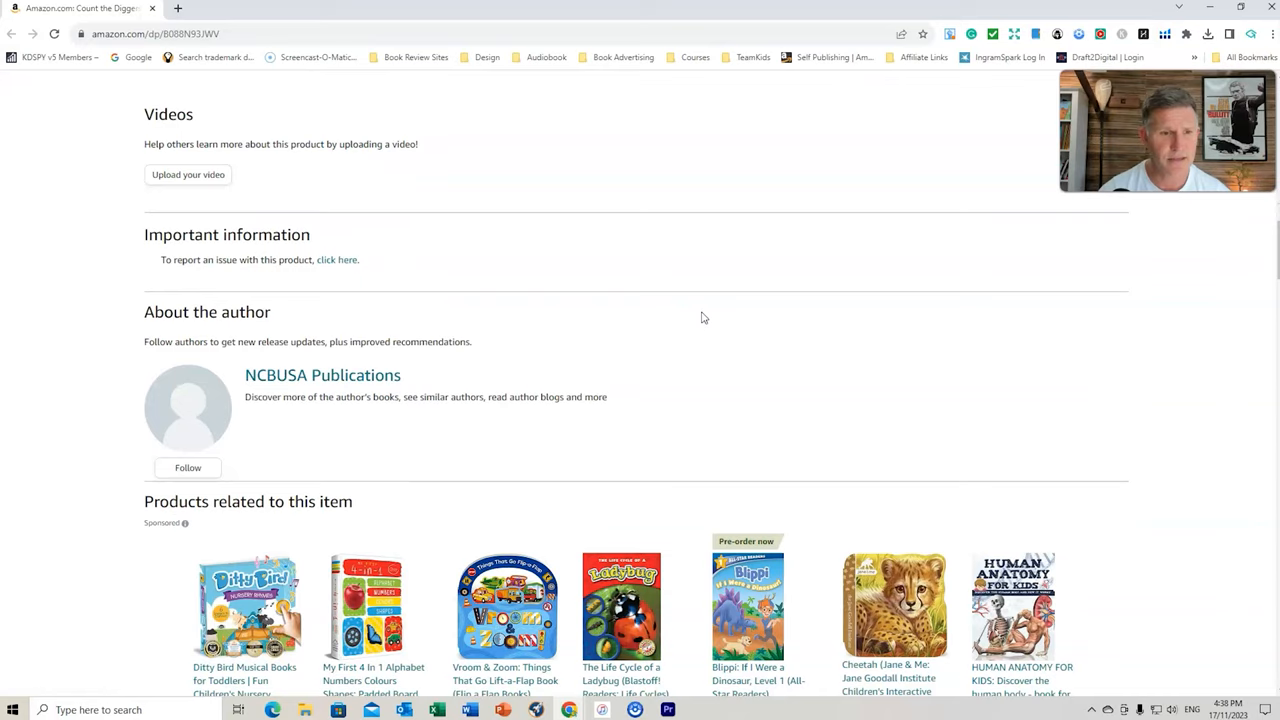
{"action": "scroll", "scroll_direction": "down", "scroll_amount": 3}
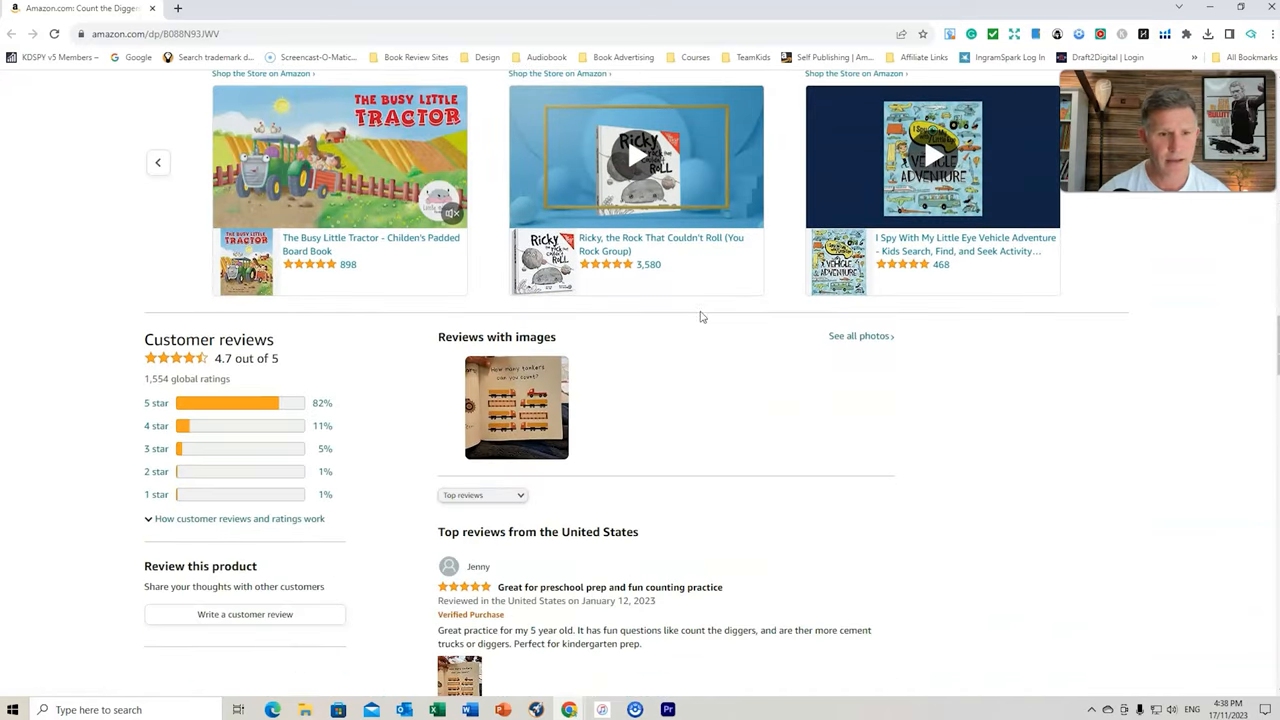
{"action": "scroll", "scroll_direction": "down", "scroll_amount": 3}
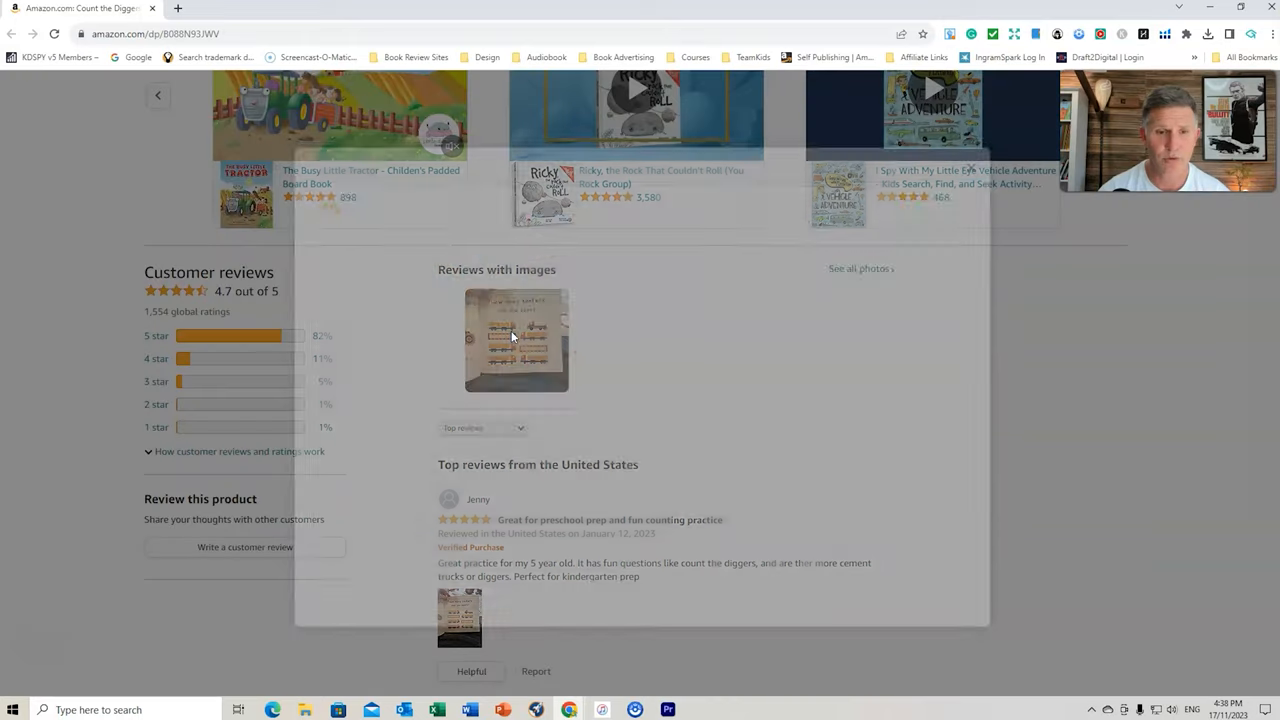
{"action": "left_click", "coordinate": [516, 340]}
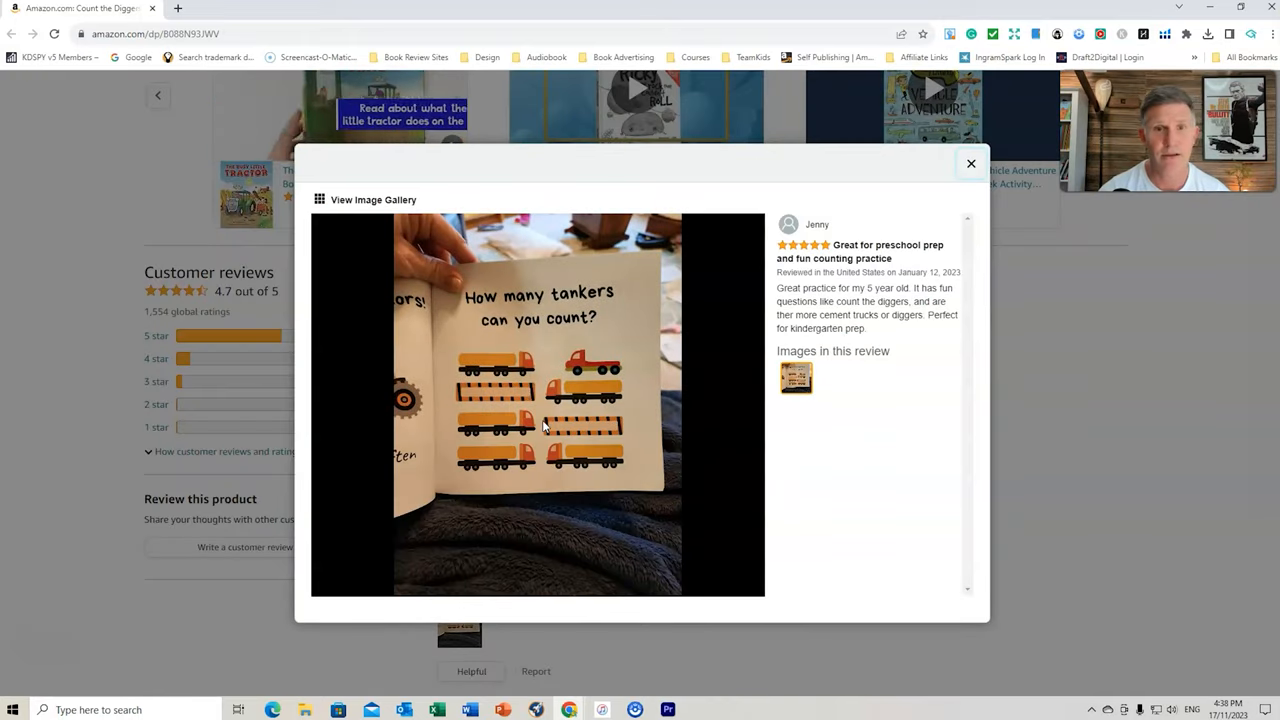
{"action": "left_click", "coordinate": [970, 164]}
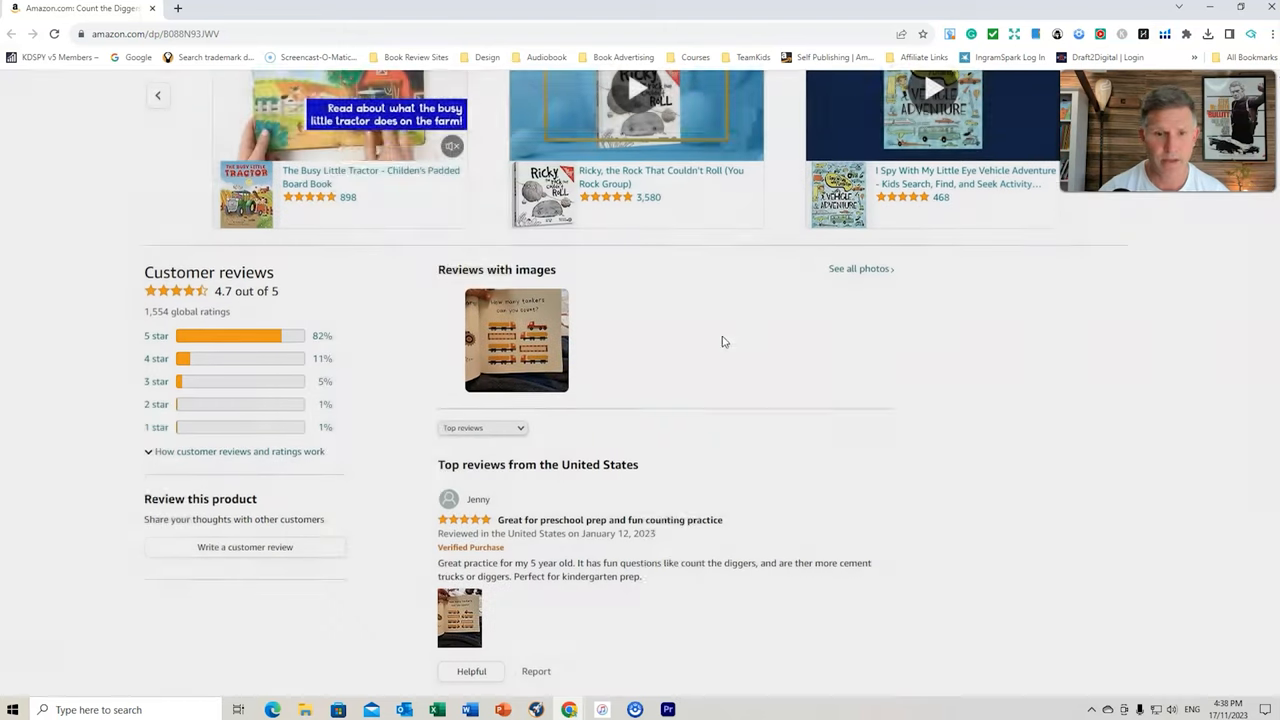
Read the remaining reviews, then return to the product details section
{"action": "scroll", "scroll_direction": "down", "scroll_amount": 3}
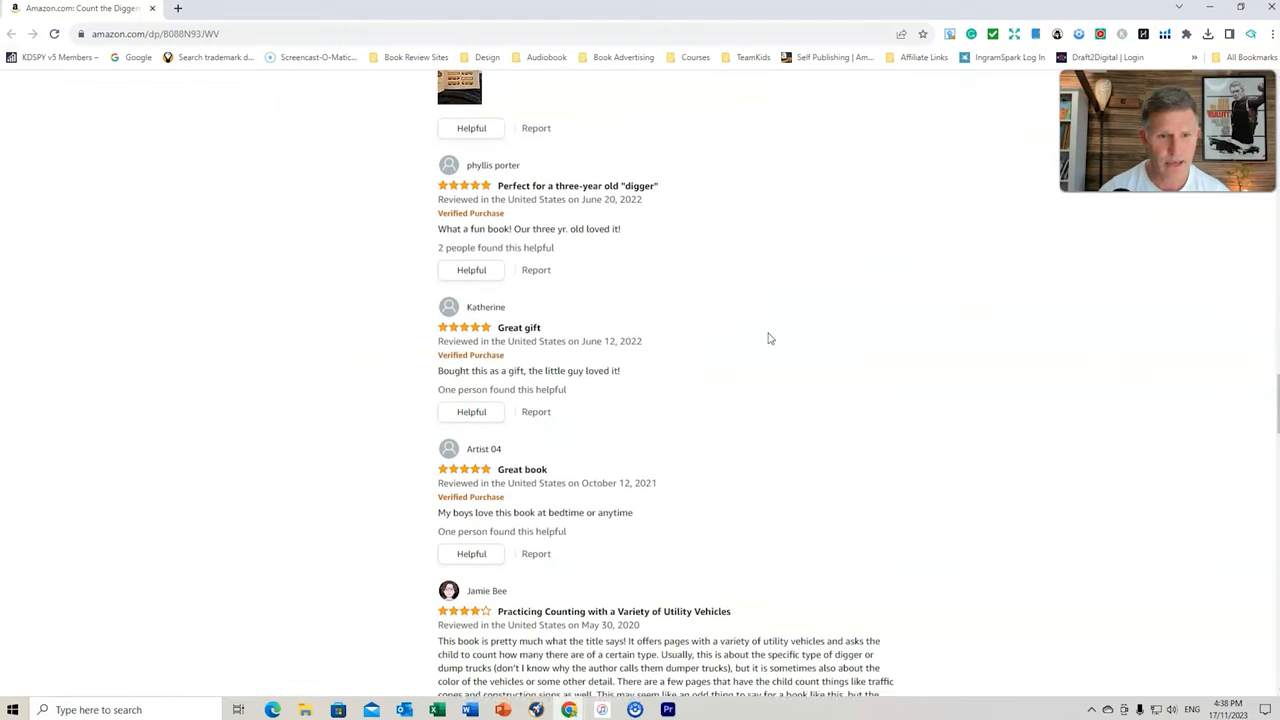
{"action": "scroll", "scroll_direction": "down", "scroll_amount": 3}
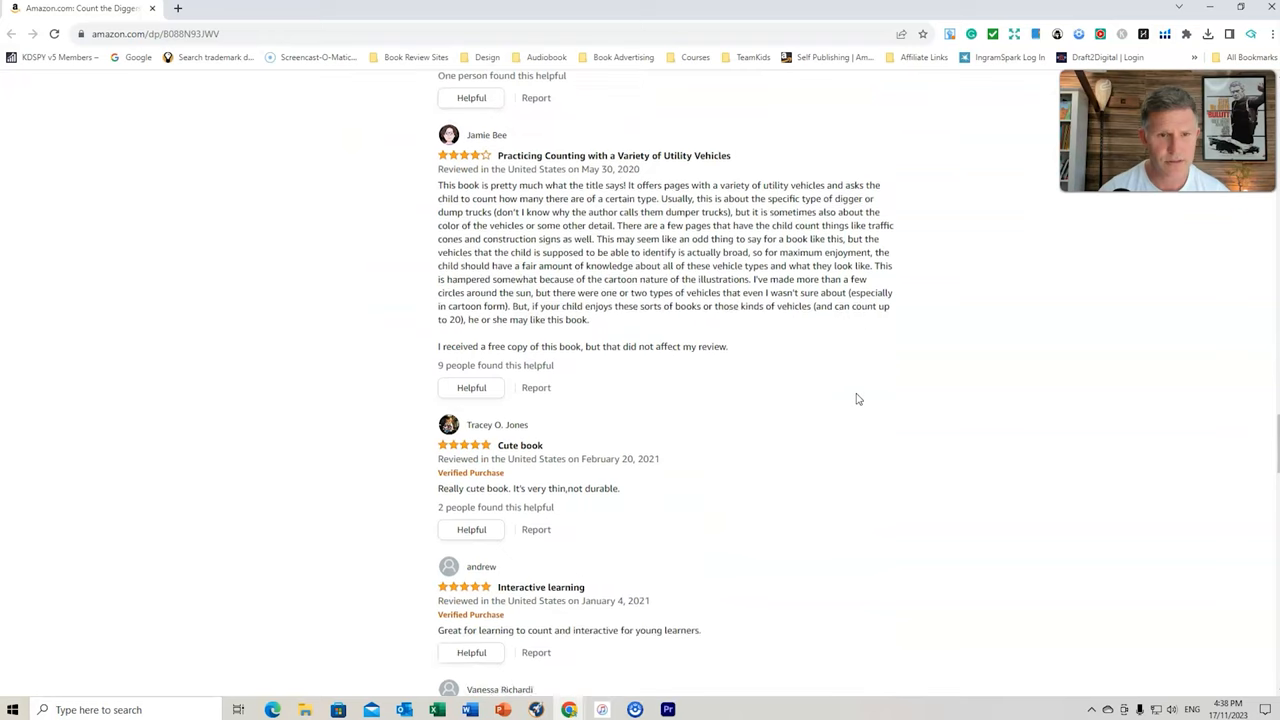
{"action": "scroll", "scroll_direction": "down", "scroll_amount": 3}
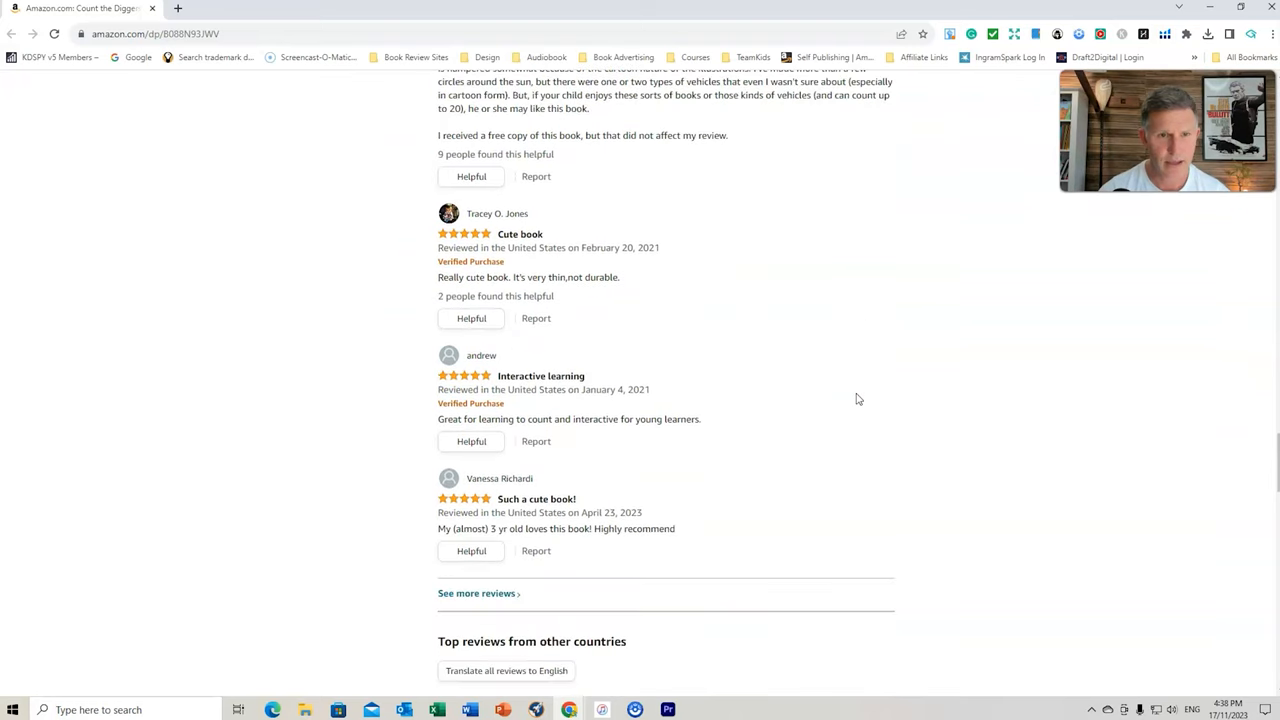
{"action": "scroll", "scroll_direction": "down", "scroll_amount": 3}
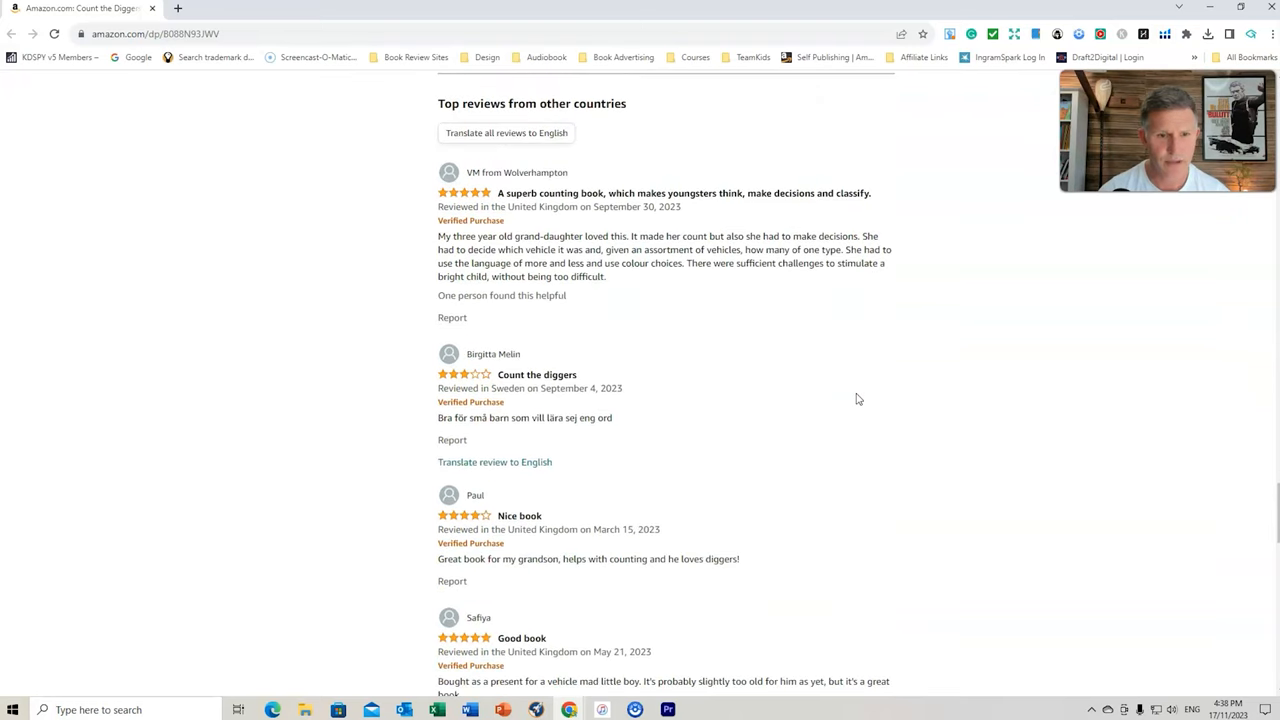
{"action": "scroll", "scroll_direction": "down", "scroll_amount": 3}
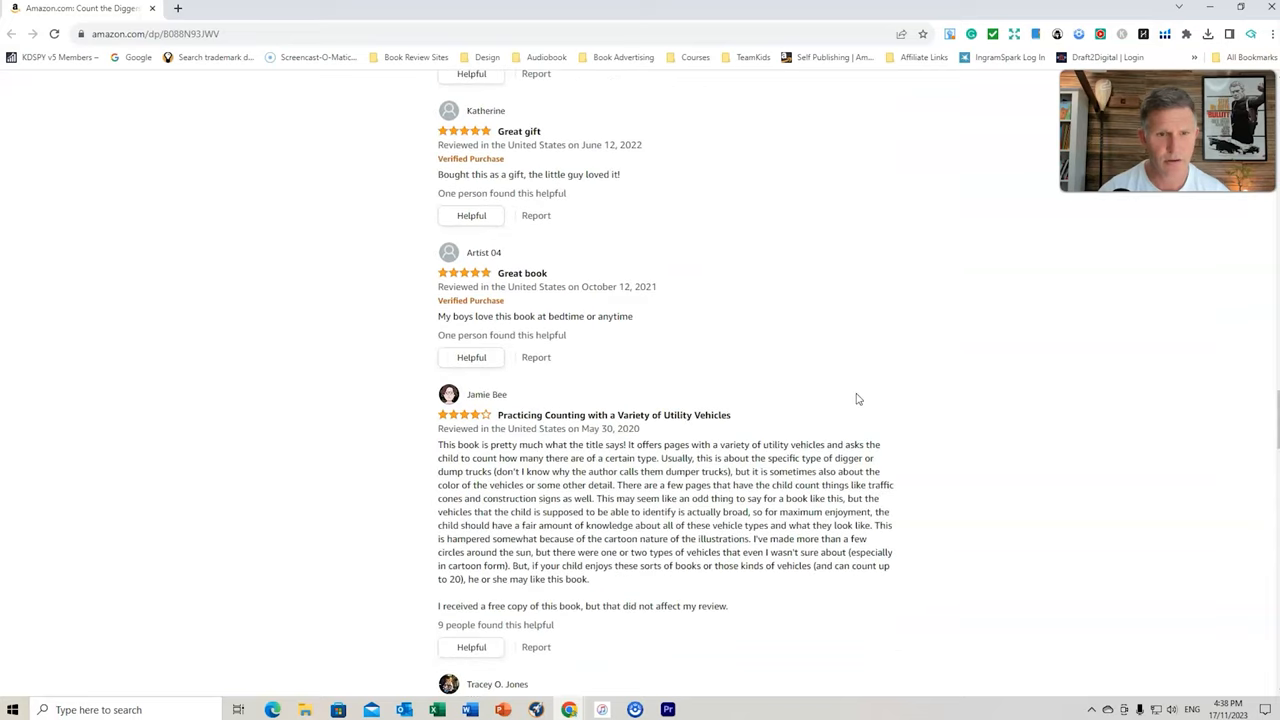
{"action": "scroll", "scroll_direction": "down", "scroll_amount": 3}
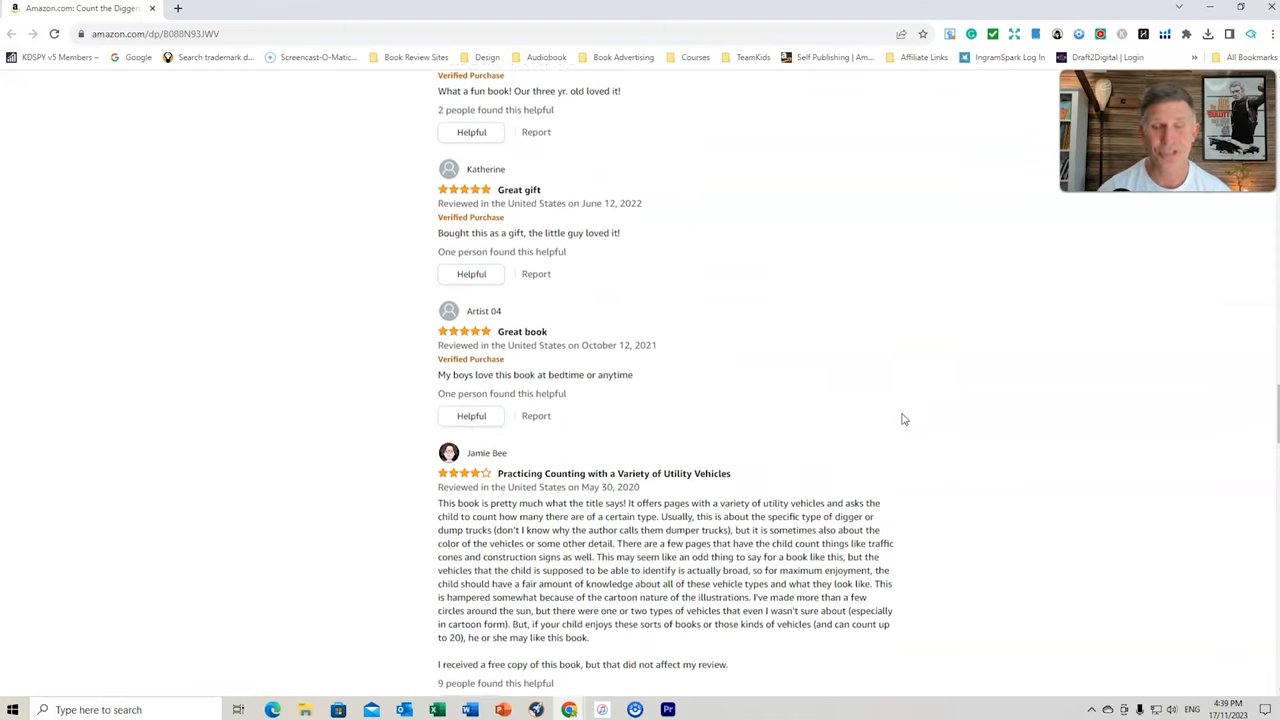
{"action": "scroll", "scroll_direction": "up", "scroll_amount": 3}
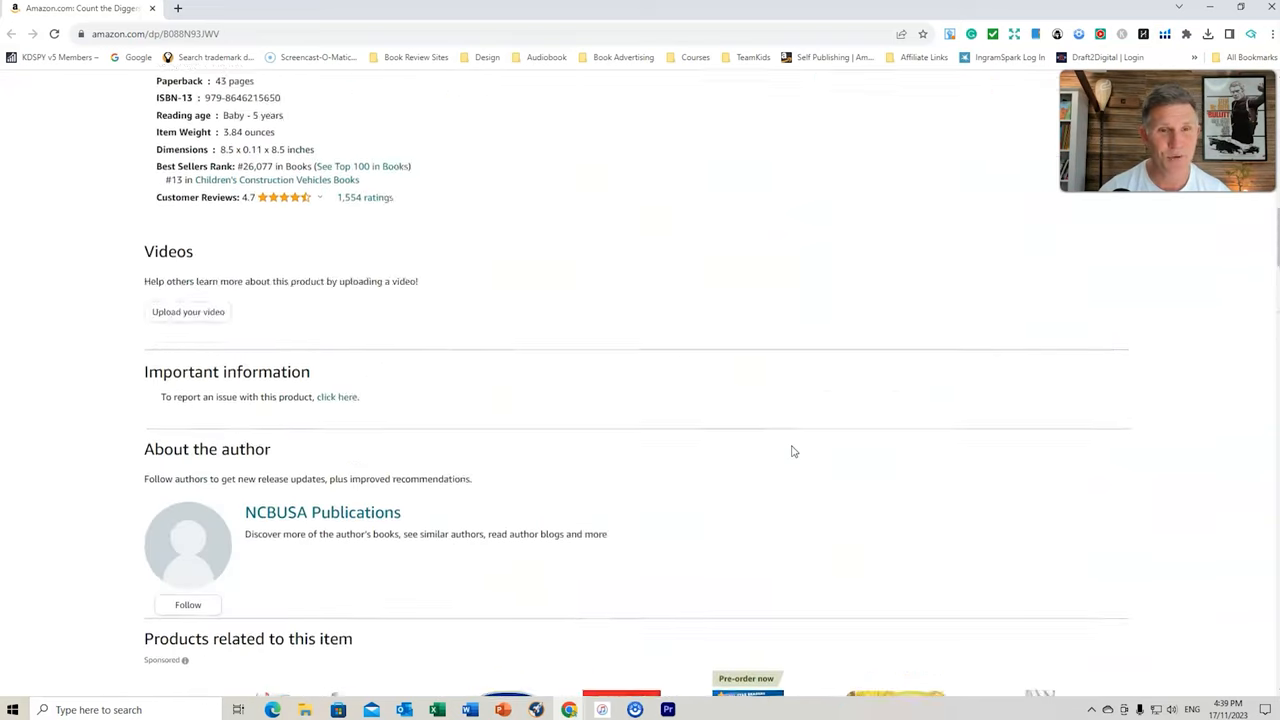
{"action": "scroll", "scroll_direction": "up", "scroll_amount": 3}
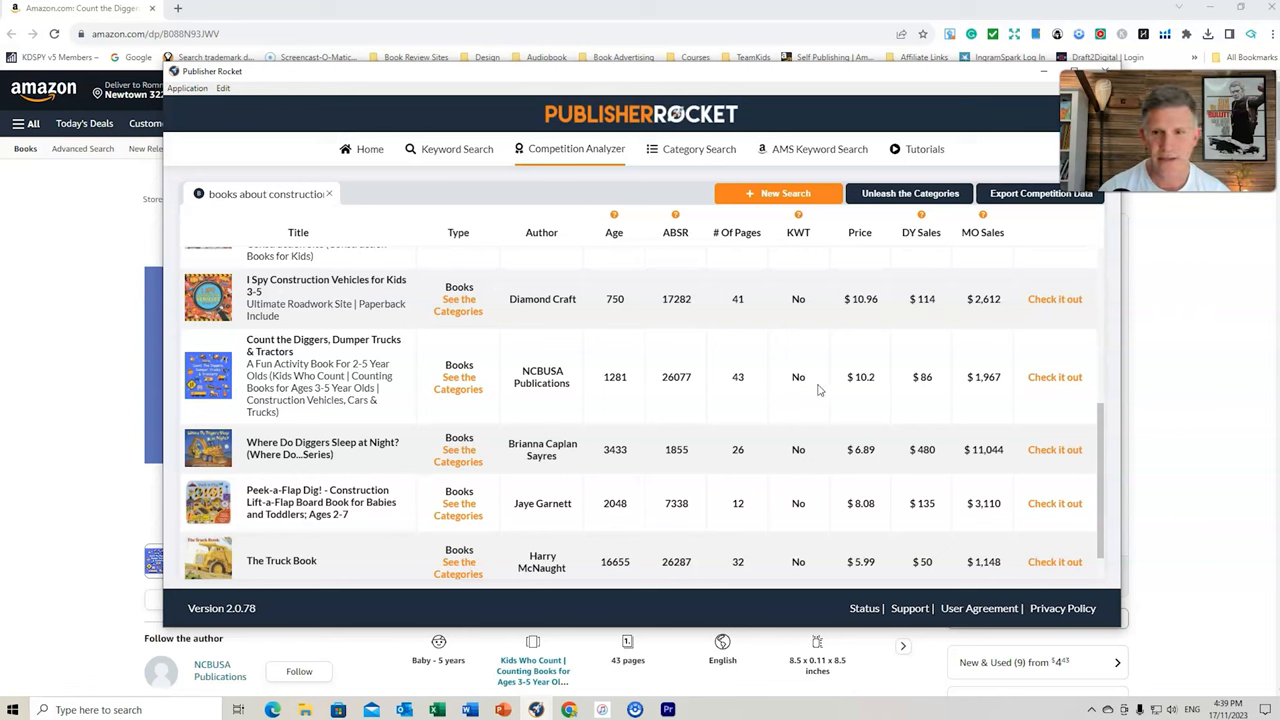
{"action": "mouse_move", "coordinate": [868, 396]}
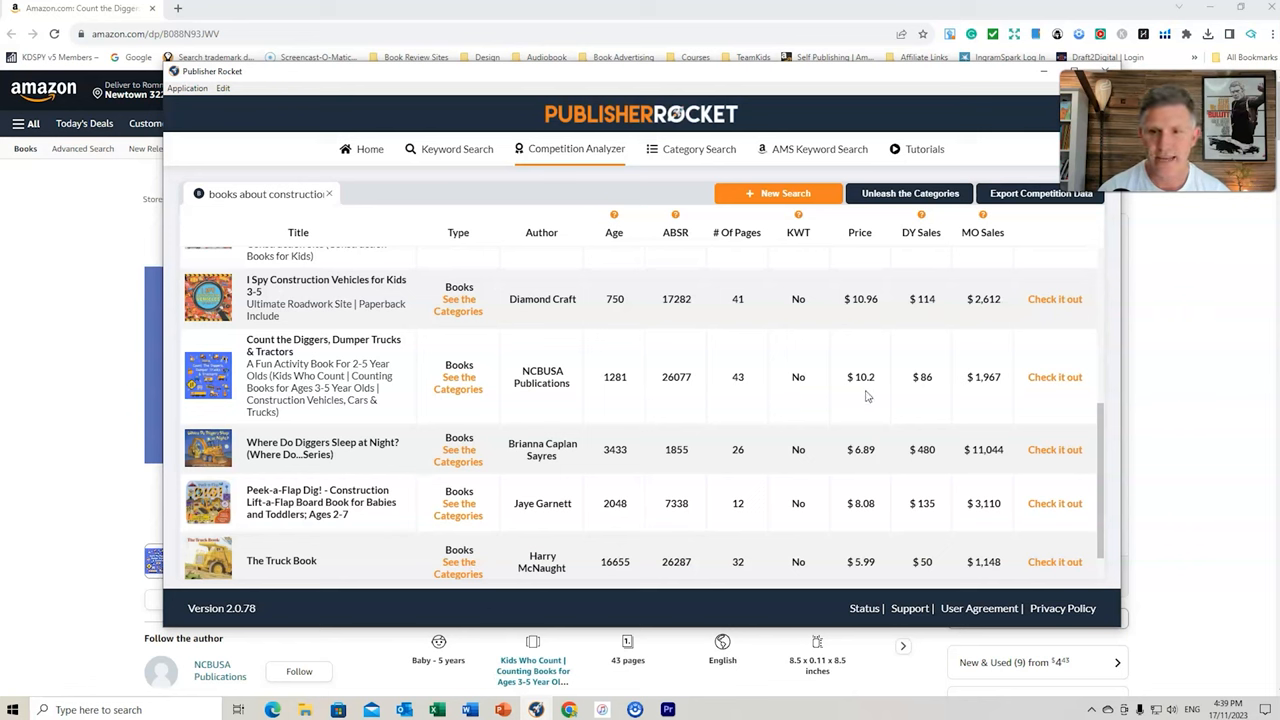
{"action": "mouse_move", "coordinate": [848, 390]}
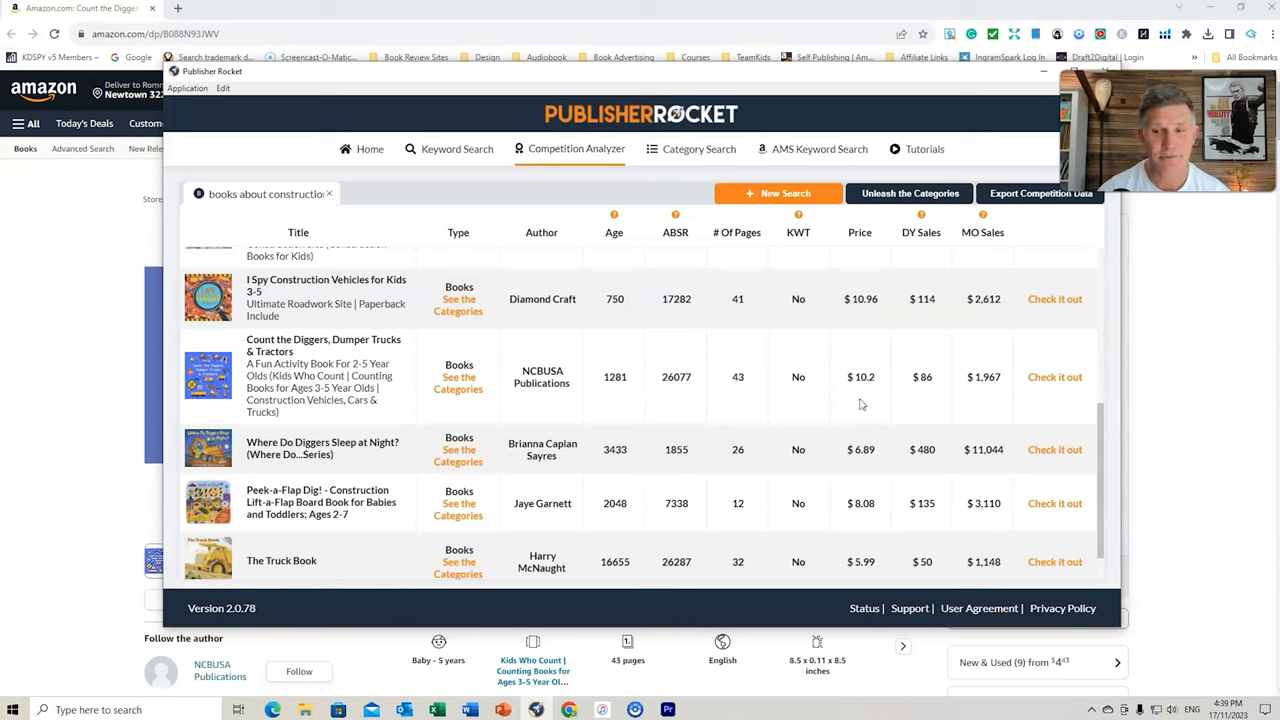
{"action": "mouse_move", "coordinate": [658, 398]}
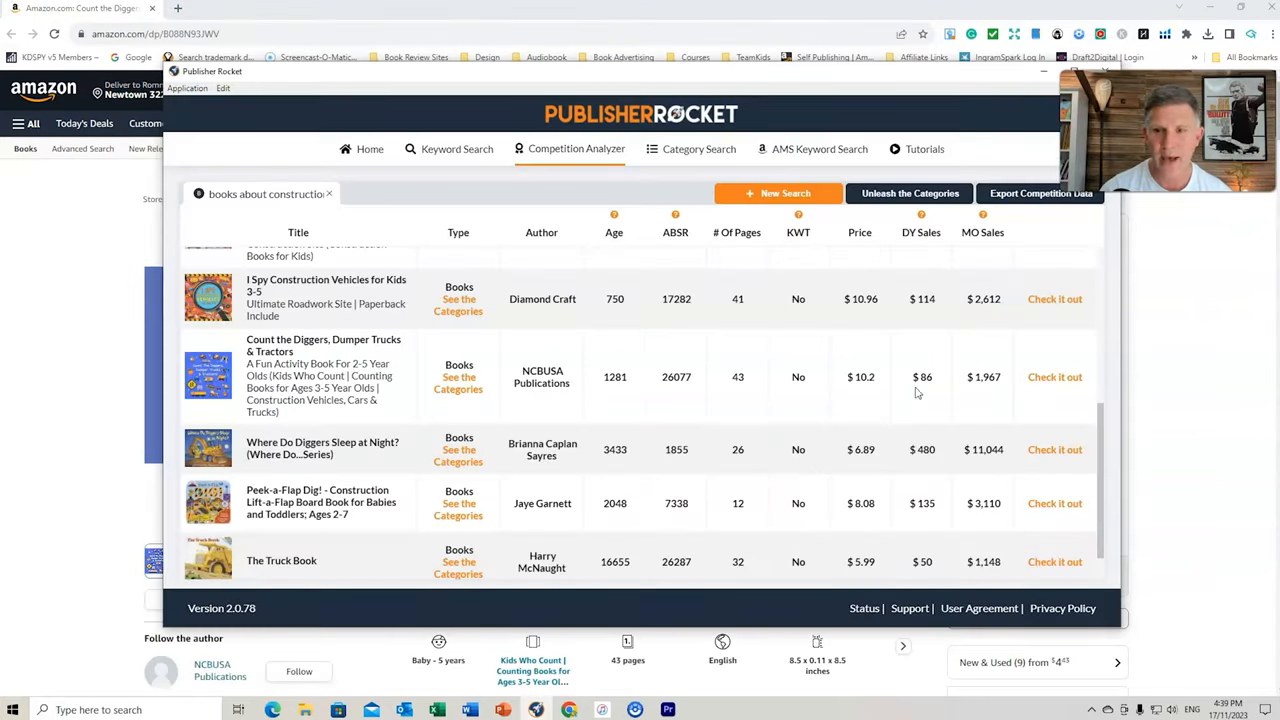
Reveal the category listings for Count the Diggers, Dumper Trucks & Tractors
{"action": "left_click", "coordinate": [460, 382]}
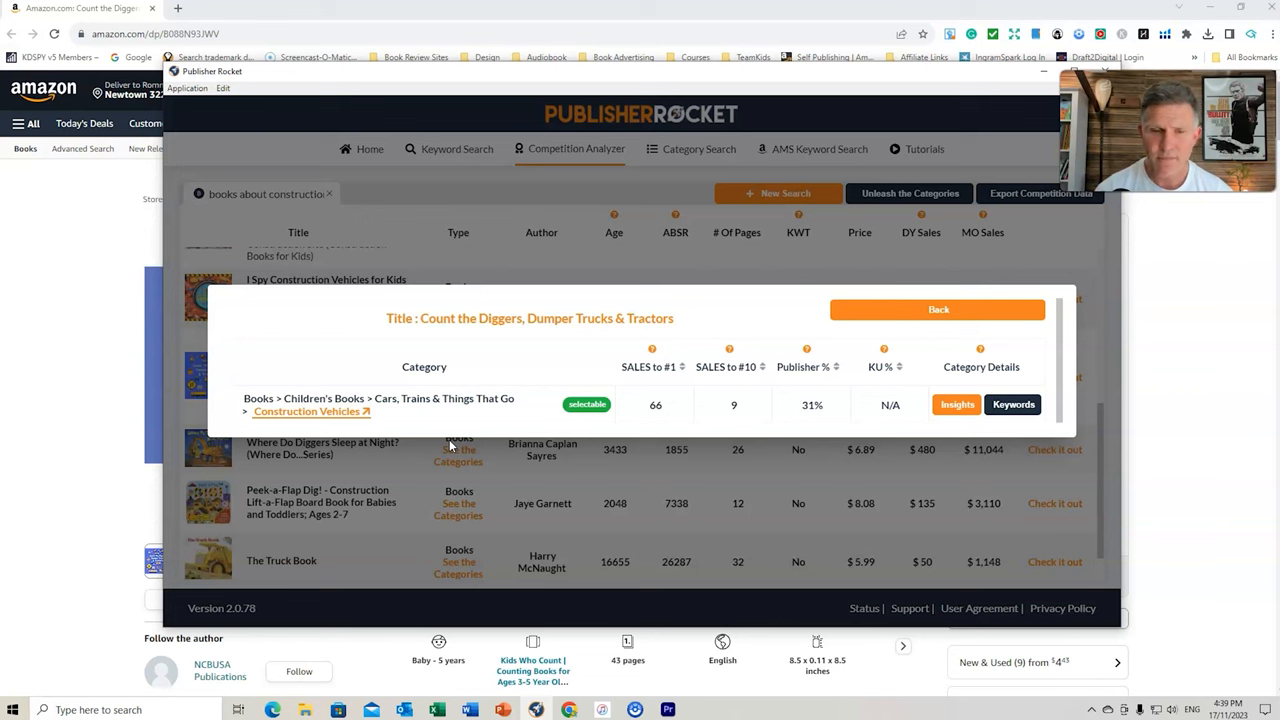
{"action": "mouse_move", "coordinate": [586, 404]}
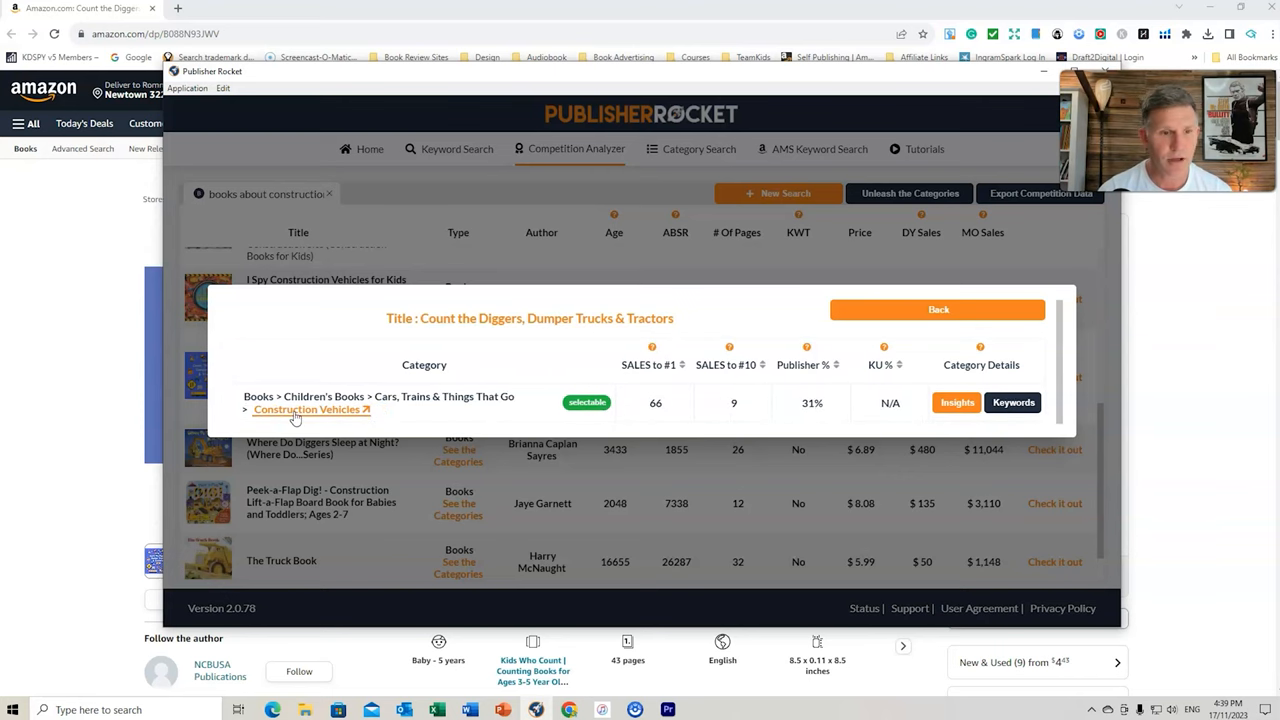
Load Children's Construction Vehicles best sellers and run KDSPY sales estimates on the top 20
{"action": "left_click", "coordinate": [304, 408]}
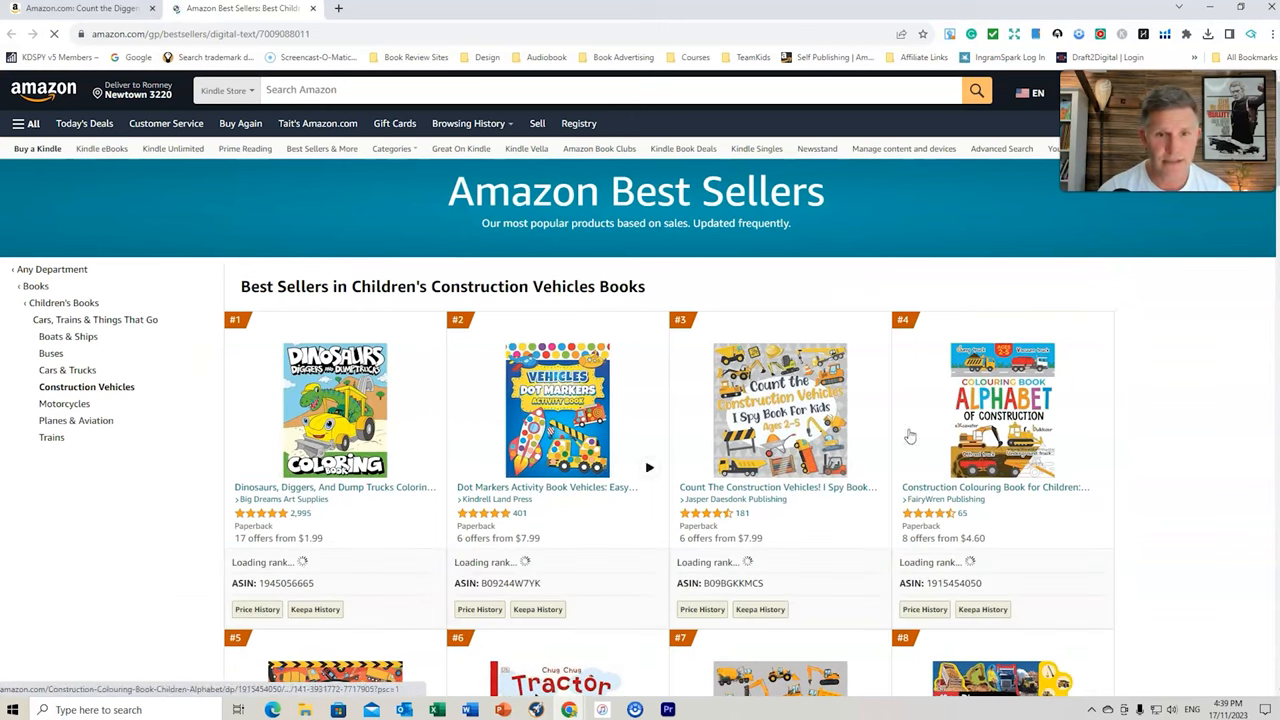
{"action": "scroll", "scroll_direction": "down", "scroll_amount": 3}
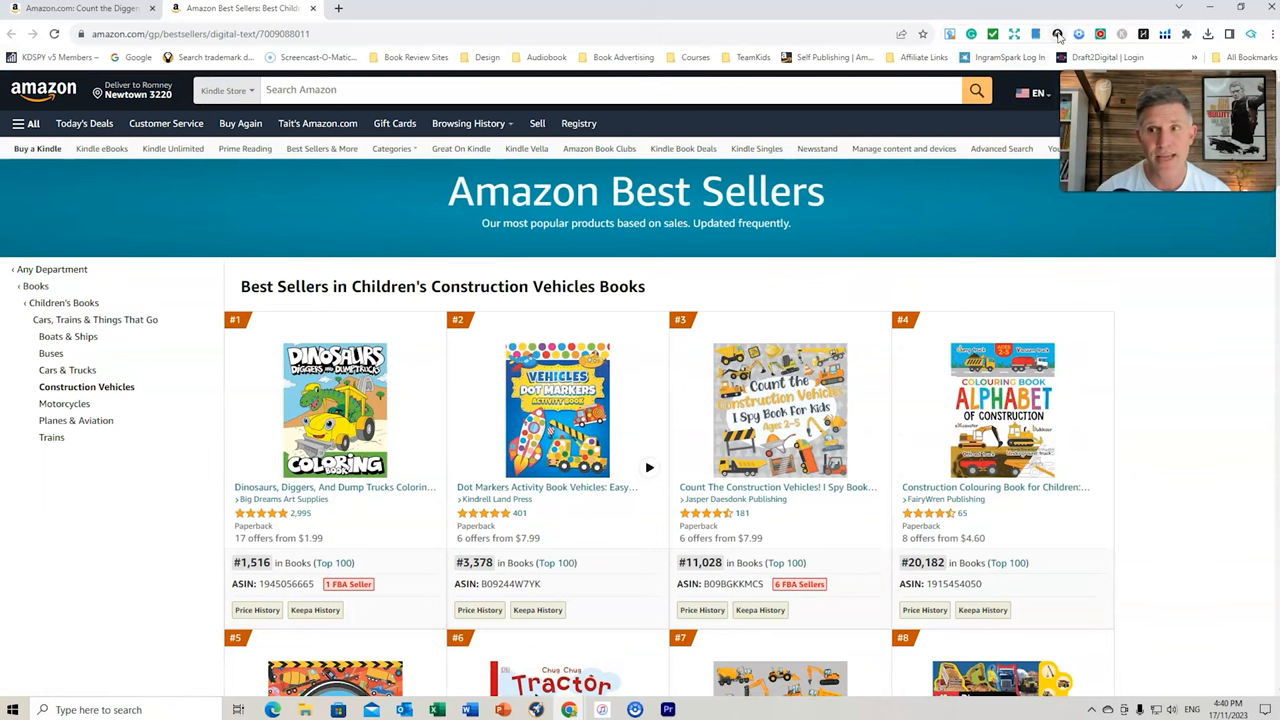
{"action": "left_click", "coordinate": [1056, 34]}
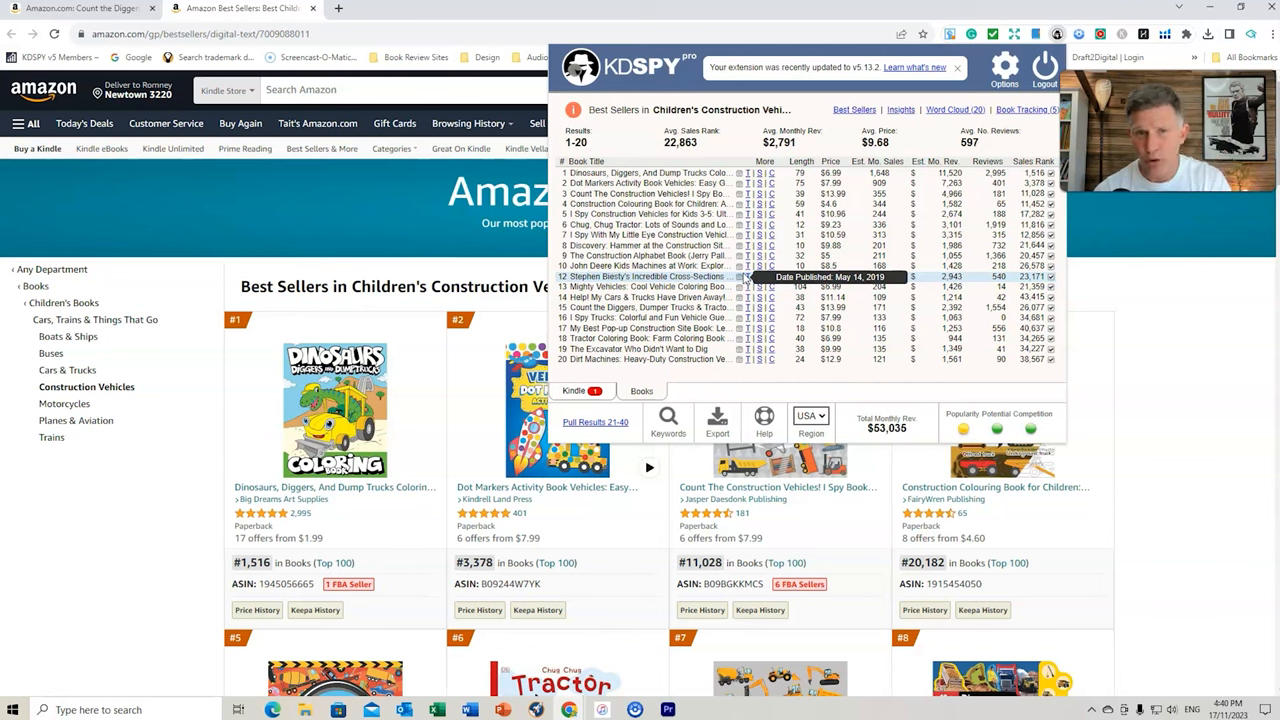
{"action": "mouse_move", "coordinate": [1138, 428]}
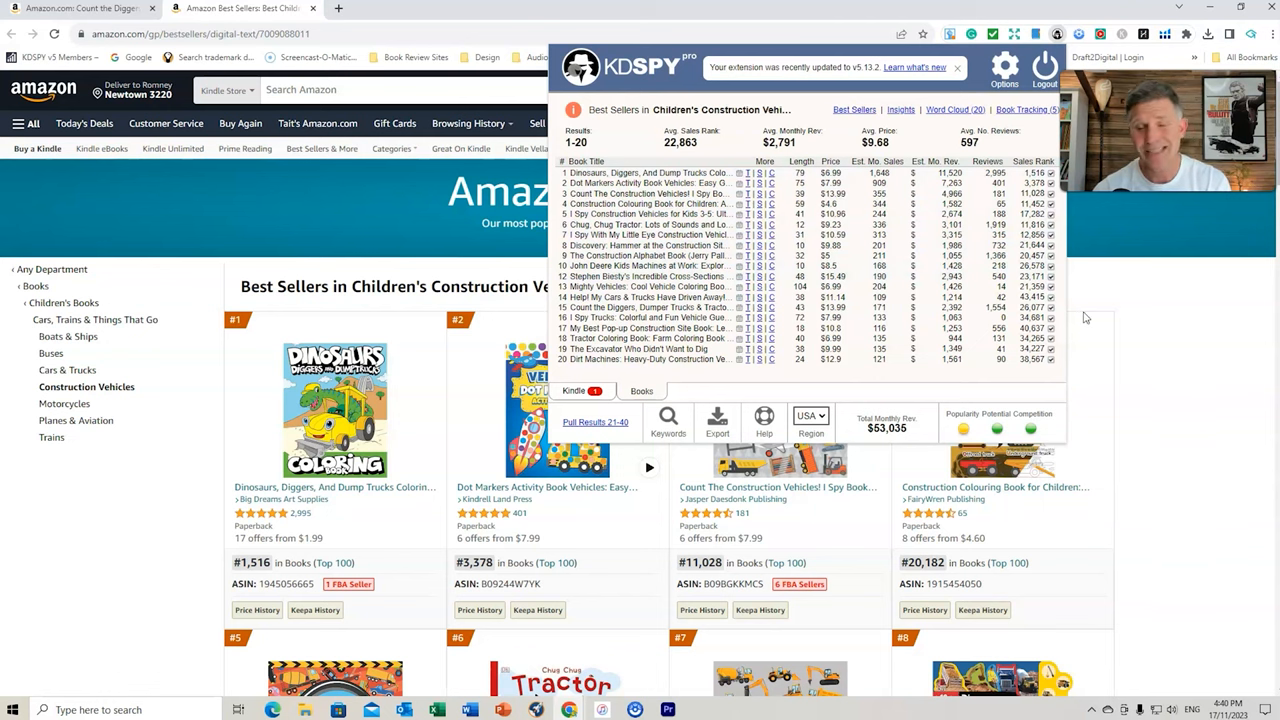
{"action": "mouse_move", "coordinate": [1032, 432]}
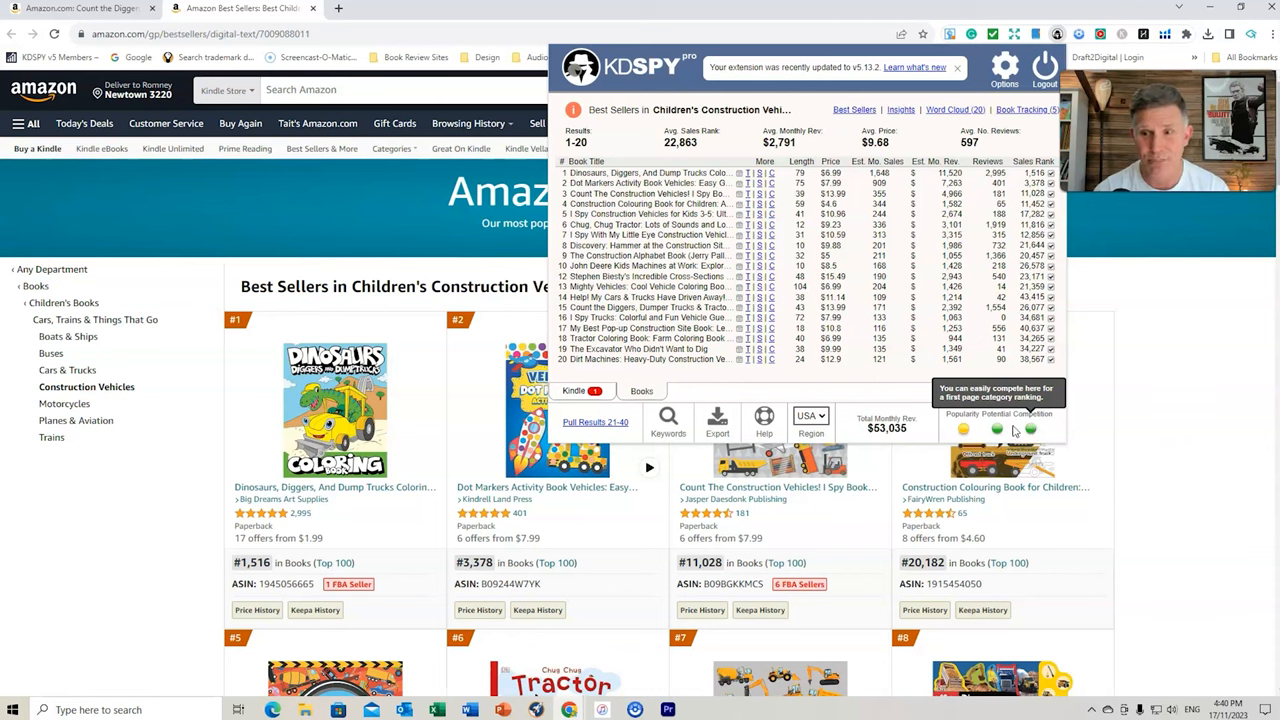
{"action": "mouse_move", "coordinate": [996, 430]}
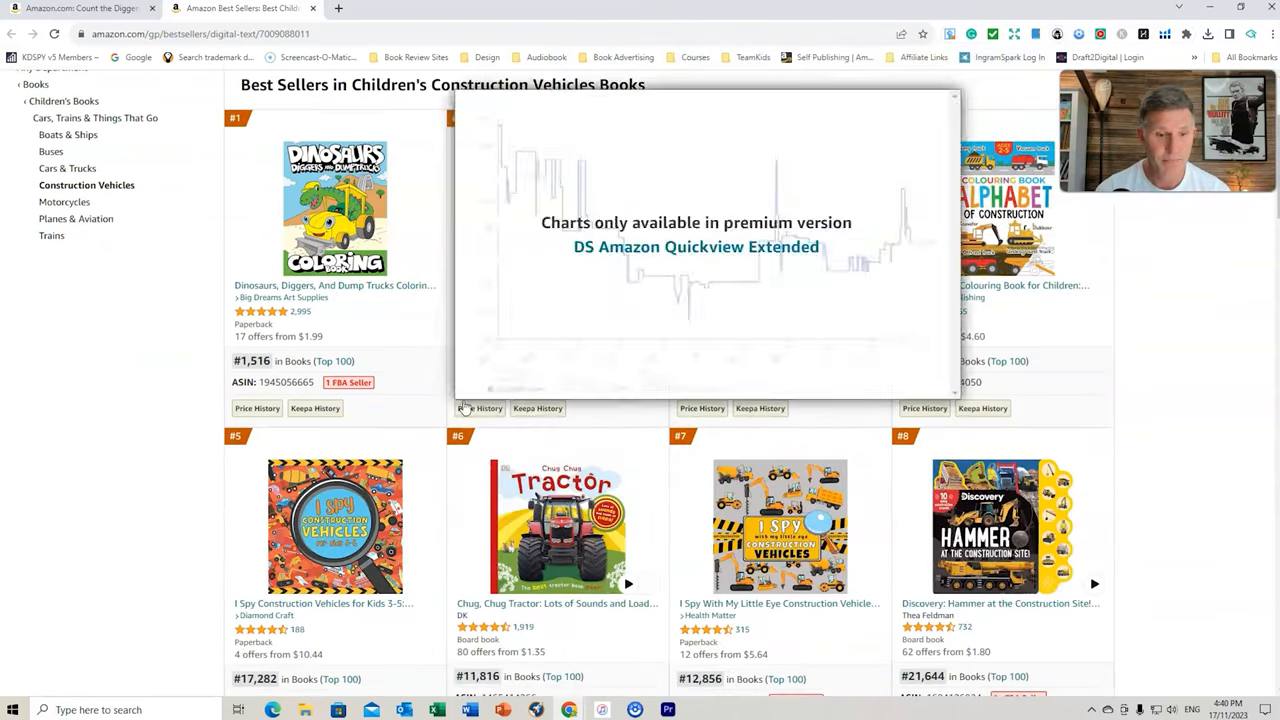
Scroll the Construction Vehicles best-seller list down through rank 24 and back
{"action": "scroll", "scroll_direction": "down", "scroll_amount": 3}
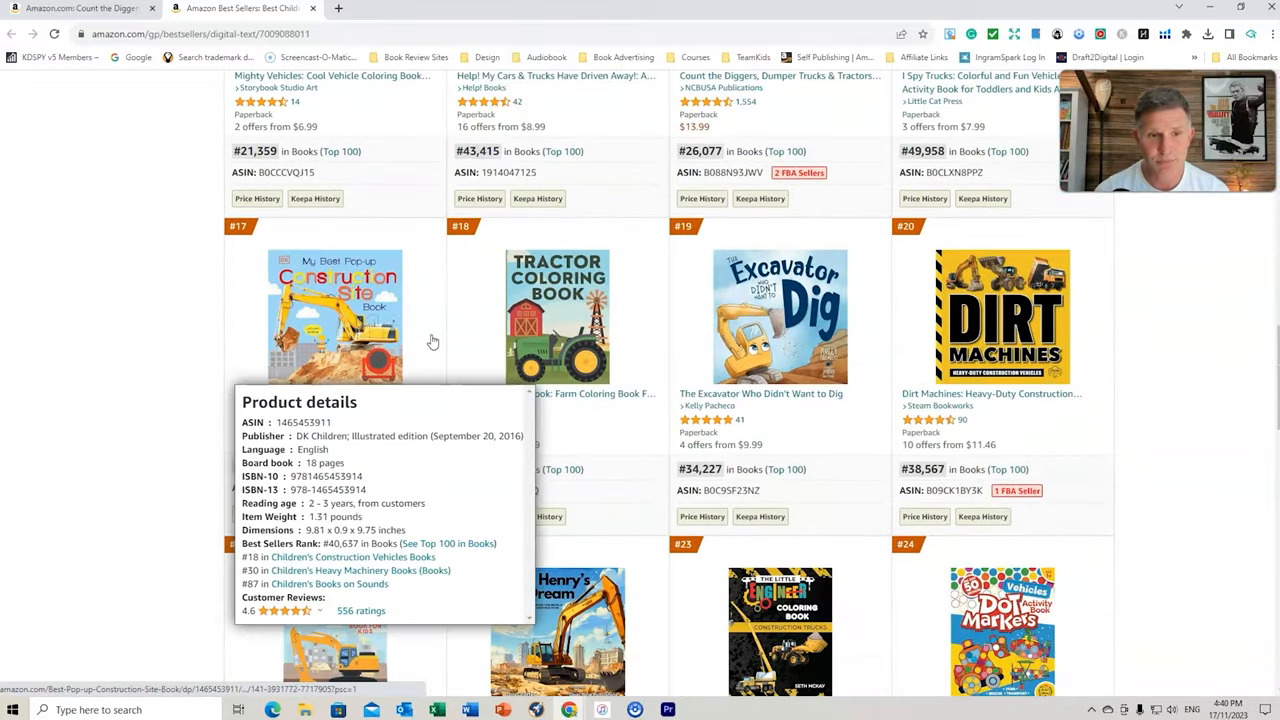
{"action": "scroll", "scroll_direction": "down", "scroll_amount": 3}
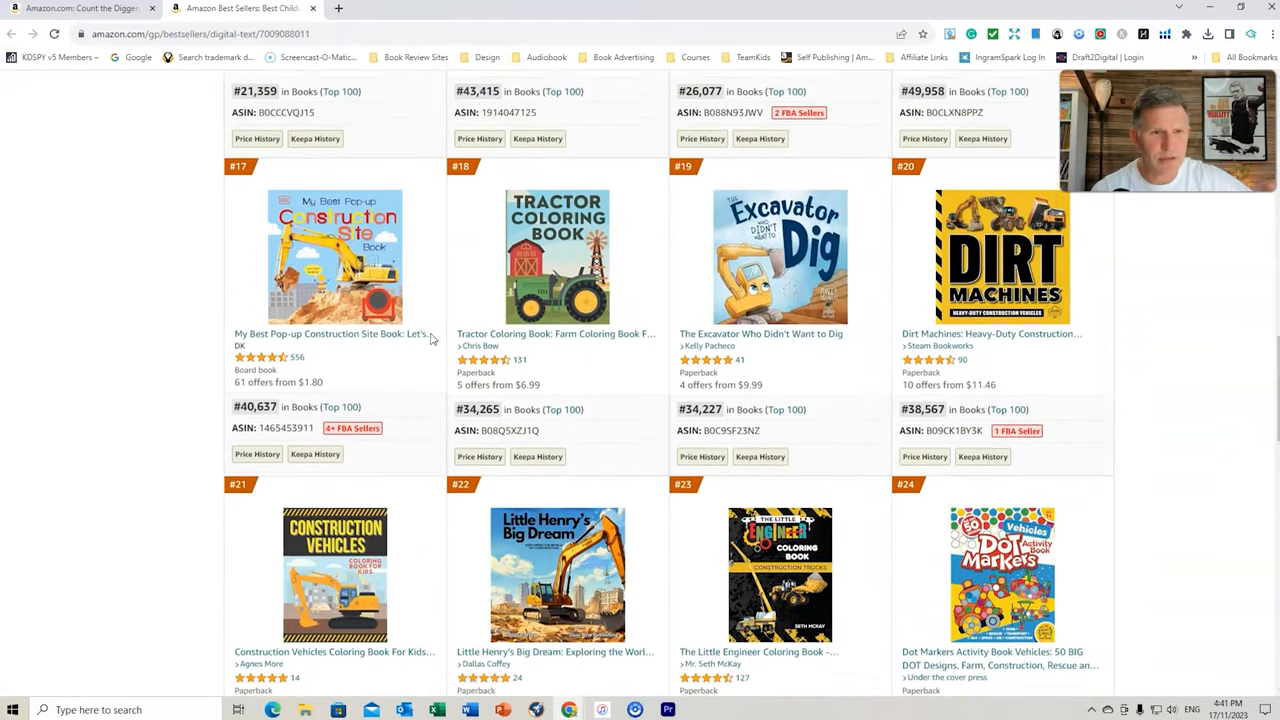
{"action": "scroll", "scroll_direction": "up", "scroll_amount": 3}
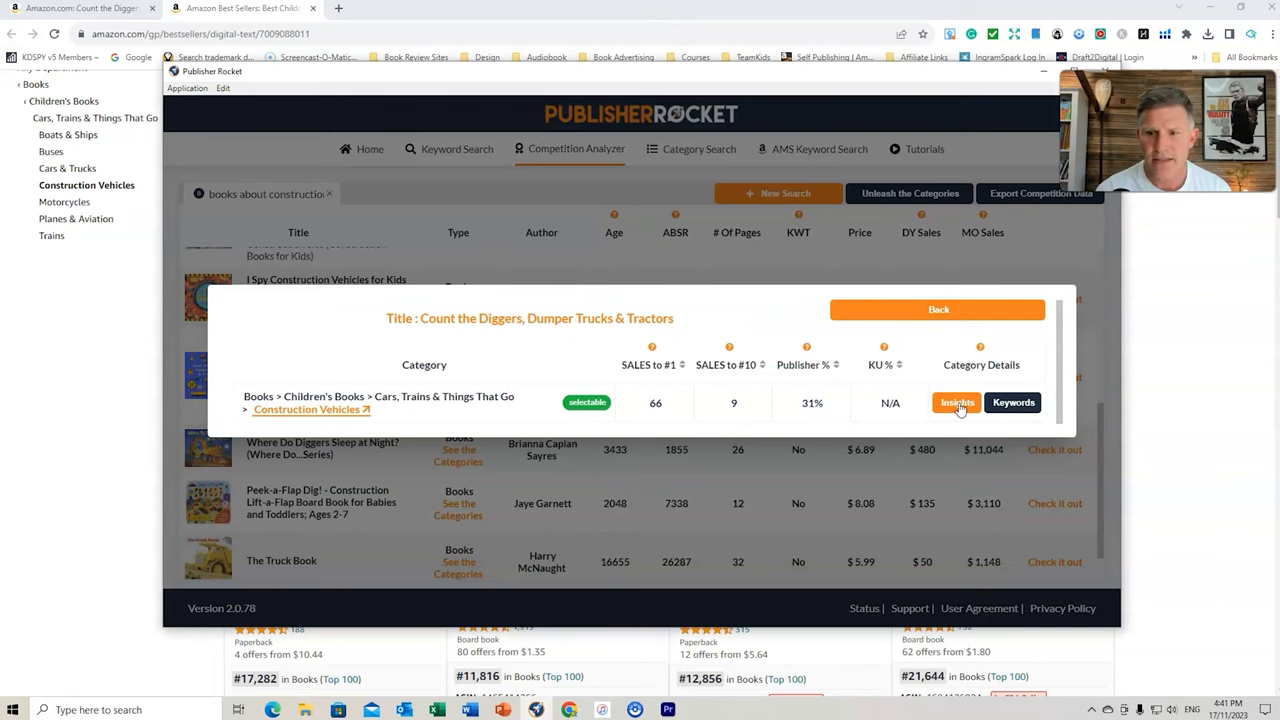
Show Construction Vehicles insights: sales to #1 of 66, 31% publisher share, monthly sales chart
{"action": "left_click", "coordinate": [956, 402]}
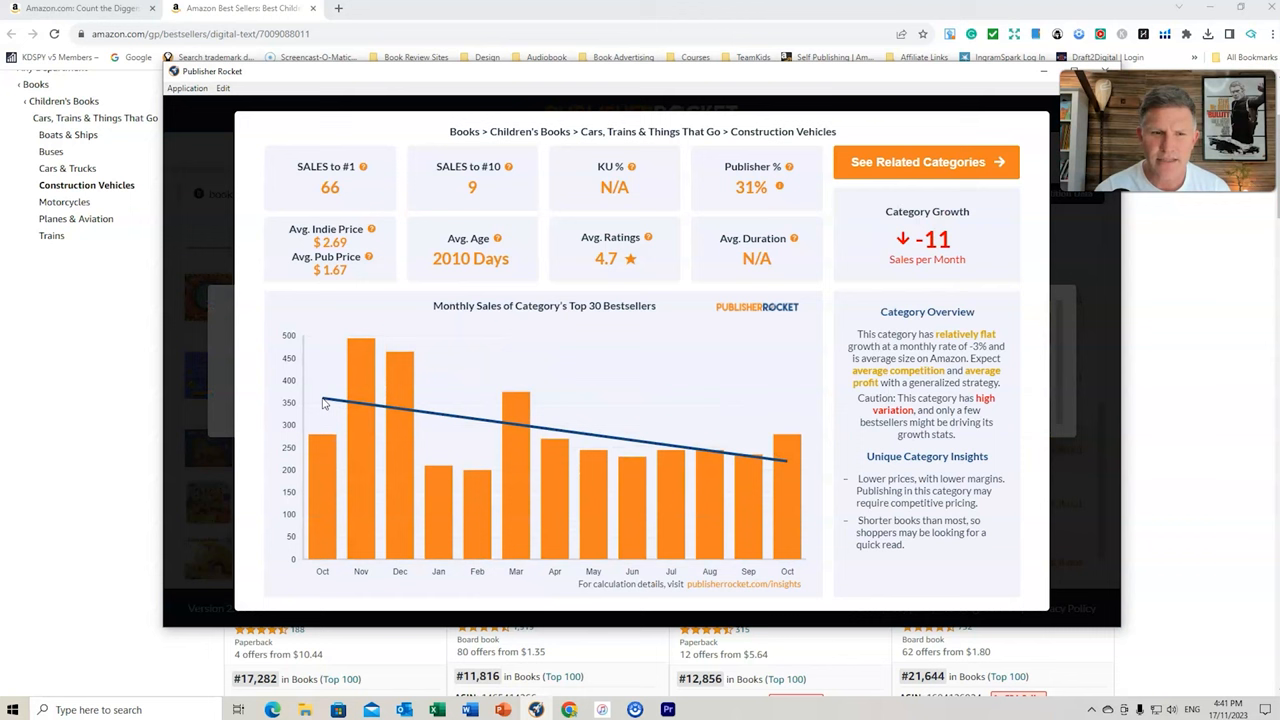
{"action": "mouse_move", "coordinate": [784, 460]}
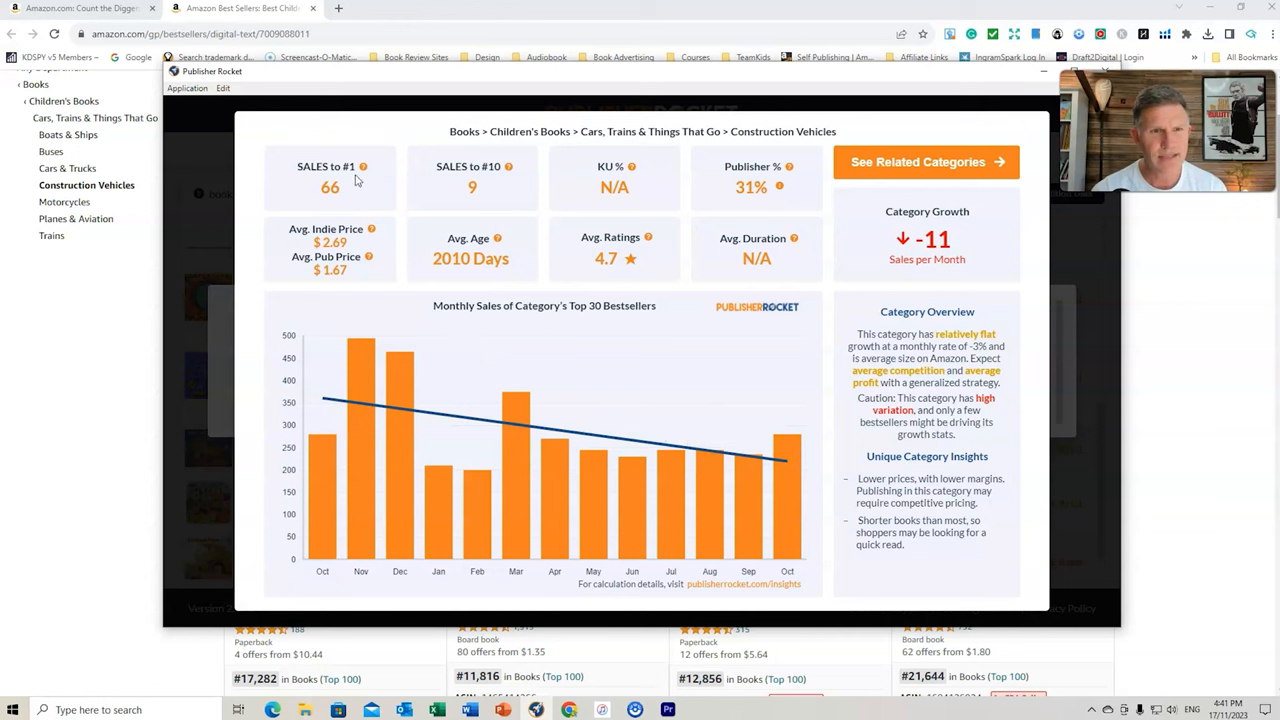
{"action": "mouse_move", "coordinate": [348, 184]}
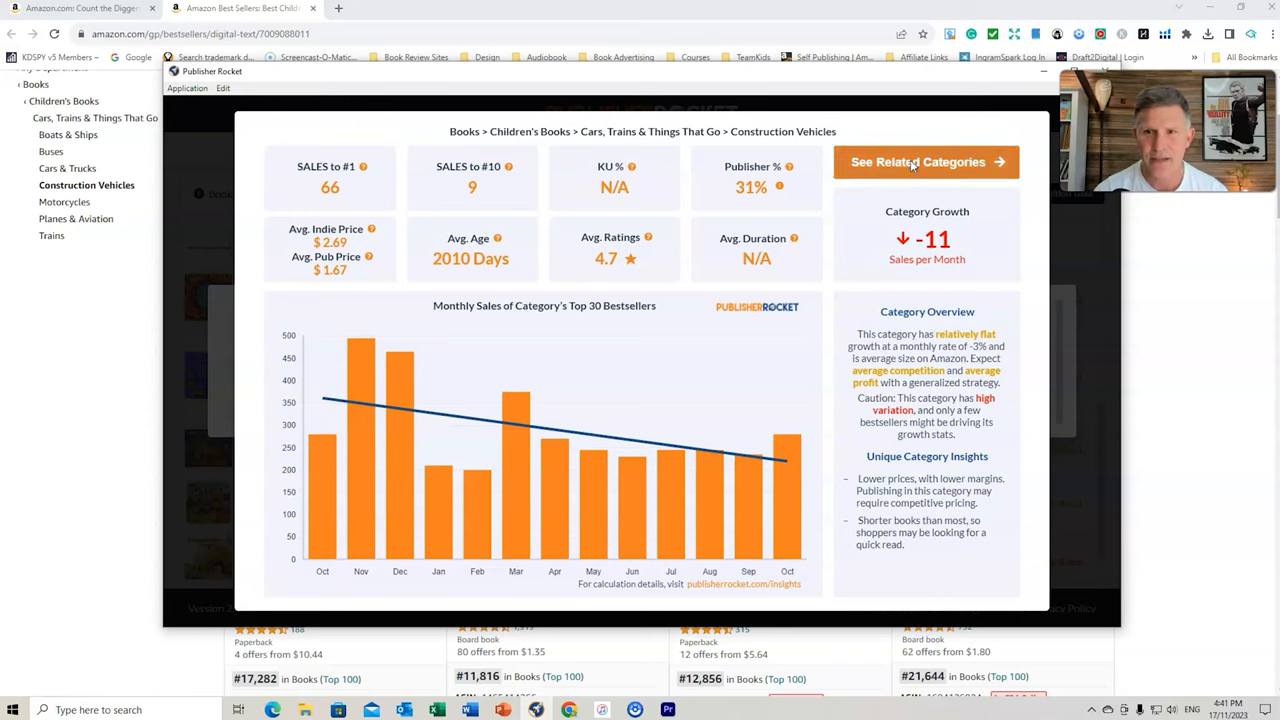
List related categories to Construction Vehicles and review then close Heavy Machinery insights
{"action": "left_click", "coordinate": [924, 160]}
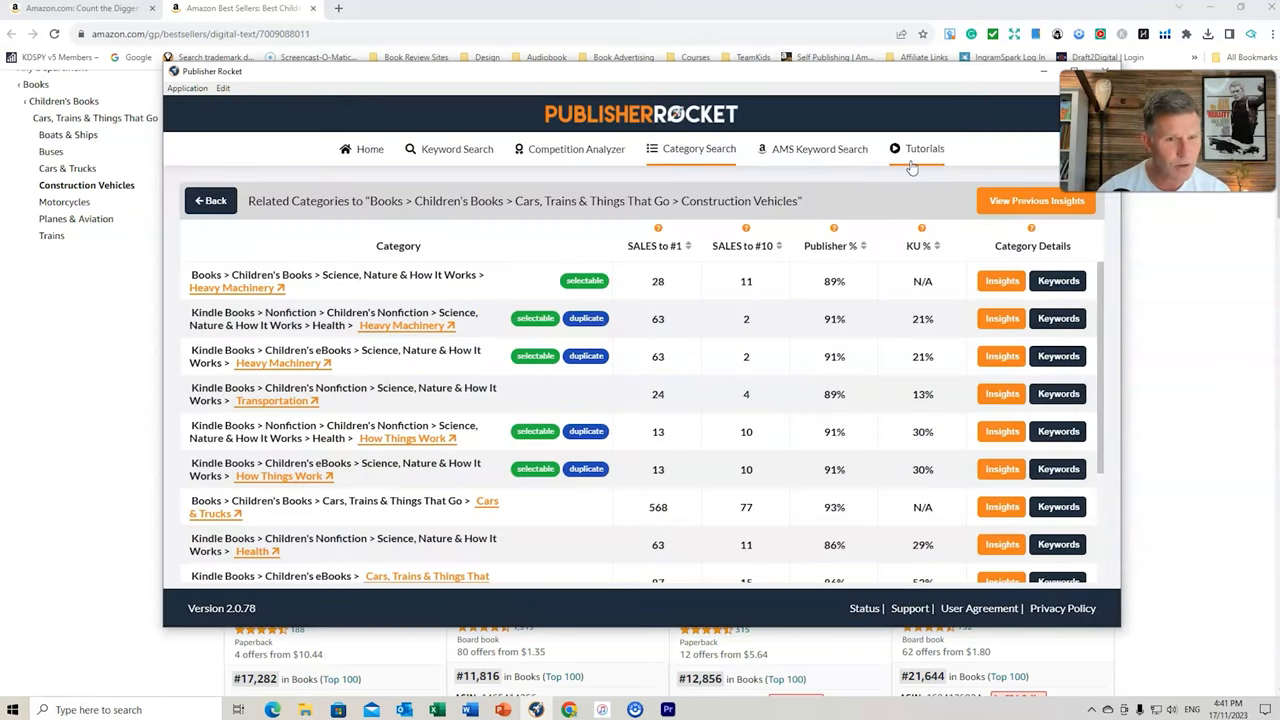
{"action": "mouse_move", "coordinate": [354, 296]}
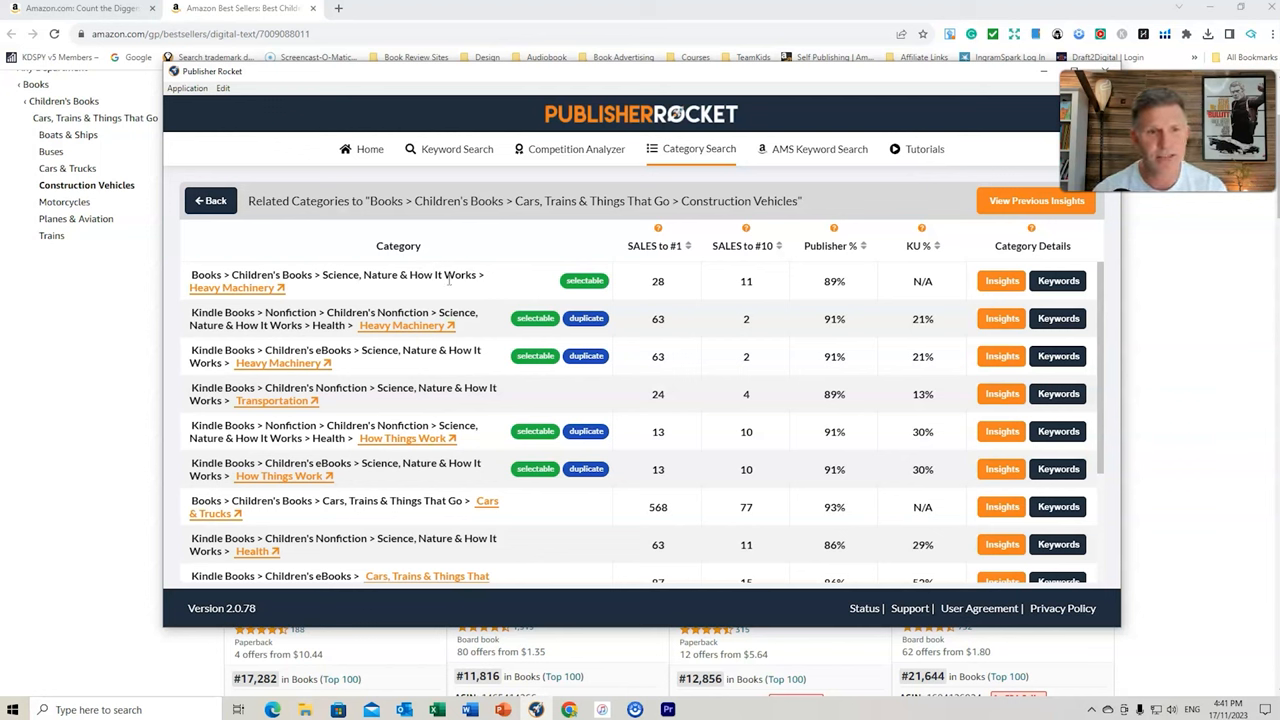
{"action": "mouse_move", "coordinate": [396, 294]}
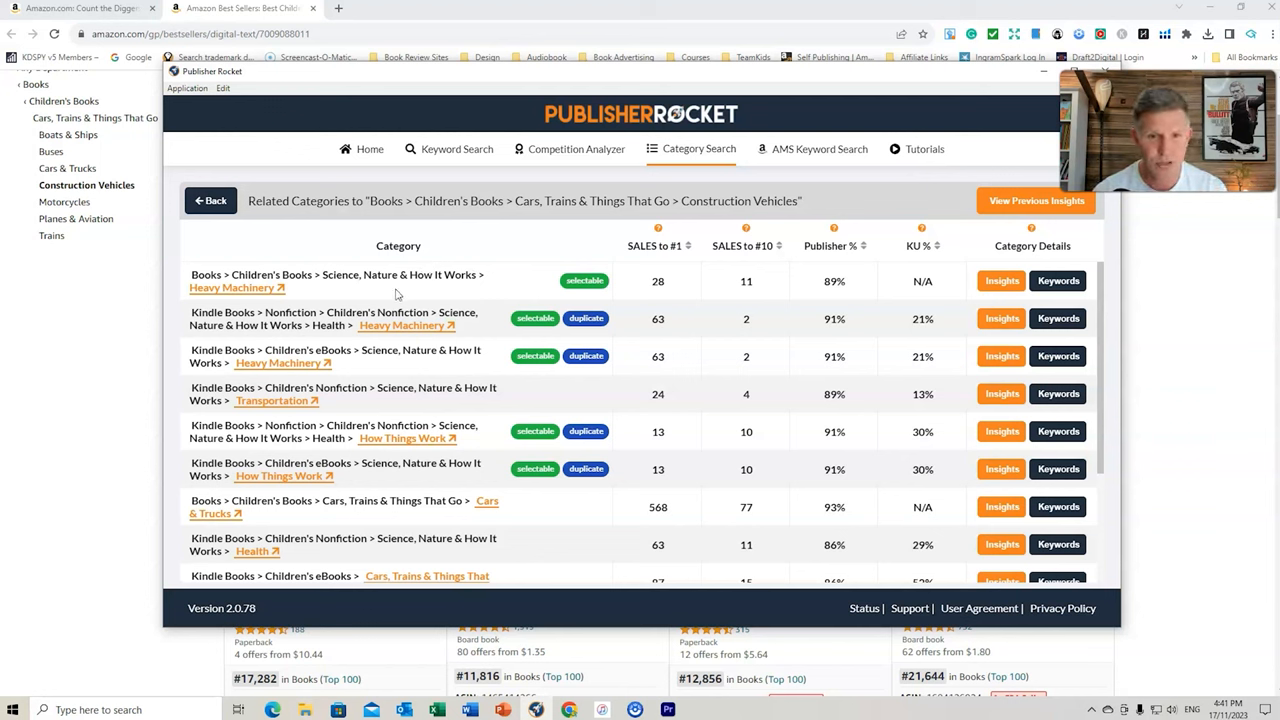
{"action": "mouse_move", "coordinate": [584, 280]}
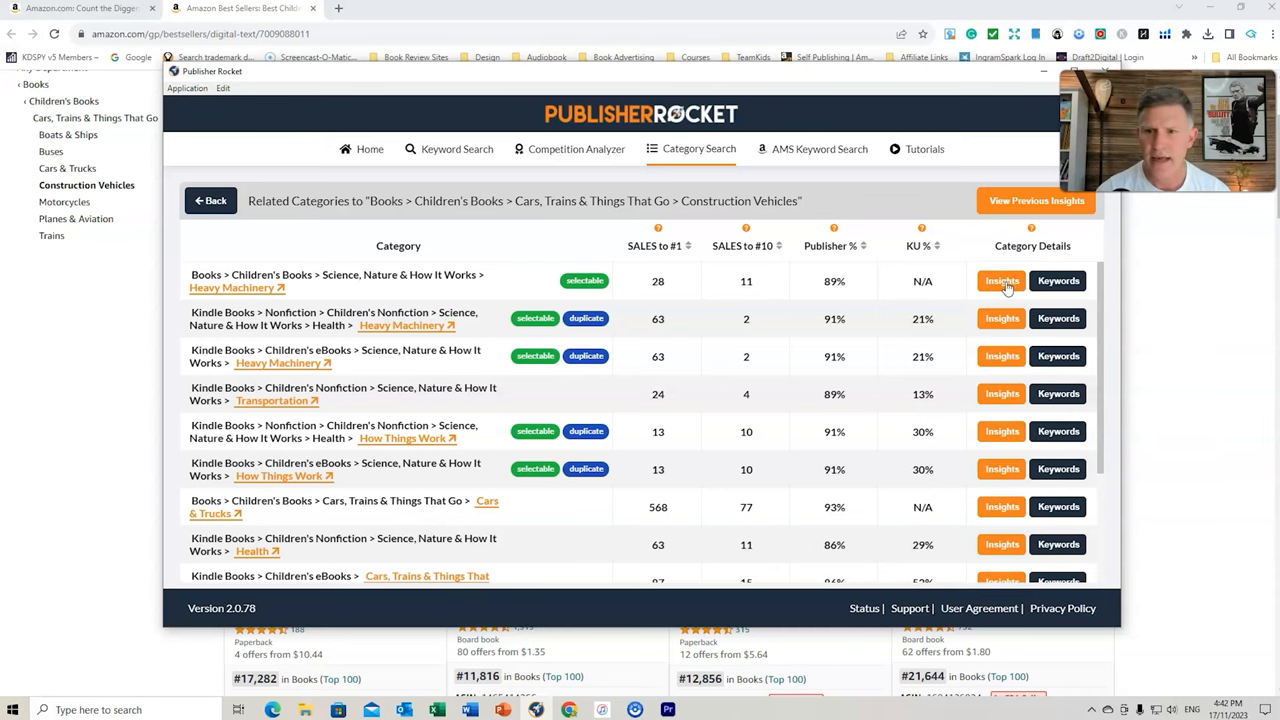
{"action": "left_click", "coordinate": [1002, 280]}
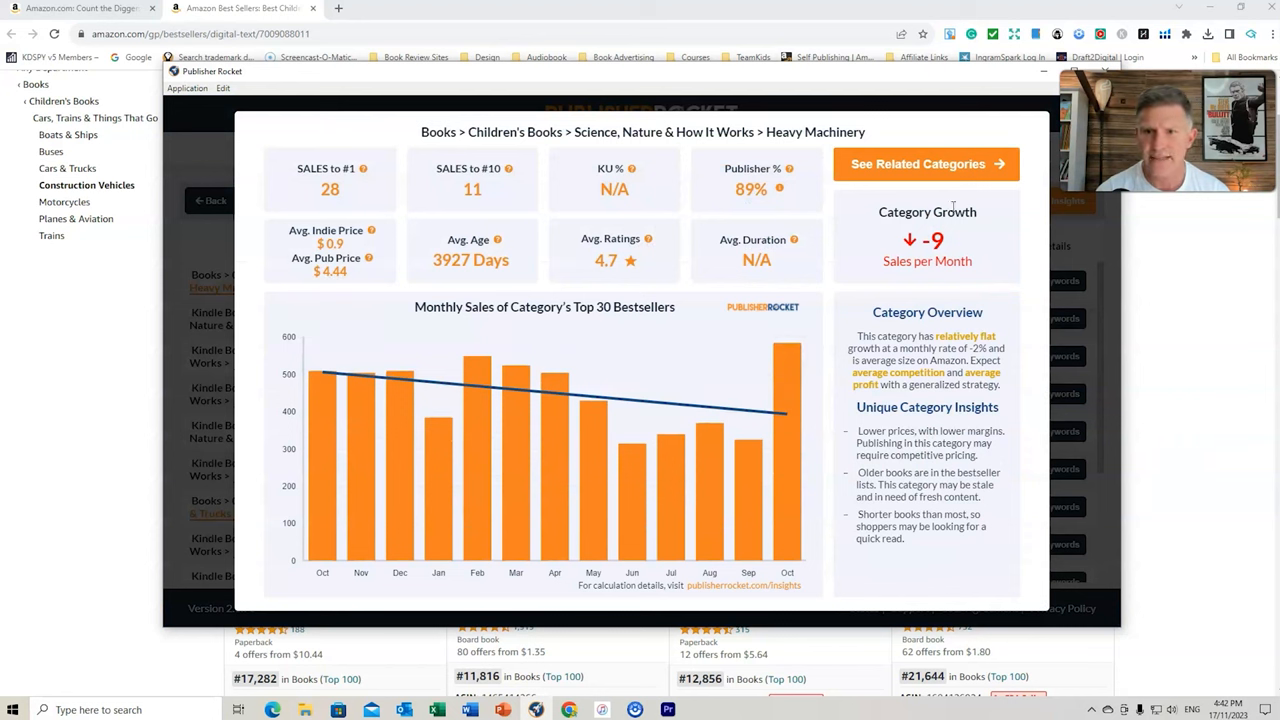
{"action": "left_click", "coordinate": [916, 164]}
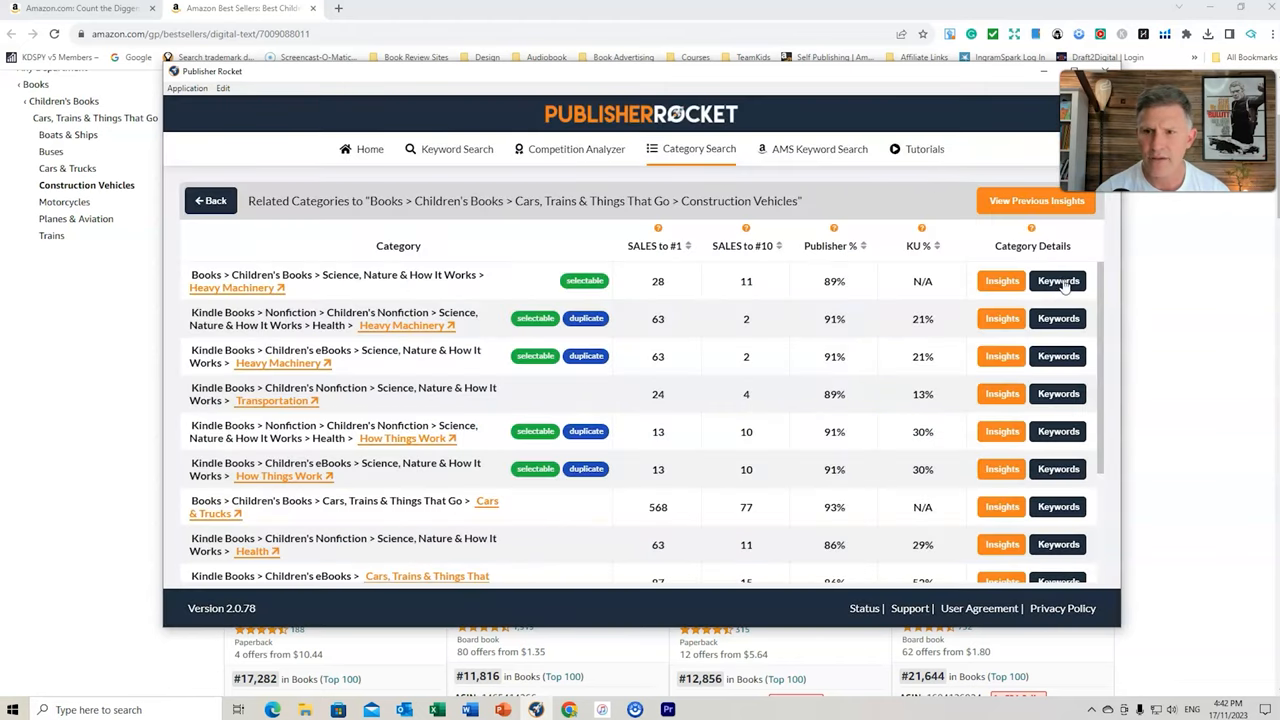
Show the Heavy Machinery keyword list and select 'Cement mixers' to reuse
{"action": "left_click", "coordinate": [1058, 280]}
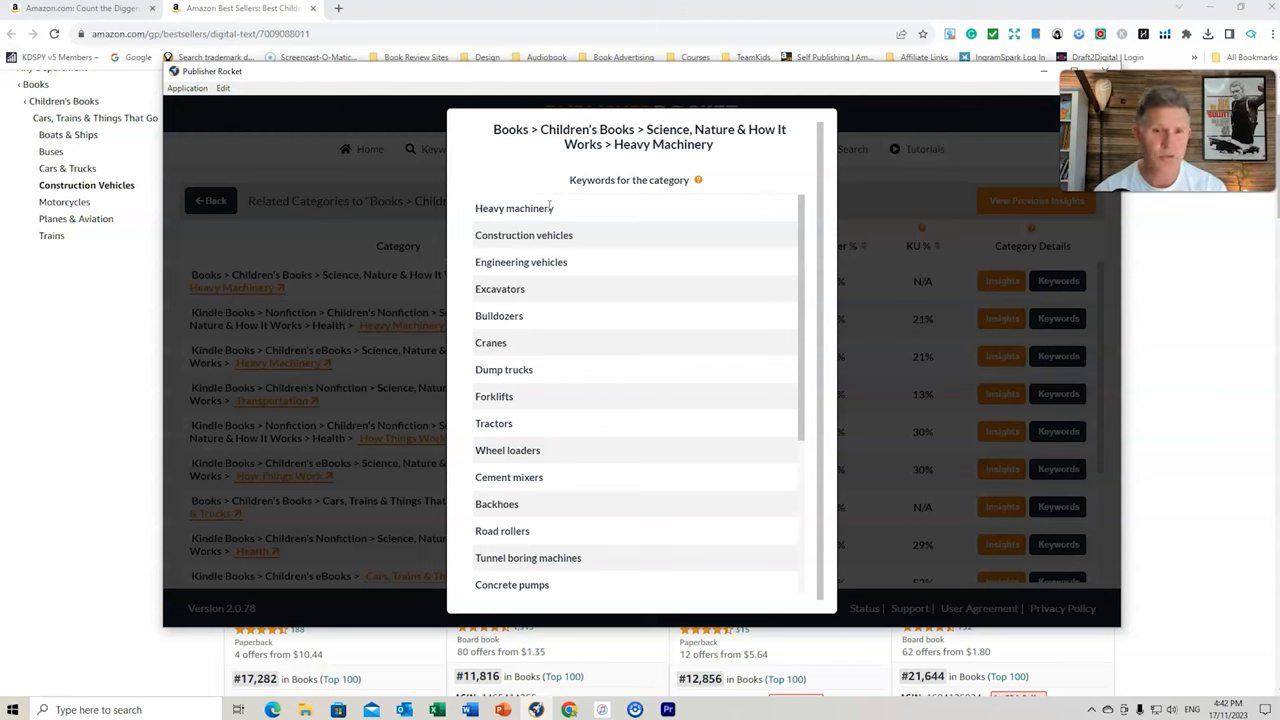
{"action": "mouse_move", "coordinate": [568, 354]}
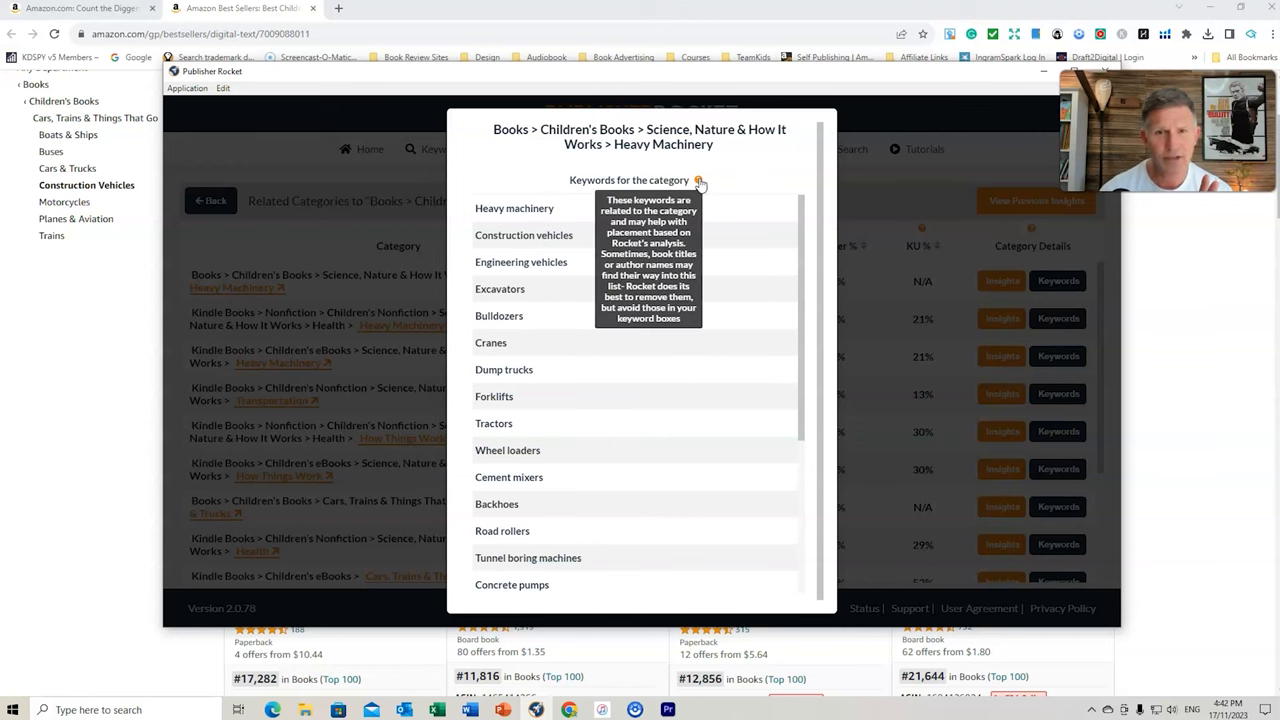
{"action": "mouse_move", "coordinate": [566, 218]}
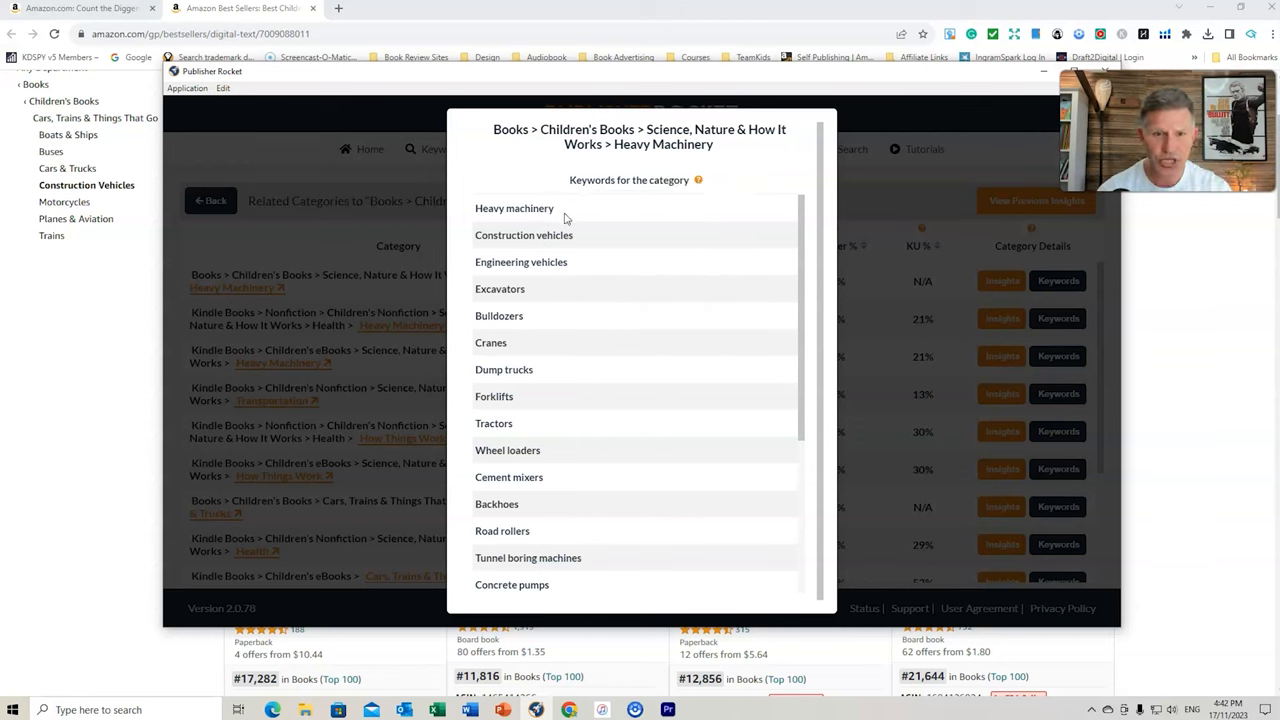
{"action": "mouse_move", "coordinate": [518, 354]}
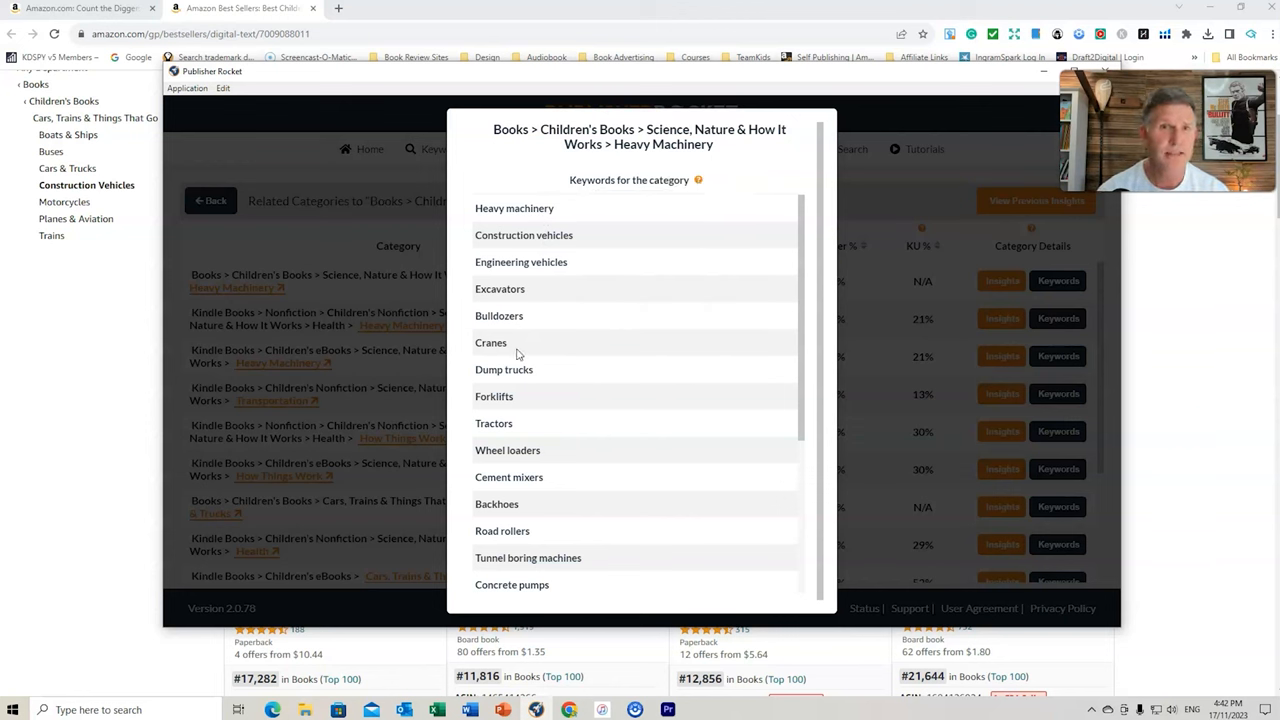
{"action": "mouse_move", "coordinate": [538, 316]}
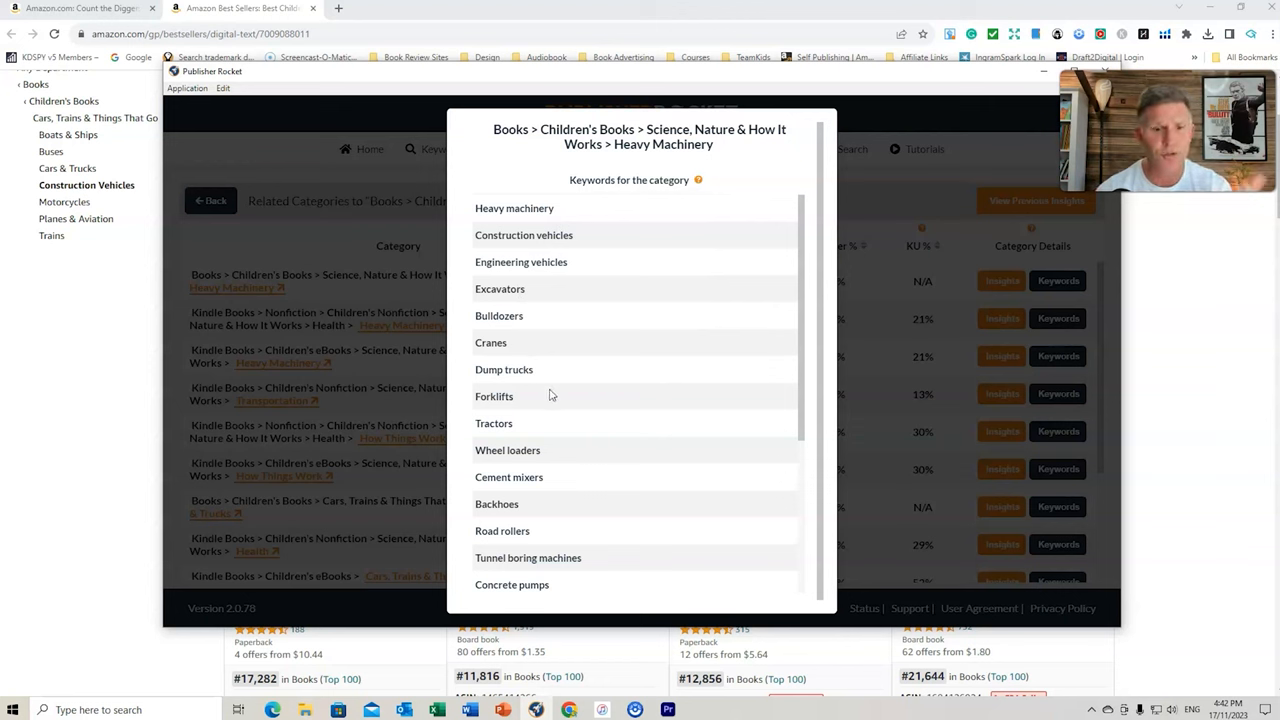
{"action": "mouse_move", "coordinate": [568, 482]}
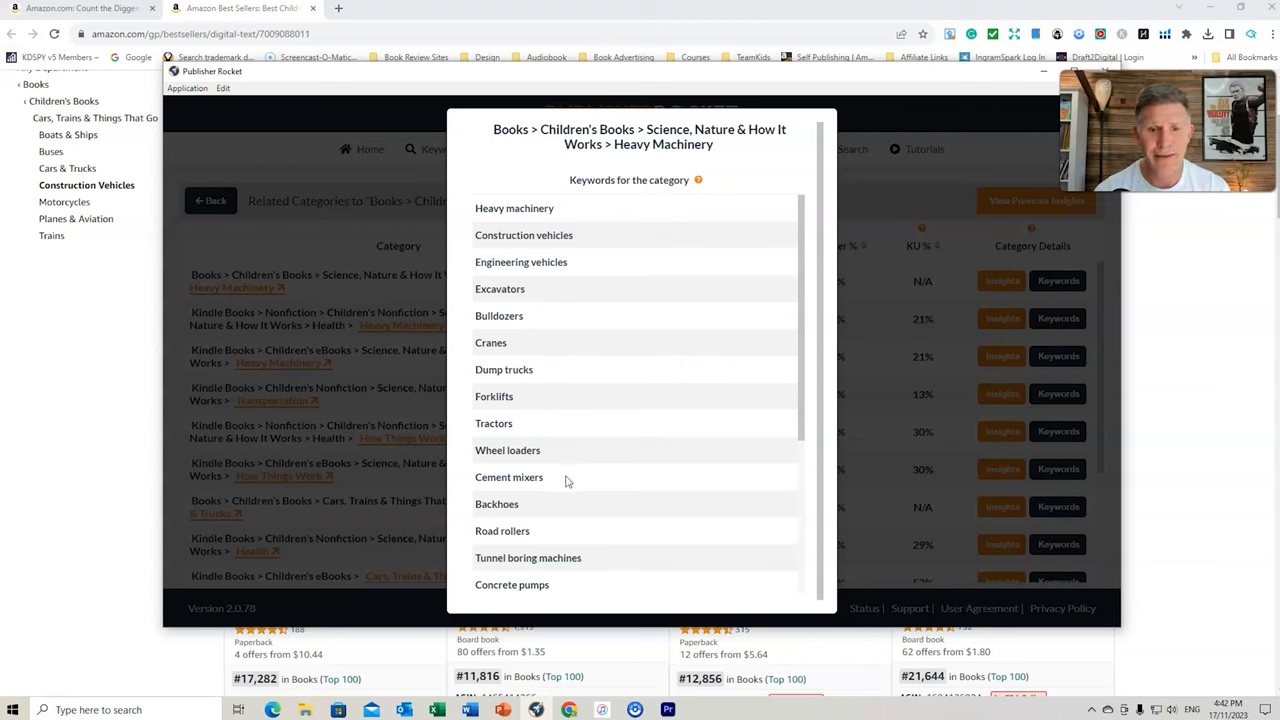
{"action": "mouse_move", "coordinate": [558, 374]}
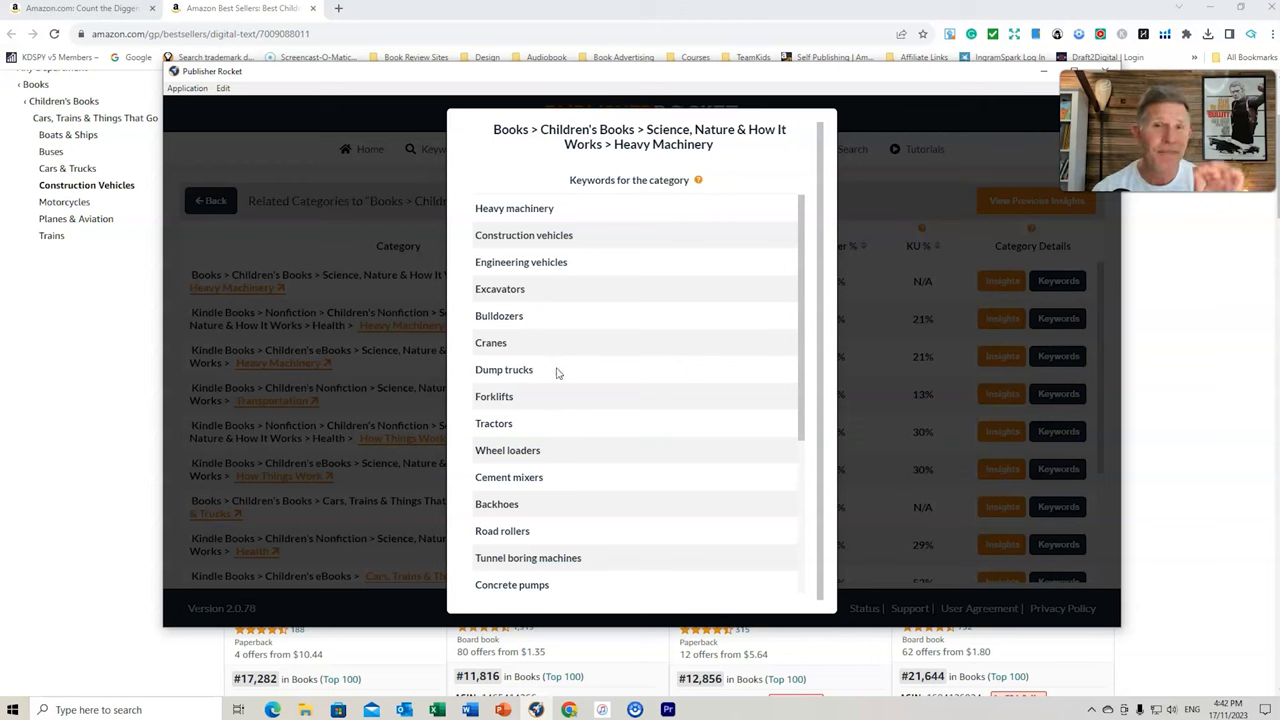
{"action": "mouse_move", "coordinate": [564, 428]}
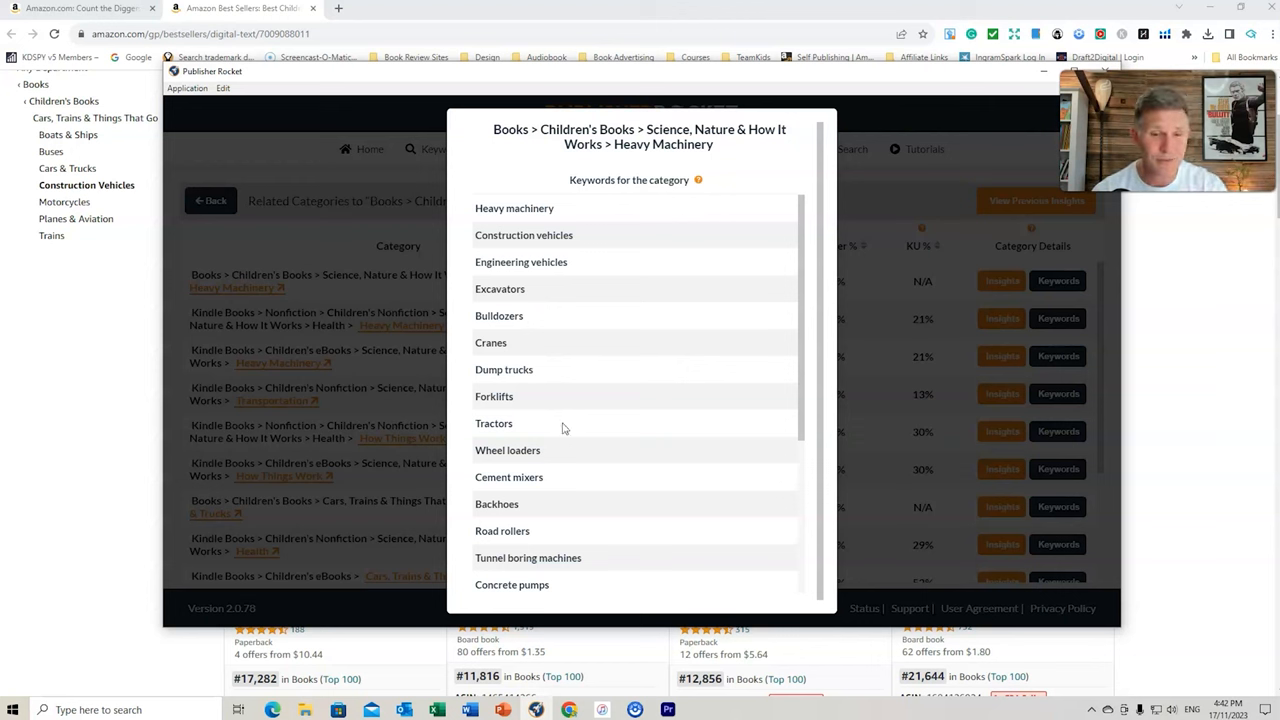
{"action": "mouse_move", "coordinate": [548, 476]}
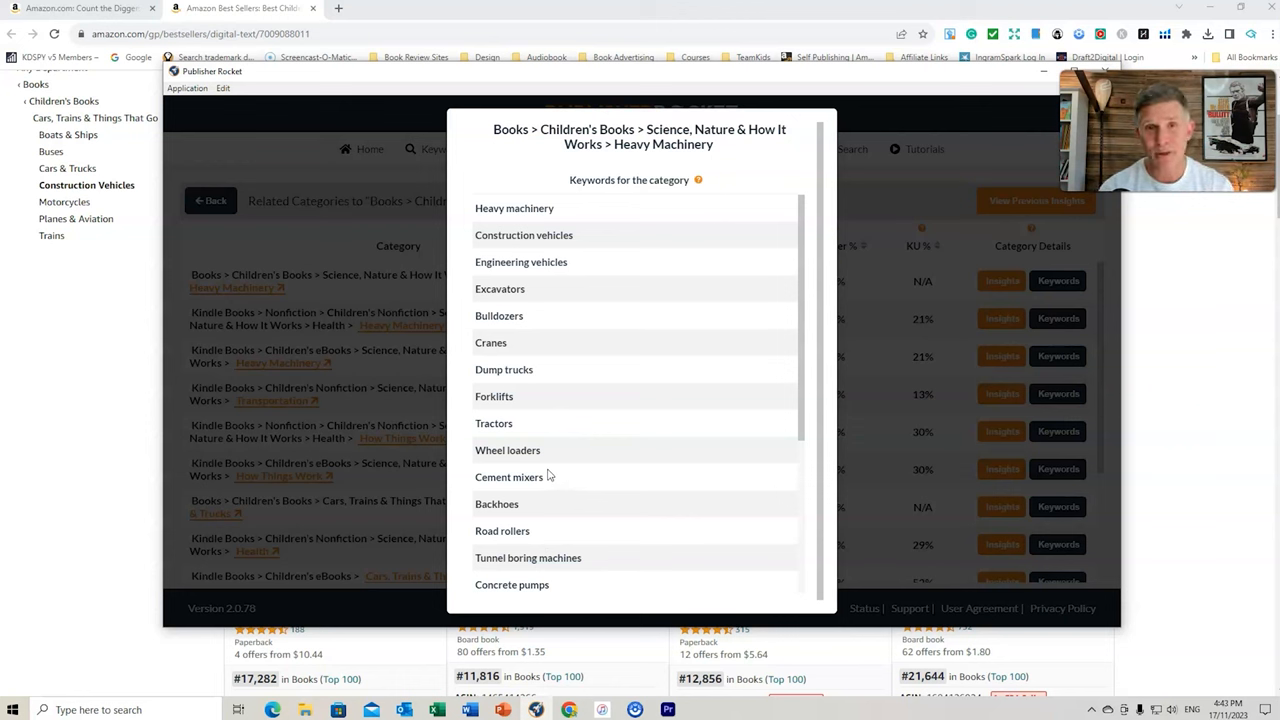
{"action": "mouse_move", "coordinate": [560, 436]}
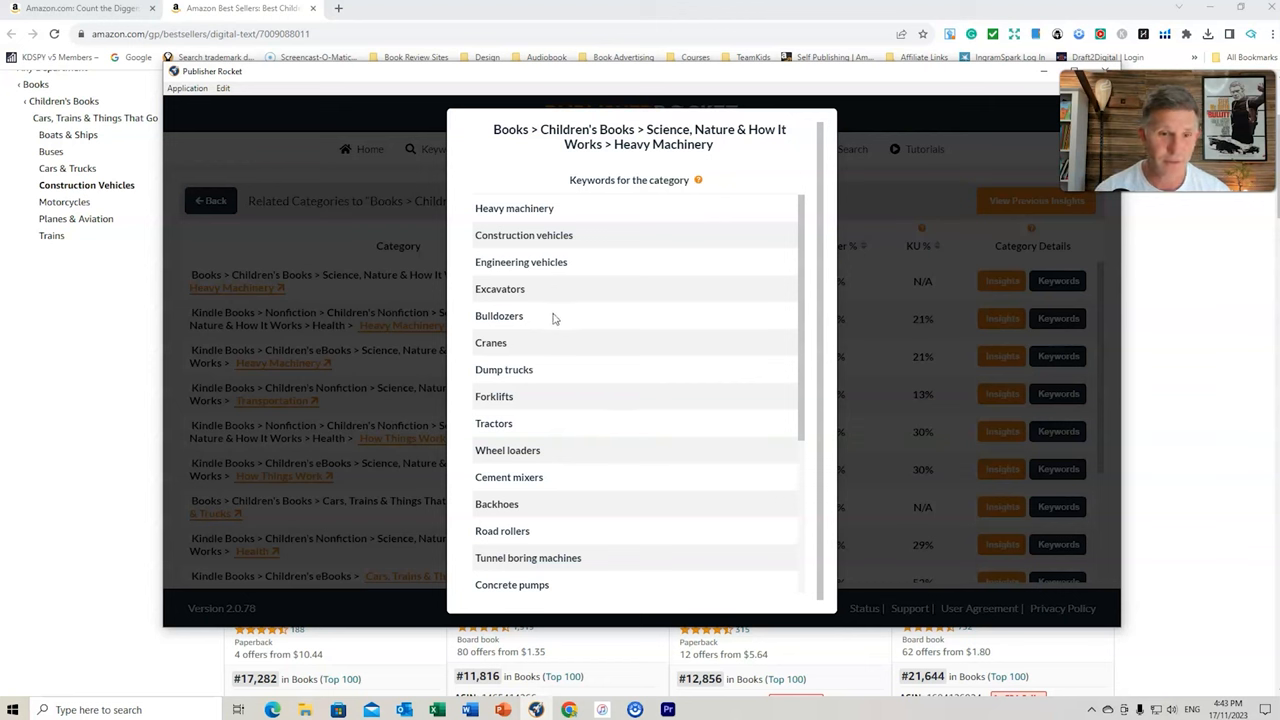
{"action": "mouse_move", "coordinate": [478, 480]}
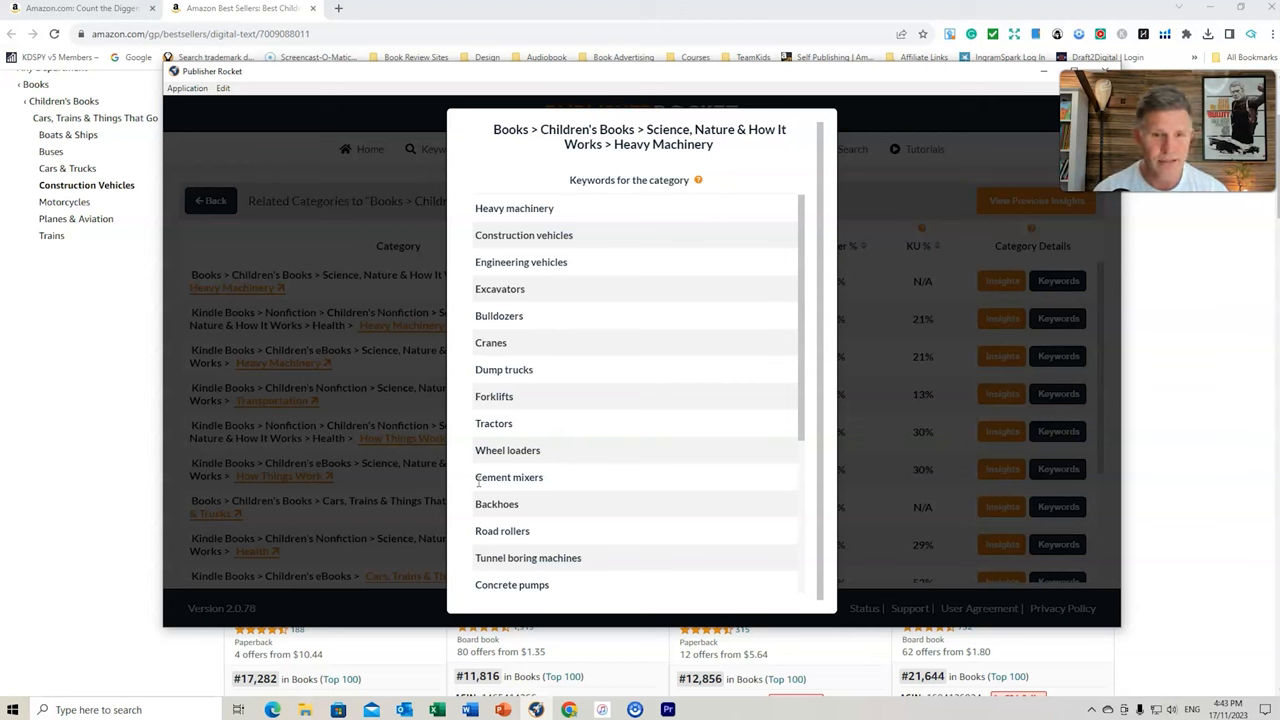
{"action": "double_click", "coordinate": [508, 476]}
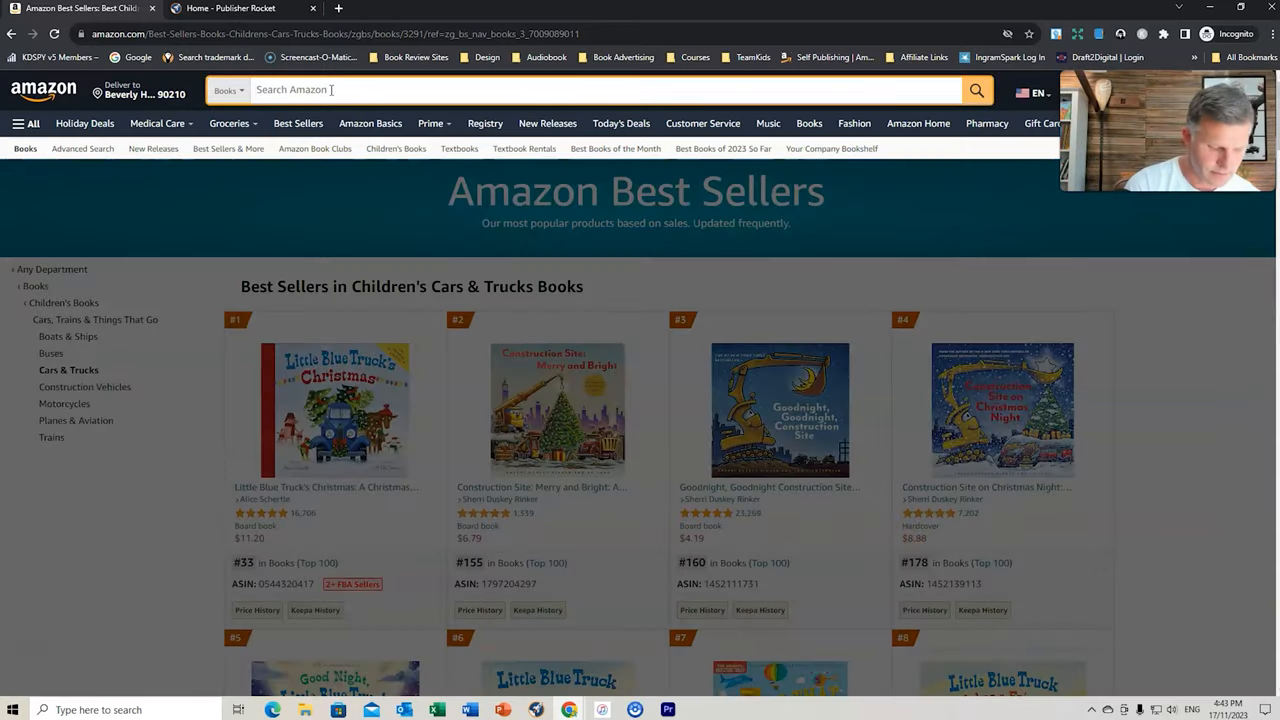
Search Amazon for 'Cement mixer book for toddlers' and browse the first results
{"action": "type", "text": "Cement mixer"}
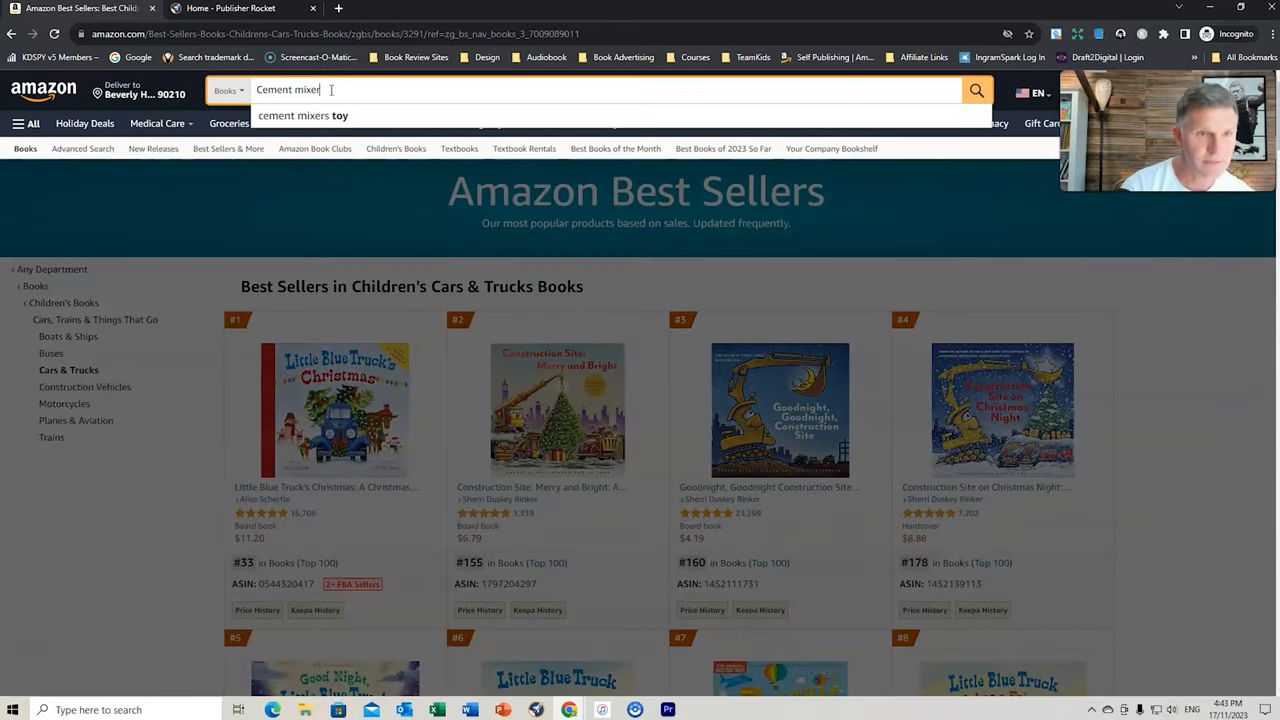
{"action": "type", "text": "book for toddlers"}
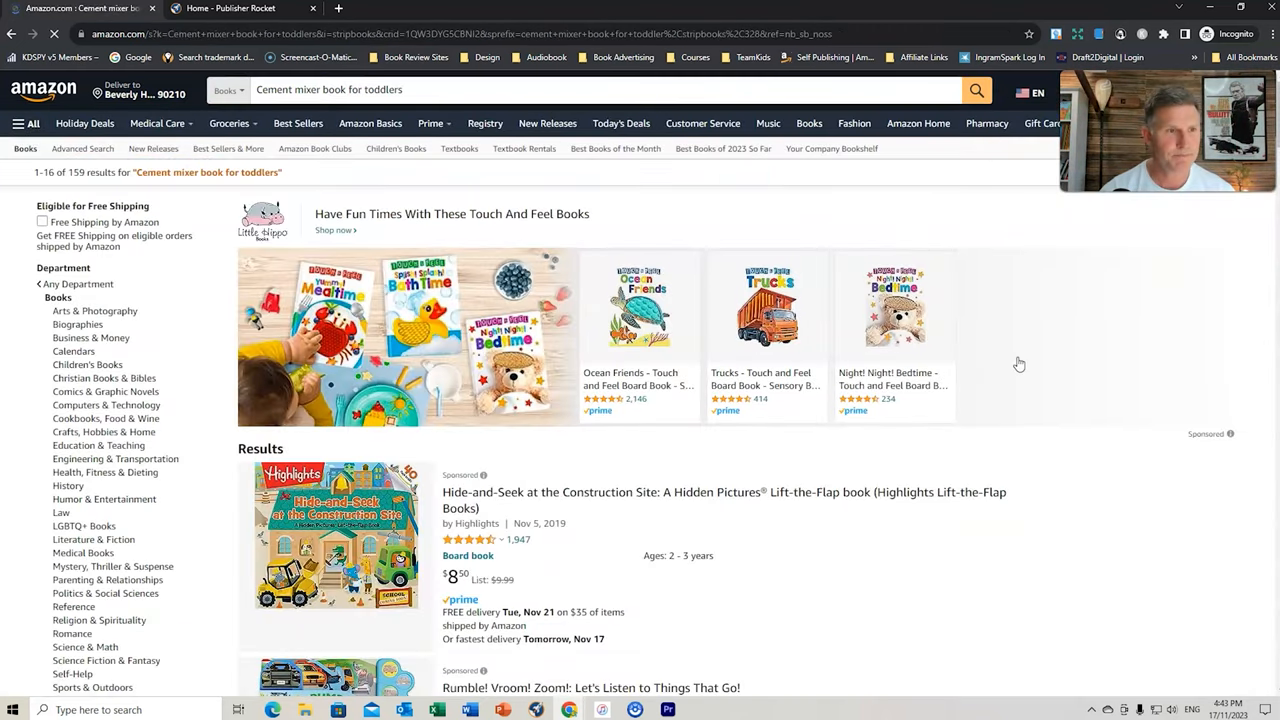
{"action": "scroll", "scroll_direction": "down", "scroll_amount": 3}
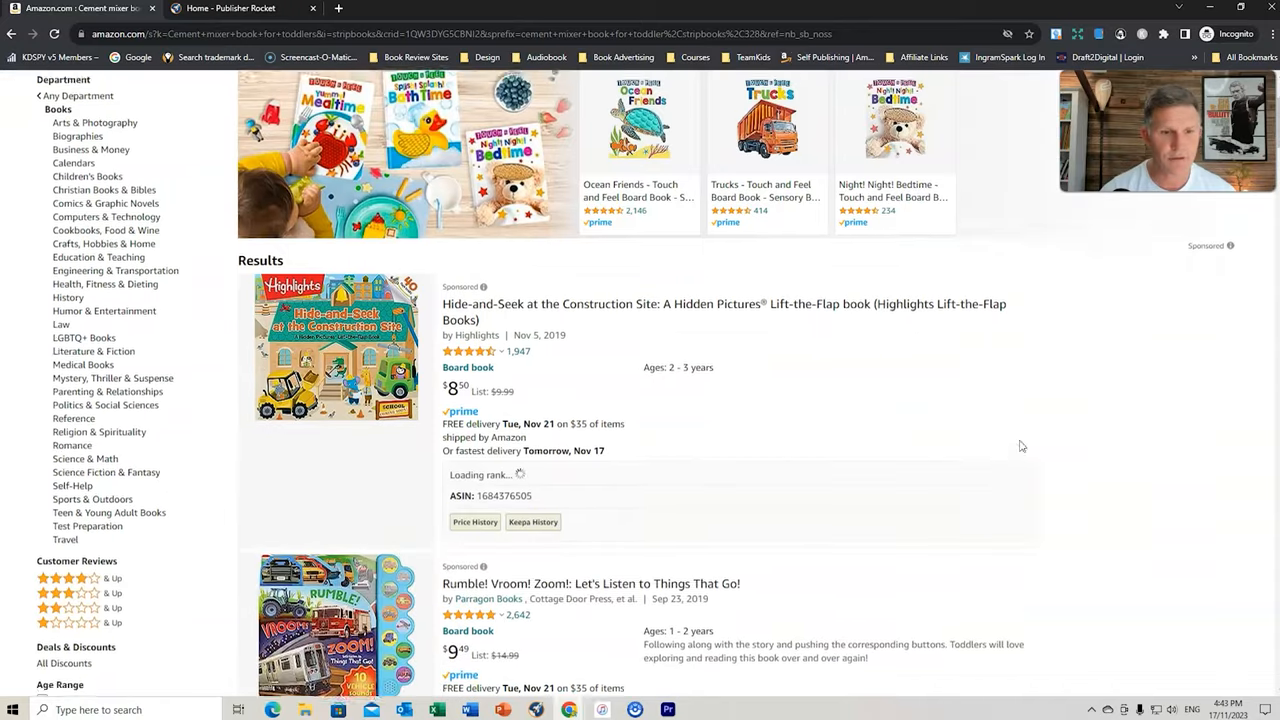
{"action": "scroll", "scroll_direction": "down", "scroll_amount": 3}
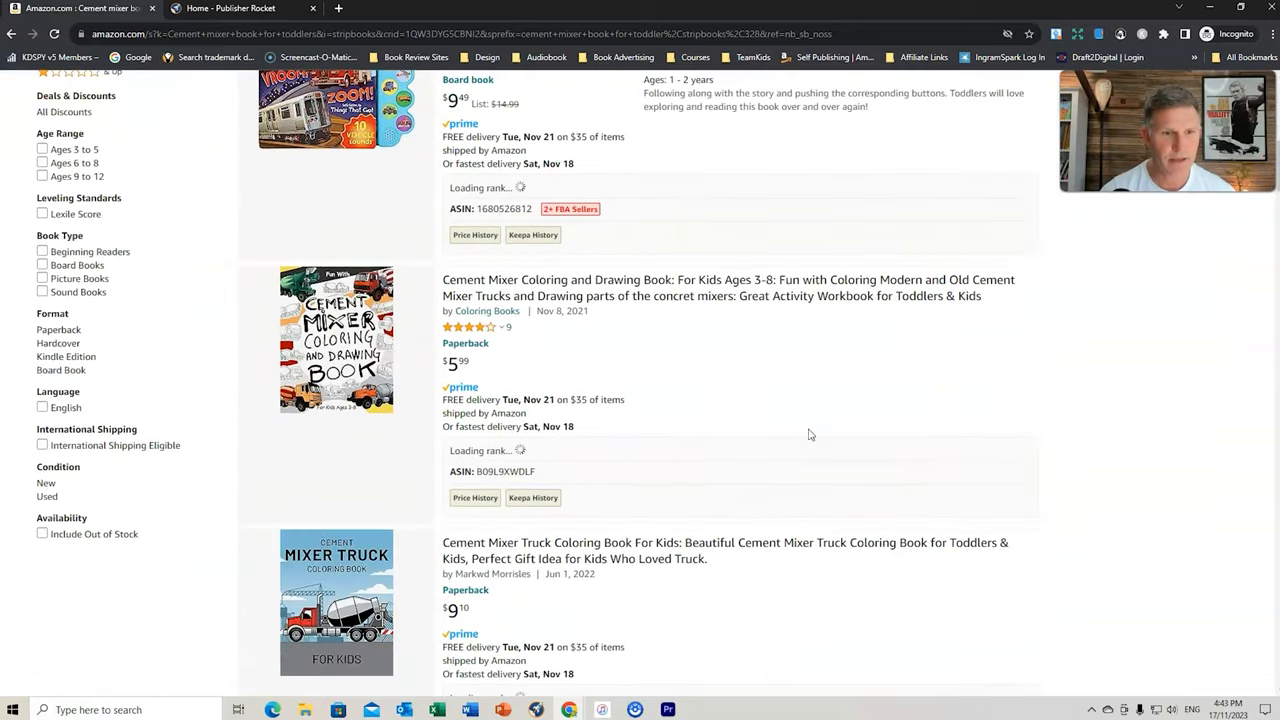
{"action": "scroll", "scroll_direction": "down", "scroll_amount": 3}
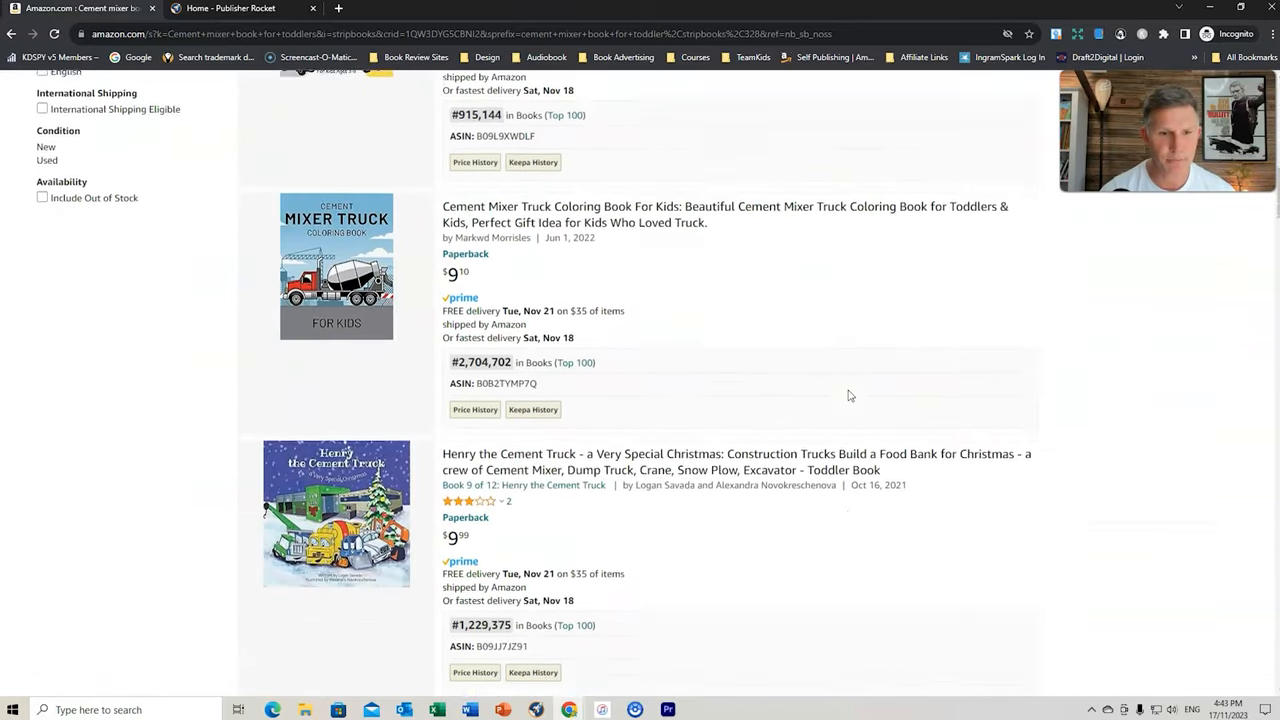
{"action": "scroll", "scroll_direction": "down", "scroll_amount": 3}
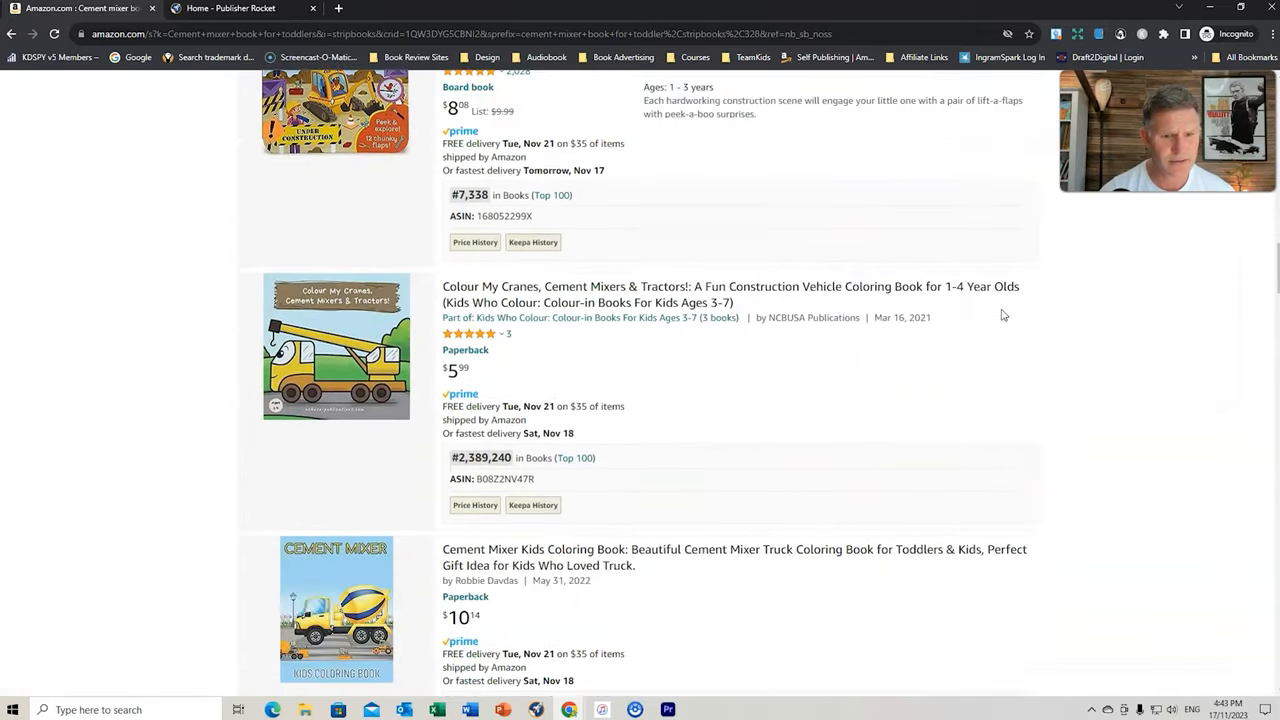
{"action": "scroll", "scroll_direction": "down", "scroll_amount": 3}
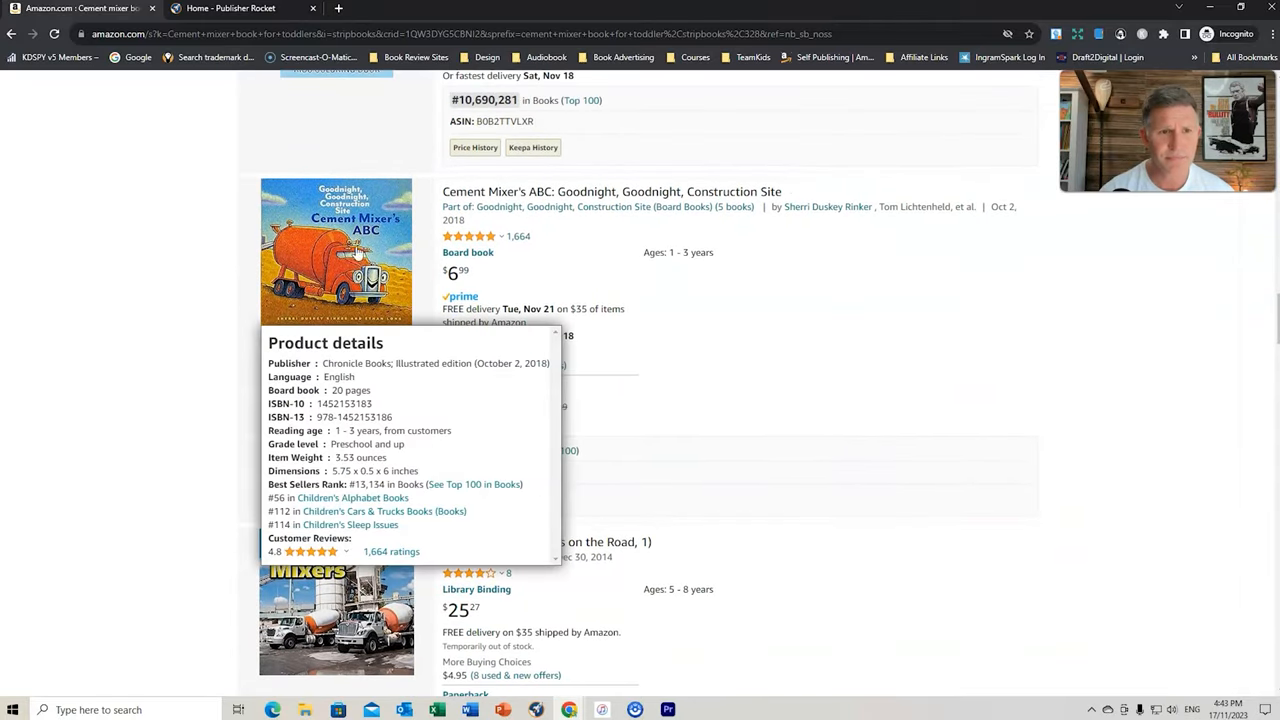
{"action": "mouse_move", "coordinate": [590, 460]}
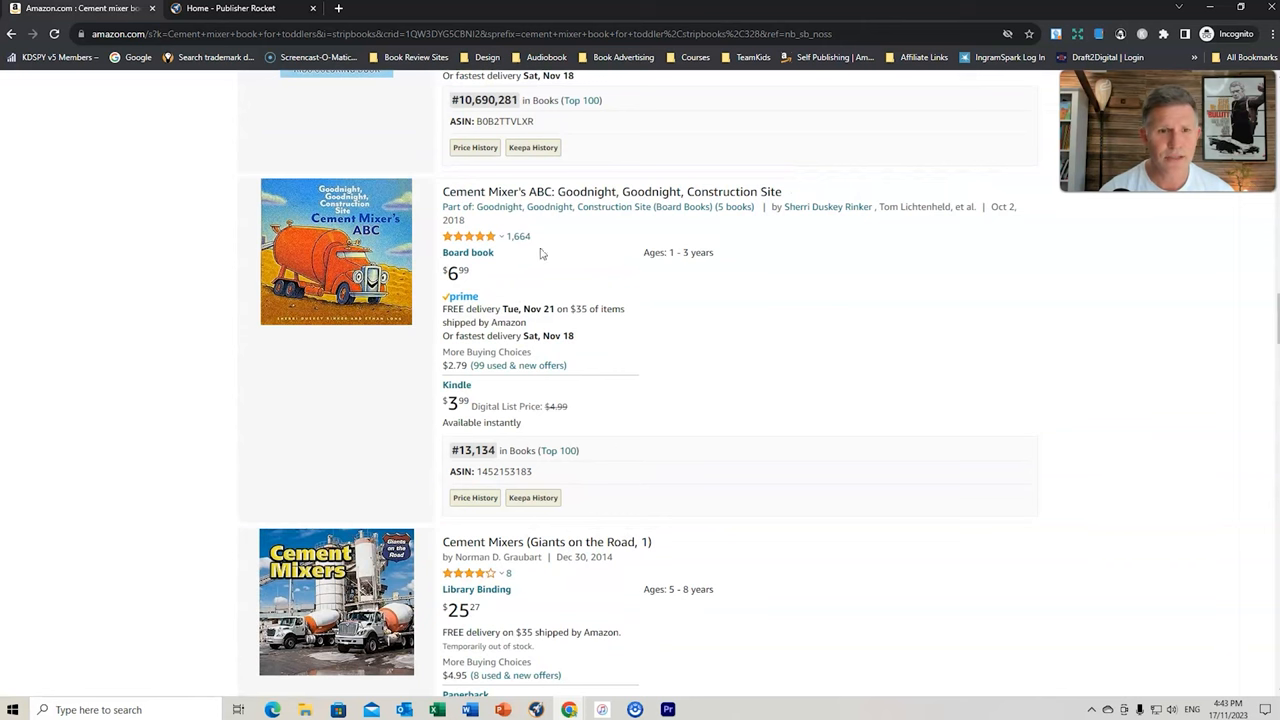
Continue down the cement mixer results to review lower-listed competing titles and ranks
{"action": "scroll", "scroll_direction": "down", "scroll_amount": 3}
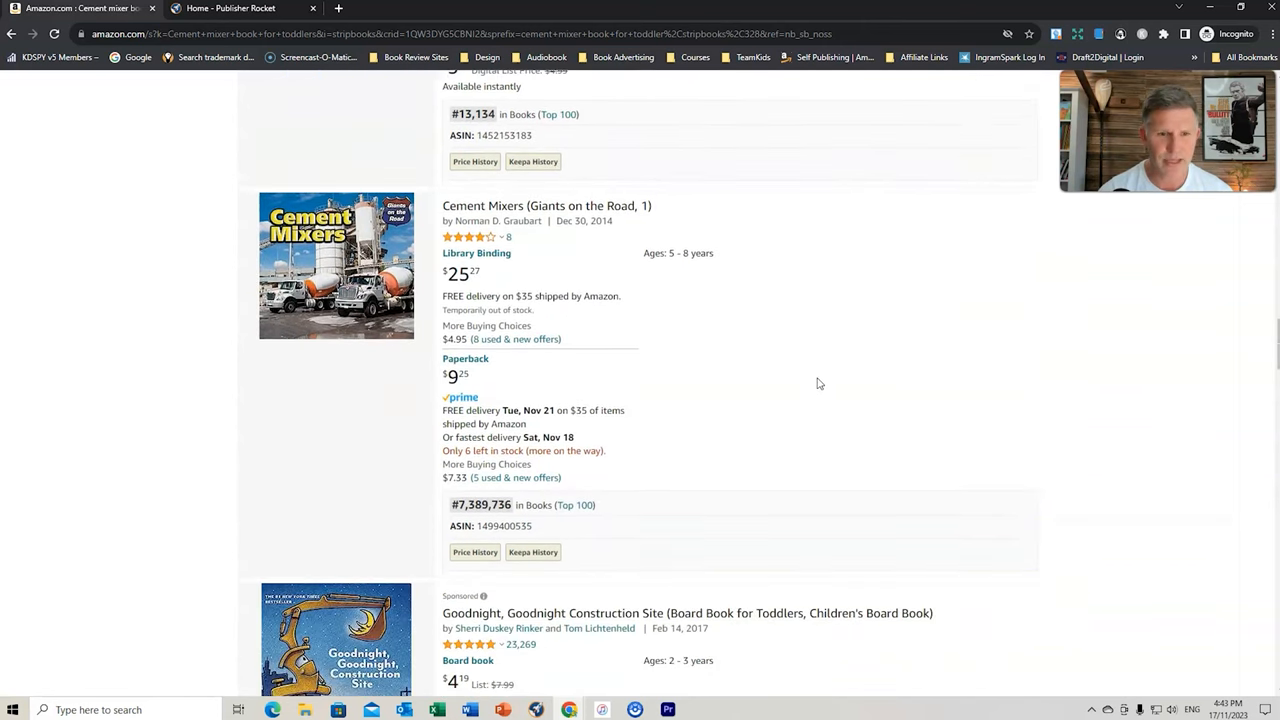
{"action": "scroll", "scroll_direction": "down", "scroll_amount": 3}
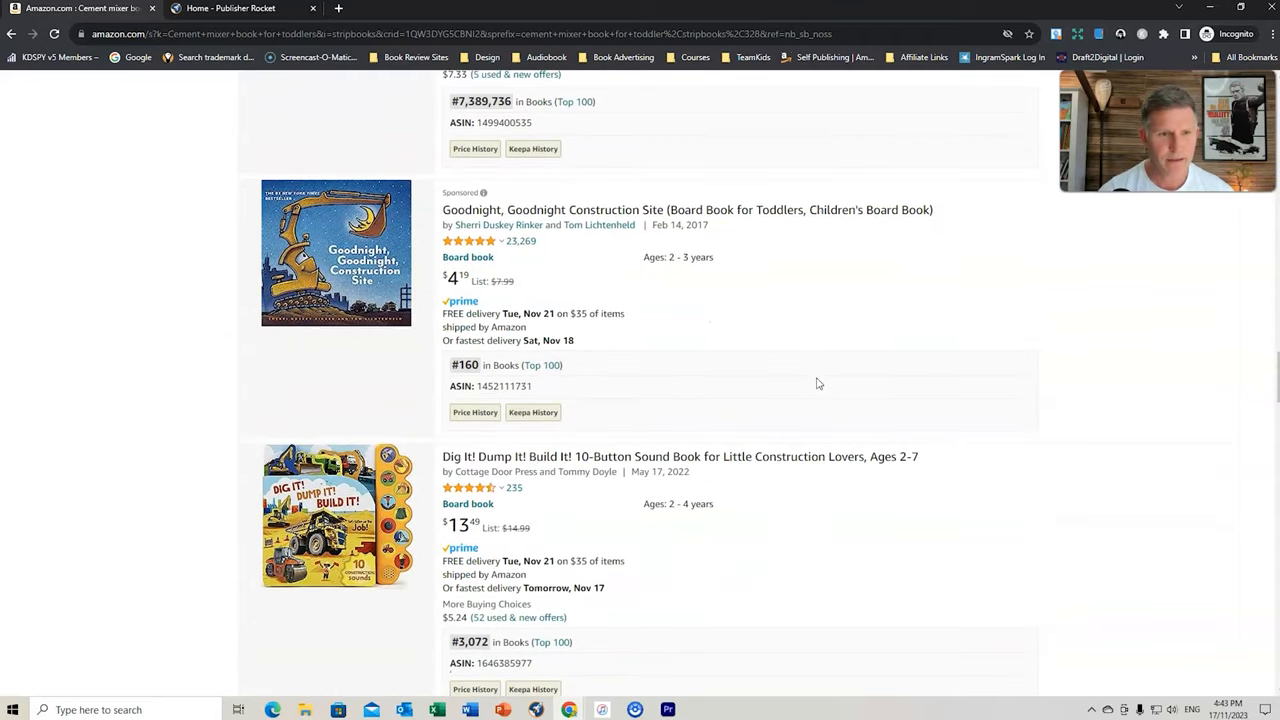
{"action": "scroll", "scroll_direction": "down", "scroll_amount": 3}
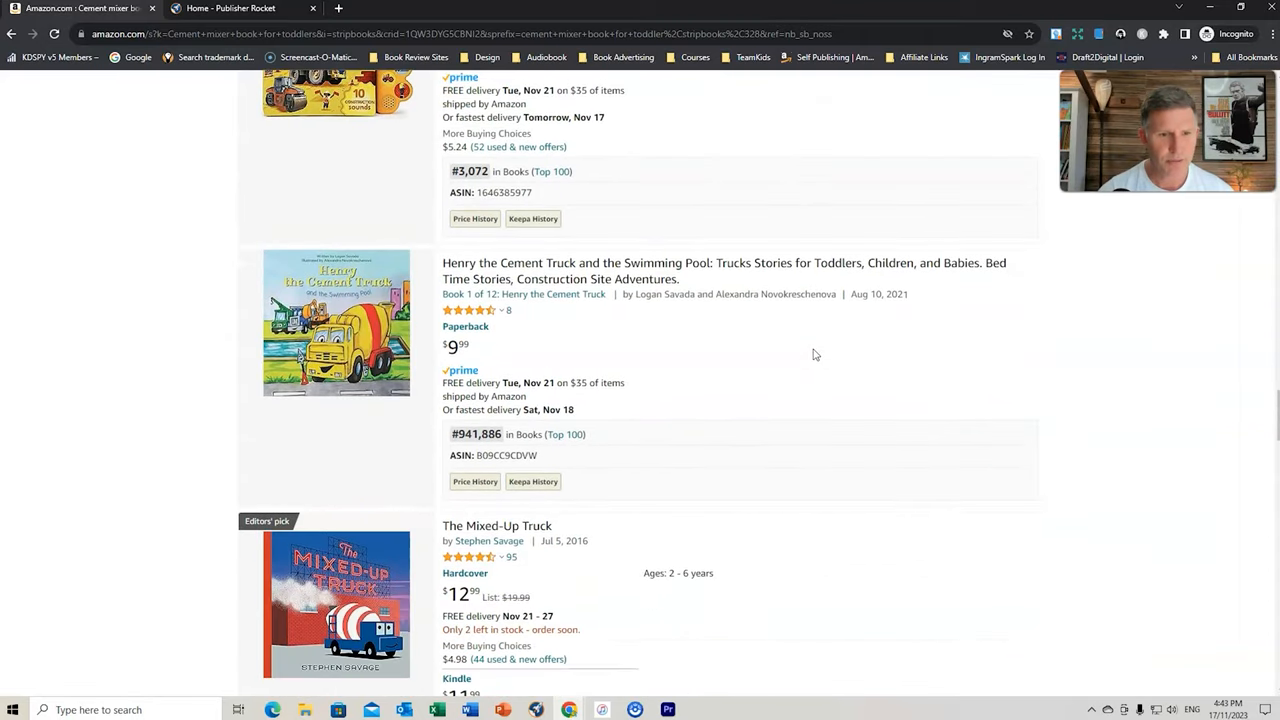
{"action": "scroll", "scroll_direction": "down", "scroll_amount": 3}
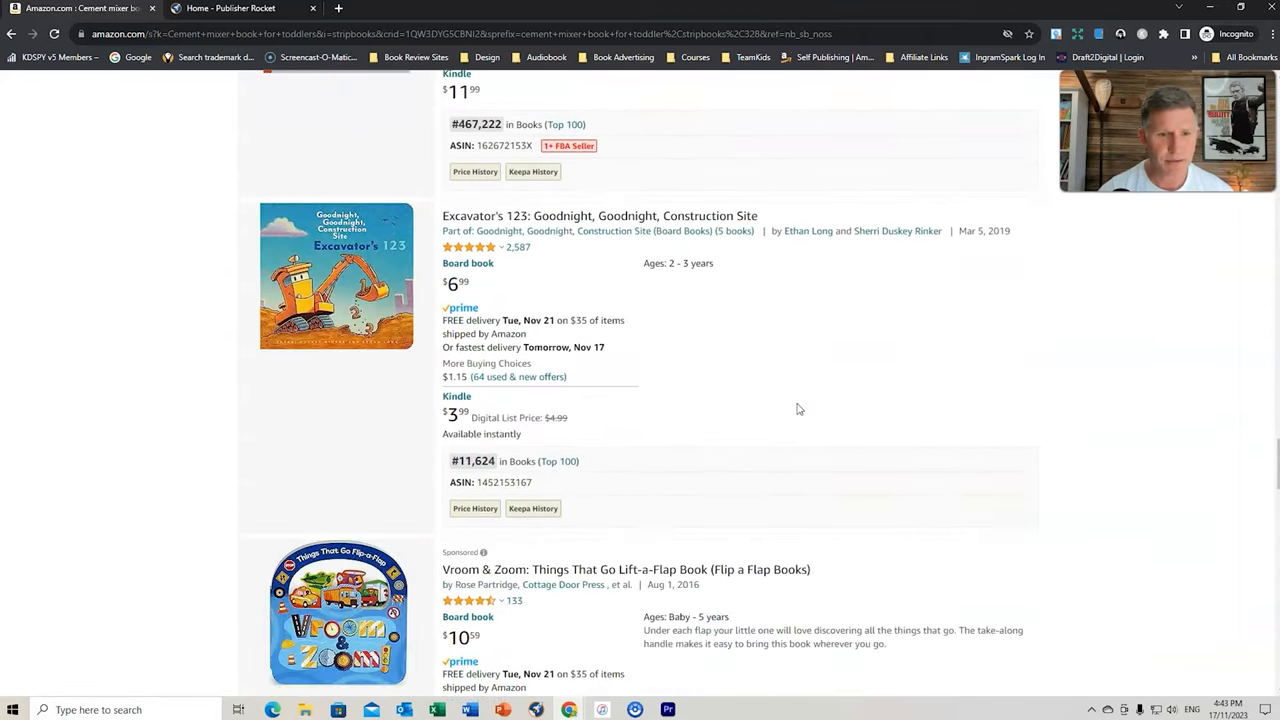
{"action": "scroll", "scroll_direction": "down", "scroll_amount": 3}
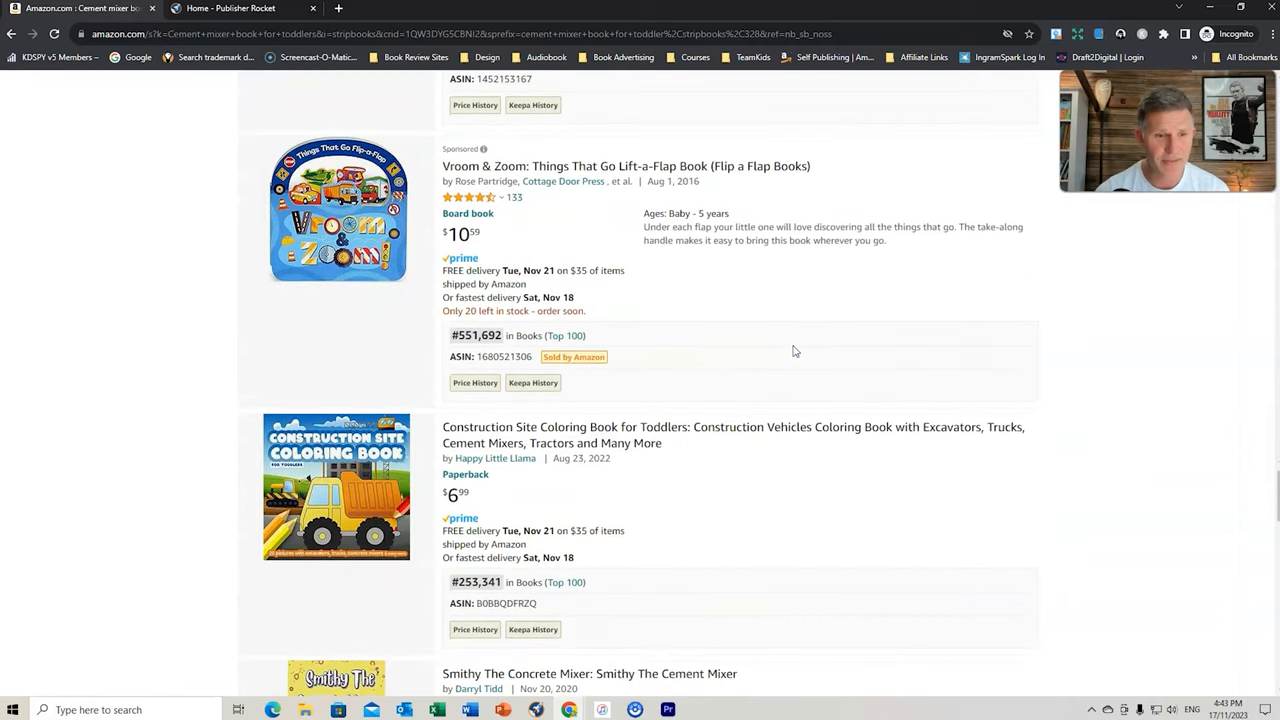
{"action": "scroll", "scroll_direction": "down", "scroll_amount": 3}
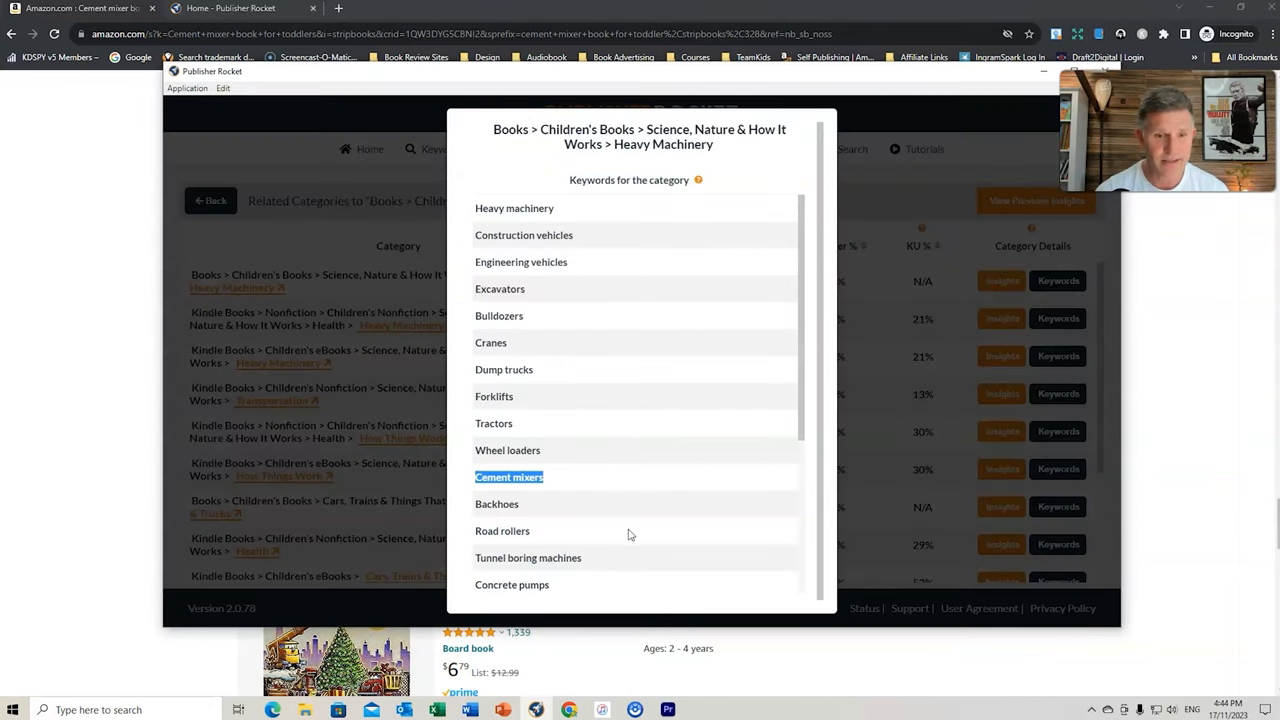
{"action": "mouse_move", "coordinate": [578, 288]}
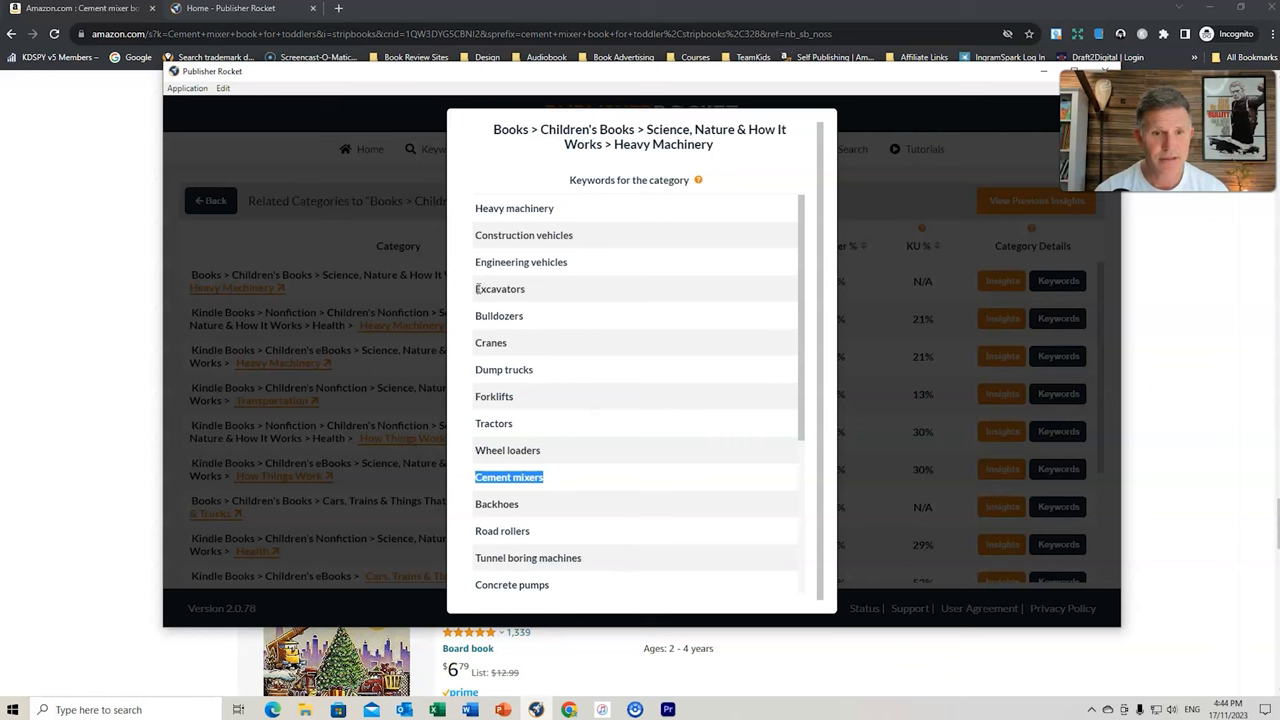
Select the Excavators keyword from the Heavy Machinery list for the next search
{"action": "left_click", "coordinate": [500, 288]}
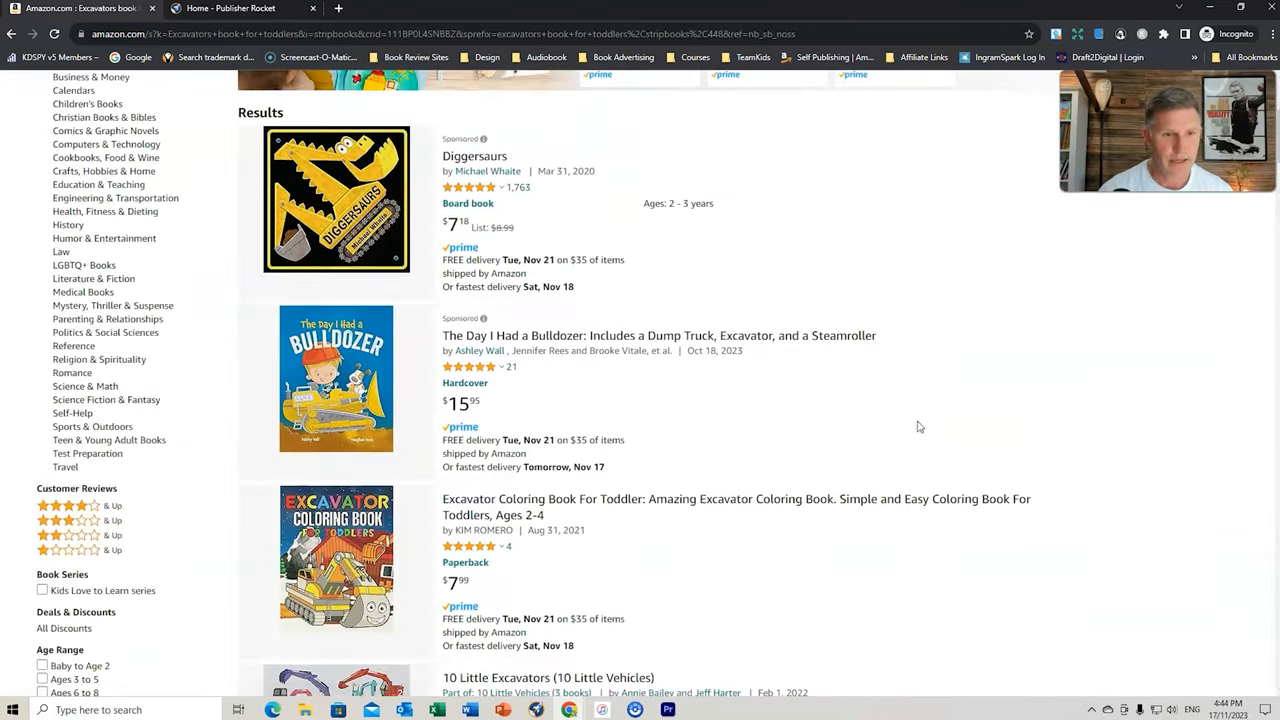
Browse Amazon results for excavator books for toddlers down to 10 Little Excavators
{"action": "scroll", "scroll_direction": "down", "scroll_amount": 3}
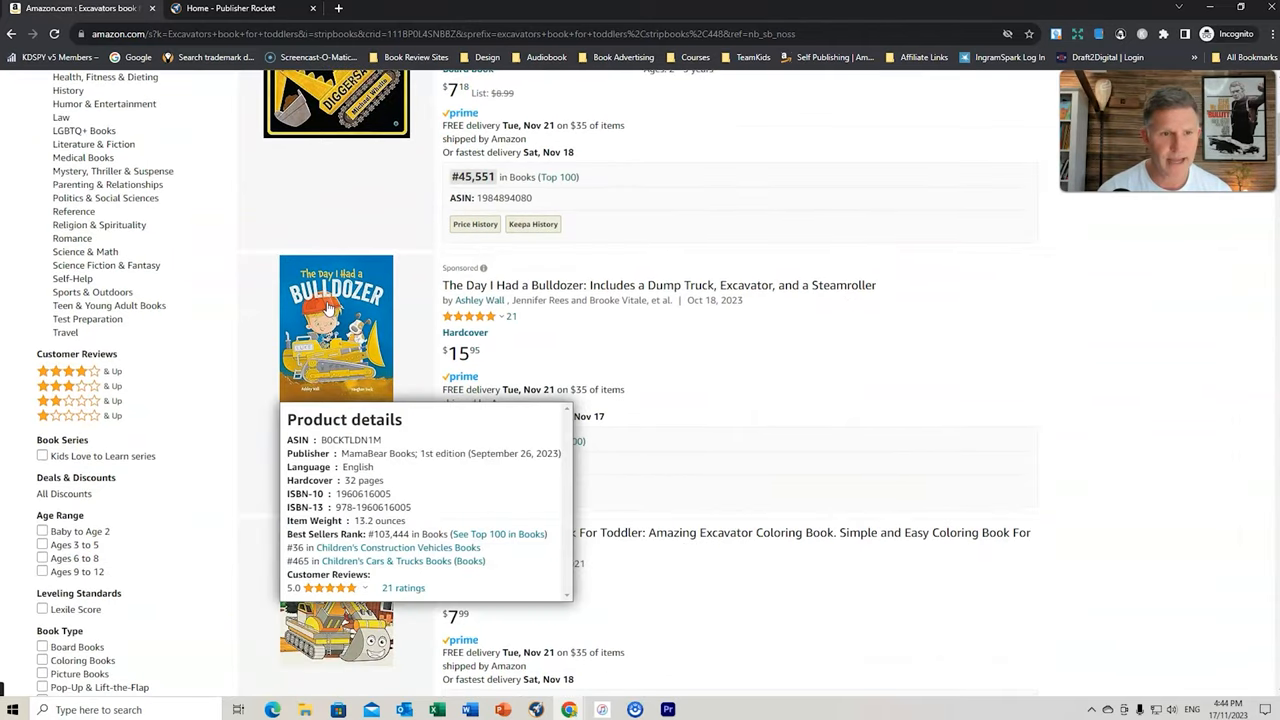
{"action": "scroll", "scroll_direction": "down", "scroll_amount": 3}
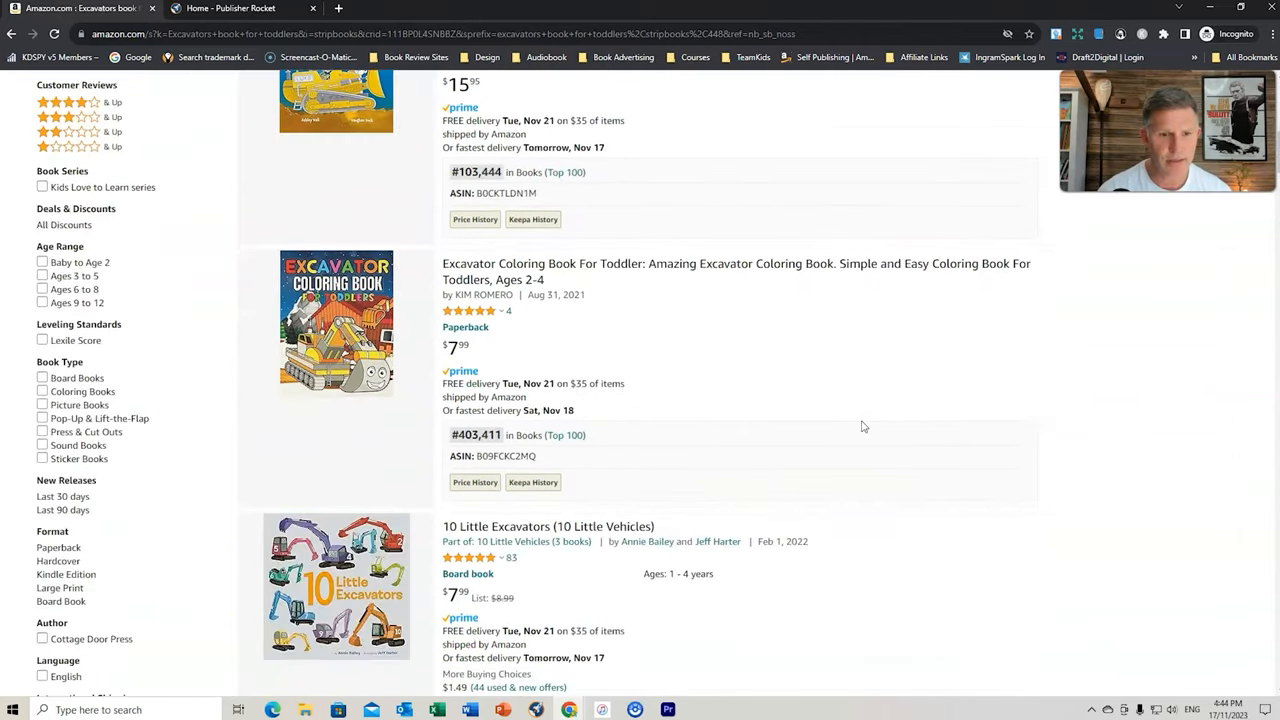
{"action": "scroll", "scroll_direction": "down", "scroll_amount": 3}
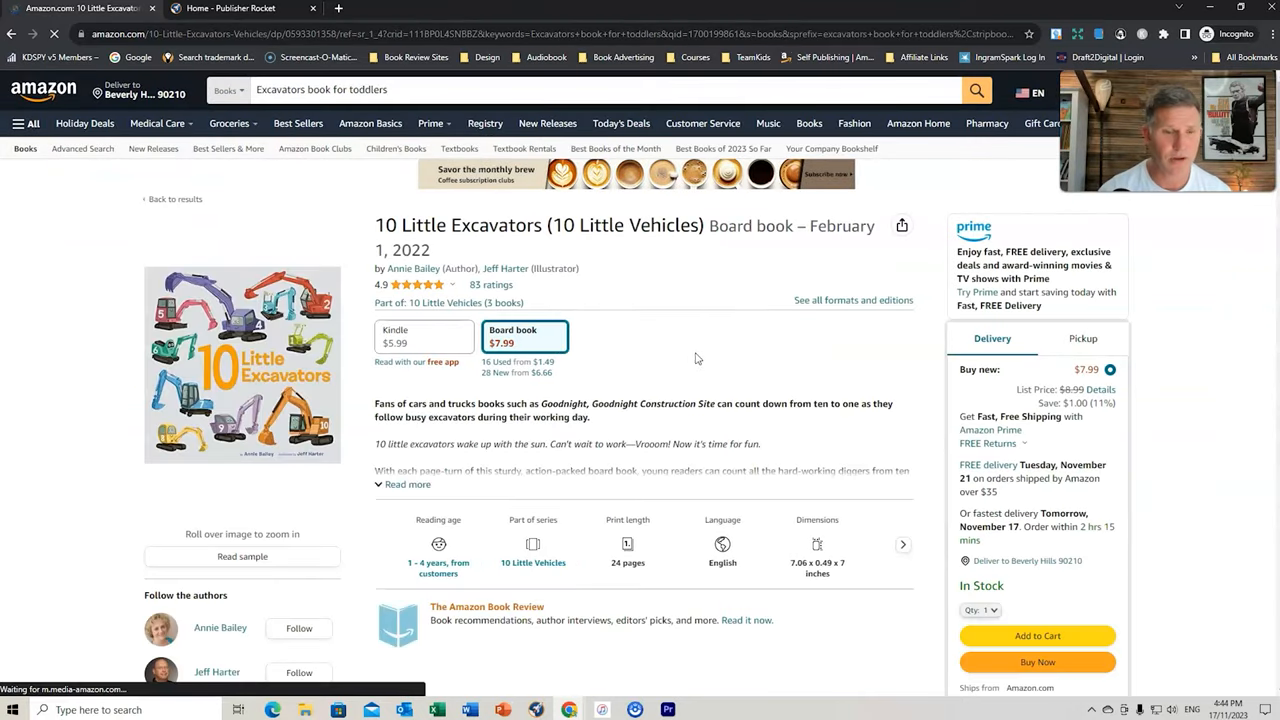
{"action": "mouse_move", "coordinate": [594, 348]}
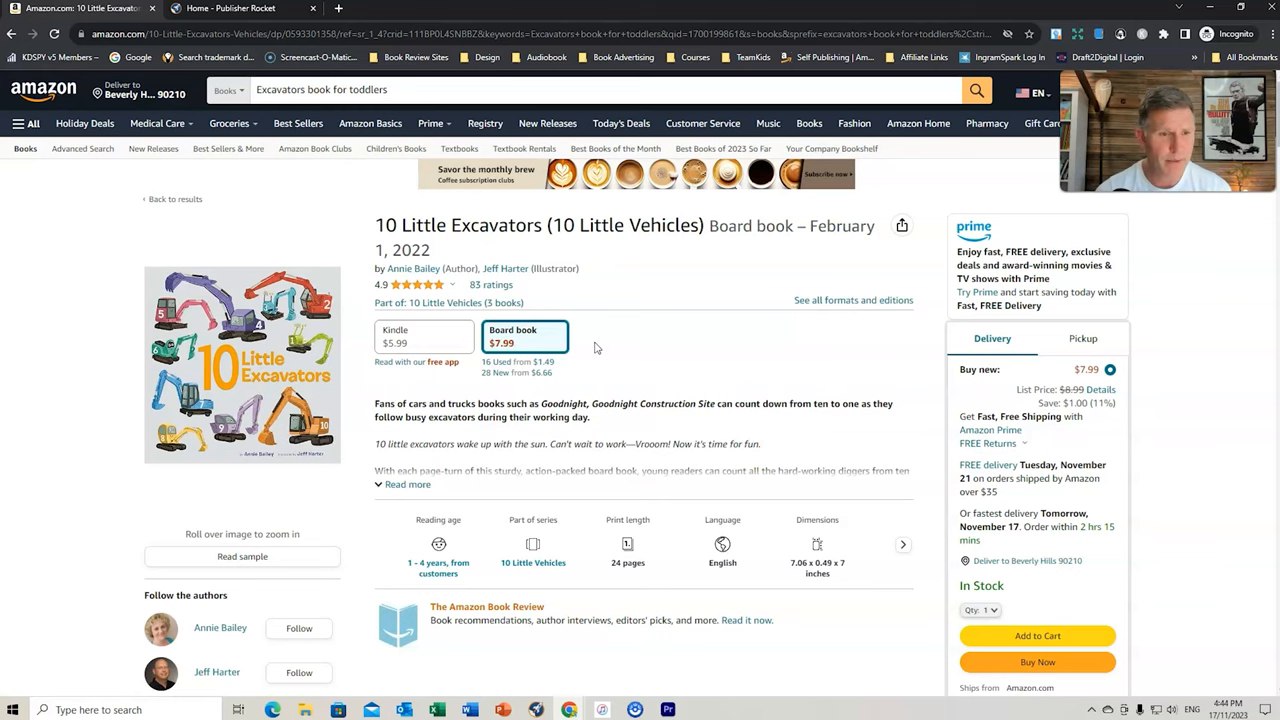
Review 10 Little Excavators' similar items, product details and customer reviews, then scroll back
{"action": "scroll", "scroll_direction": "down", "scroll_amount": 3}
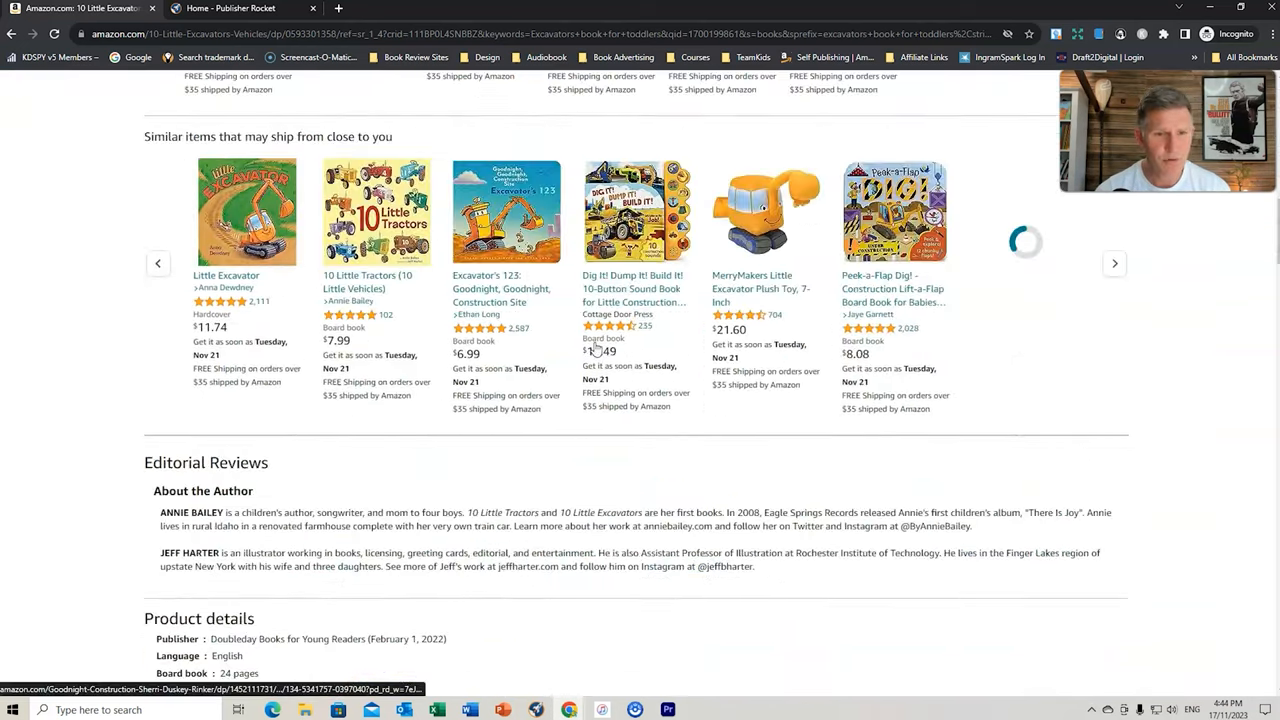
{"action": "scroll", "scroll_direction": "down", "scroll_amount": 3}
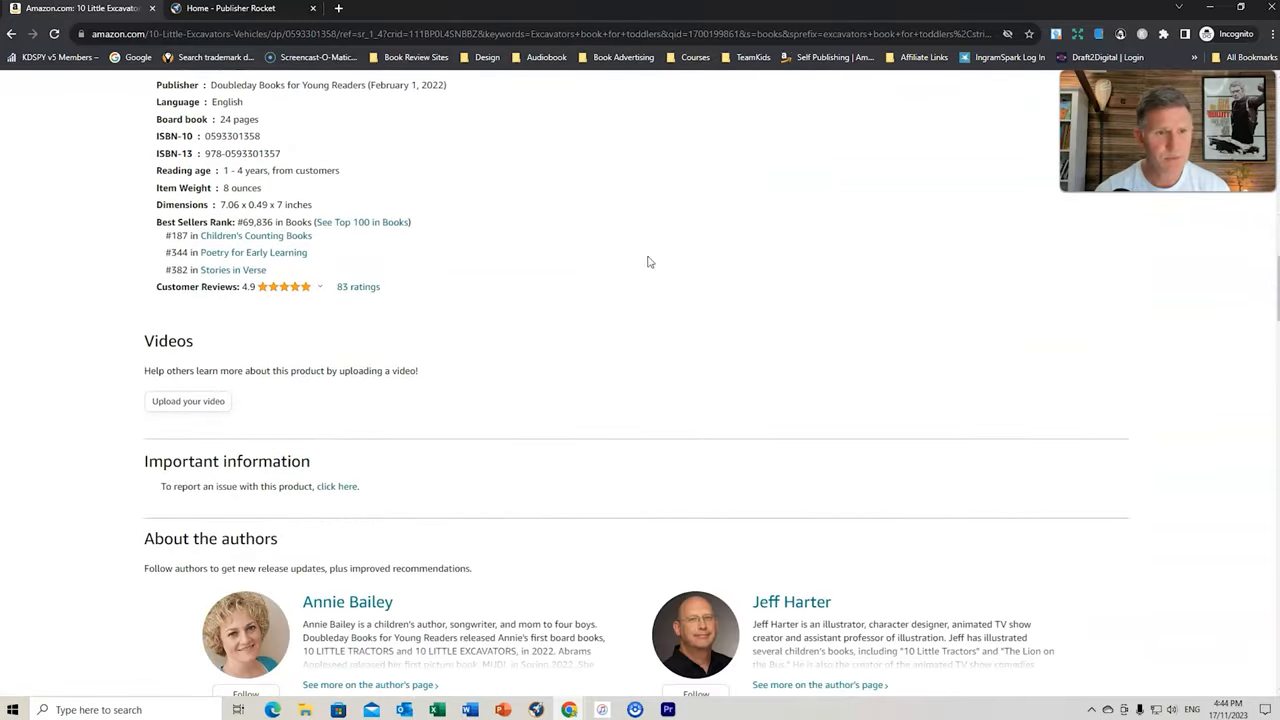
{"action": "scroll", "scroll_direction": "down", "scroll_amount": 3}
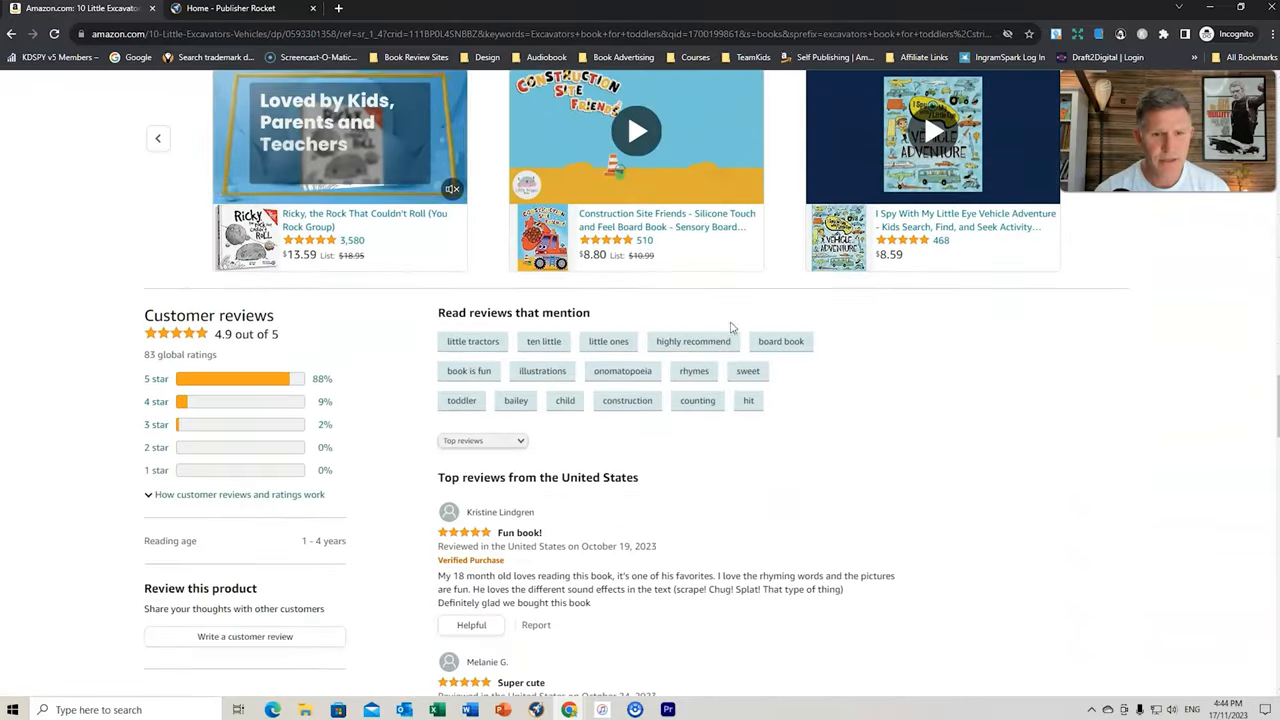
{"action": "scroll", "scroll_direction": "down", "scroll_amount": 3}
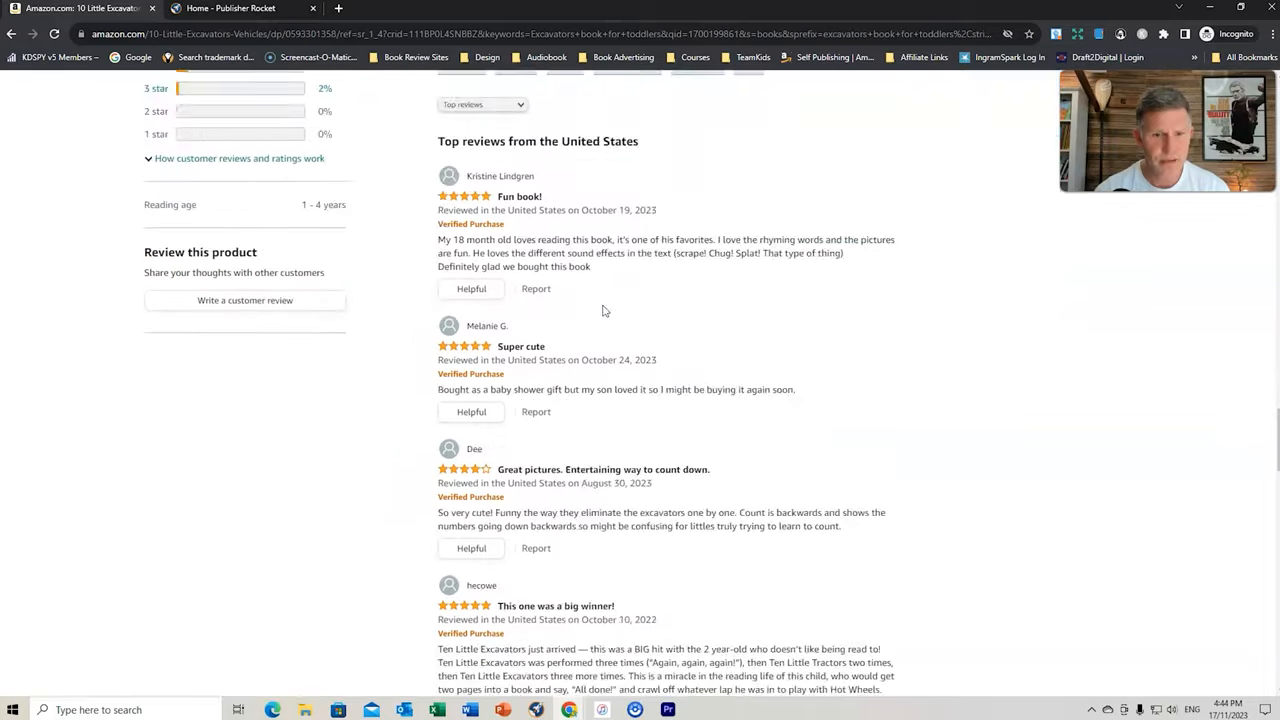
{"action": "scroll", "scroll_direction": "up", "scroll_amount": 3}
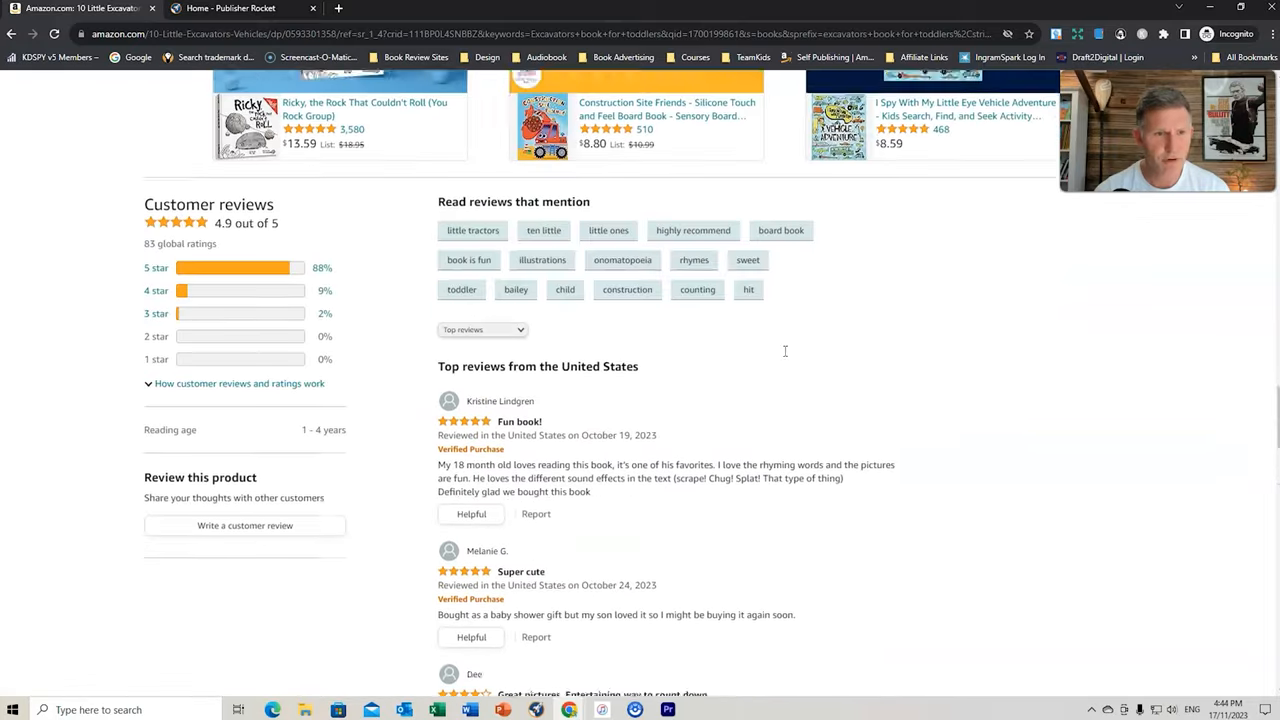
{"action": "scroll", "scroll_direction": "up", "scroll_amount": 3}
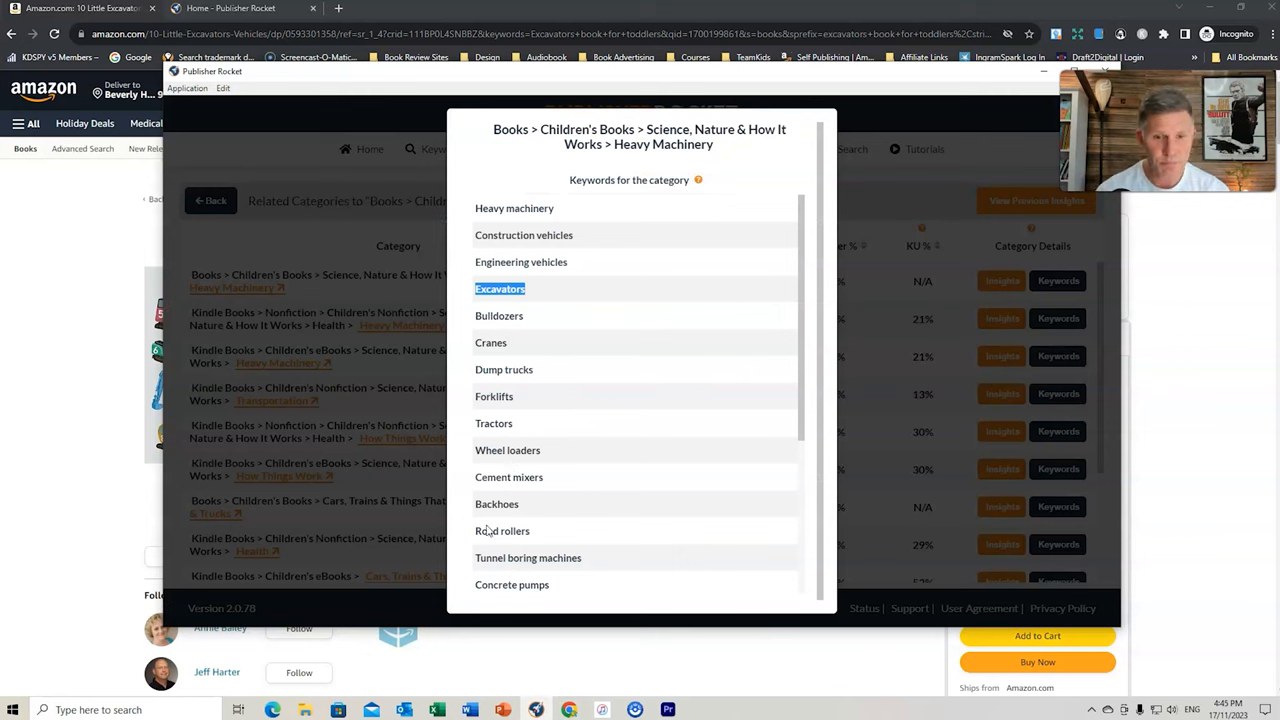
Scroll the Heavy Machinery keyword list to its end, reaching Mining trucks and Log loaders
{"action": "scroll", "scroll_direction": "down", "scroll_amount": 3}
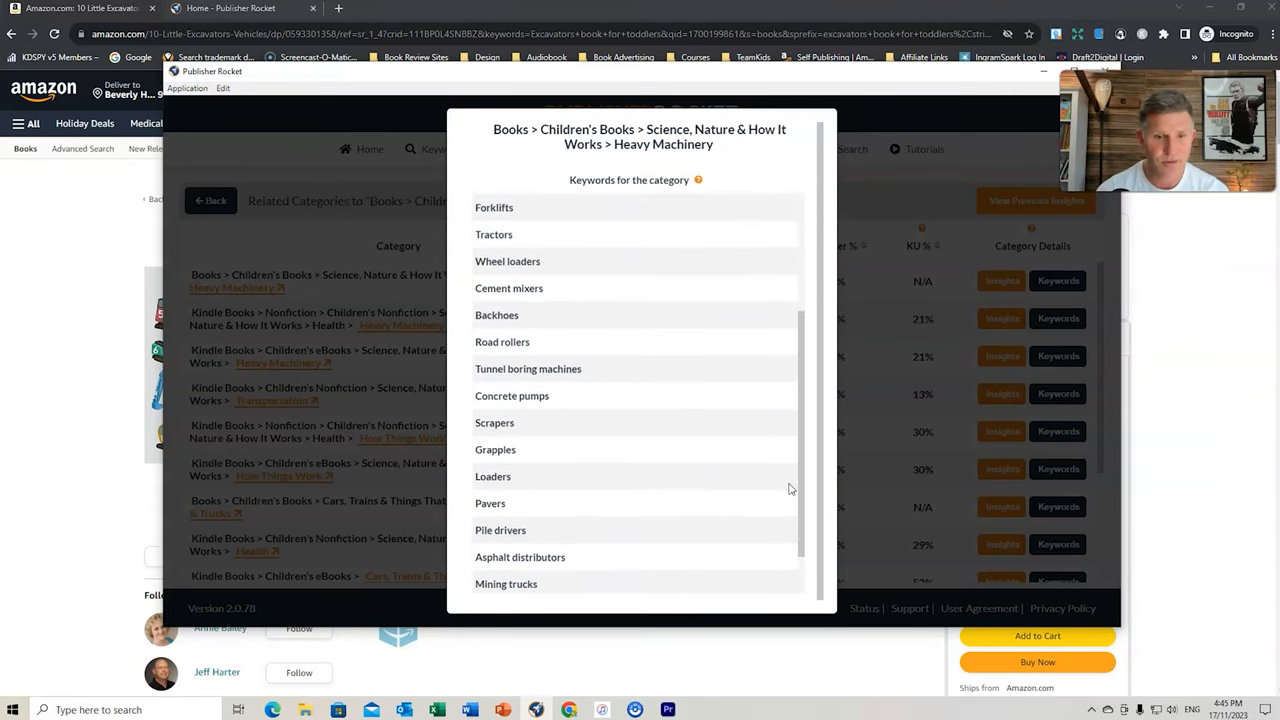
{"action": "scroll", "scroll_direction": "down", "scroll_amount": 3}
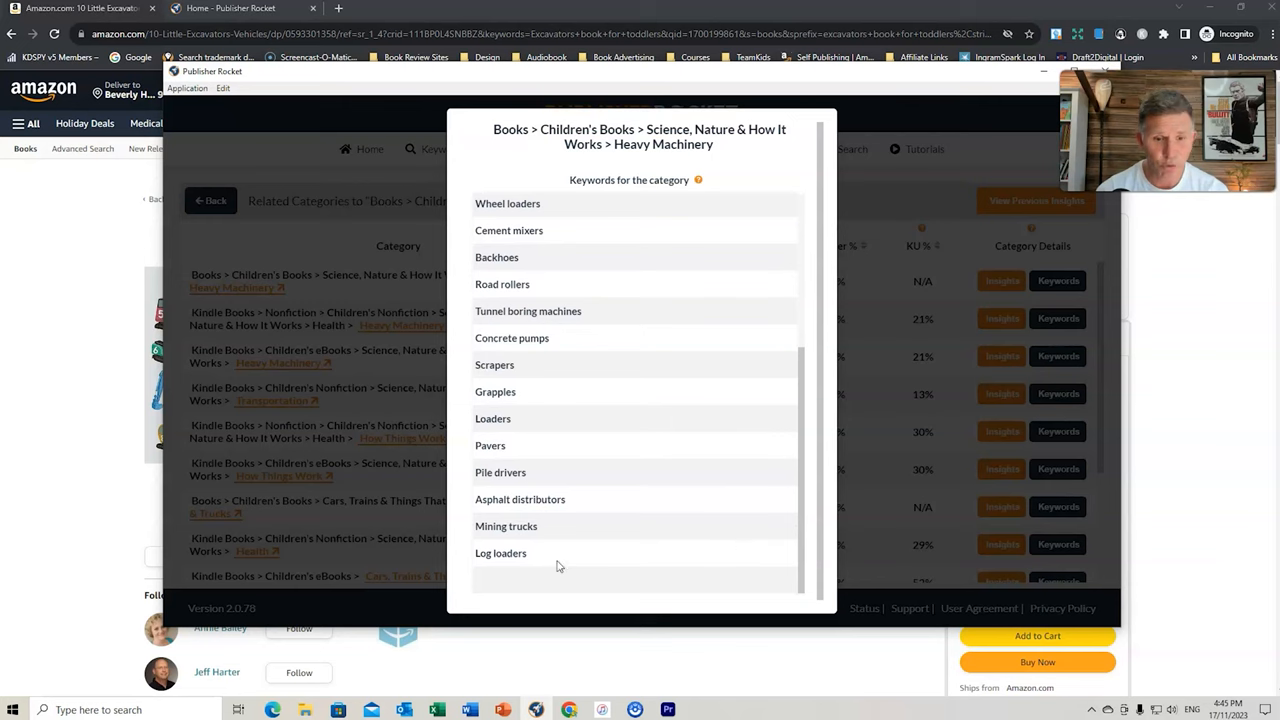
{"action": "mouse_move", "coordinate": [720, 184]}
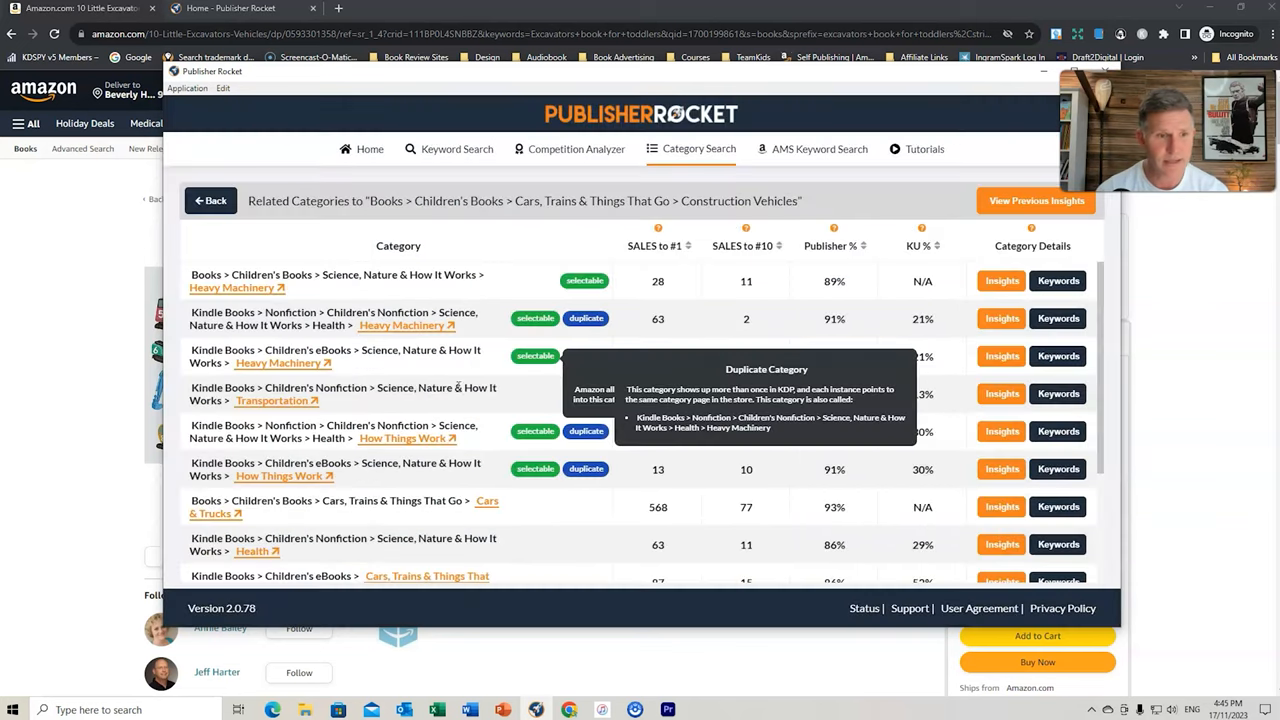
Show Insights for the Farming & Agriculture row at the bottom of the related categories table
{"action": "scroll", "scroll_direction": "down", "scroll_amount": 3}
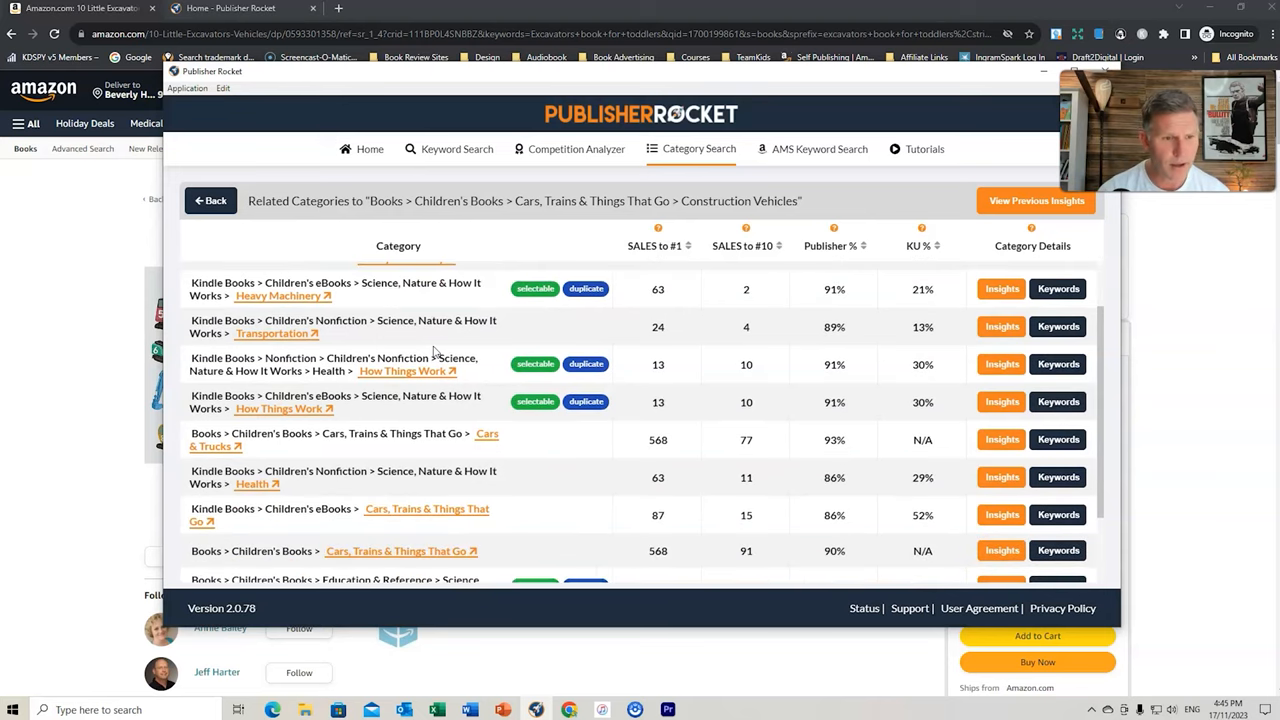
{"action": "scroll", "scroll_direction": "down", "scroll_amount": 3}
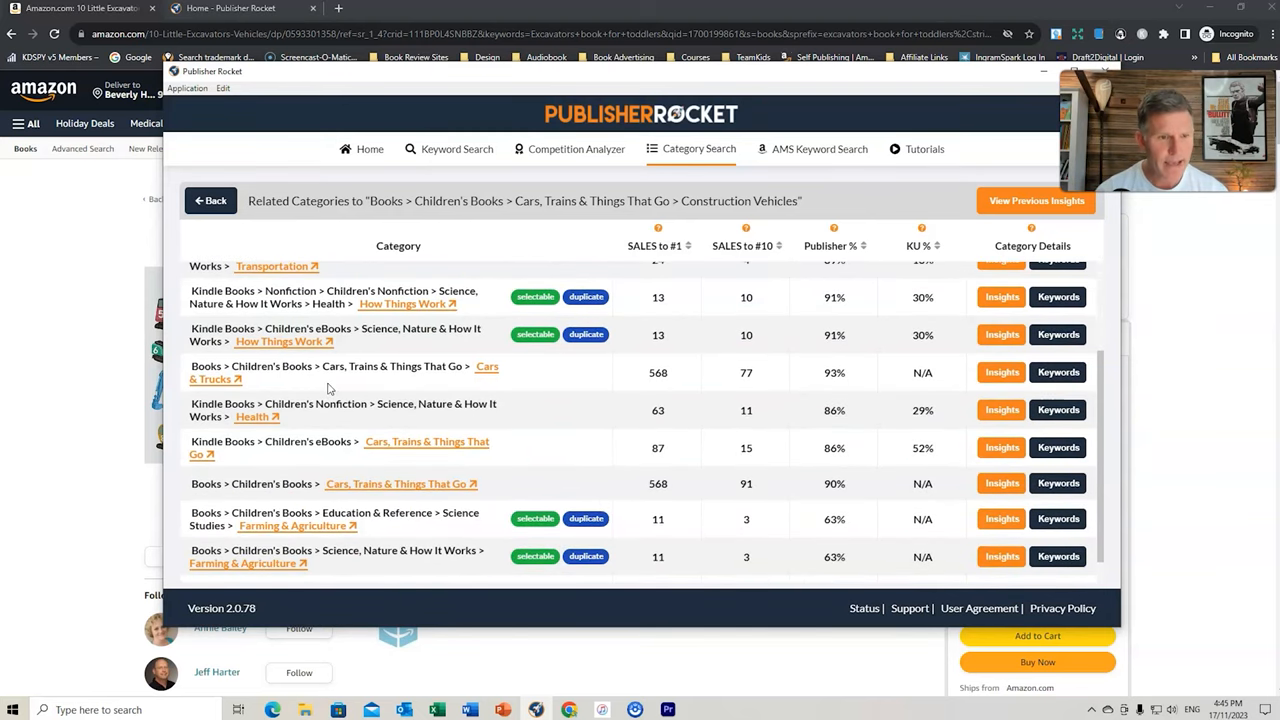
{"action": "scroll", "scroll_direction": "down", "scroll_amount": 3}
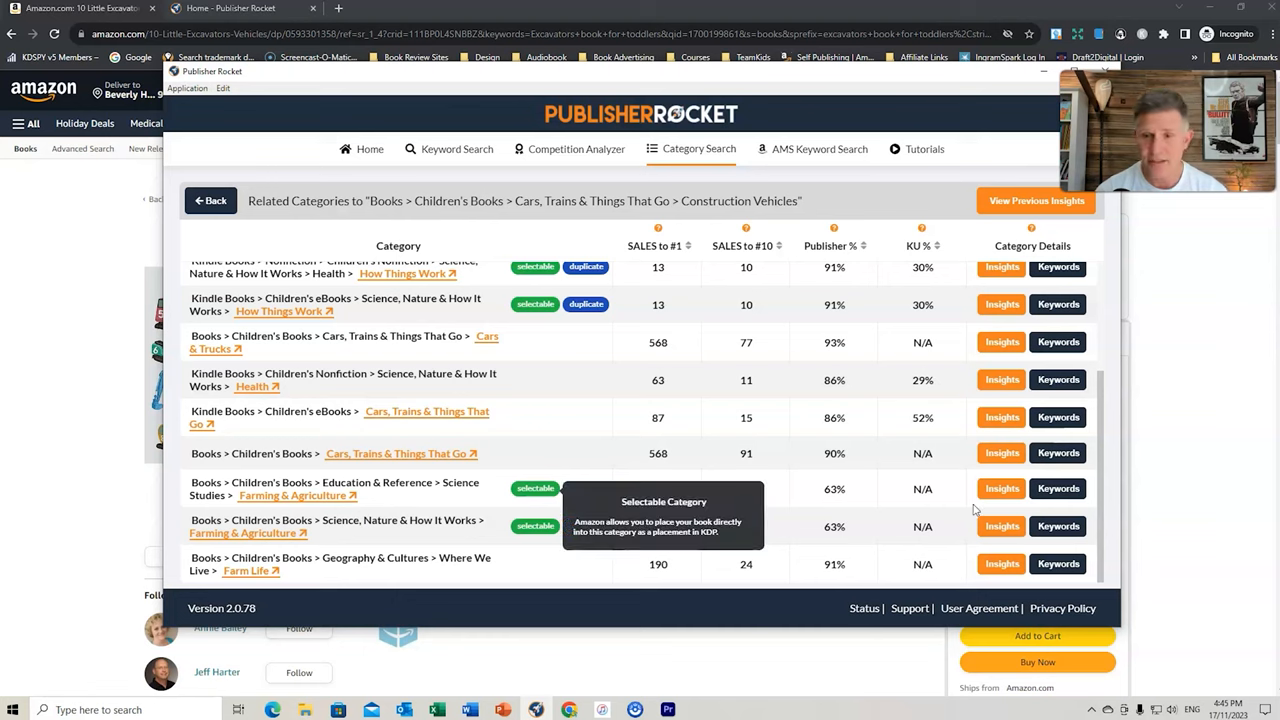
{"action": "left_click", "coordinate": [1000, 488]}
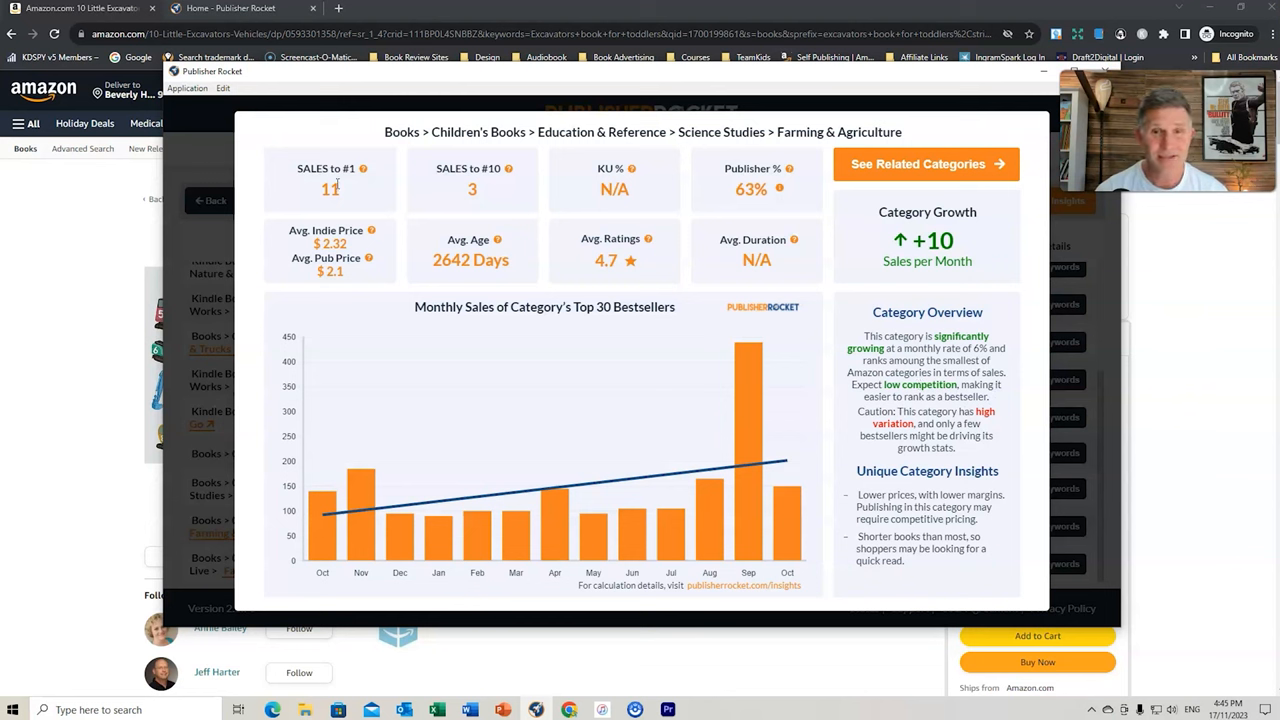
{"action": "mouse_move", "coordinate": [910, 128]}
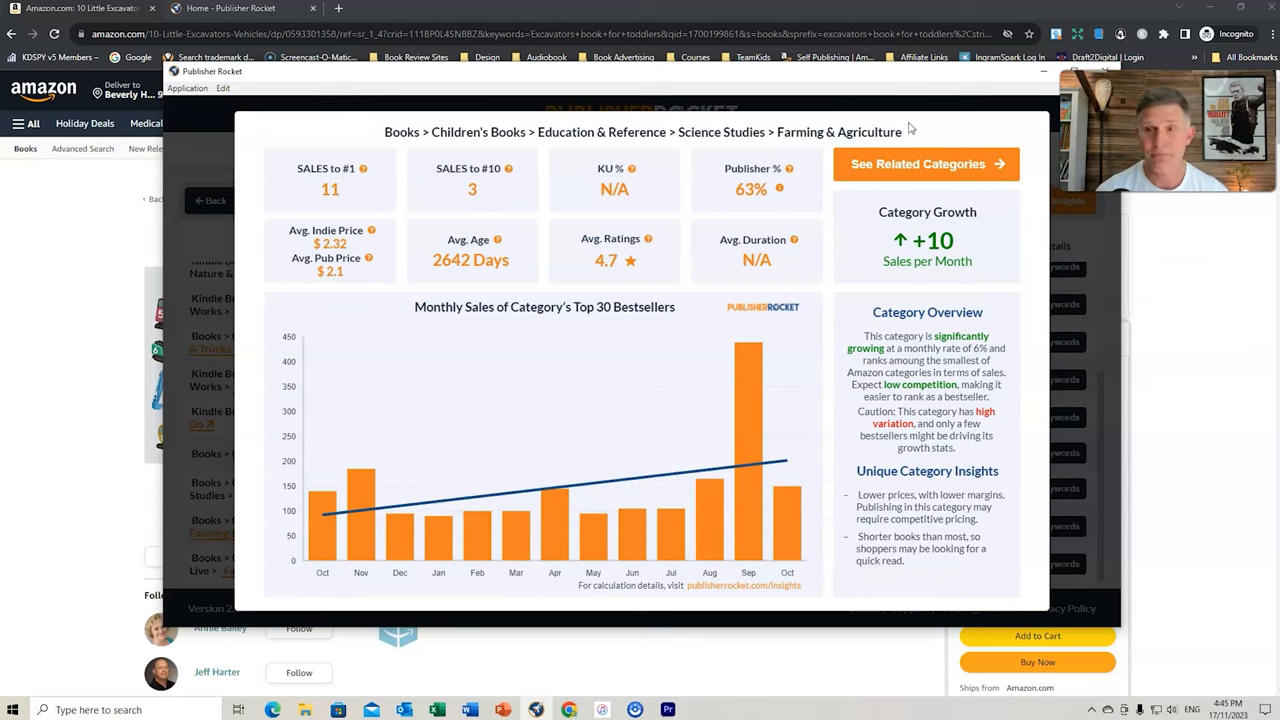
Close the insights and show keywords for the Science, Nature & How It Works Farming & Agriculture row
{"action": "left_click", "coordinate": [210, 200]}
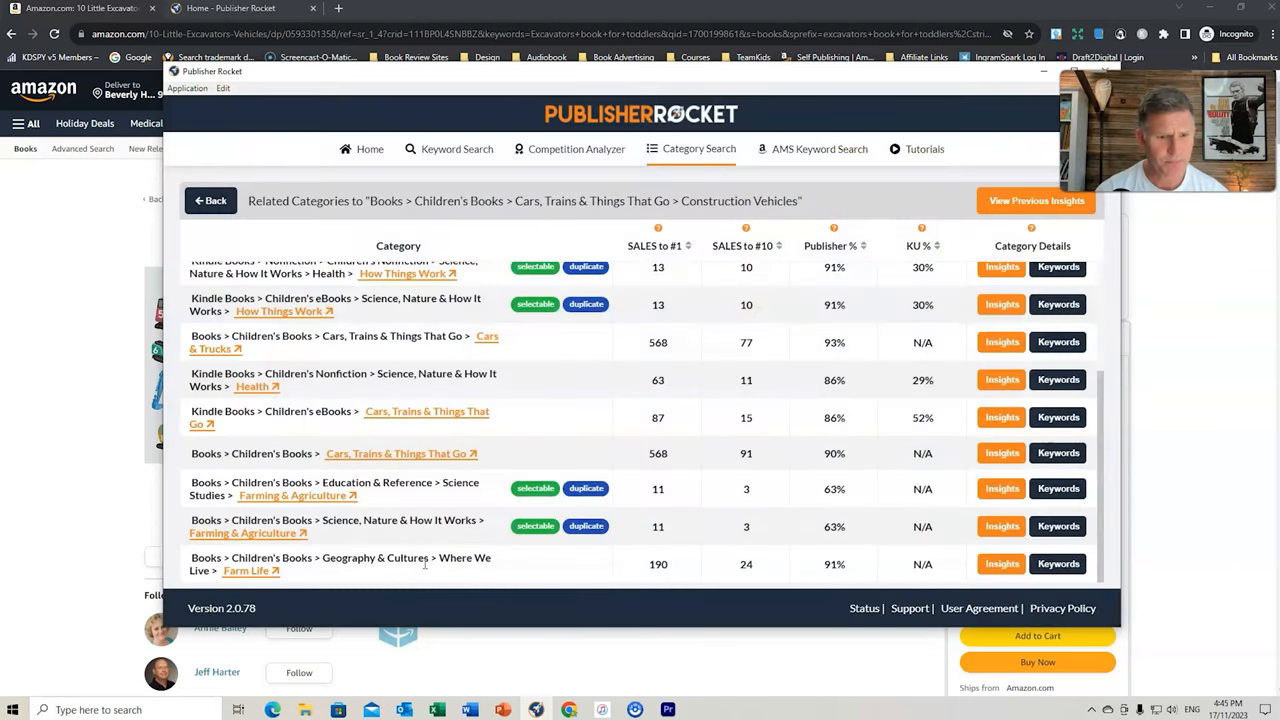
{"action": "mouse_move", "coordinate": [536, 526]}
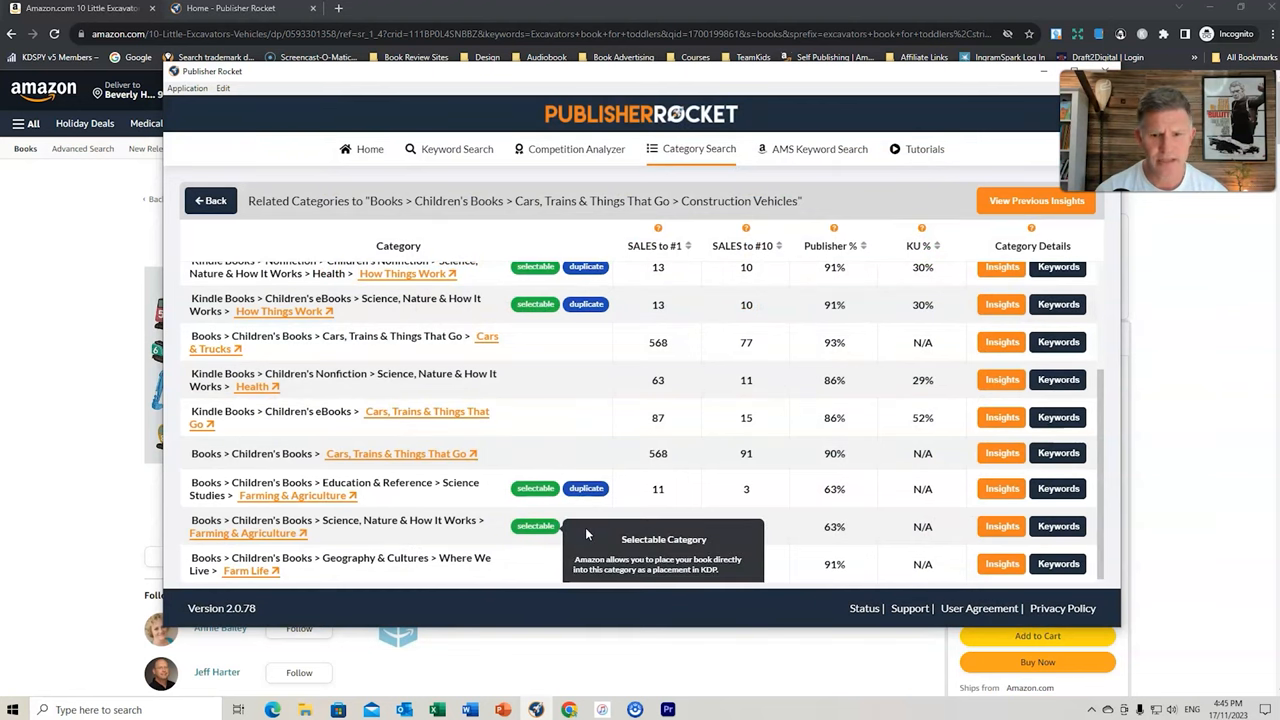
{"action": "mouse_move", "coordinate": [752, 528]}
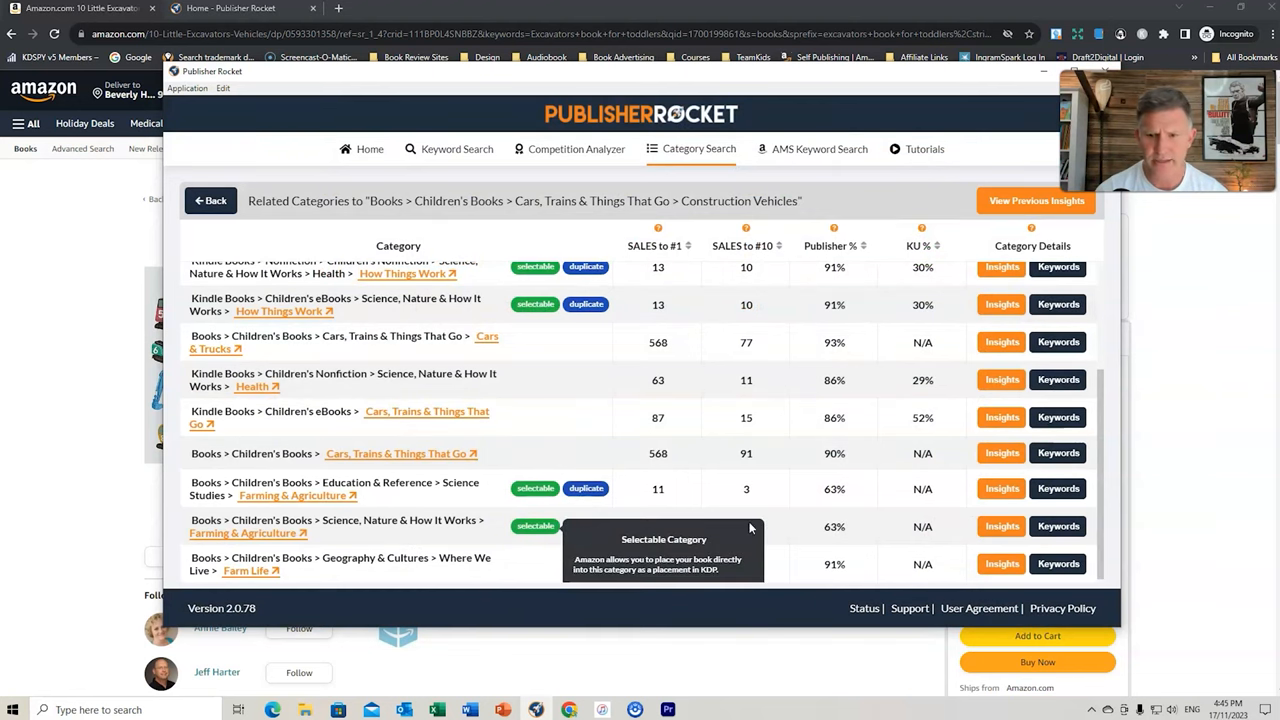
{"action": "left_click", "coordinate": [1058, 526]}
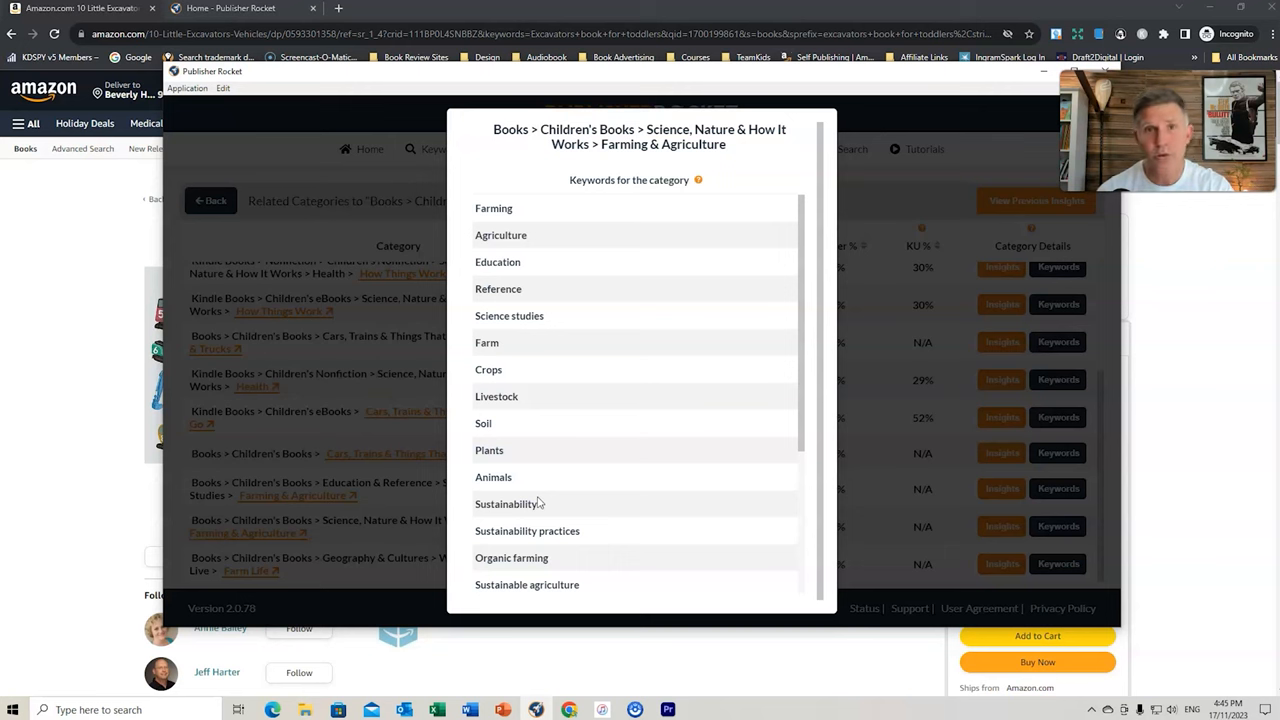
{"action": "mouse_move", "coordinate": [862, 208]}
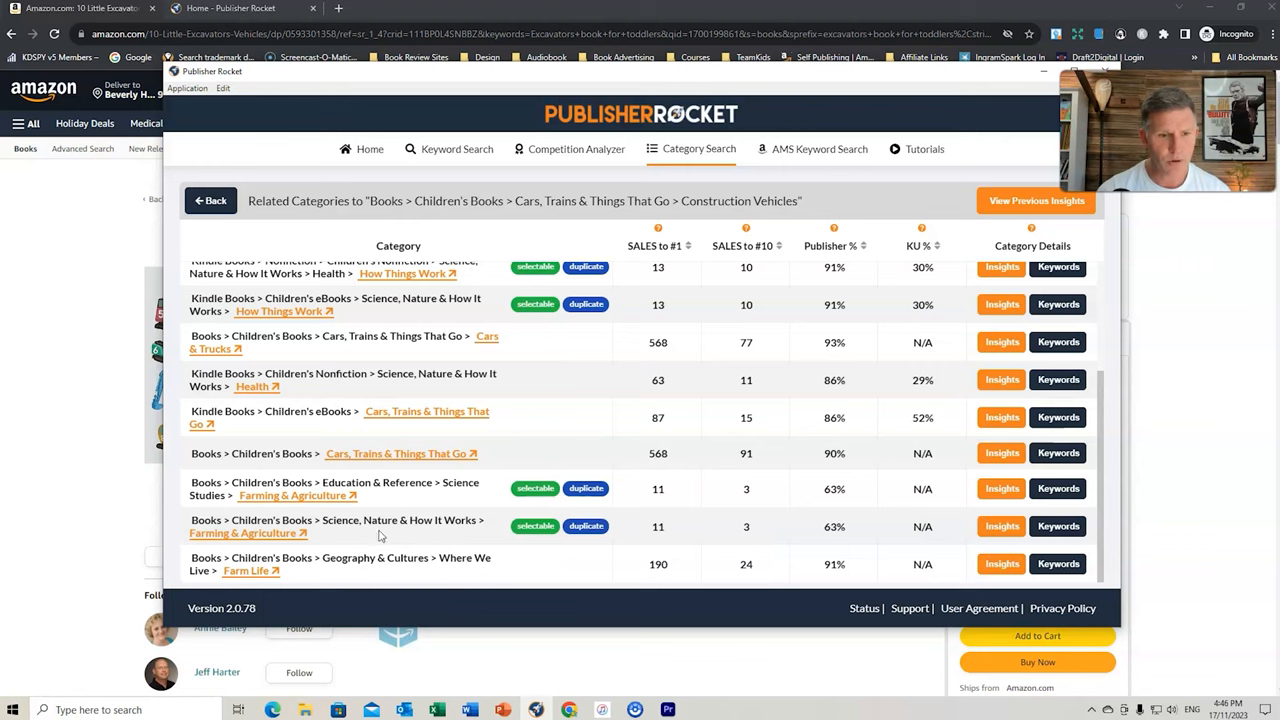
{"action": "mouse_move", "coordinate": [480, 246]}
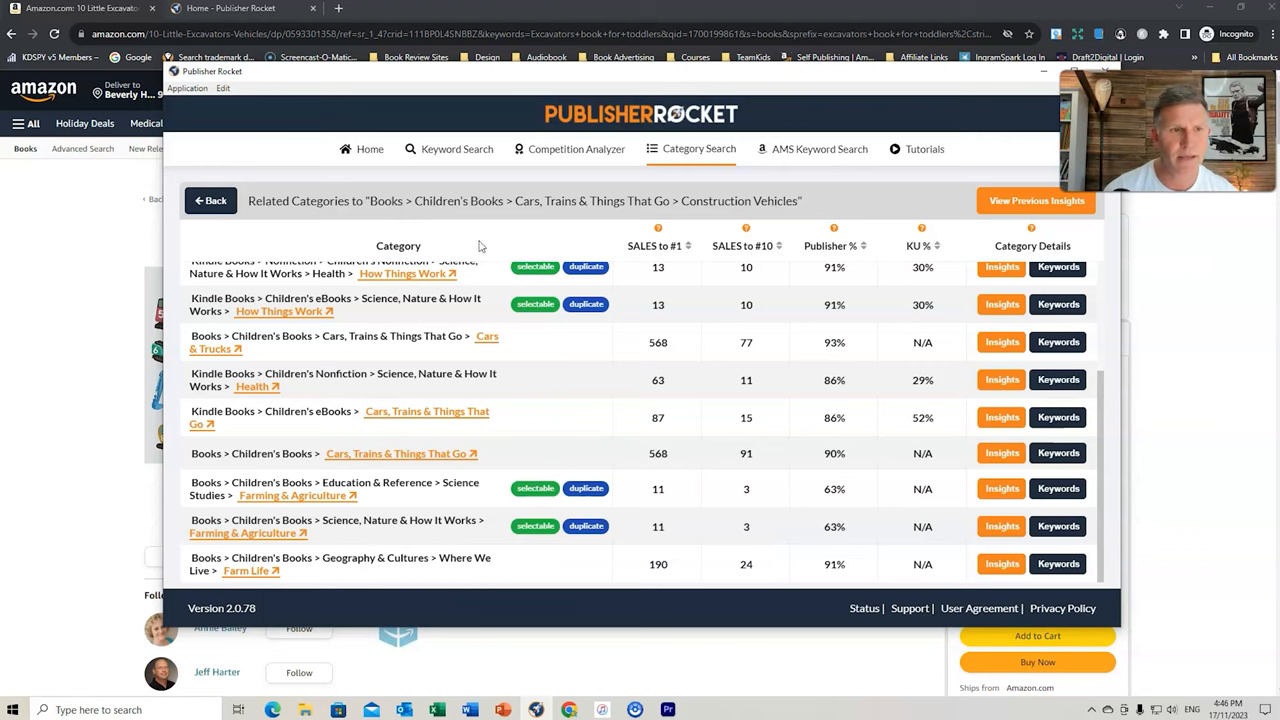
Return to the Keyword Search results for 'truck books for toddlers'
{"action": "left_click", "coordinate": [448, 148]}
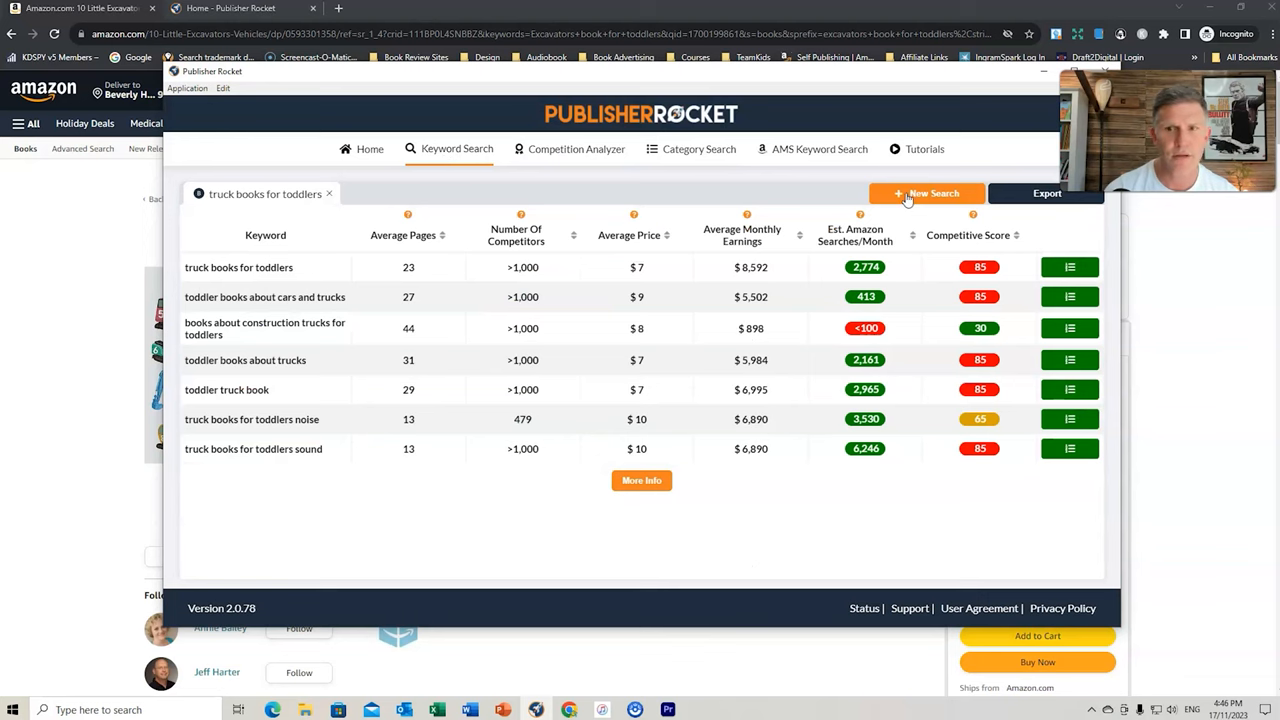
Run a new keyword search for 'Farming and agriculture'
{"action": "left_click", "coordinate": [926, 192]}
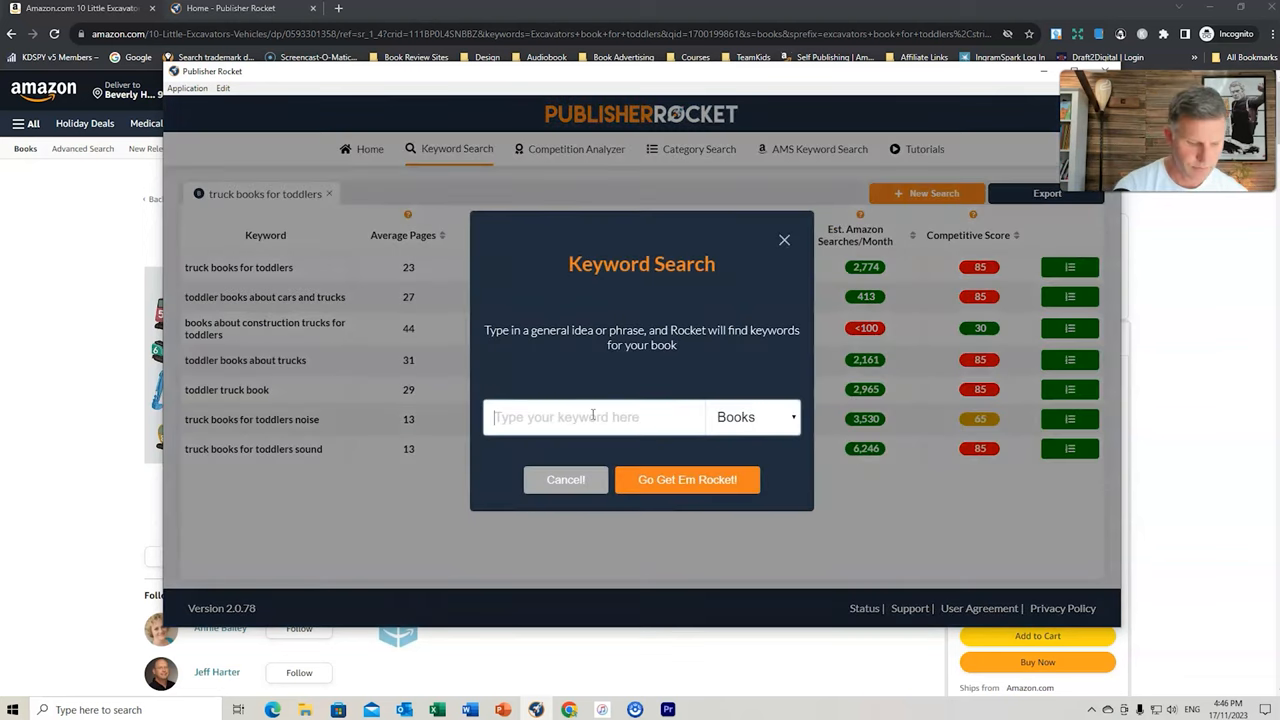
{"action": "type", "text": "Farming"}
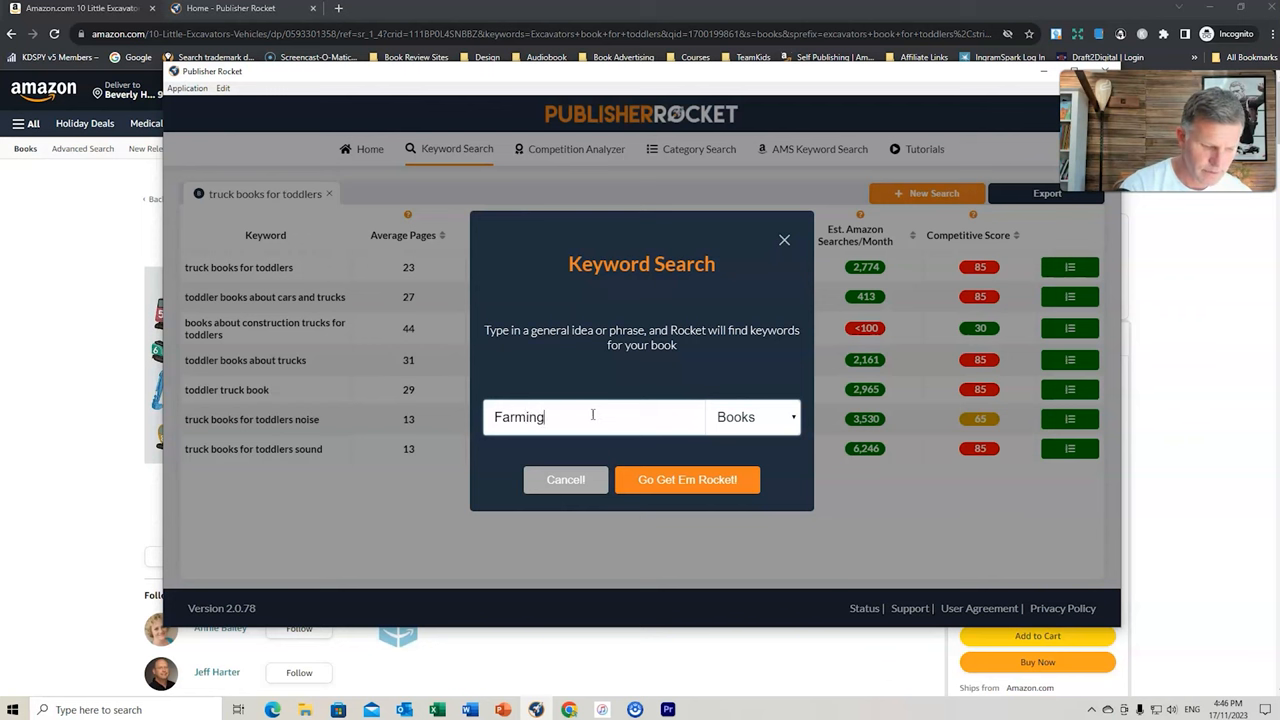
{"action": "type", "text": "and agric"}
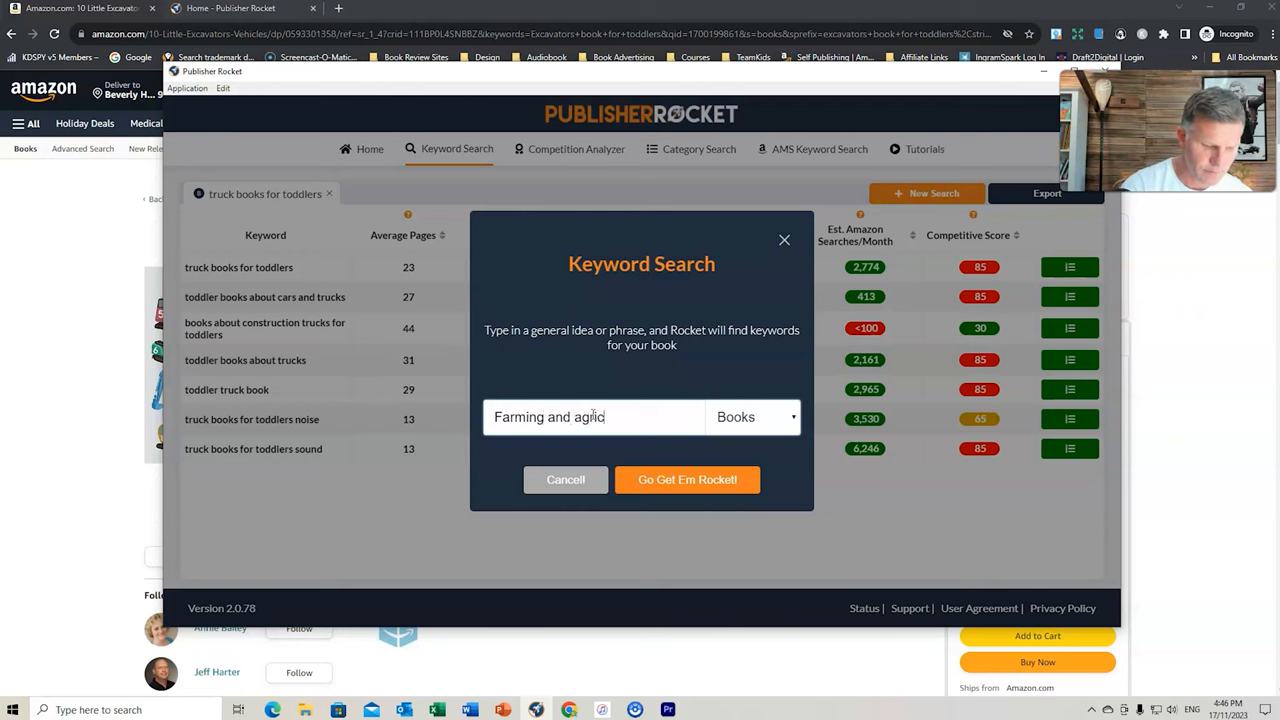
{"action": "type", "text": "ulture"}
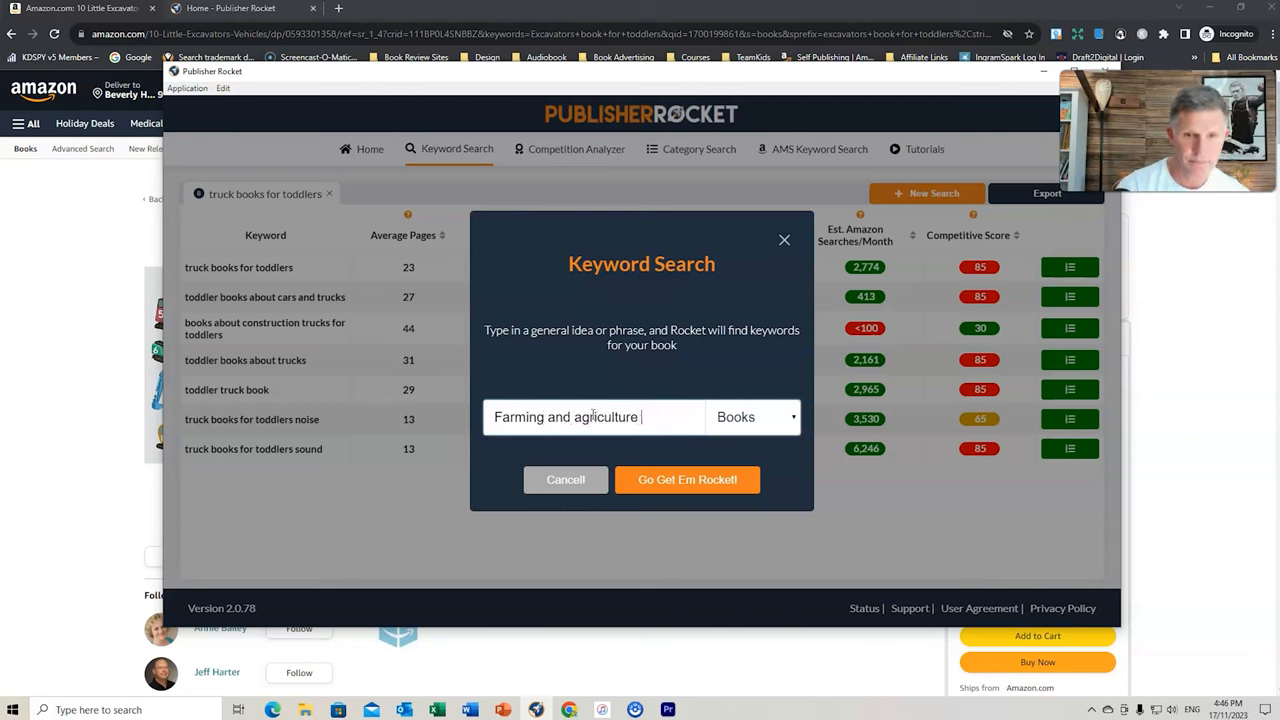
{"action": "left_click", "coordinate": [688, 480]}
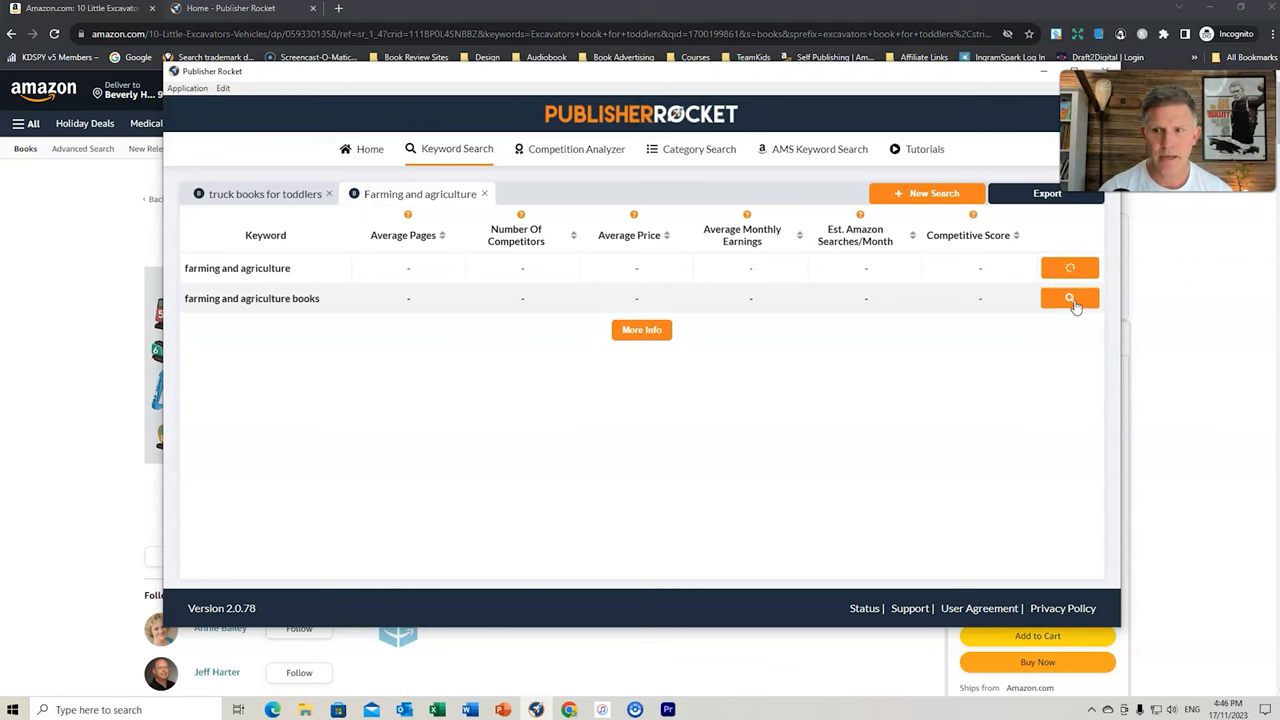
Load metrics for both farming and agriculture rows and review the competing farming books
{"action": "left_click", "coordinate": [1068, 298]}
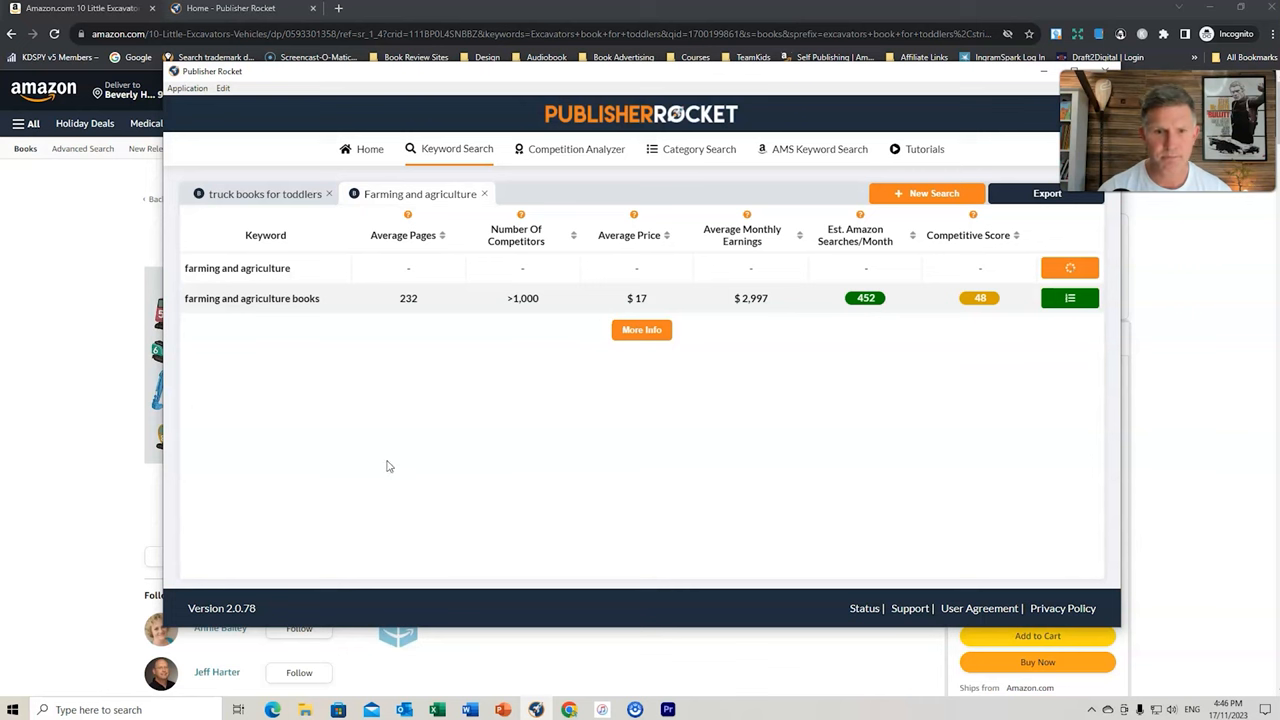
{"action": "left_click", "coordinate": [1070, 268]}
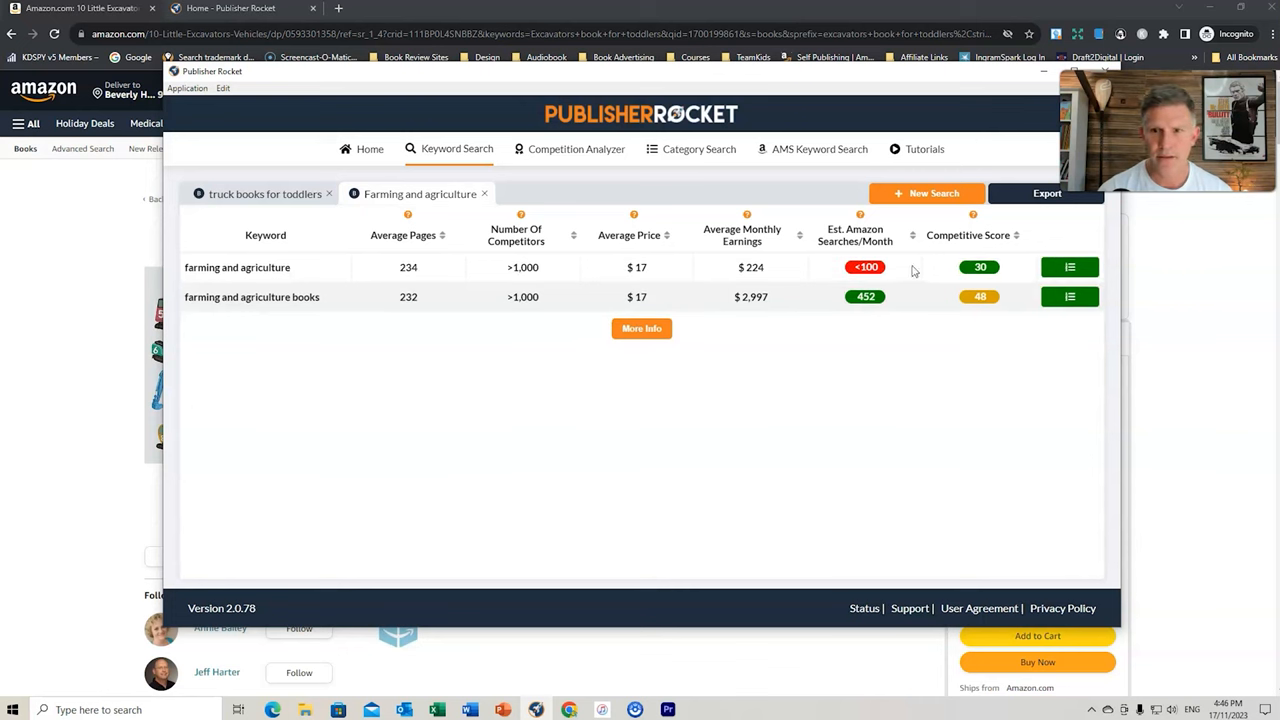
{"action": "mouse_move", "coordinate": [782, 306]}
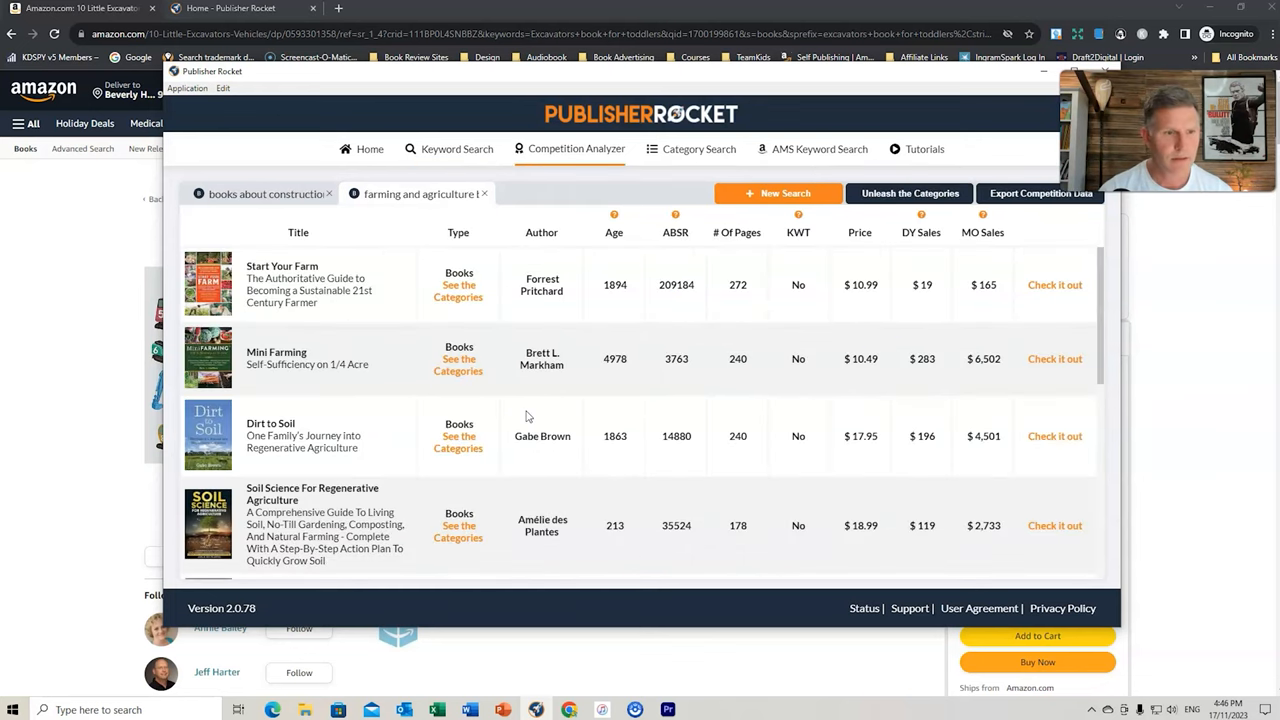
{"action": "scroll", "scroll_direction": "down", "scroll_amount": 3}
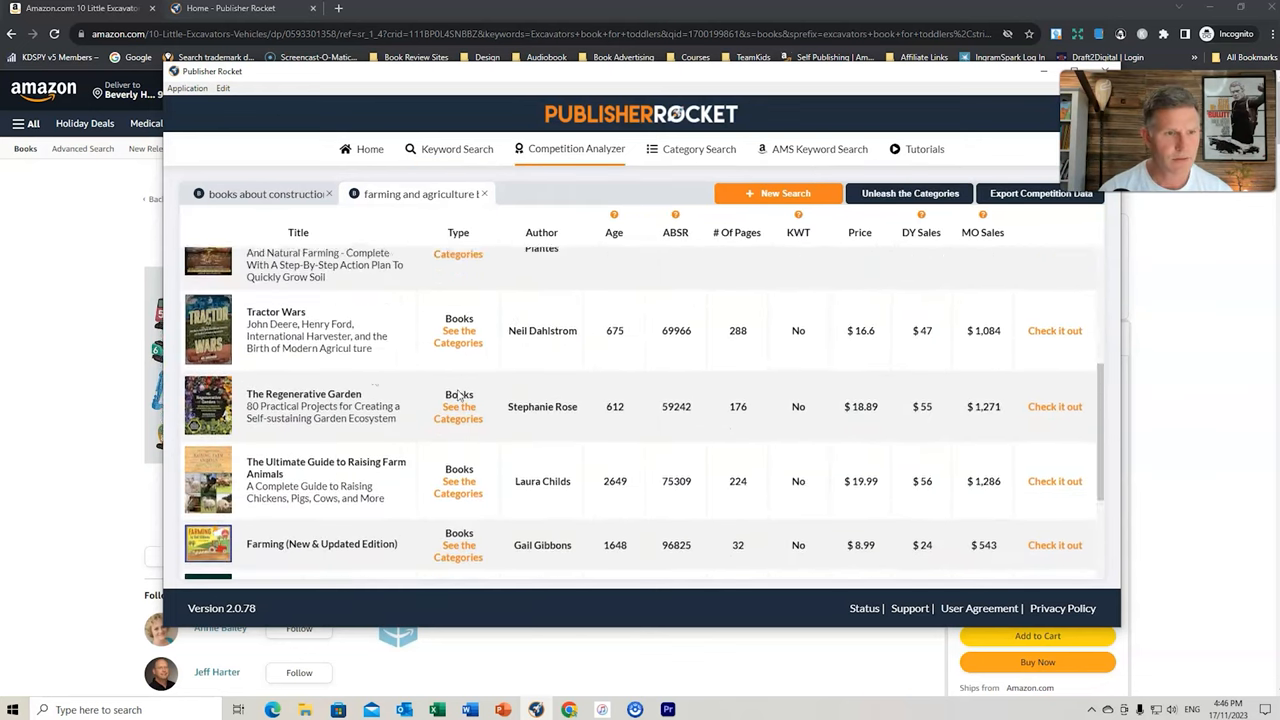
{"action": "scroll", "scroll_direction": "down", "scroll_amount": 3}
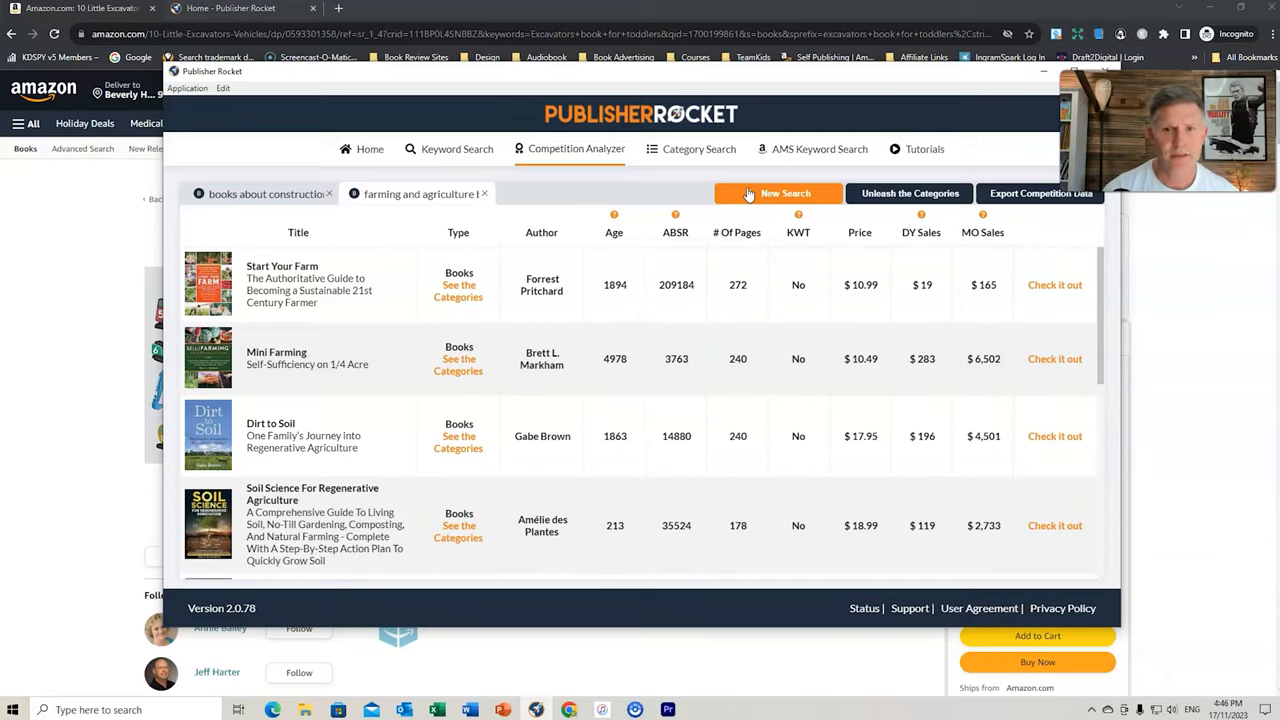
Run a new keyword search for 'tractor books for kids' and load metrics for its suggestions
{"action": "left_click", "coordinate": [456, 148]}
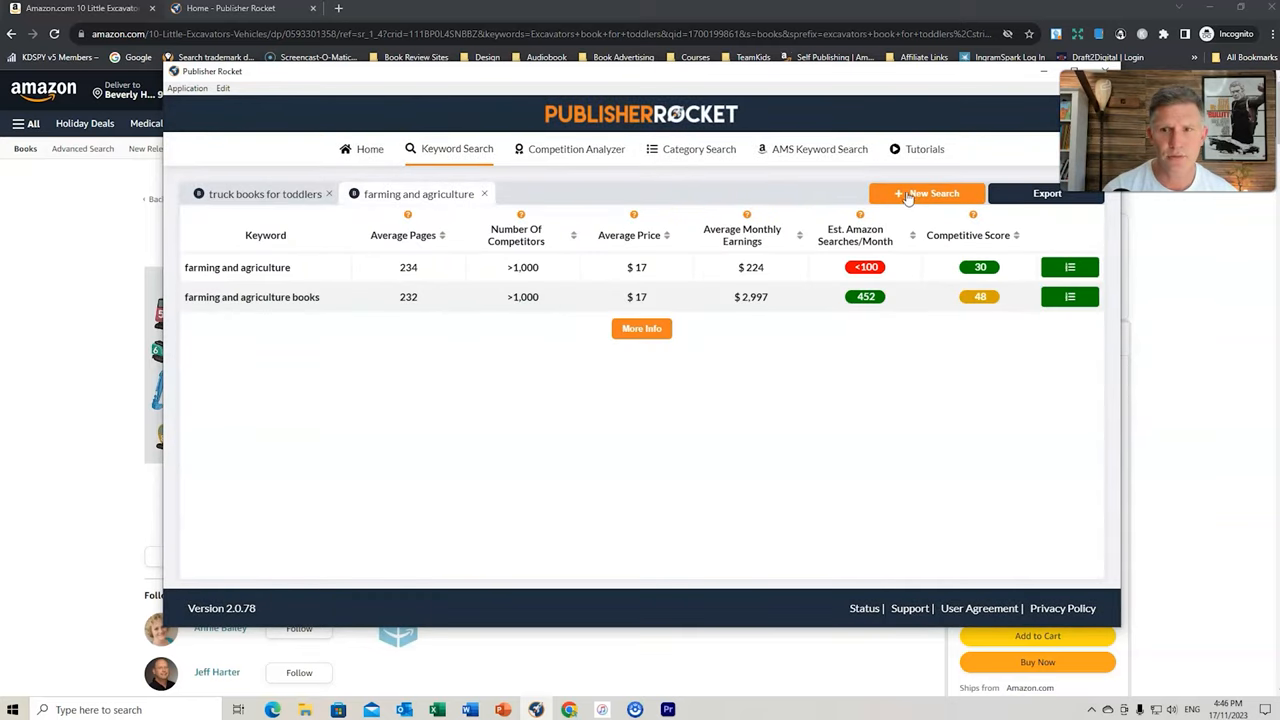
{"action": "left_click", "coordinate": [926, 192]}
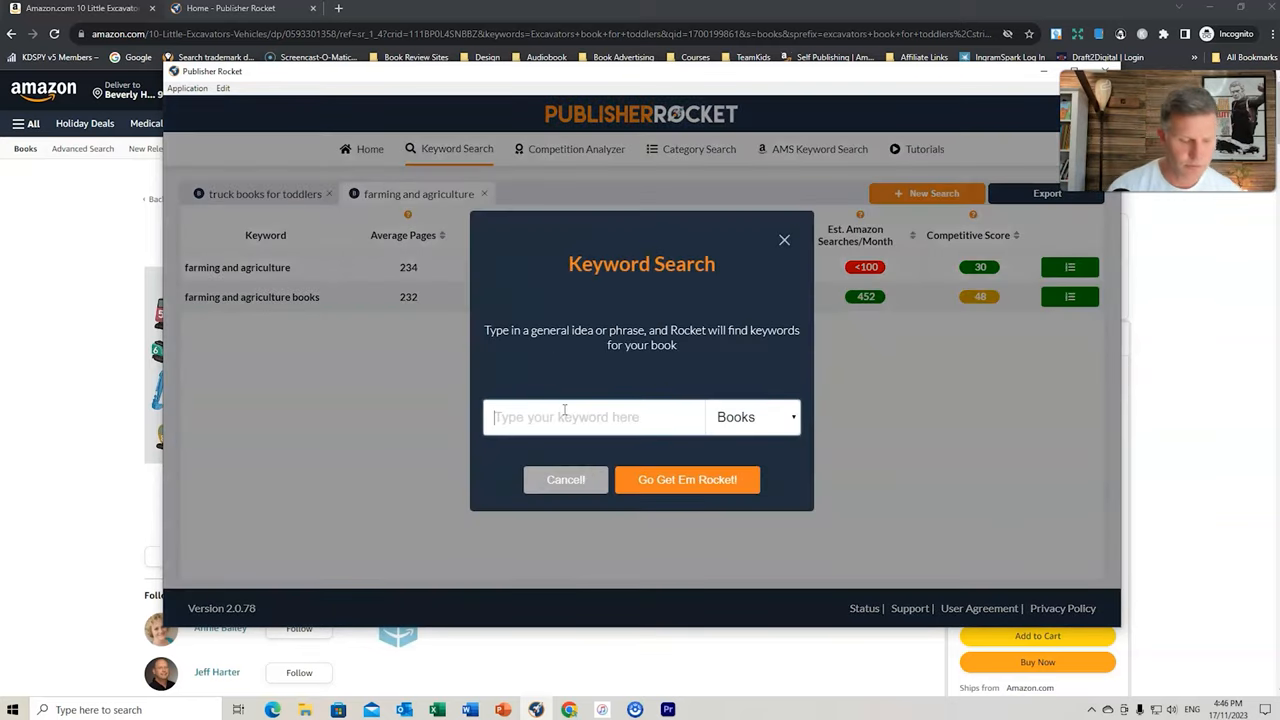
{"action": "type", "text": "tractor"}
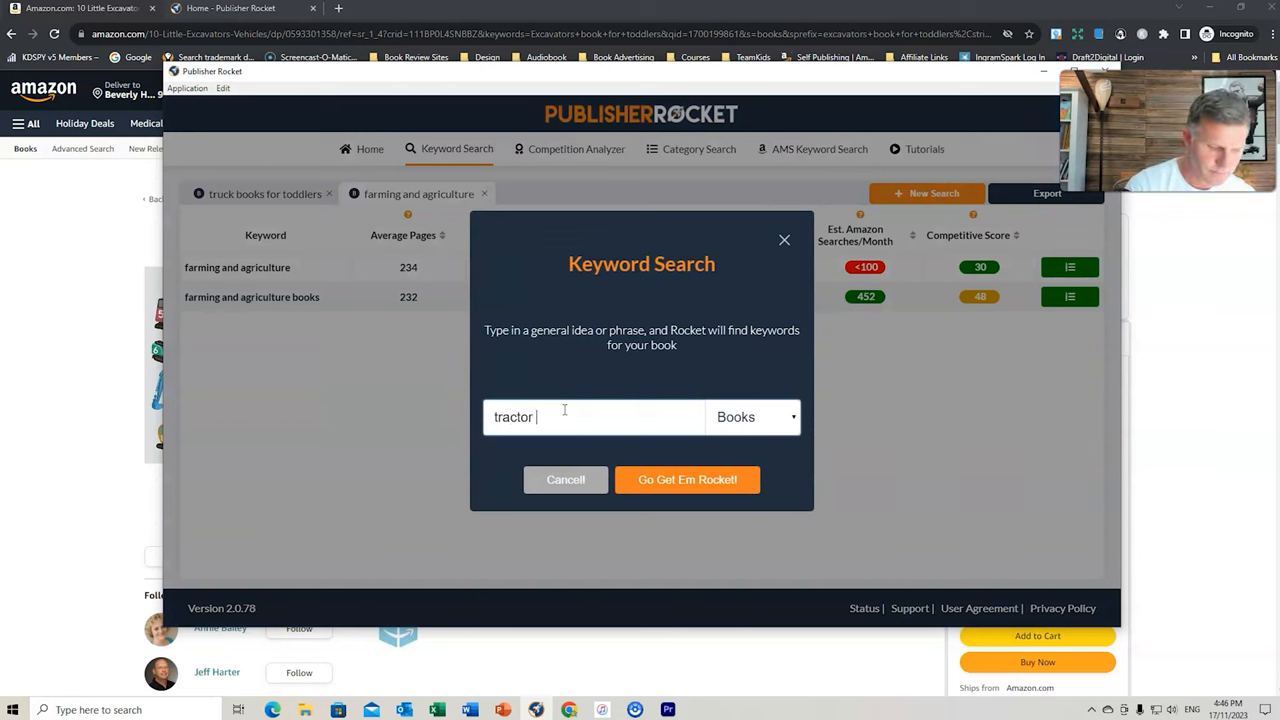
{"action": "type", "text": "bo"}
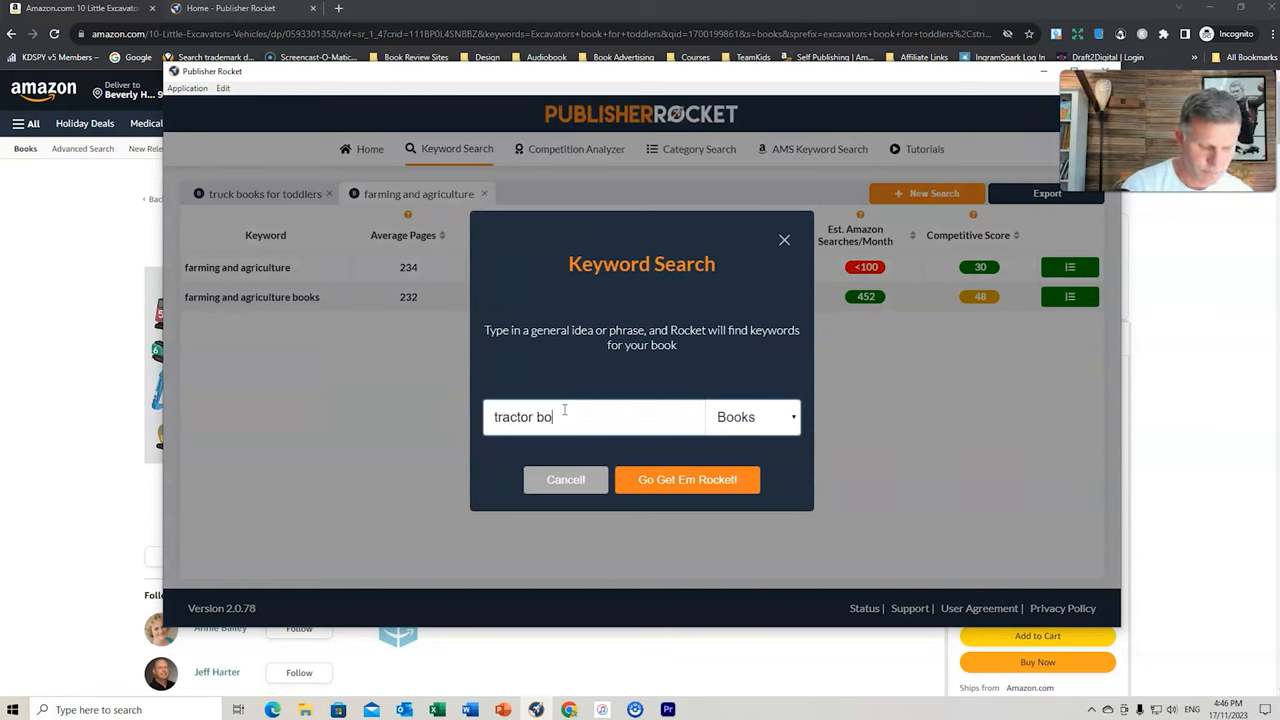
{"action": "type", "text": "oks for kid"}
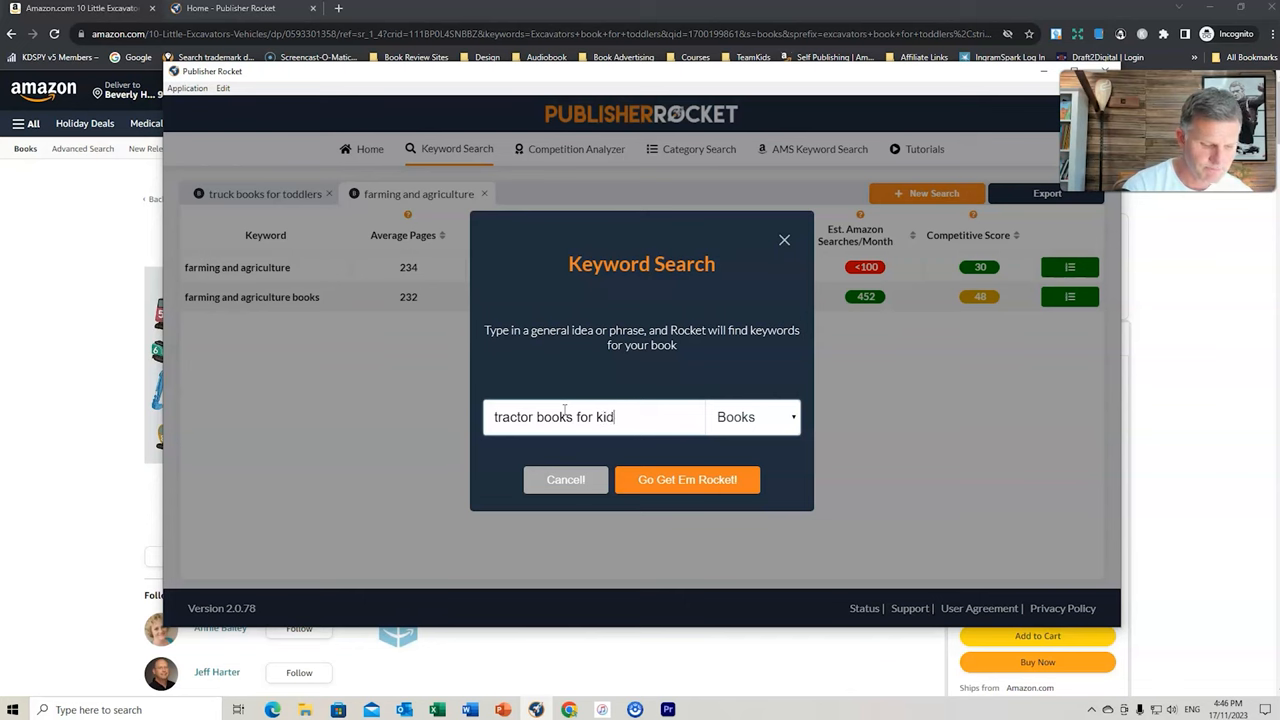
{"action": "left_click", "coordinate": [688, 480]}
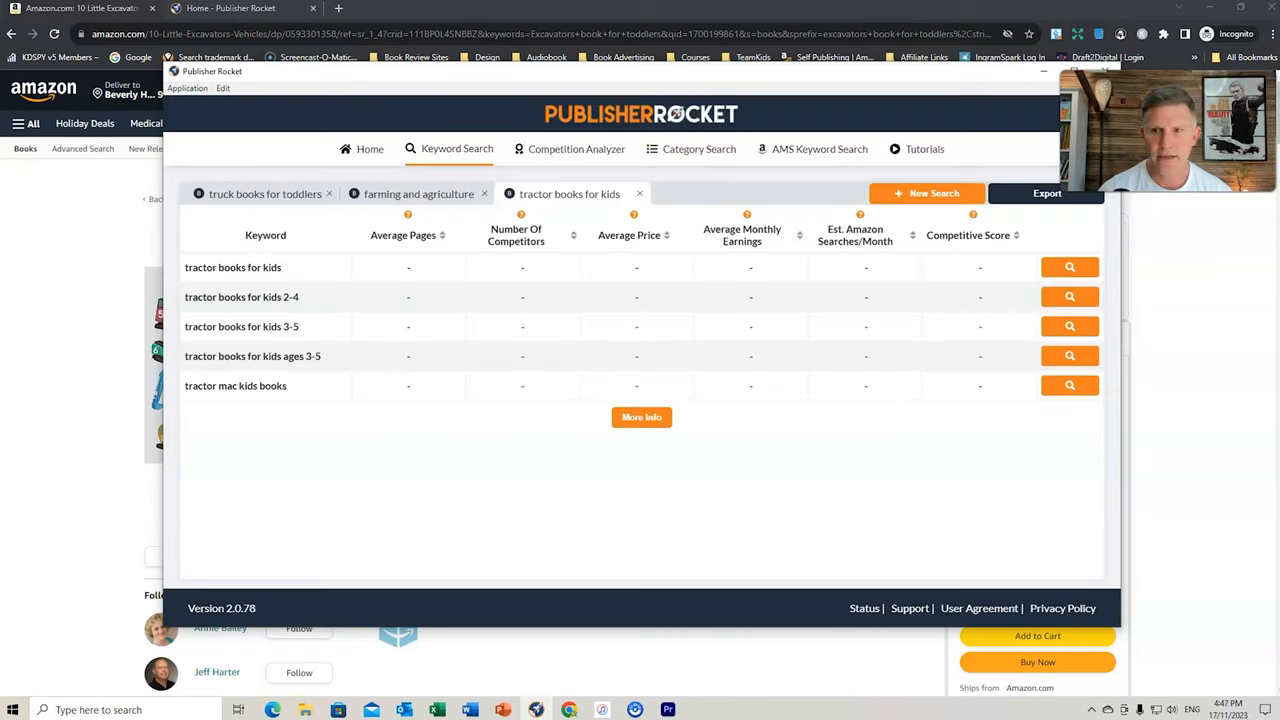
{"action": "left_click", "coordinate": [1068, 296]}
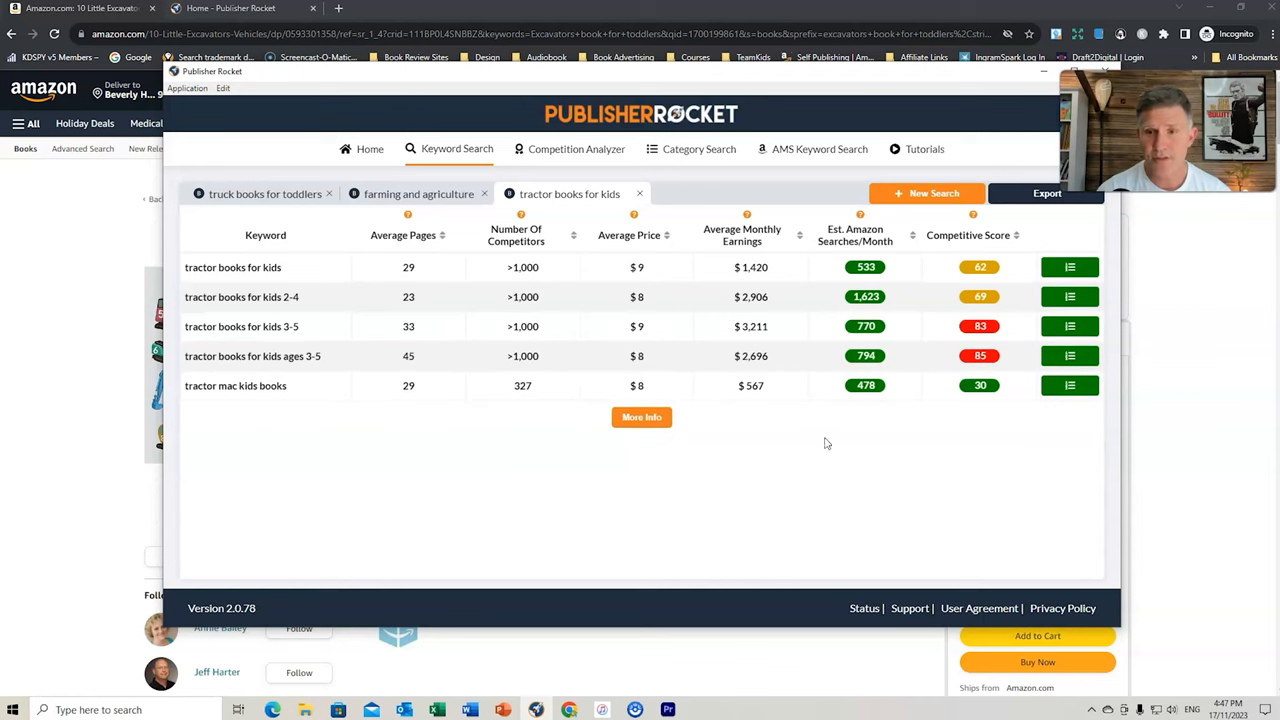
{"action": "mouse_move", "coordinate": [896, 304]}
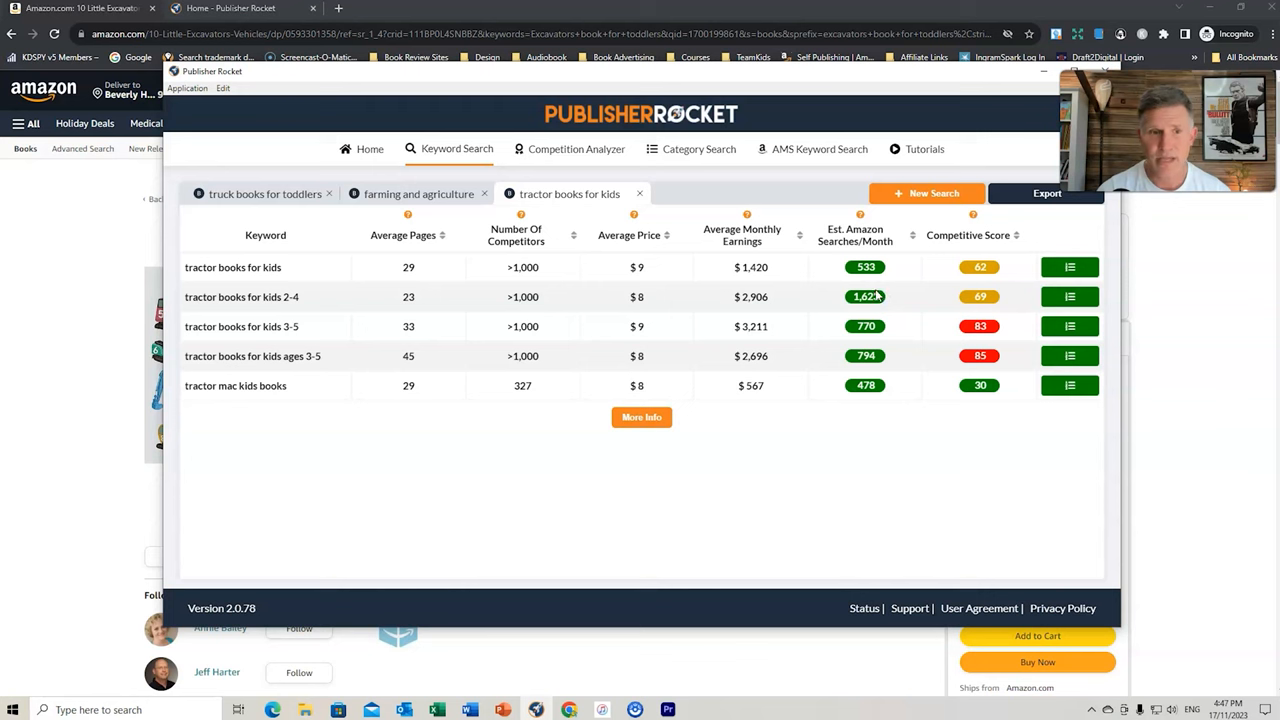
{"action": "mouse_move", "coordinate": [912, 308]}
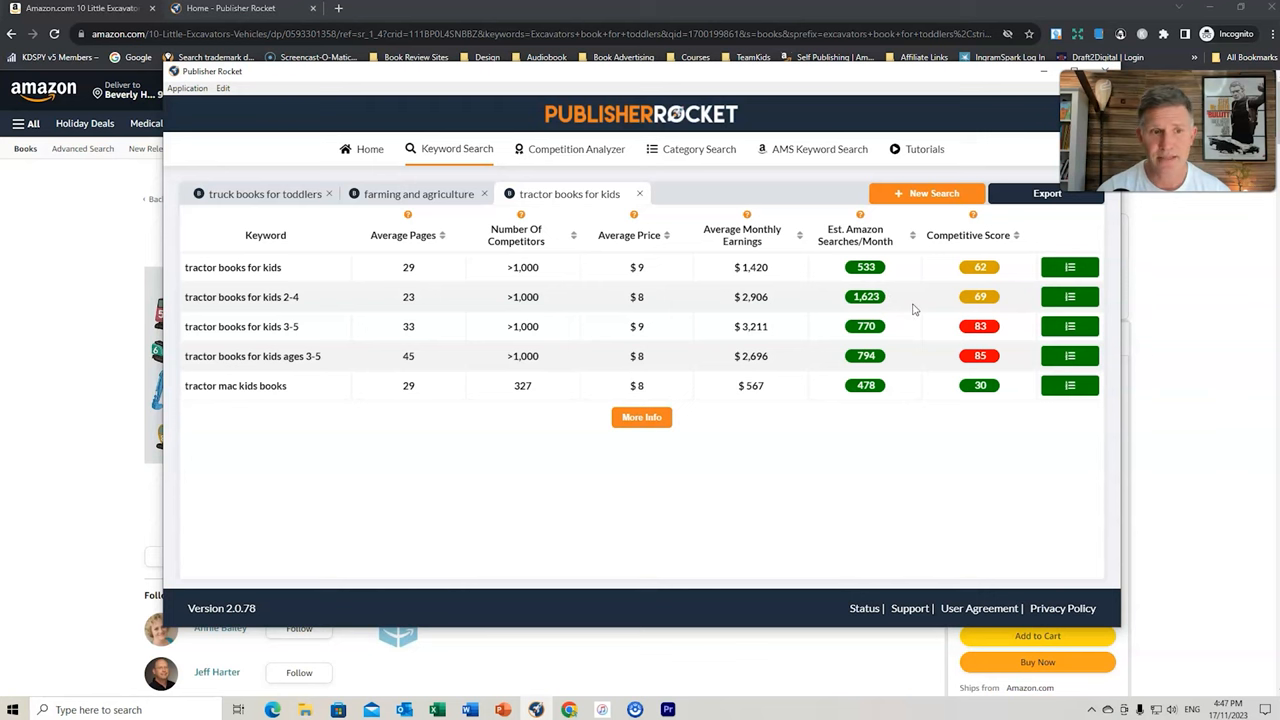
{"action": "mouse_move", "coordinate": [1072, 302]}
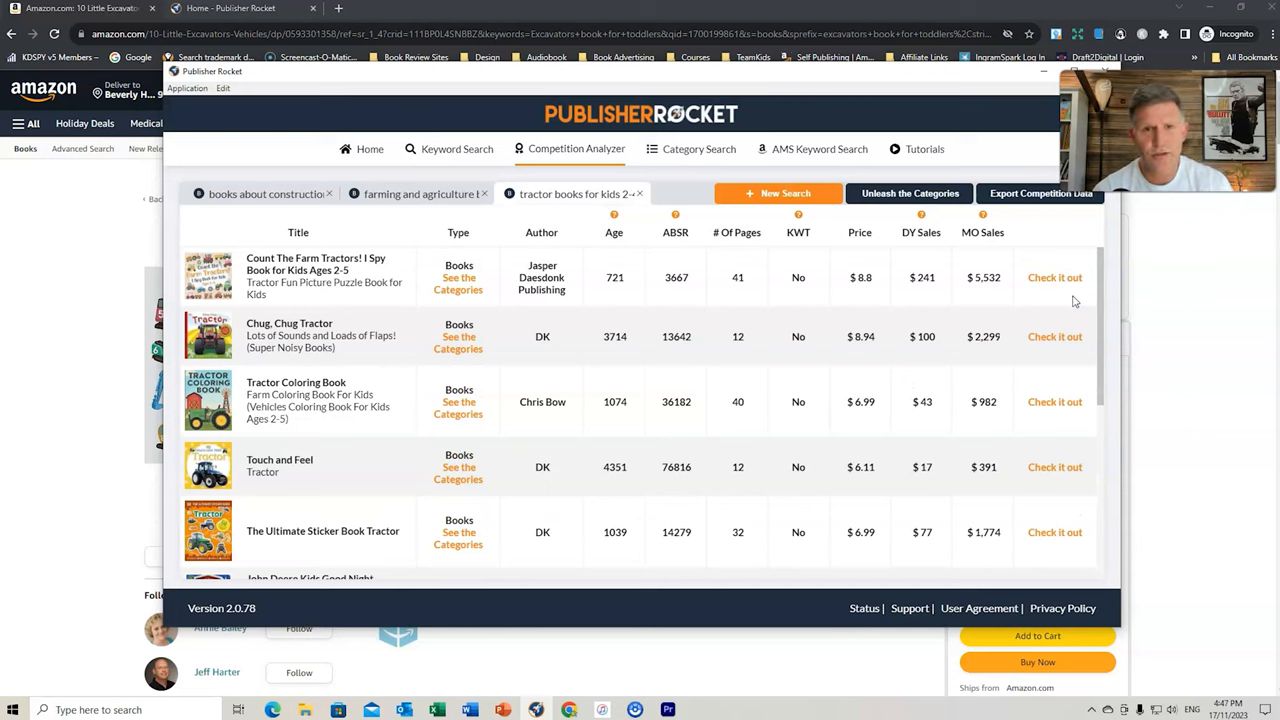
{"action": "mouse_move", "coordinate": [352, 366]}
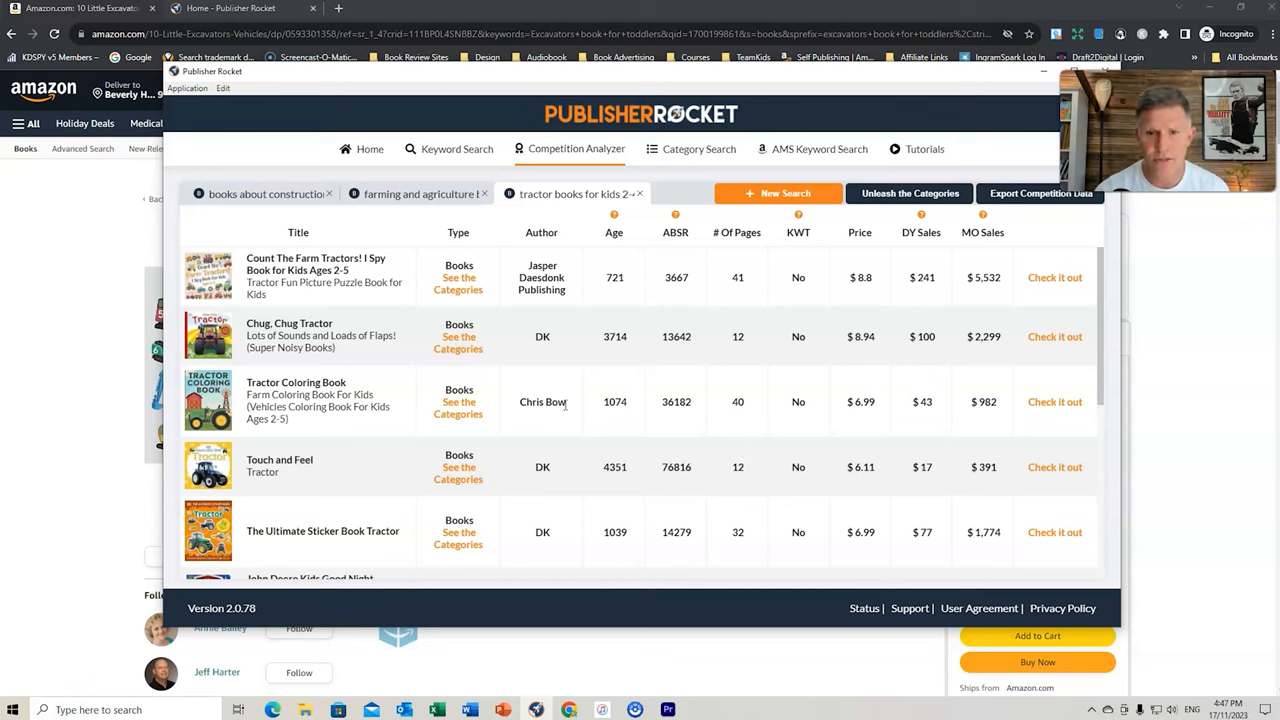
{"action": "mouse_move", "coordinate": [508, 300]}
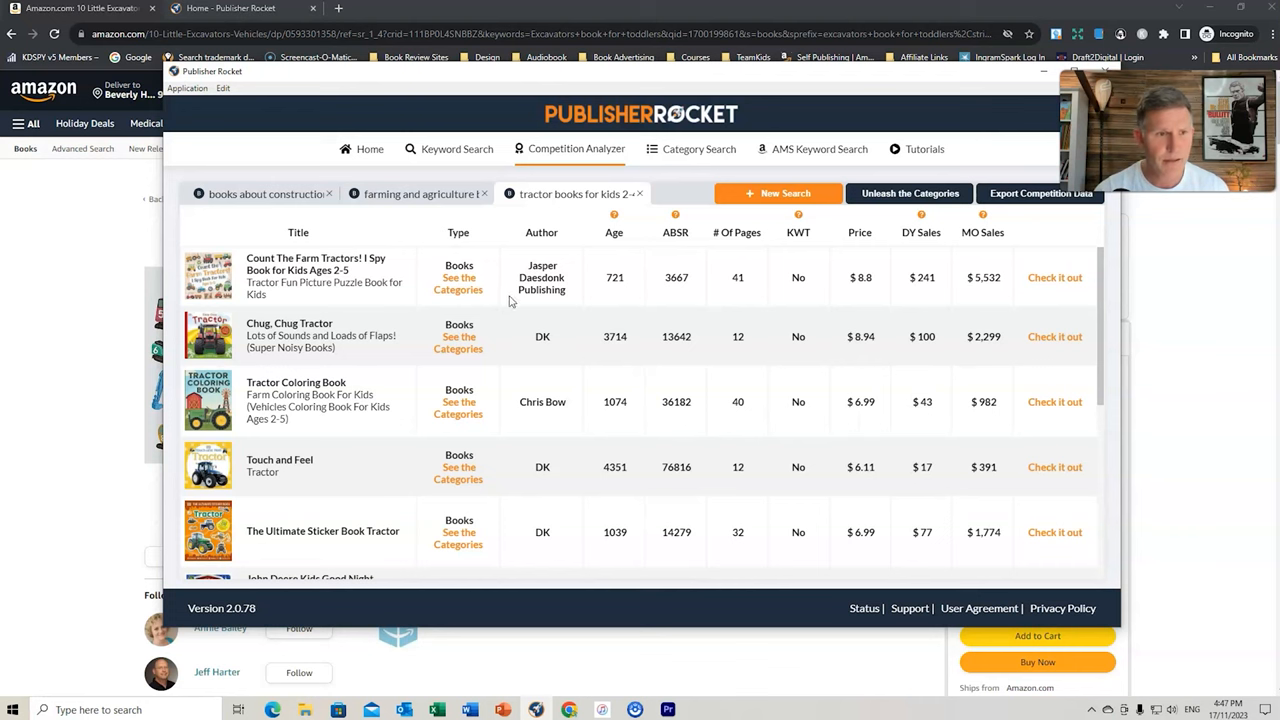
{"action": "mouse_move", "coordinate": [358, 362]}
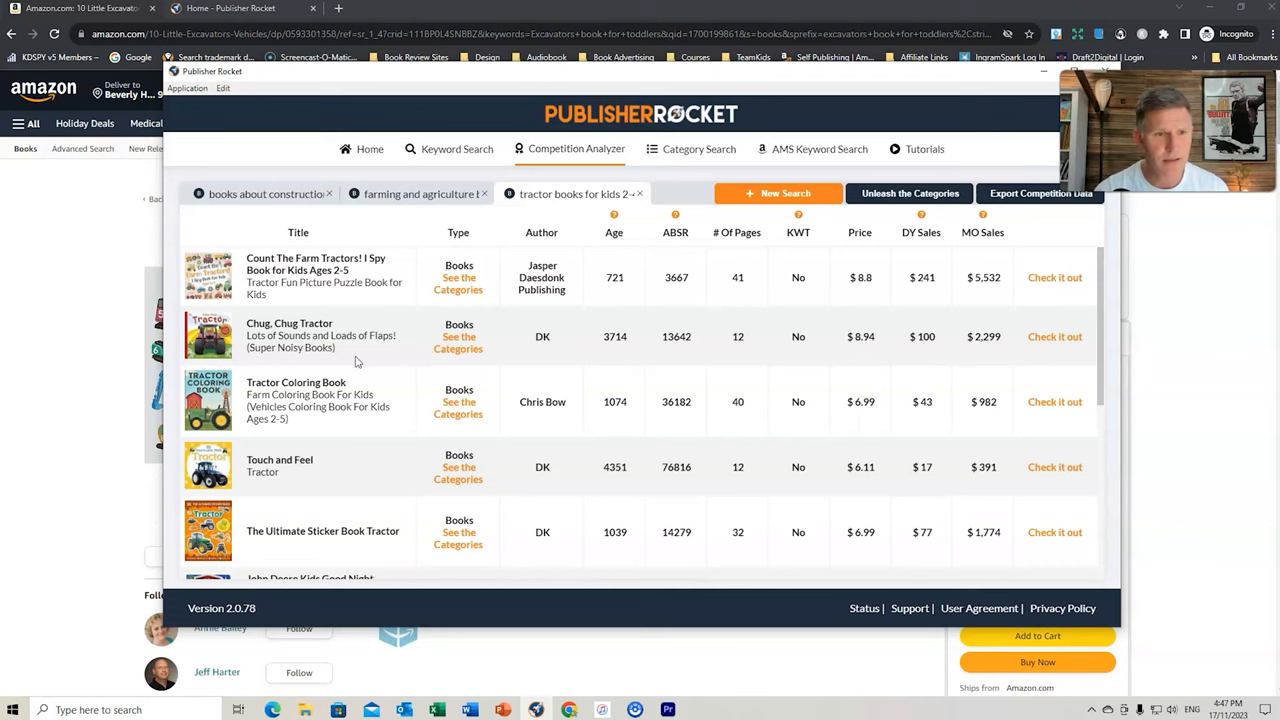
Scroll the competing books list for 'tractor books for kids 2-4'
{"action": "scroll", "scroll_direction": "down", "scroll_amount": 3}
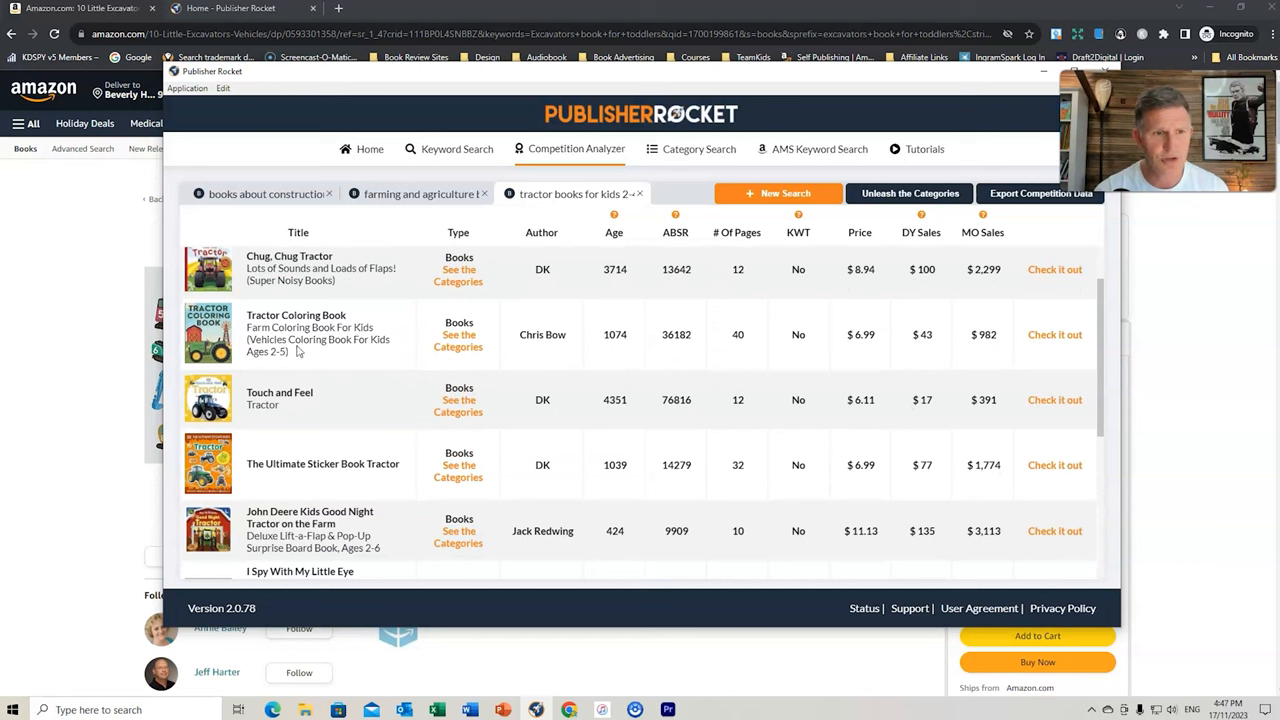
{"action": "mouse_move", "coordinate": [676, 348]}
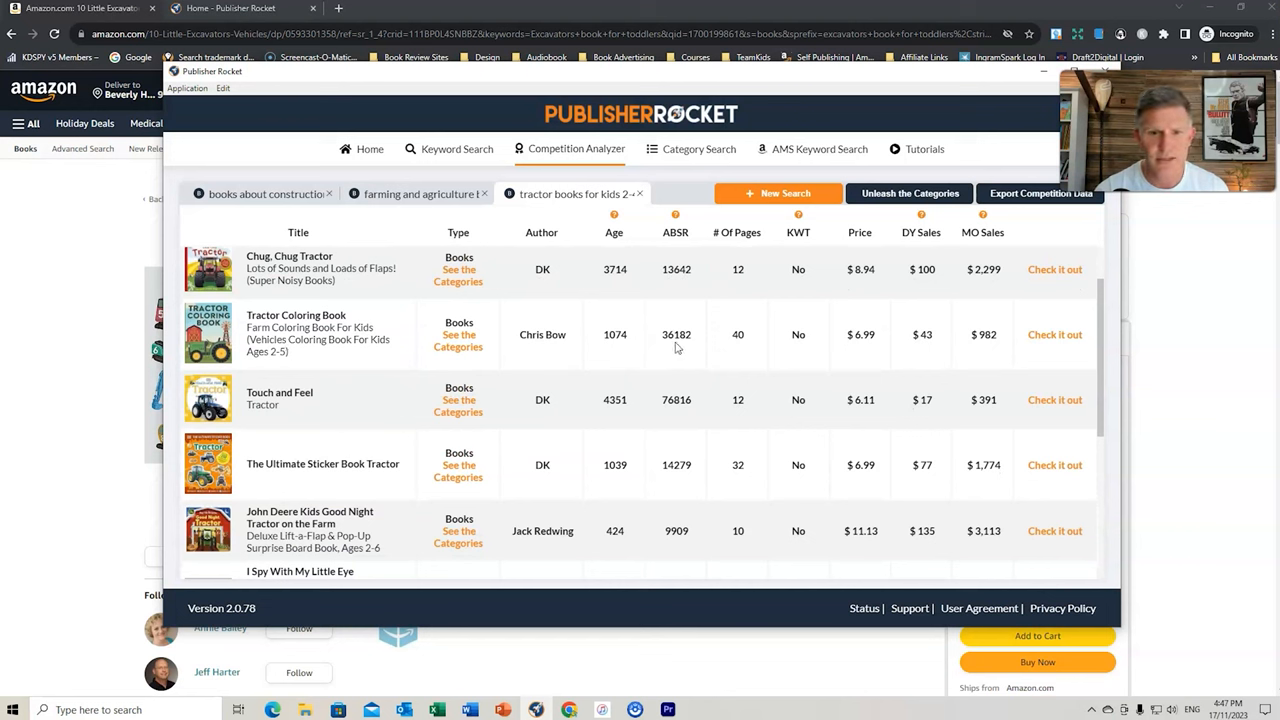
{"action": "mouse_move", "coordinate": [442, 340]}
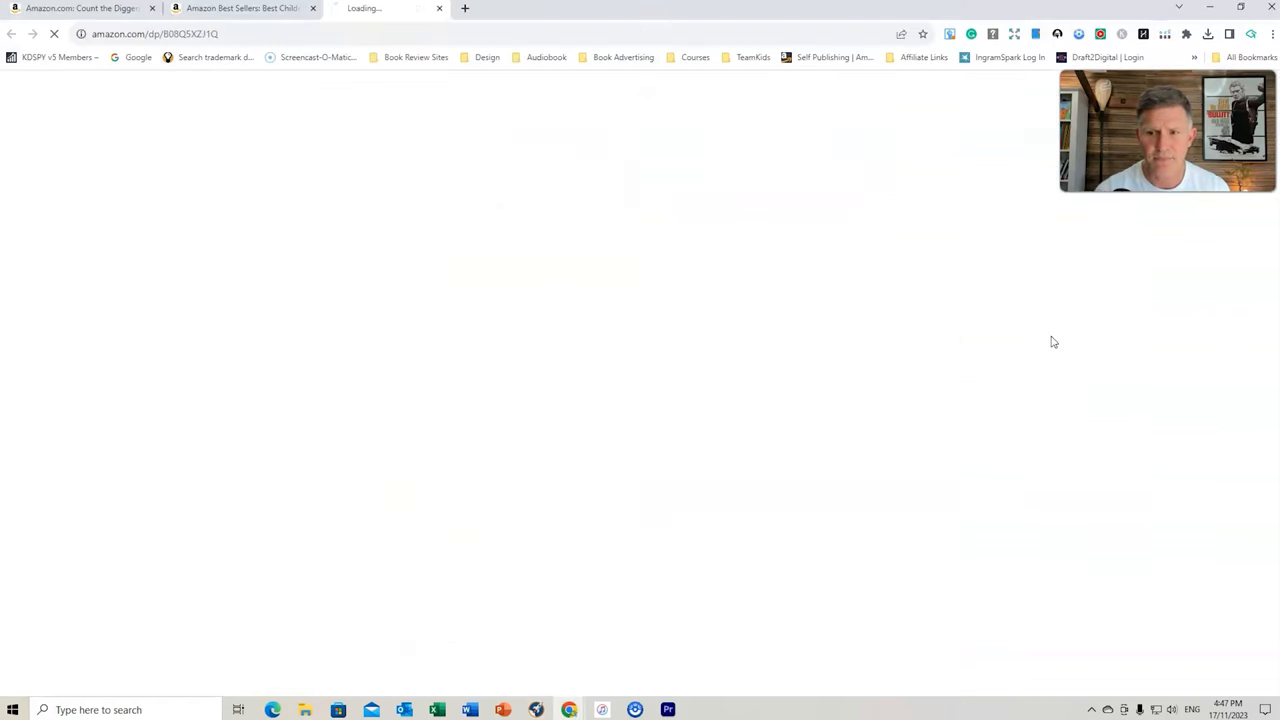
Scroll the Tractor Coloring Book Amazon page down to its Customer reviews and star breakdown
{"action": "left_click", "coordinate": [390, 8]}
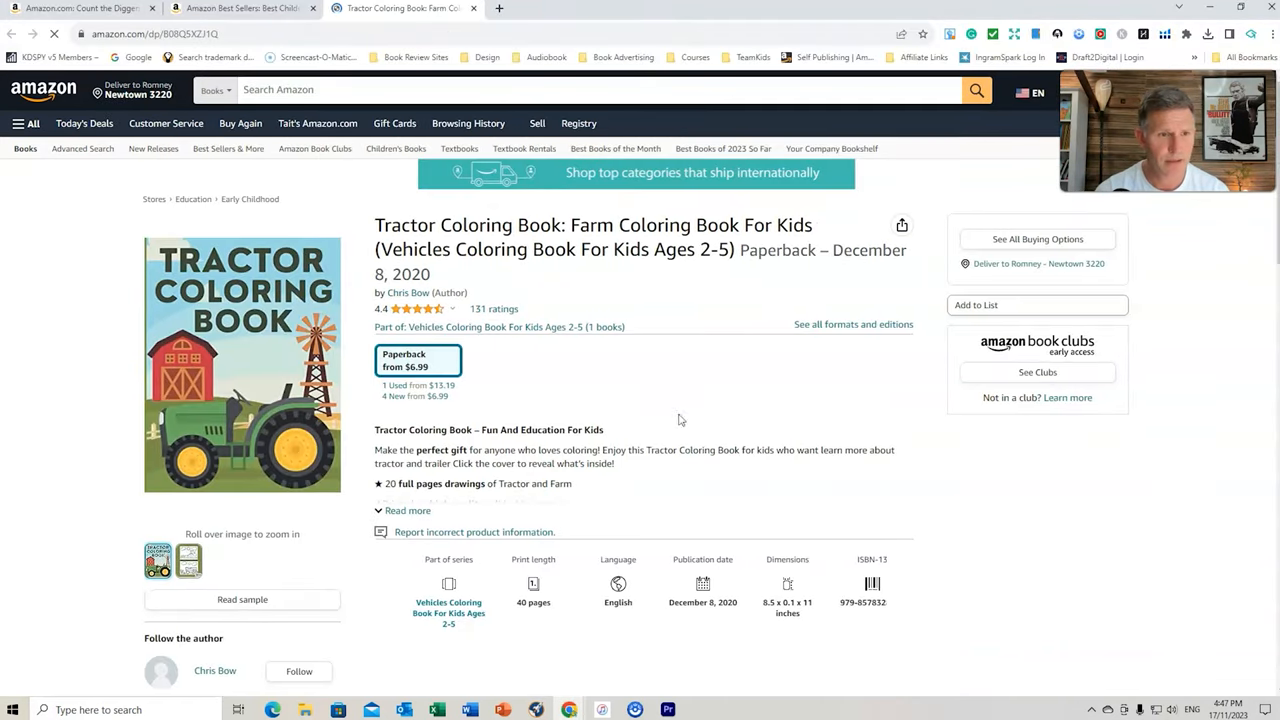
{"action": "scroll", "scroll_direction": "down", "scroll_amount": 3}
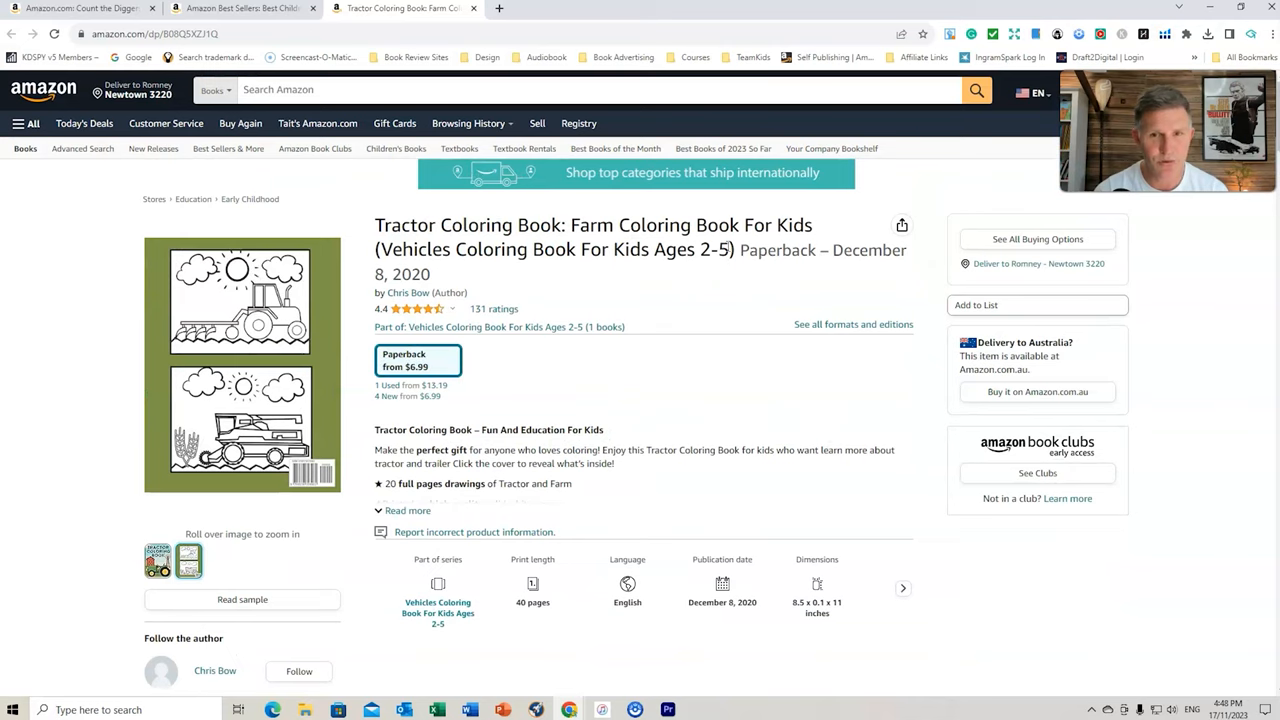
{"action": "scroll", "scroll_direction": "down", "scroll_amount": 3}
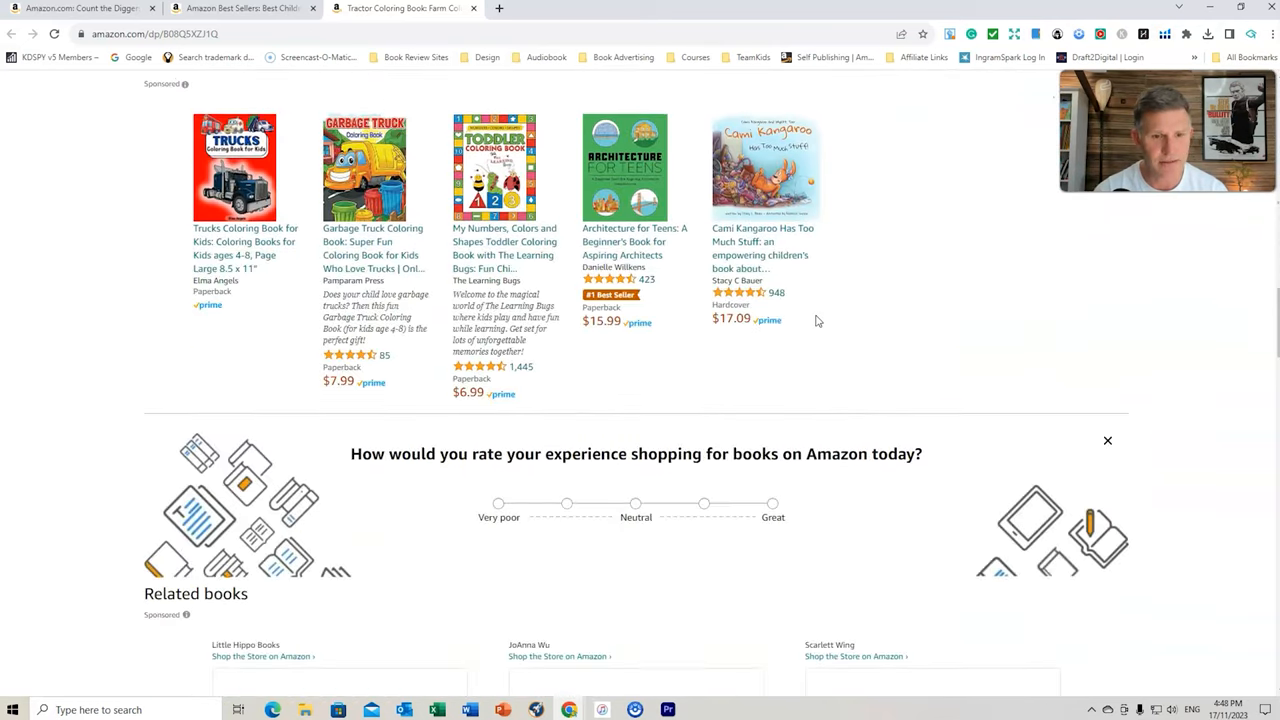
{"action": "scroll", "scroll_direction": "down", "scroll_amount": 3}
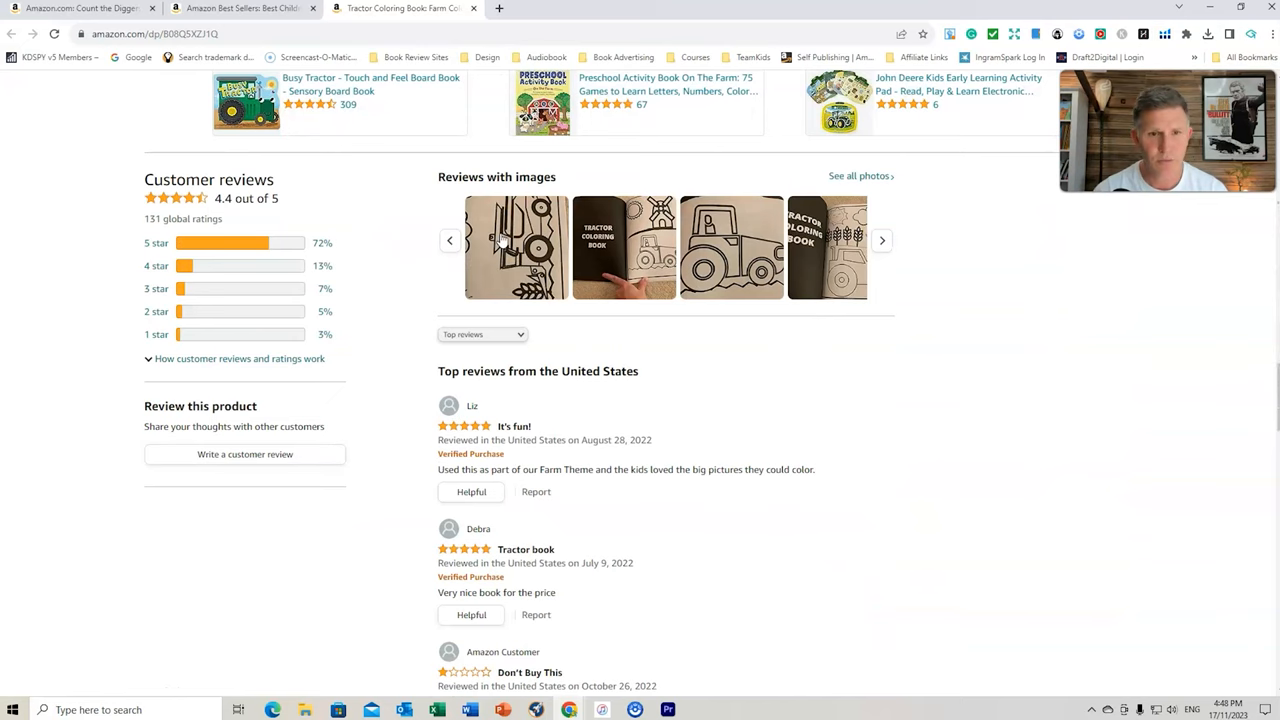
Browse the Tractor Coloring Book's customer review photos in the gallery and close it
{"action": "left_click", "coordinate": [516, 248]}
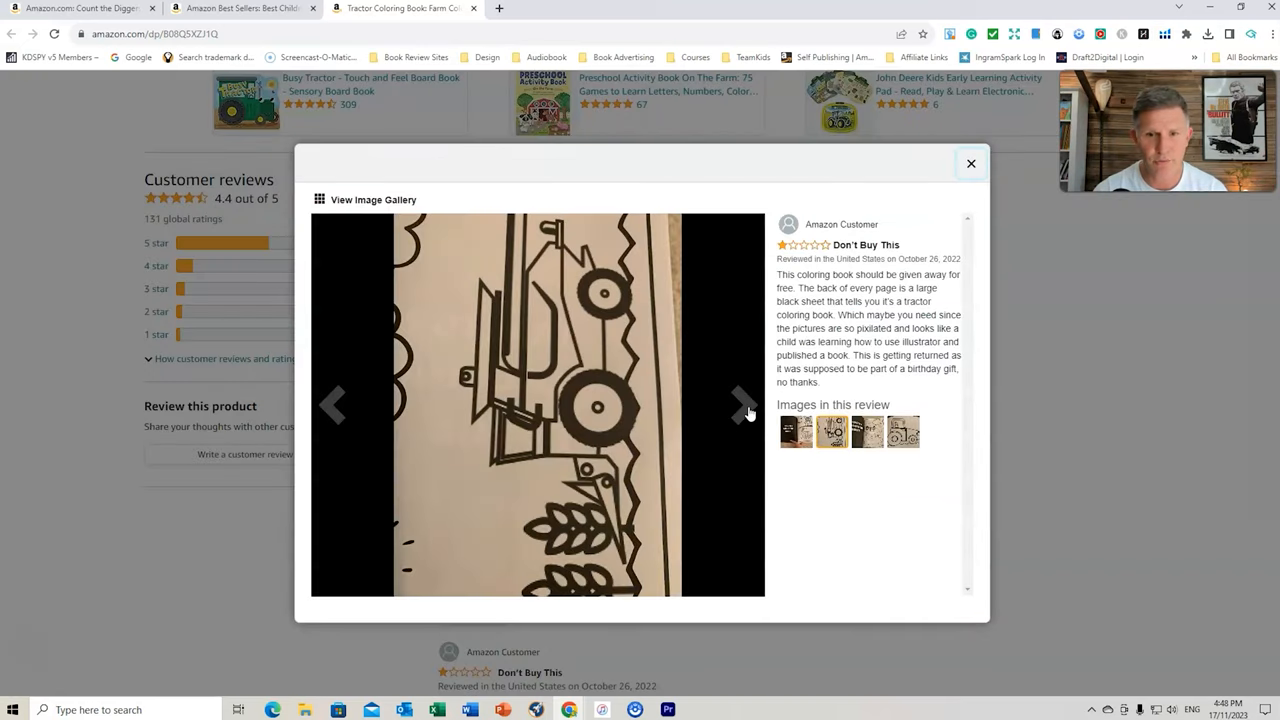
{"action": "left_click", "coordinate": [740, 404]}
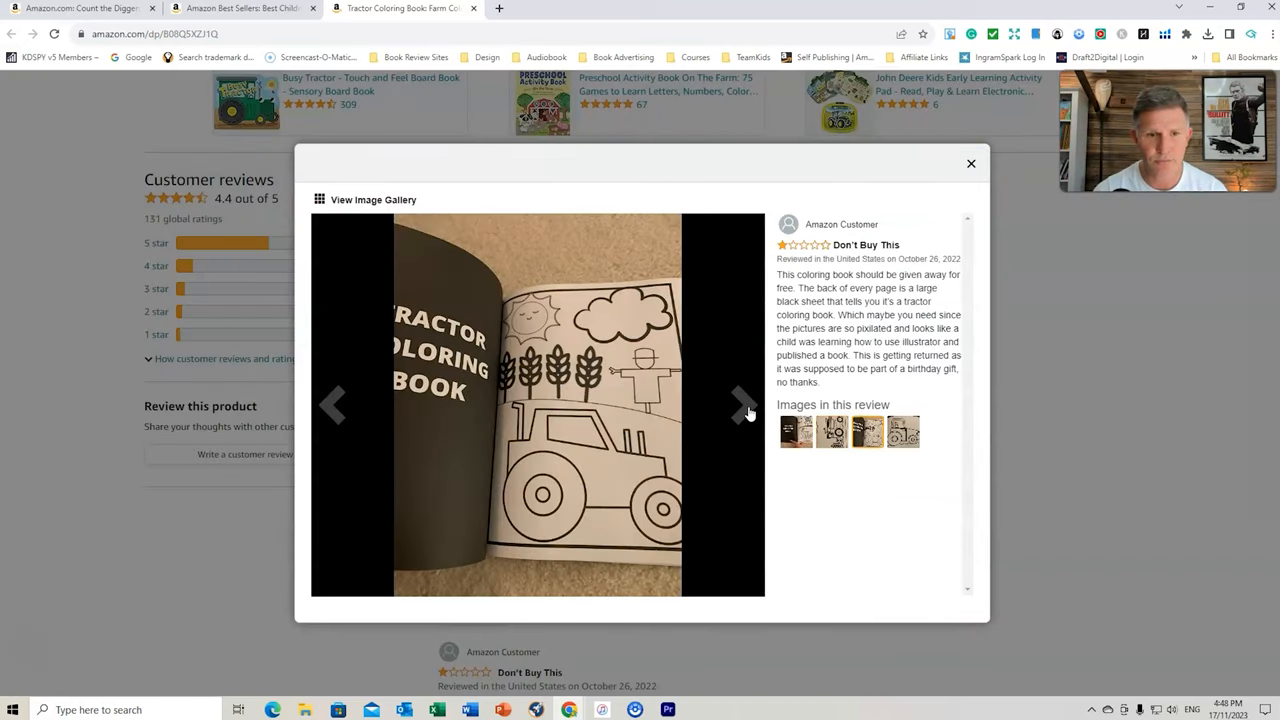
{"action": "left_click", "coordinate": [740, 404]}
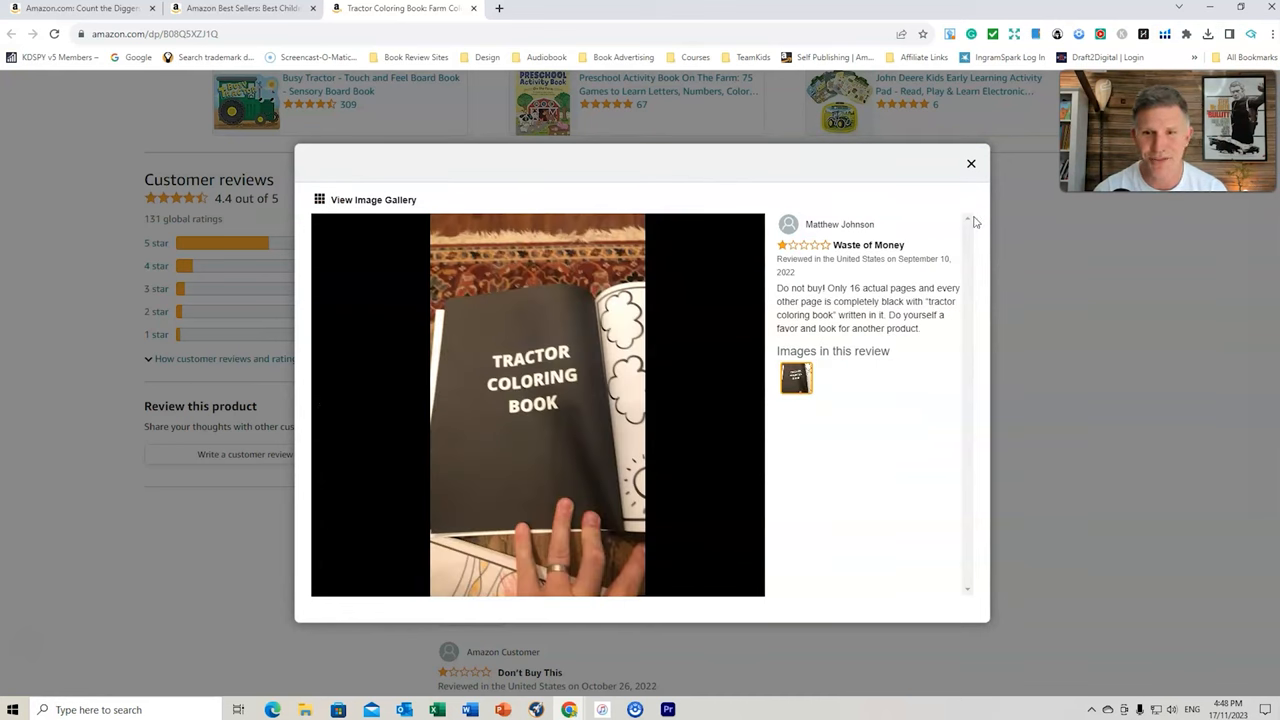
{"action": "mouse_move", "coordinate": [958, 192]}
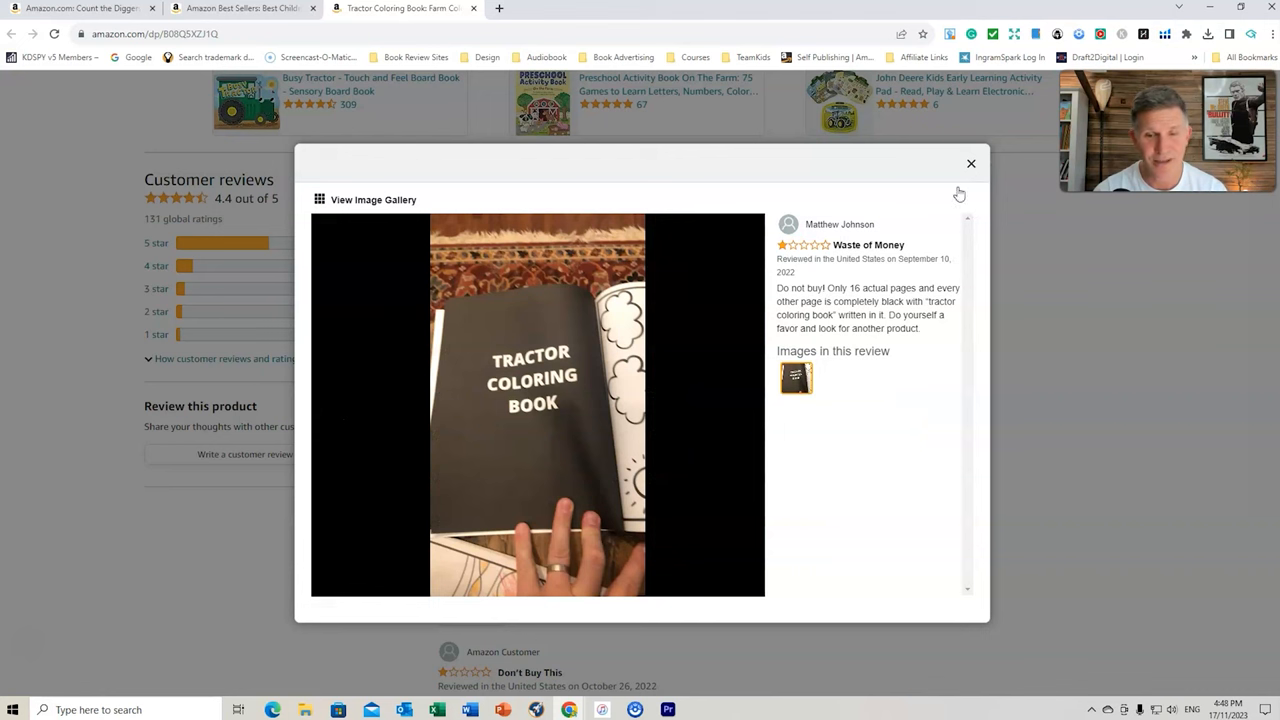
{"action": "left_click", "coordinate": [742, 404]}
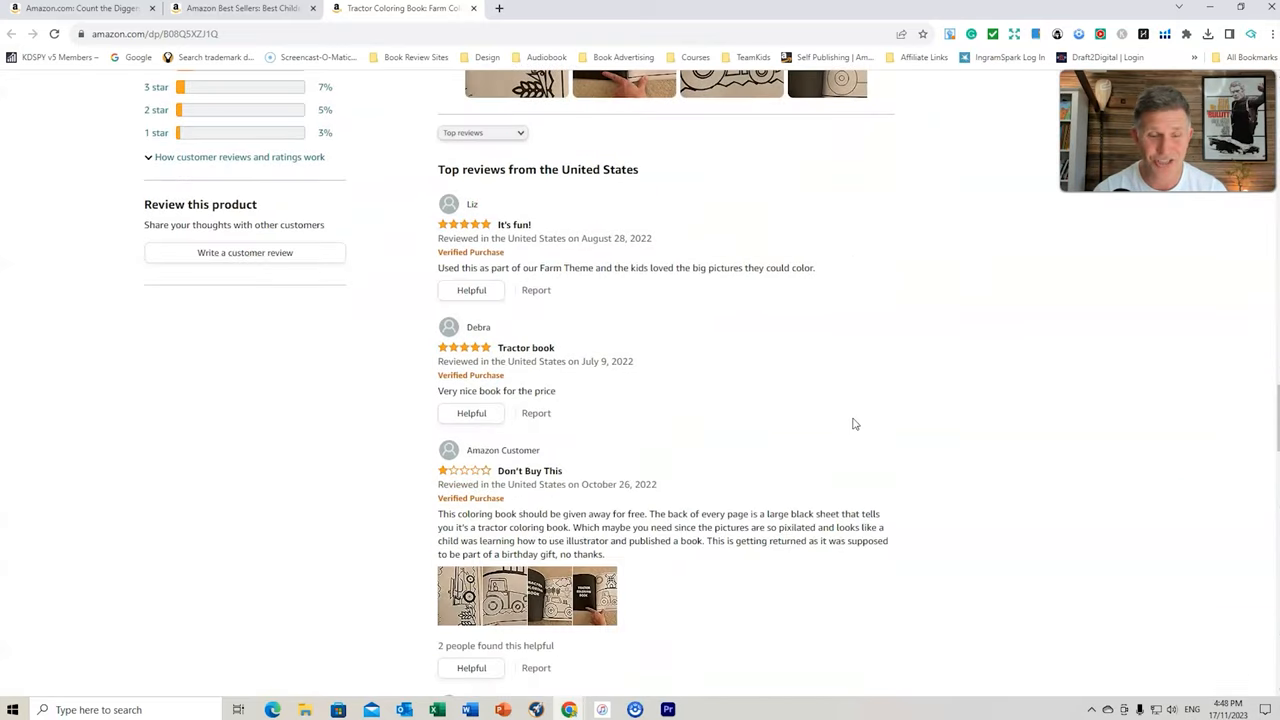
Scroll through the negative reviews down to Product details and the best sellers rank
{"action": "scroll", "scroll_direction": "down", "scroll_amount": 3}
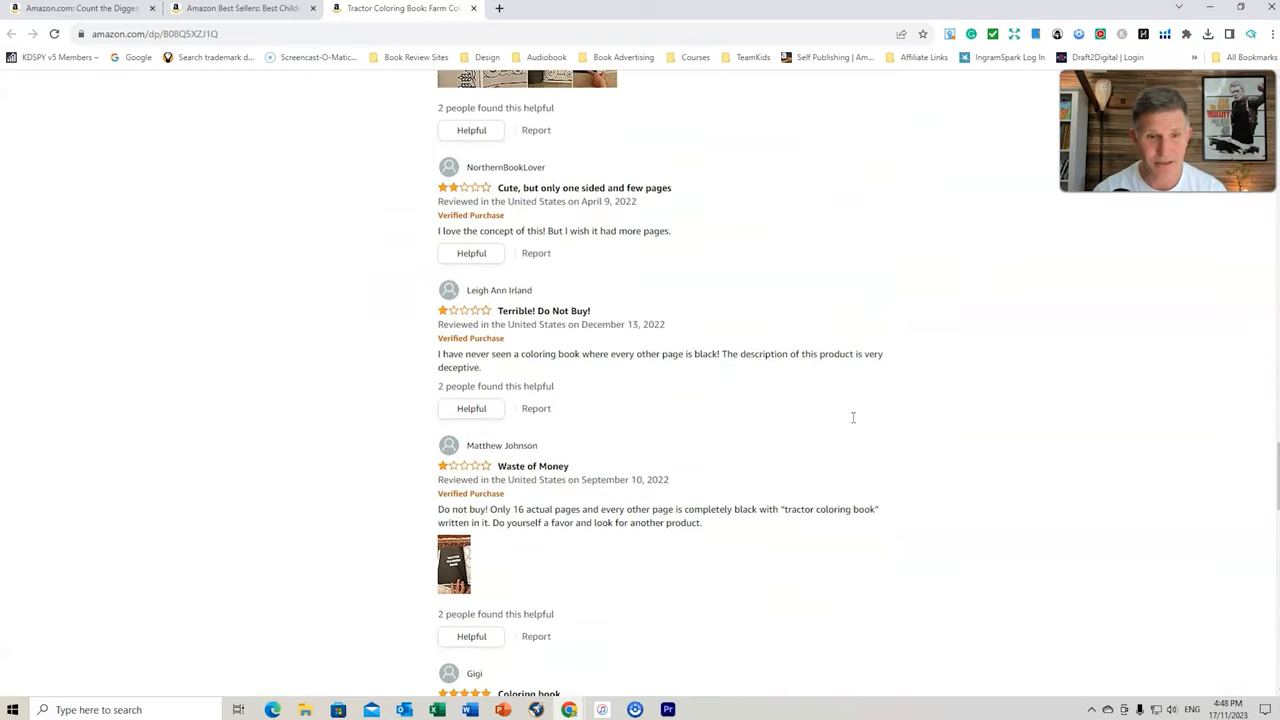
{"action": "scroll", "scroll_direction": "down", "scroll_amount": 3}
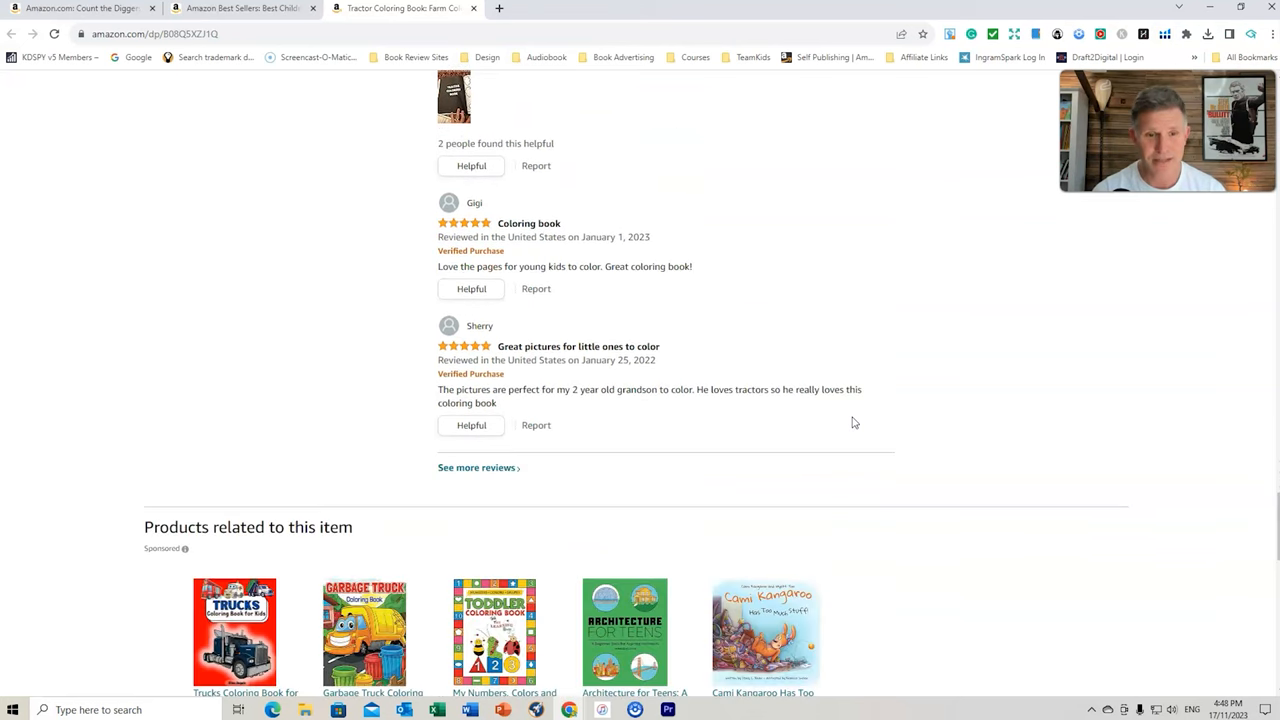
{"action": "mouse_move", "coordinate": [810, 378]}
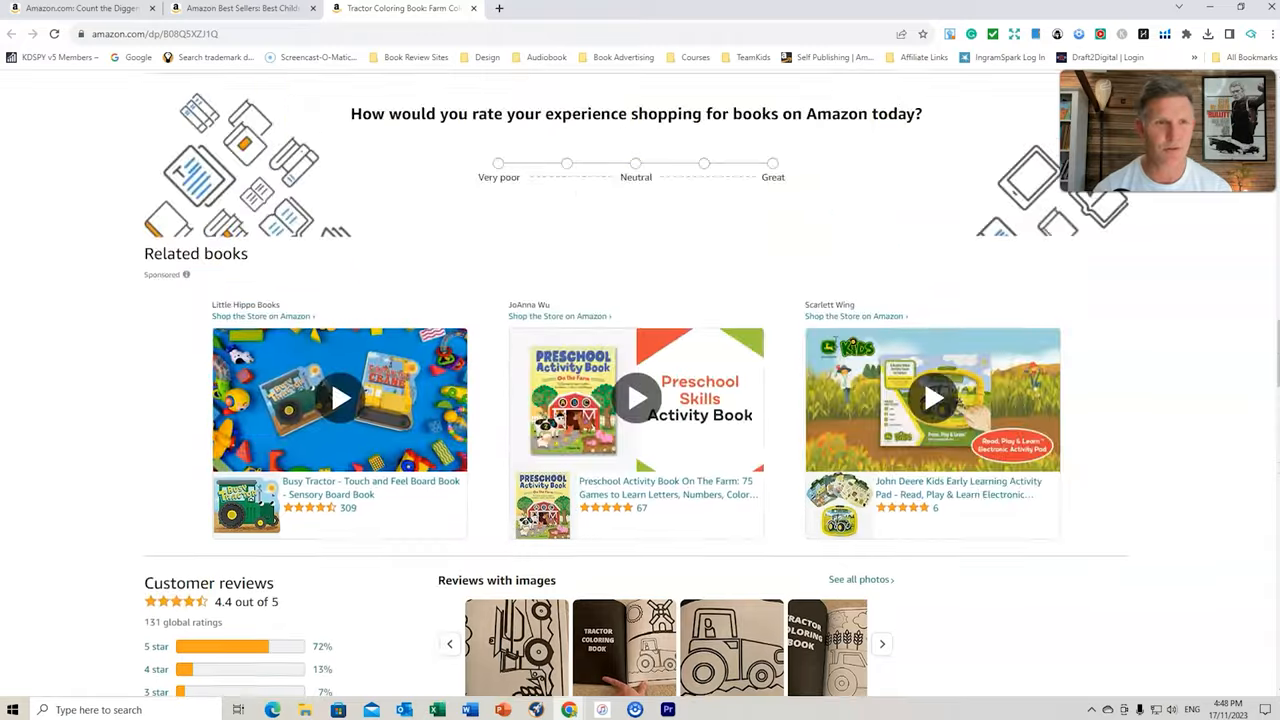
{"action": "scroll", "scroll_direction": "down", "scroll_amount": 3}
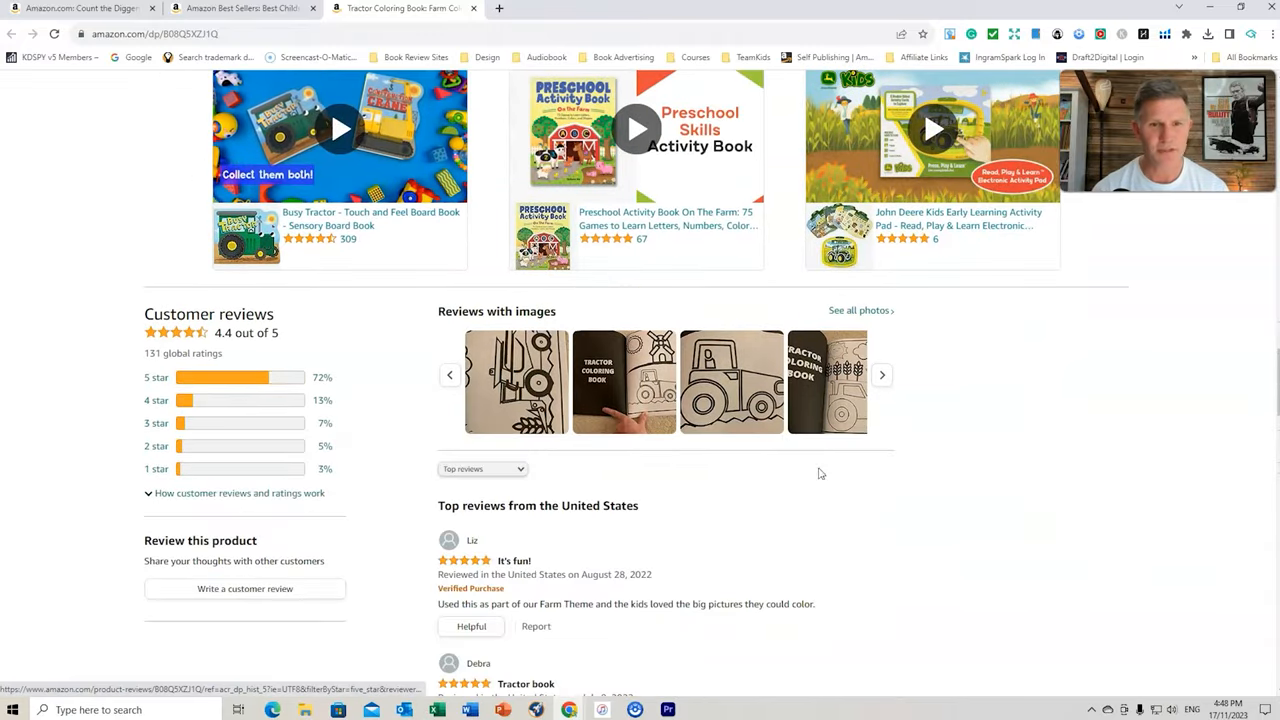
{"action": "scroll", "scroll_direction": "down", "scroll_amount": 3}
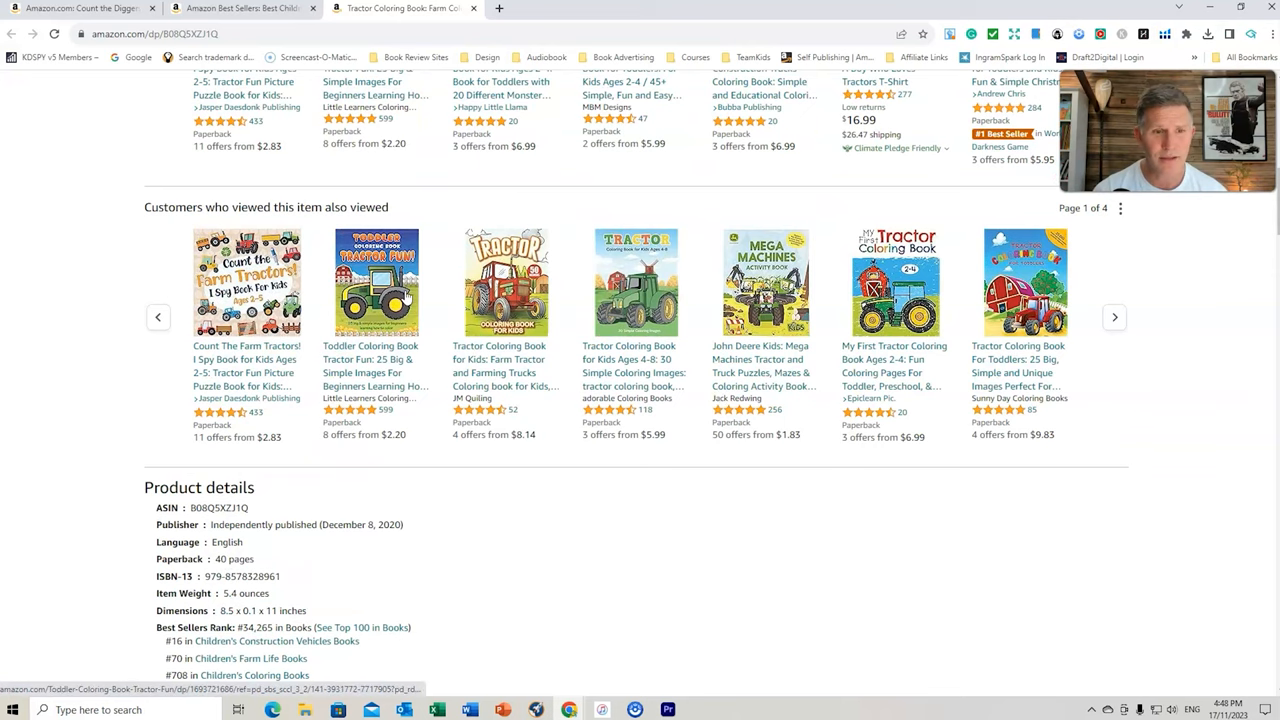
{"action": "mouse_move", "coordinate": [690, 300]}
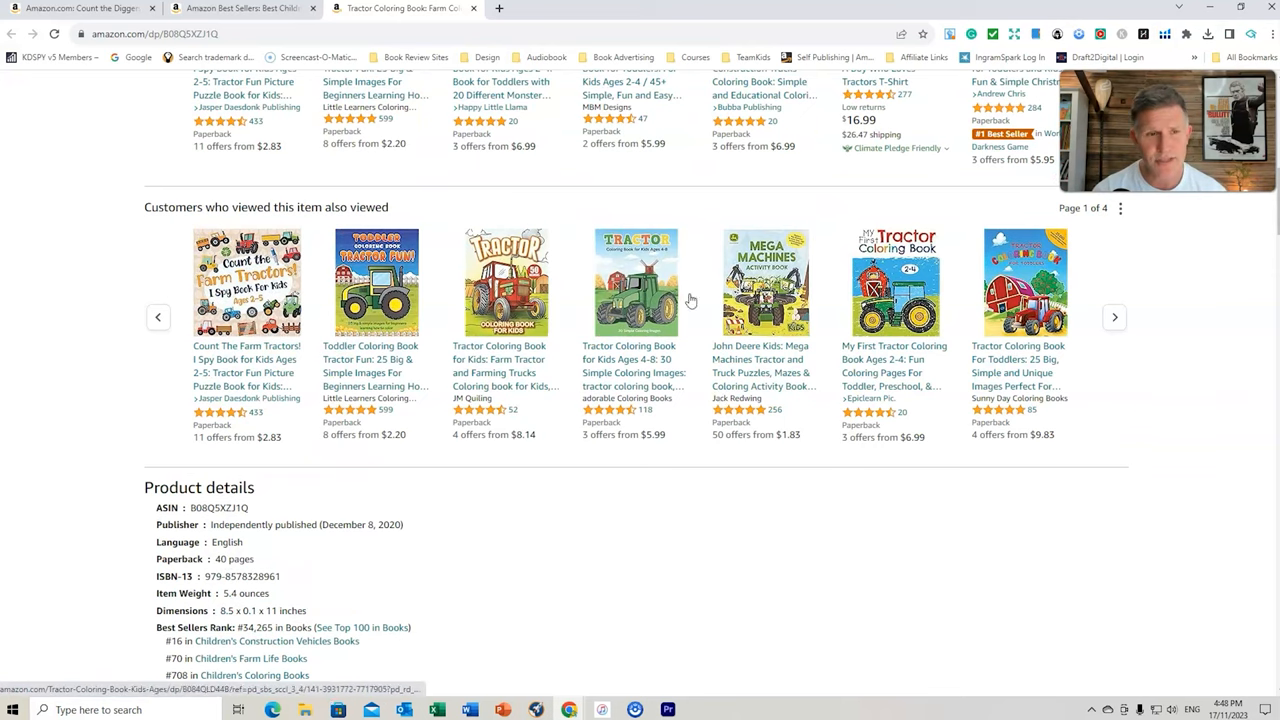
{"action": "scroll", "scroll_direction": "up", "scroll_amount": 3}
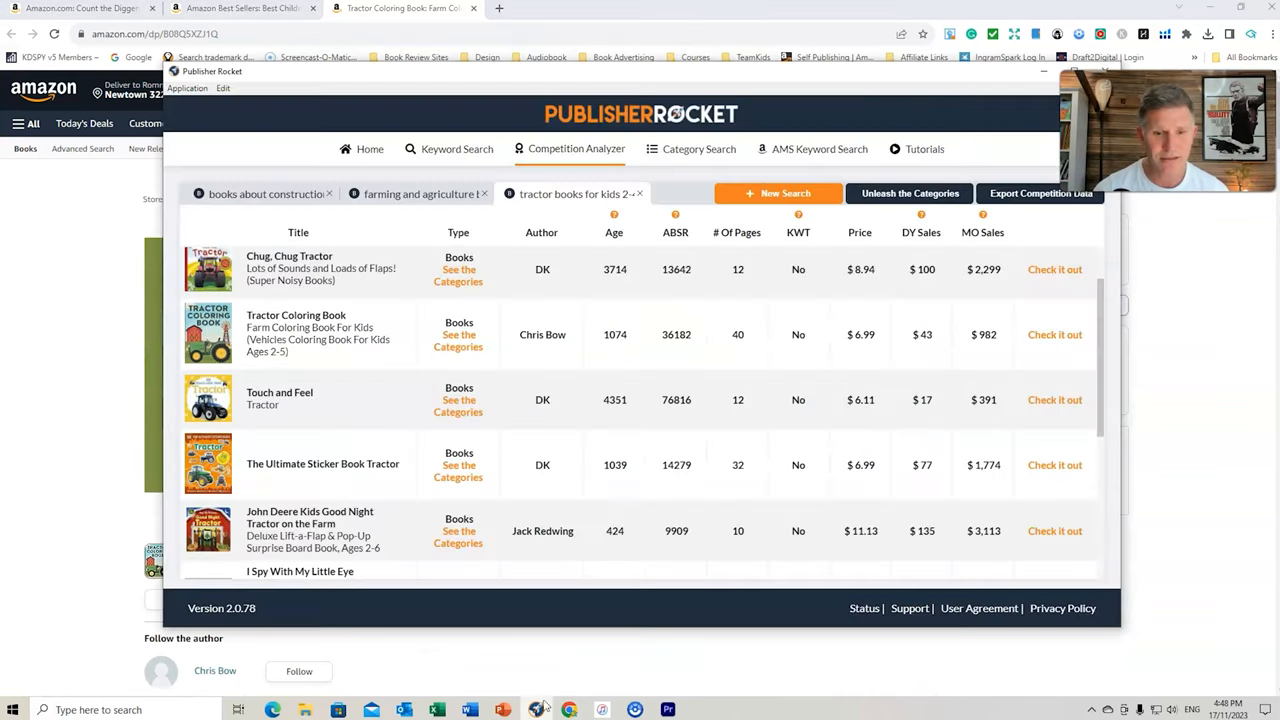
Scroll the tractor books for kids 2-4 competitor list to its end, through John Deere Kids Peek-a-Flap Dirt
{"action": "scroll", "scroll_direction": "down", "scroll_amount": 3}
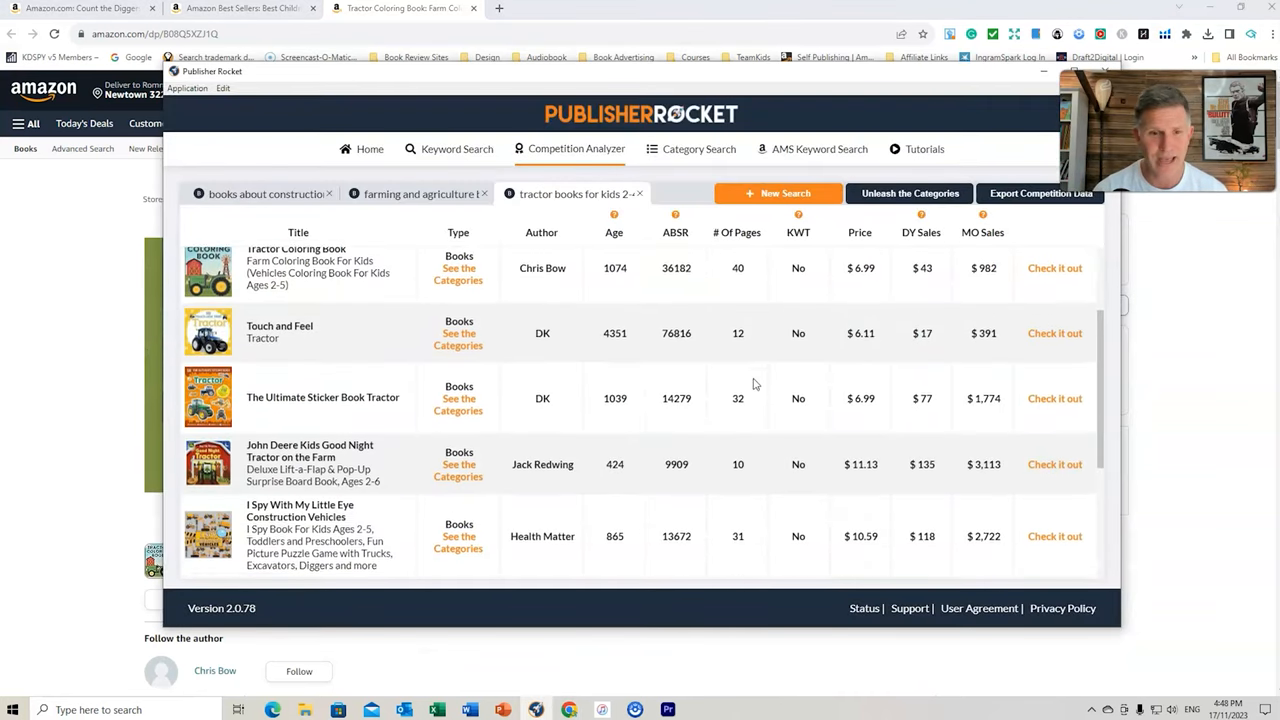
{"action": "scroll", "scroll_direction": "down", "scroll_amount": 3}
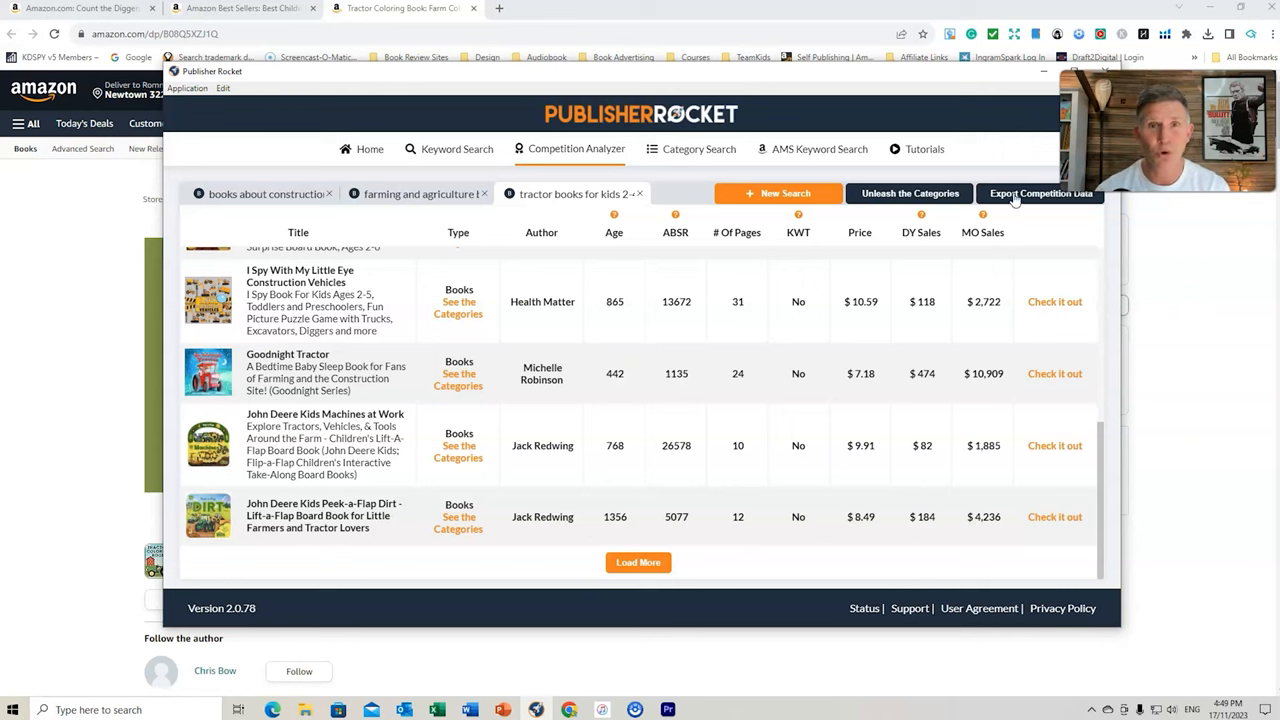
{"action": "mouse_move", "coordinate": [910, 200]}
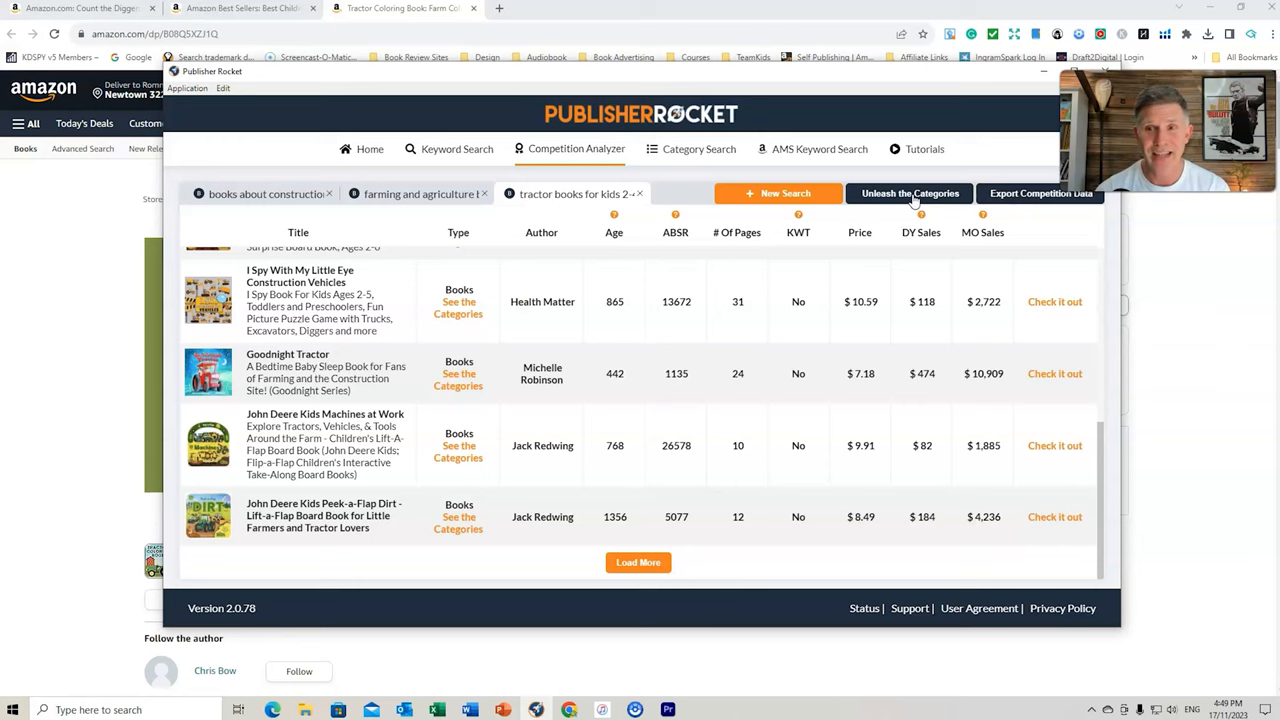
Unleash the competitors' categories and sort them by sales needed to reach #10
{"action": "left_click", "coordinate": [908, 192]}
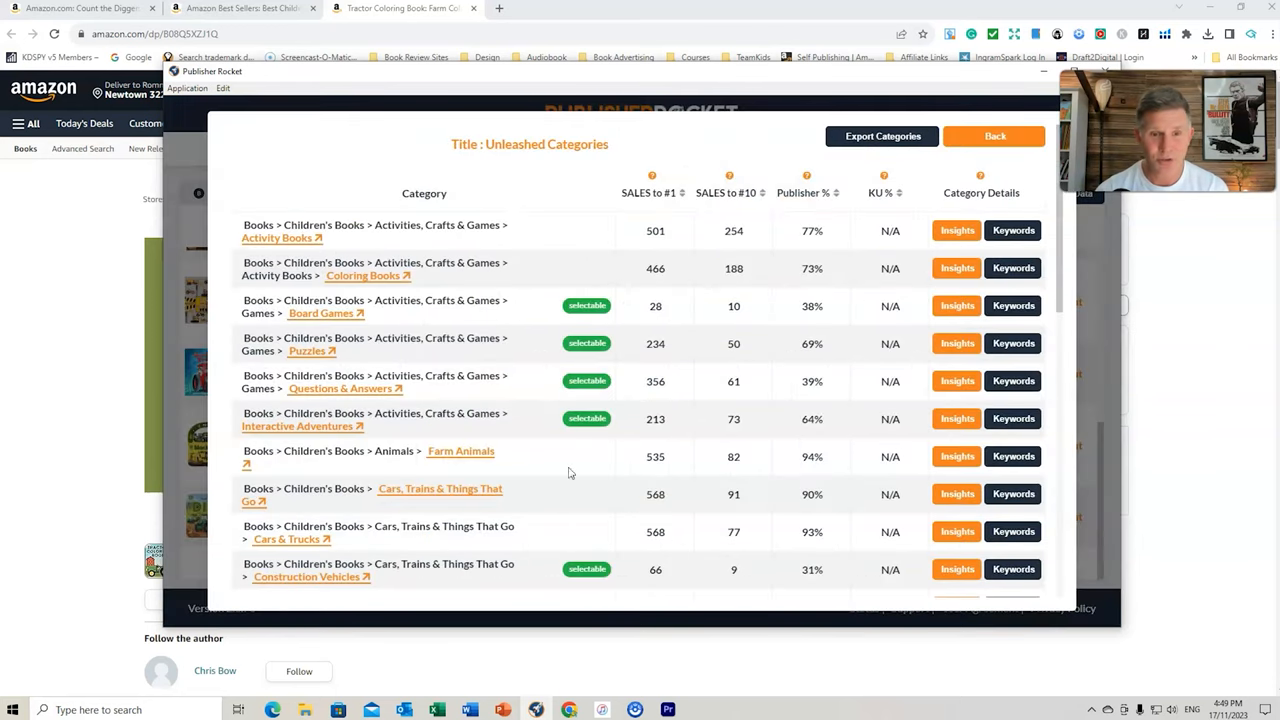
{"action": "mouse_move", "coordinate": [884, 362]}
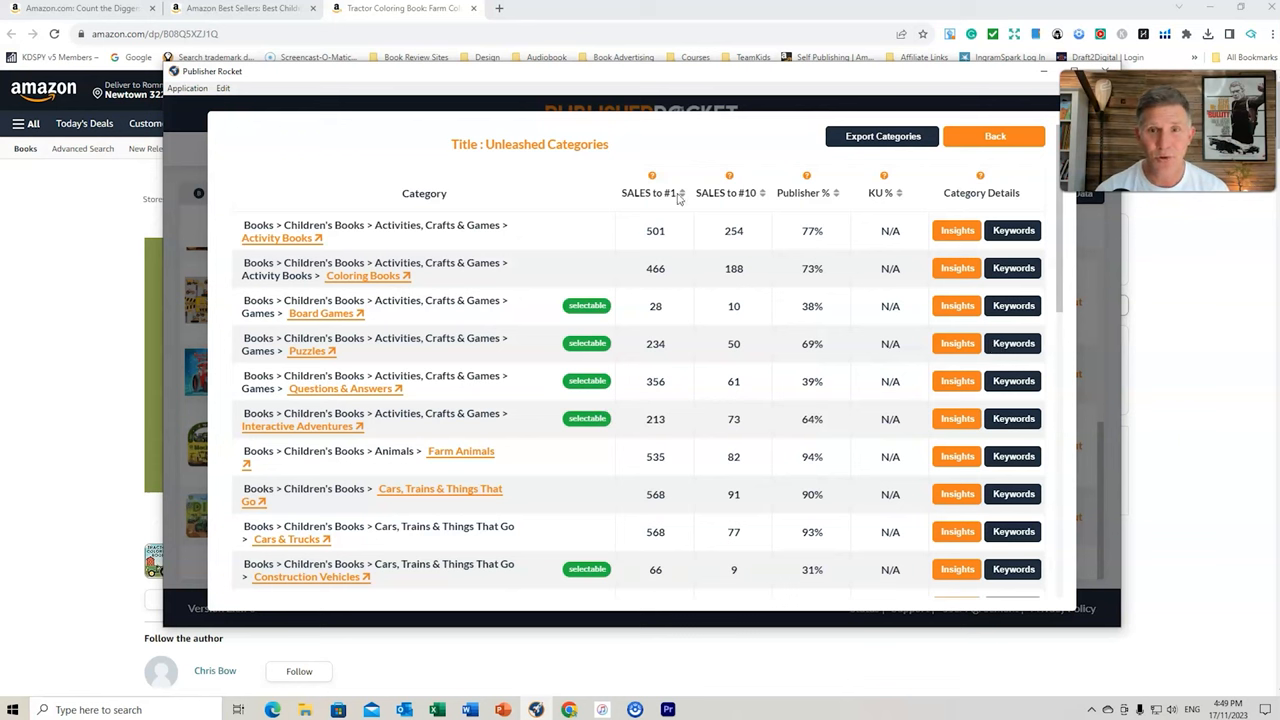
{"action": "mouse_move", "coordinate": [748, 210]}
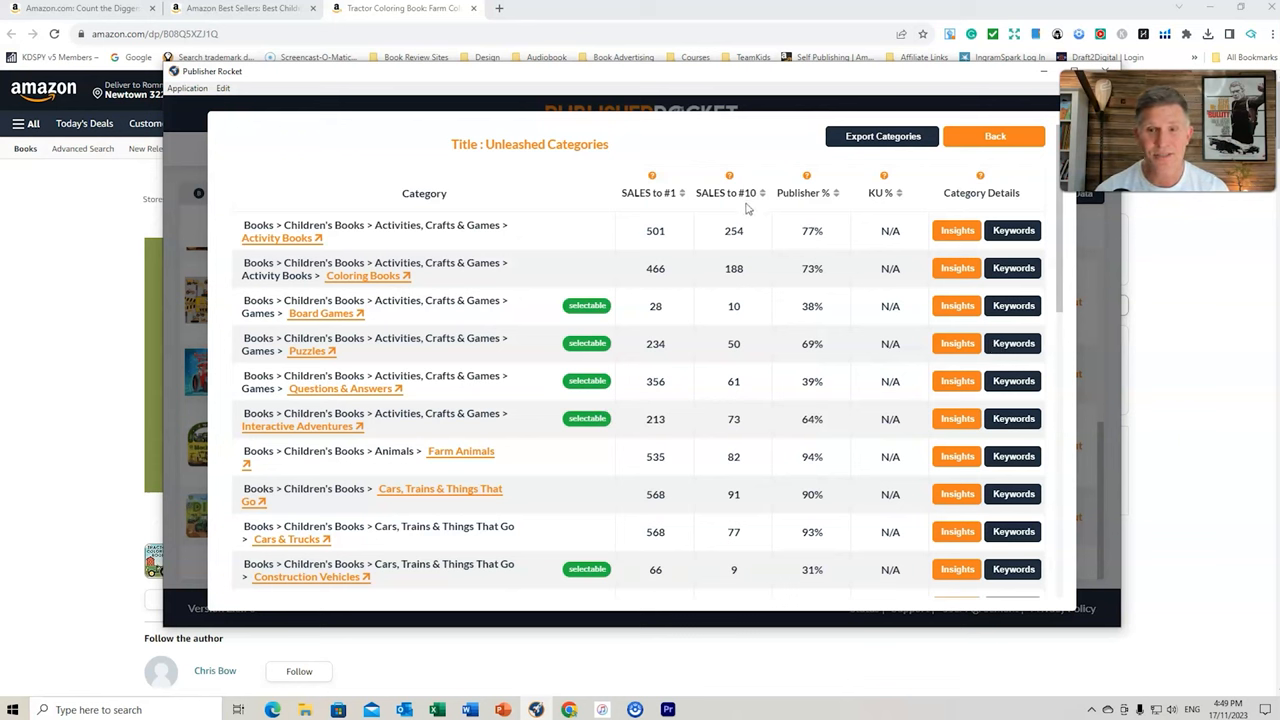
{"action": "left_click", "coordinate": [762, 192]}
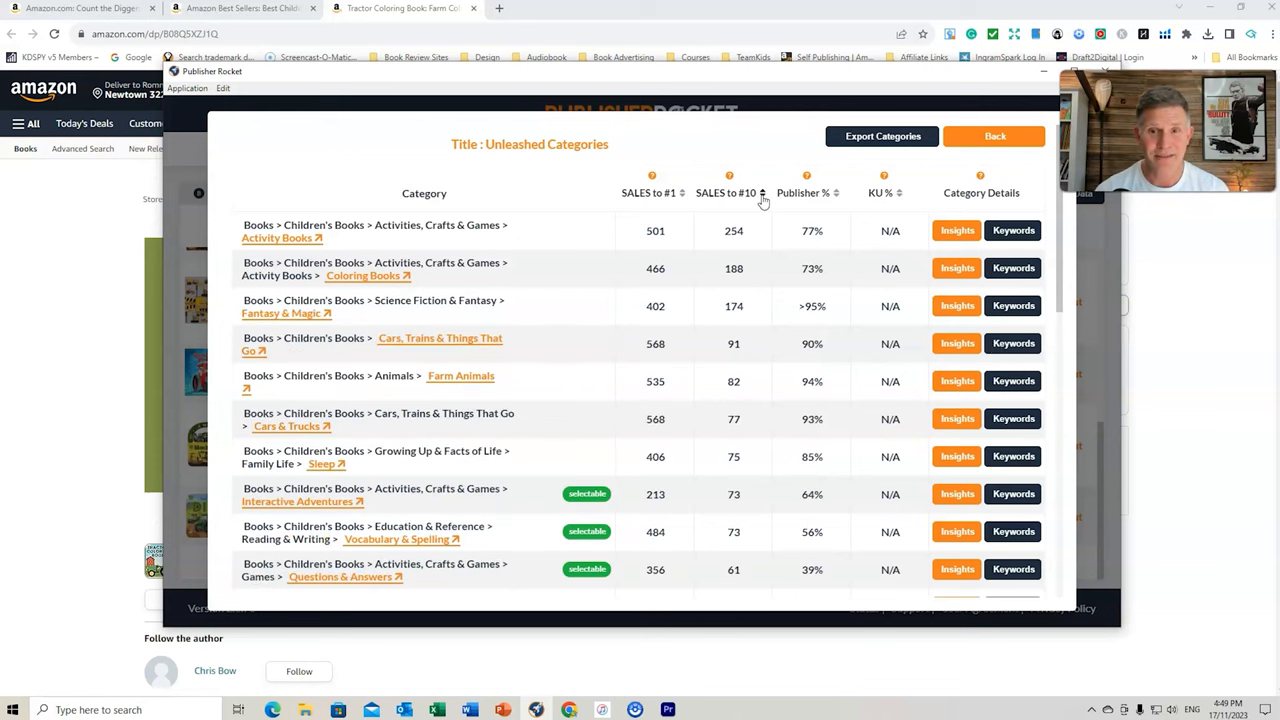